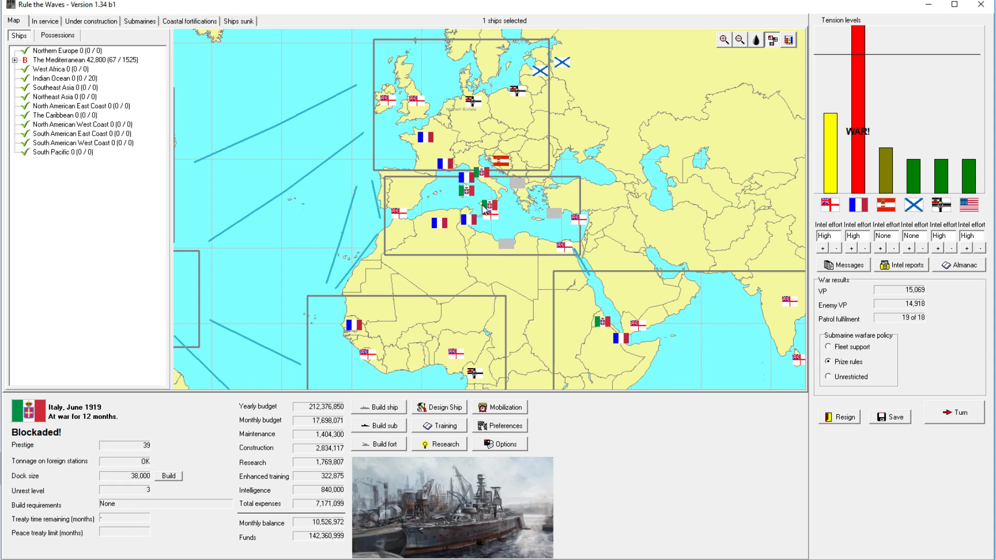
mouse_move(484, 211)
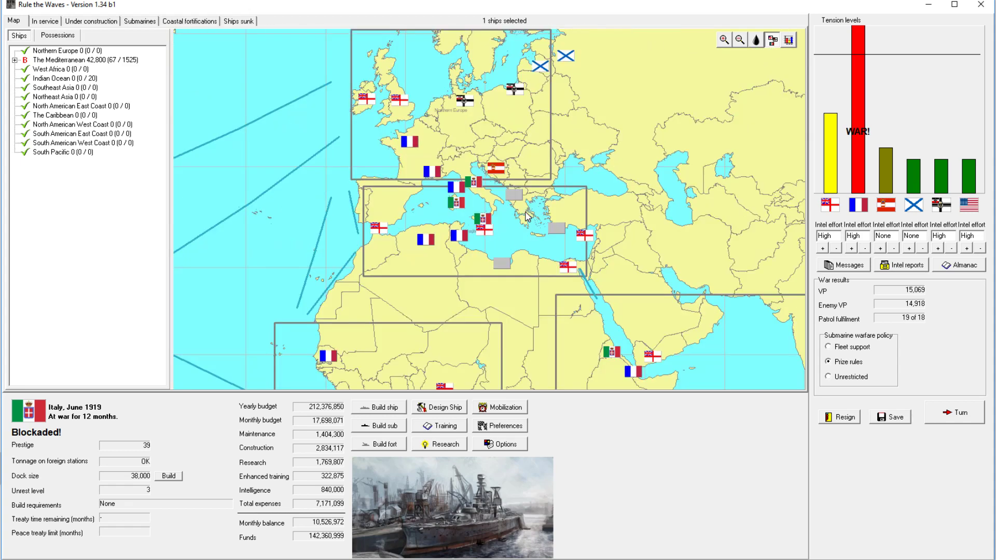
mouse_move(517, 230)
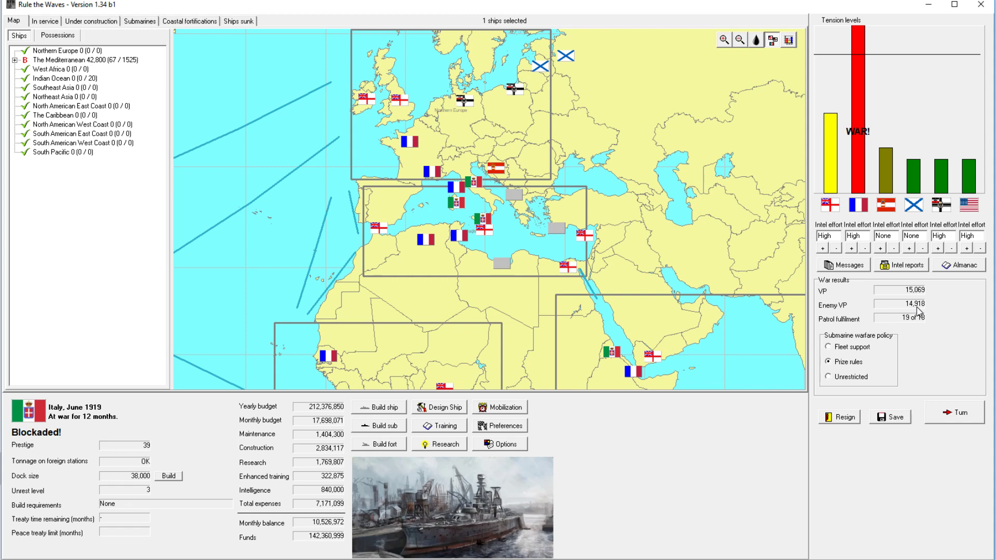
mouse_move(294, 427)
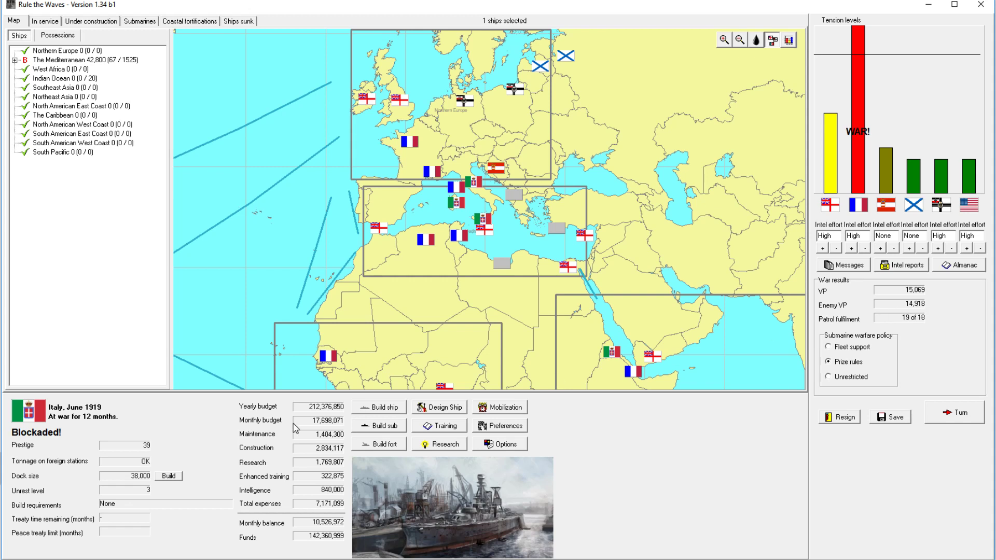
mouse_move(928, 314)
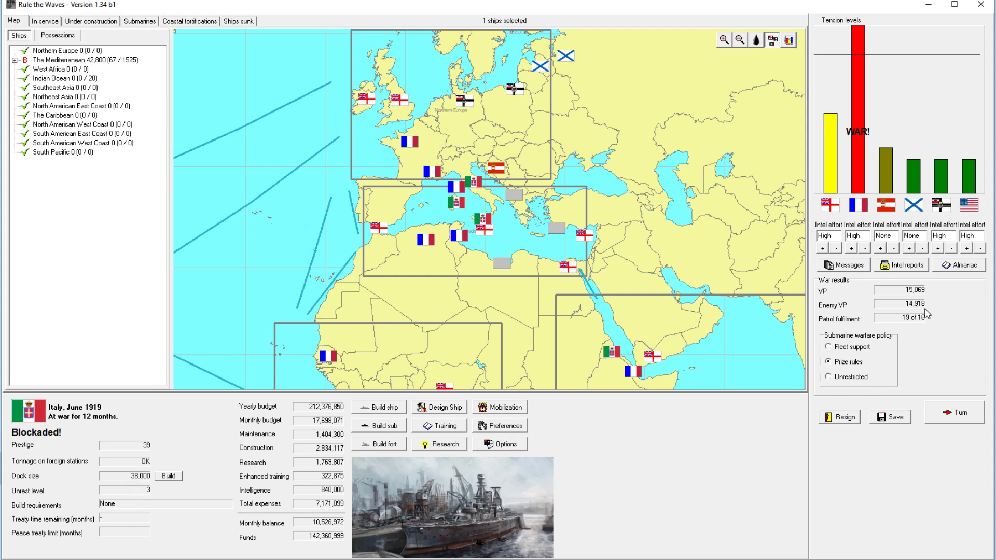
mouse_move(940, 307)
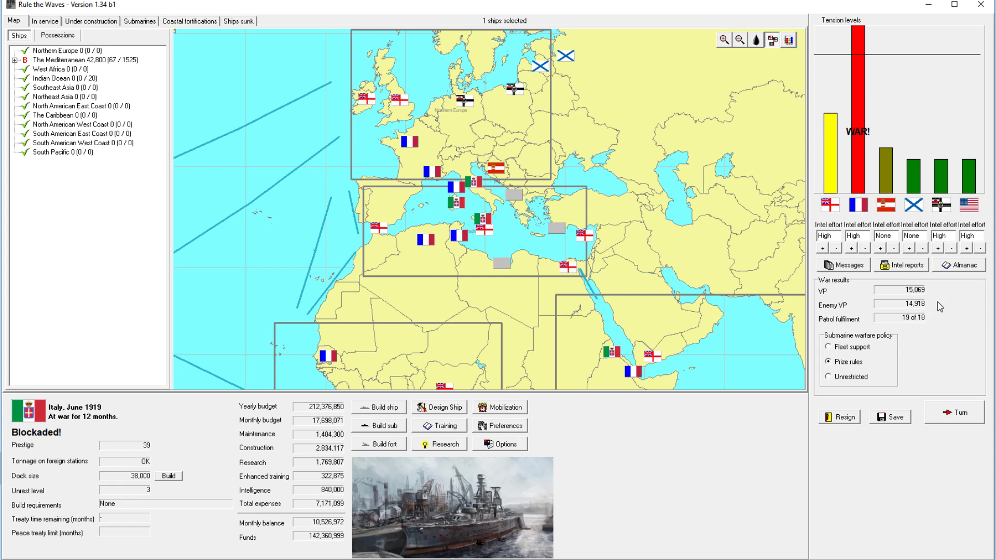
Open Nation Data, highlight battleships in service, and scroll to light cruiser, destroyer and AMC figures.
left_click(959, 265)
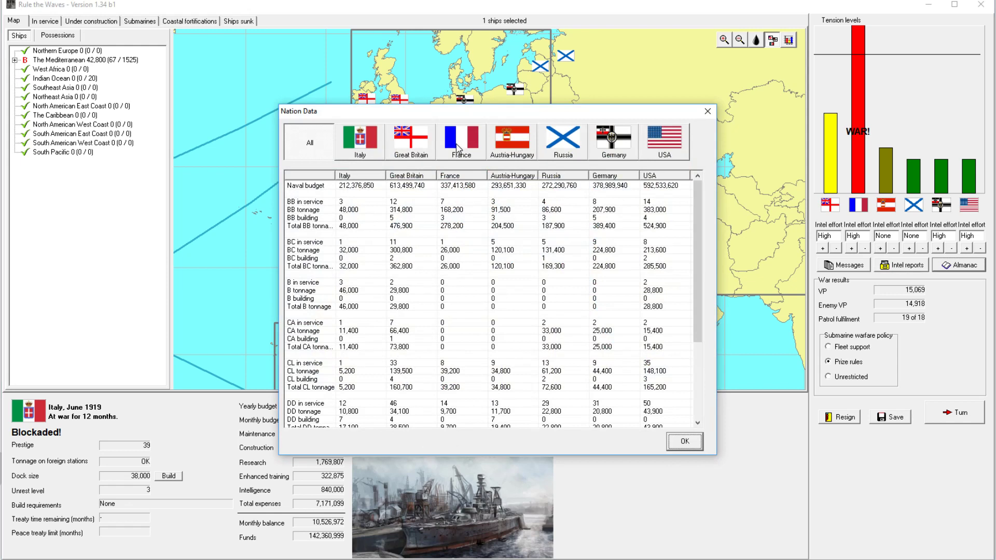
left_click(458, 202)
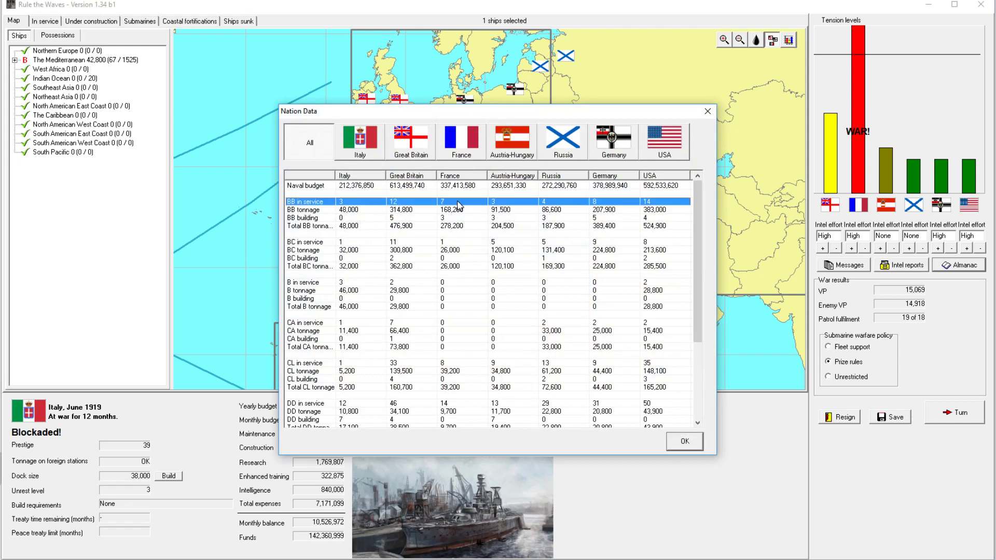
mouse_move(442, 227)
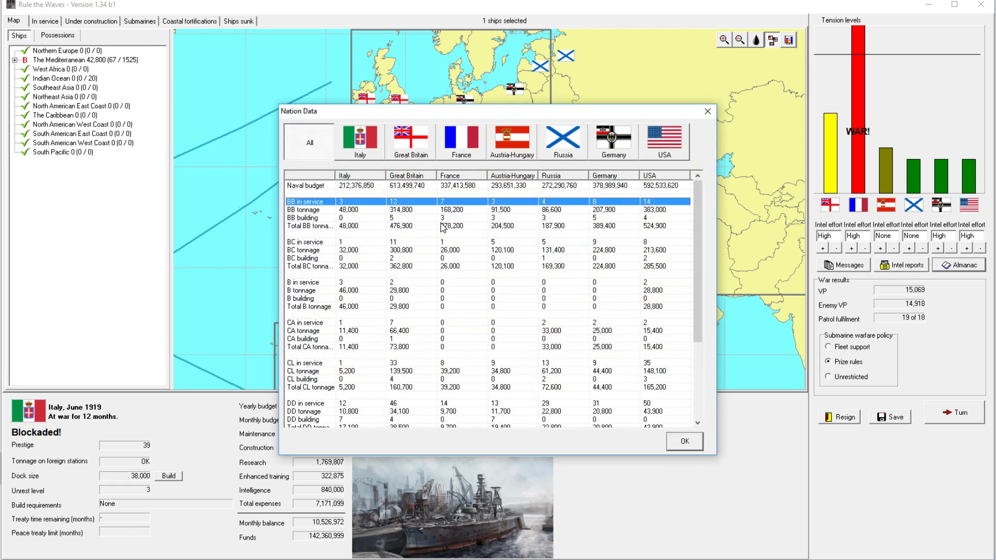
mouse_move(457, 245)
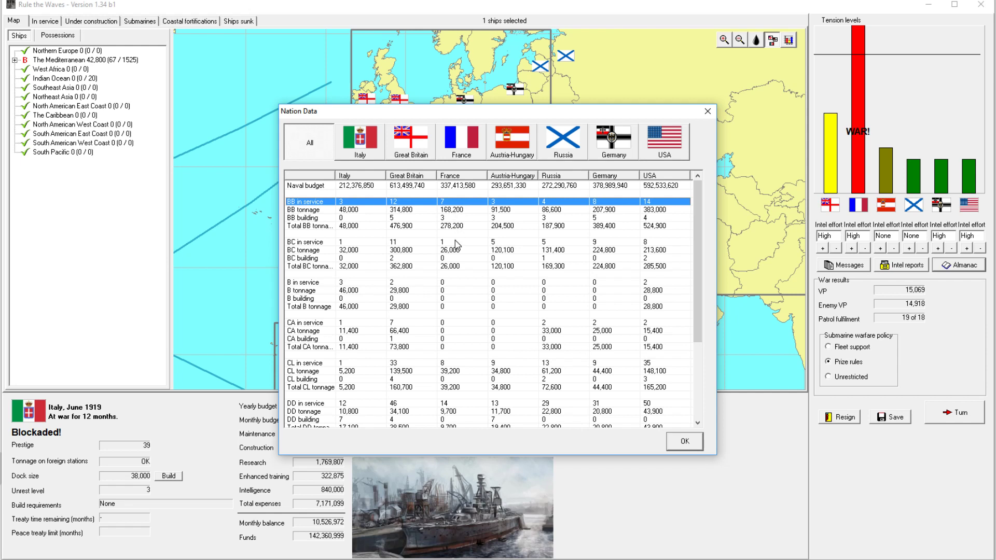
mouse_move(360, 218)
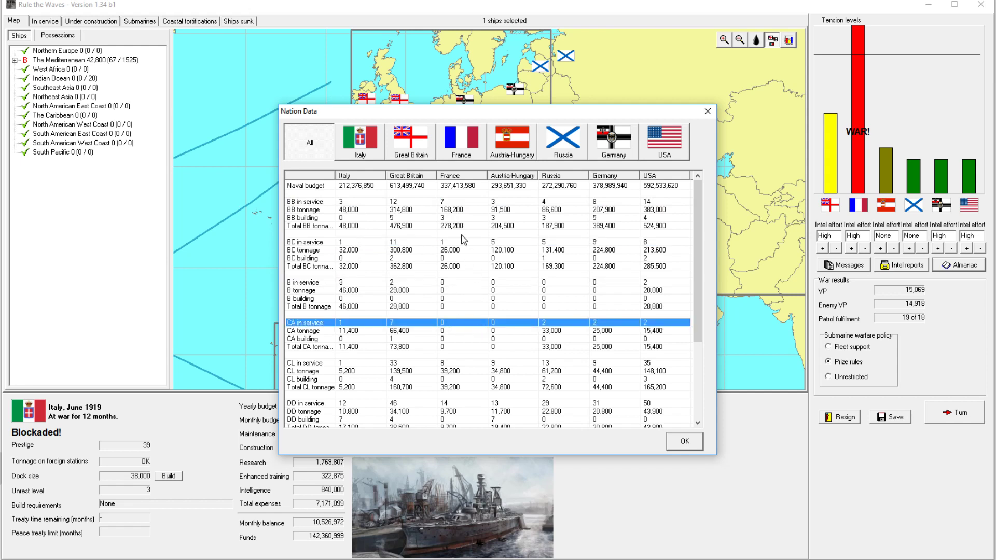
scroll("down", 3)
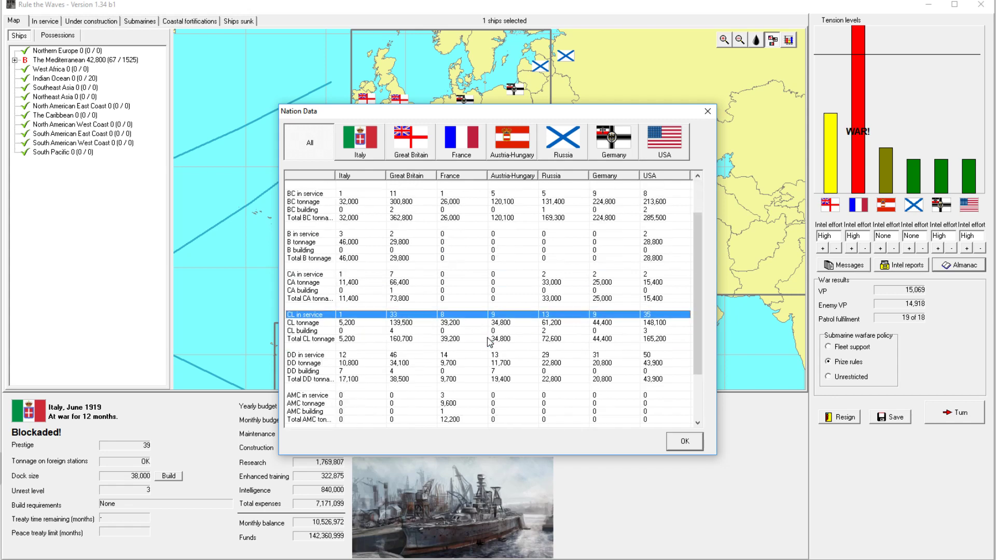
Close Nation Data and compare Italy's in-service and under-construction ship lists.
left_click(684, 441)
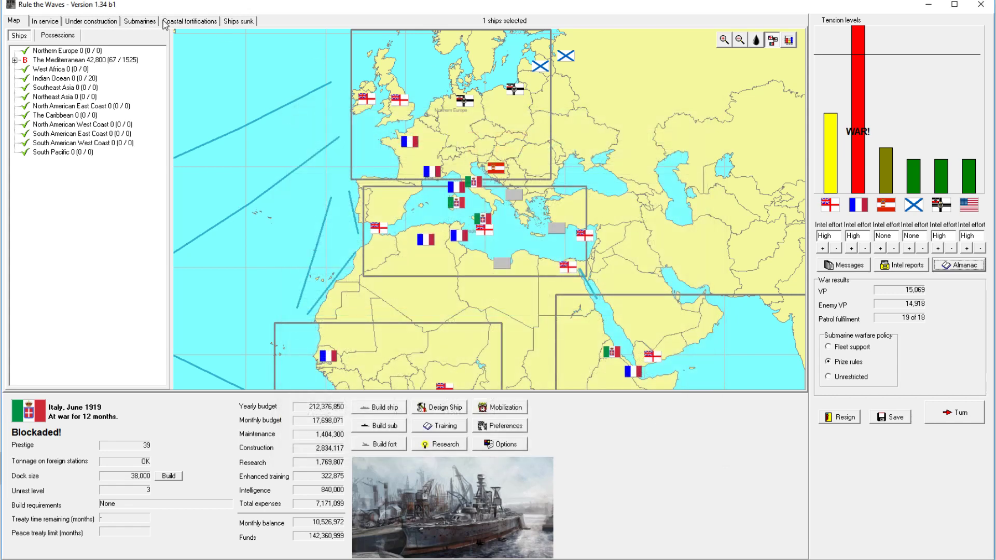
left_click(45, 20)
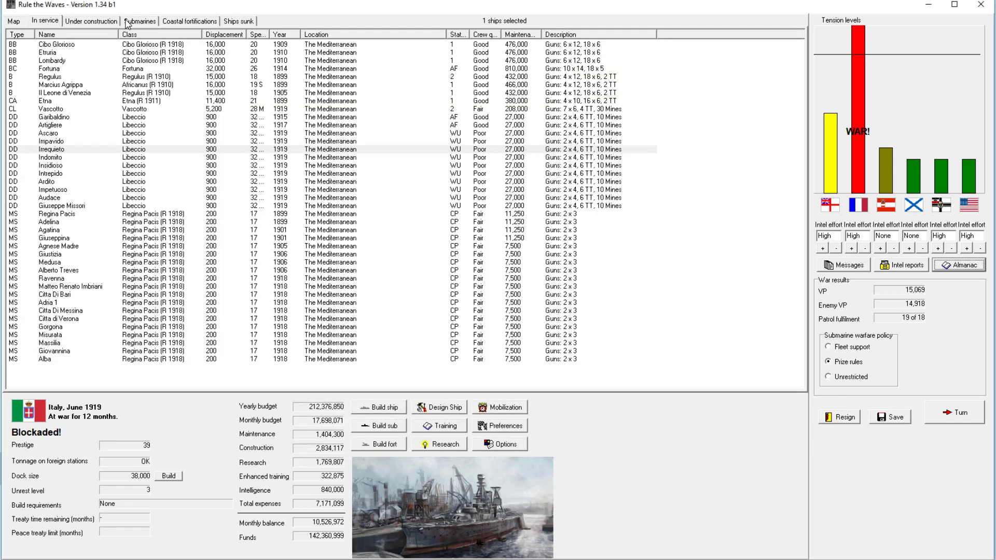
left_click(90, 21)
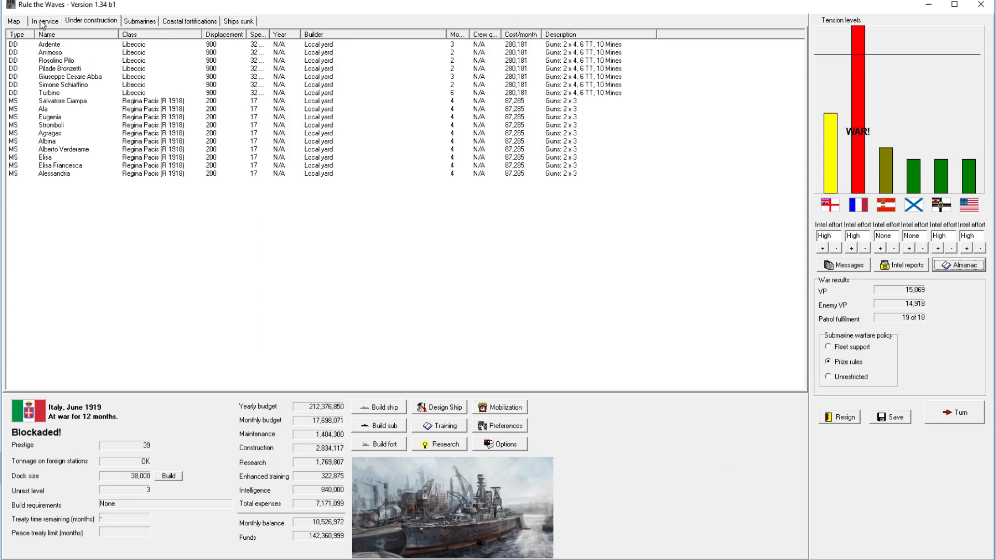
left_click(45, 20)
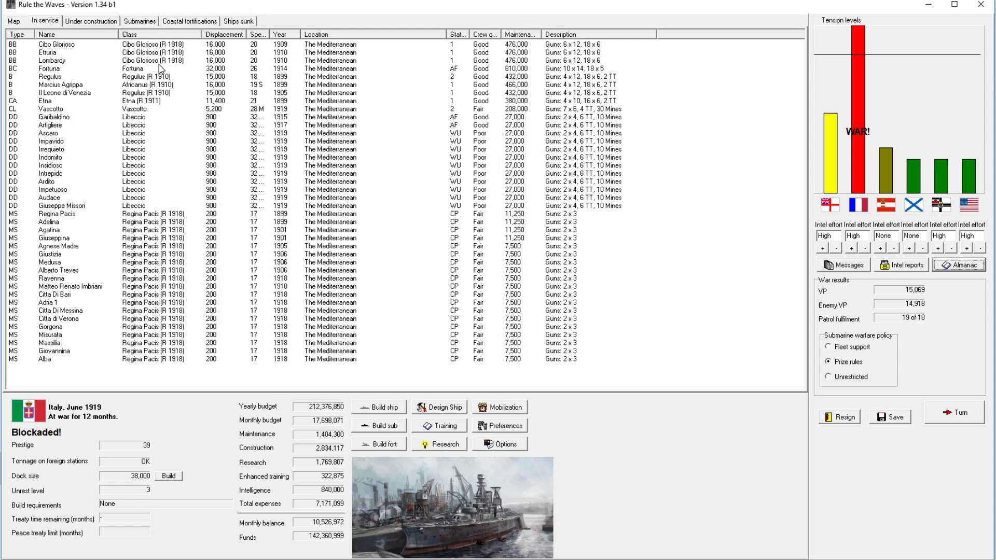
left_click(91, 20)
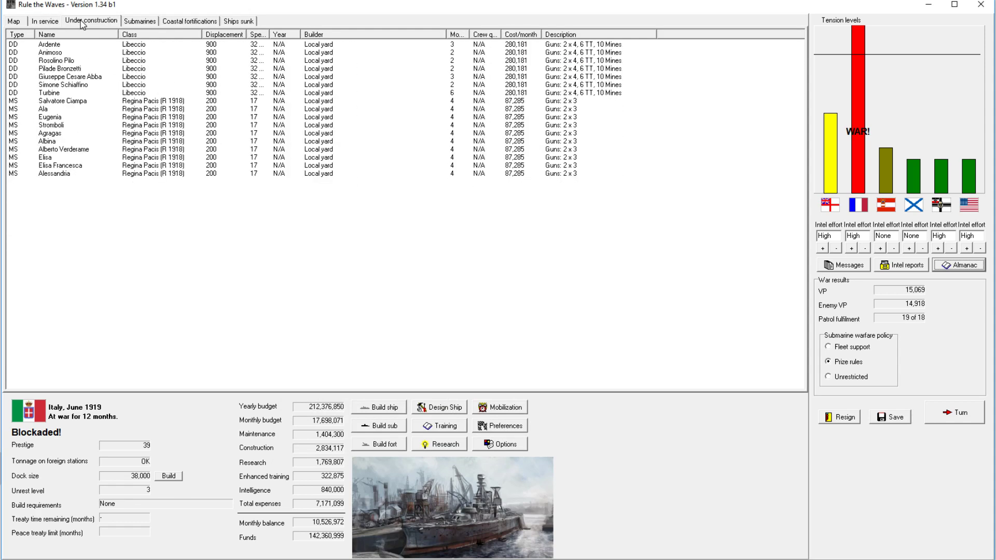
Review Italy's sunk ships, including light cruiser Isonzo, then return to the in-service roster.
left_click(45, 21)
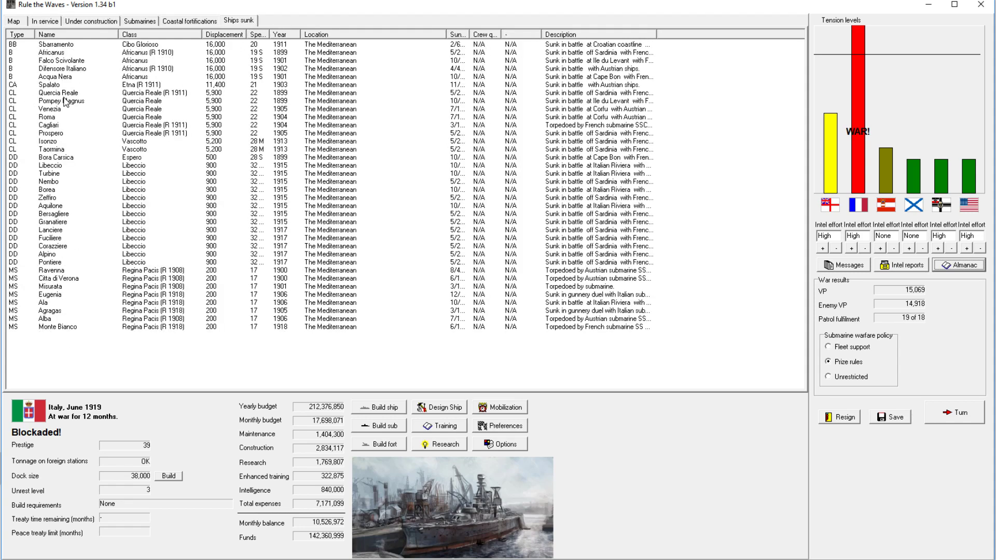
left_click(51, 149)
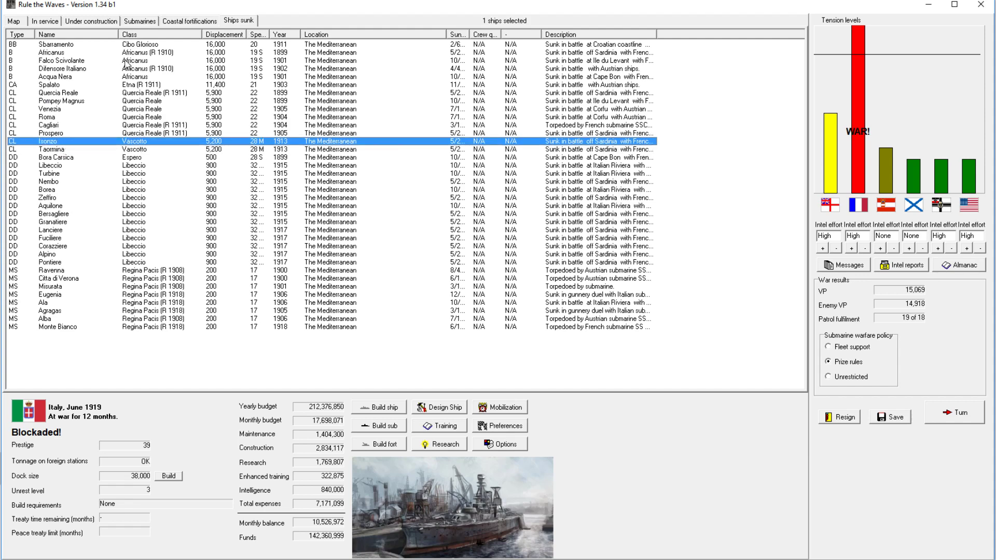
mouse_move(57, 29)
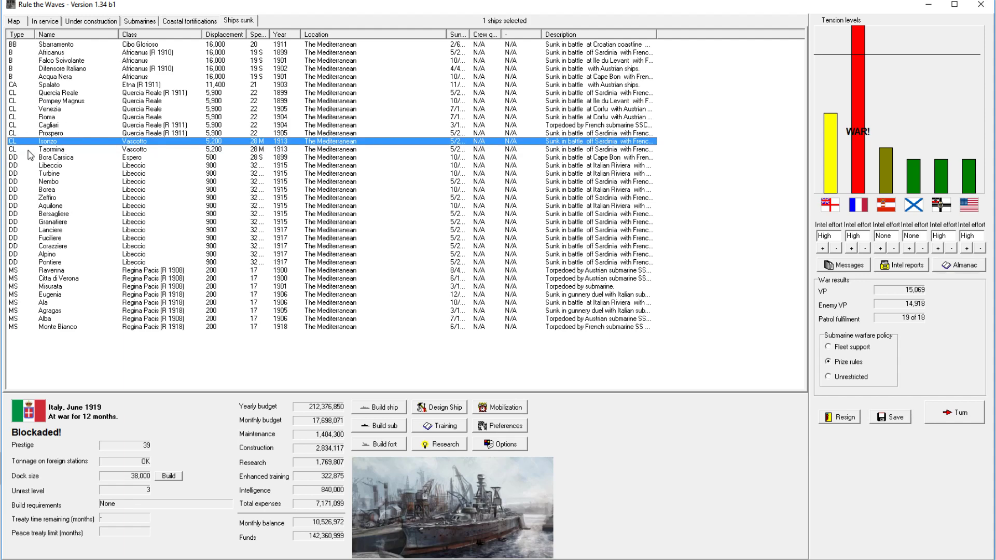
left_click(45, 21)
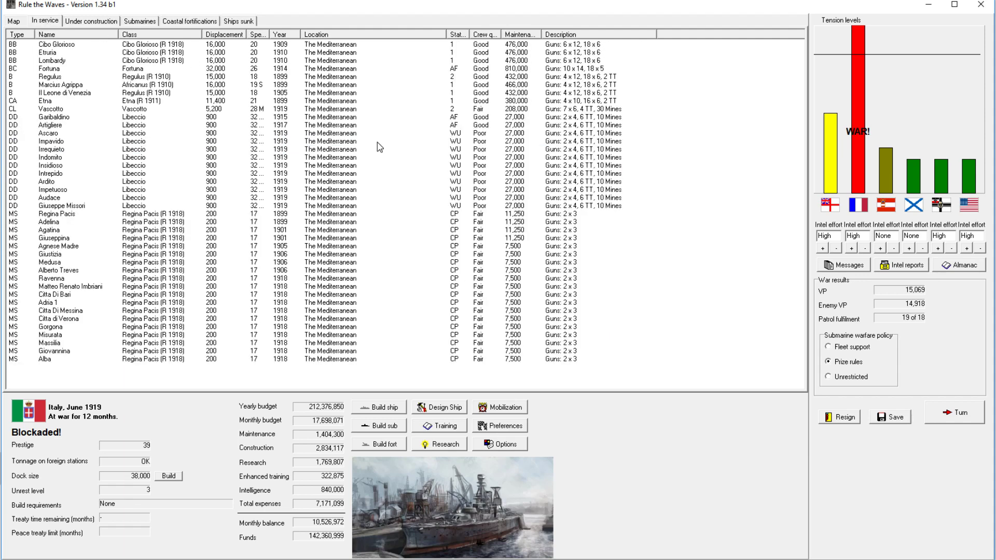
mouse_move(323, 153)
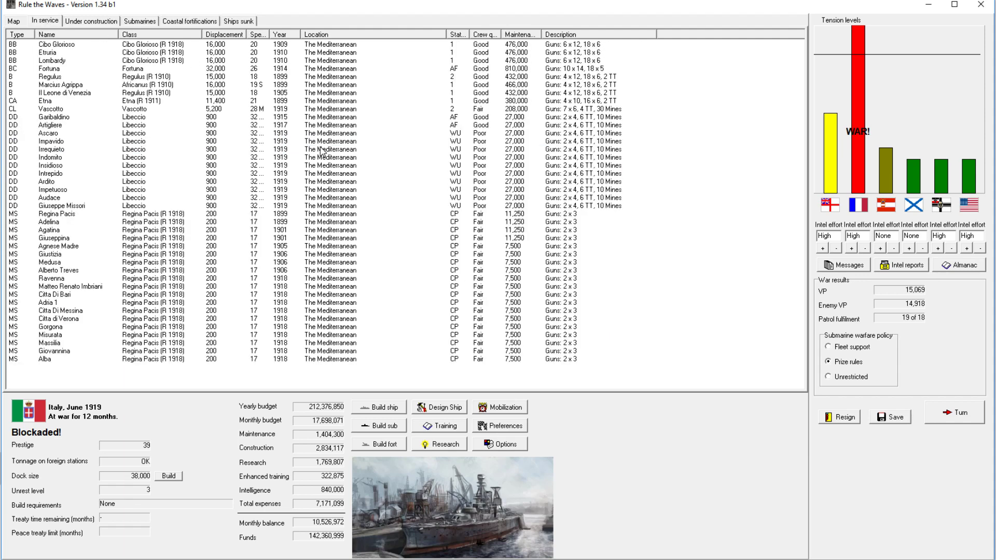
mouse_move(383, 132)
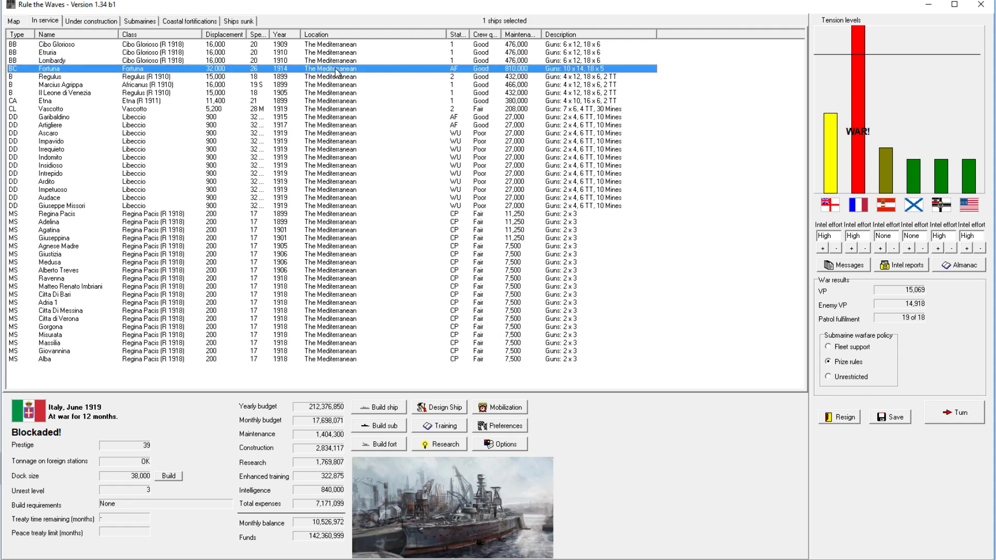
mouse_move(307, 120)
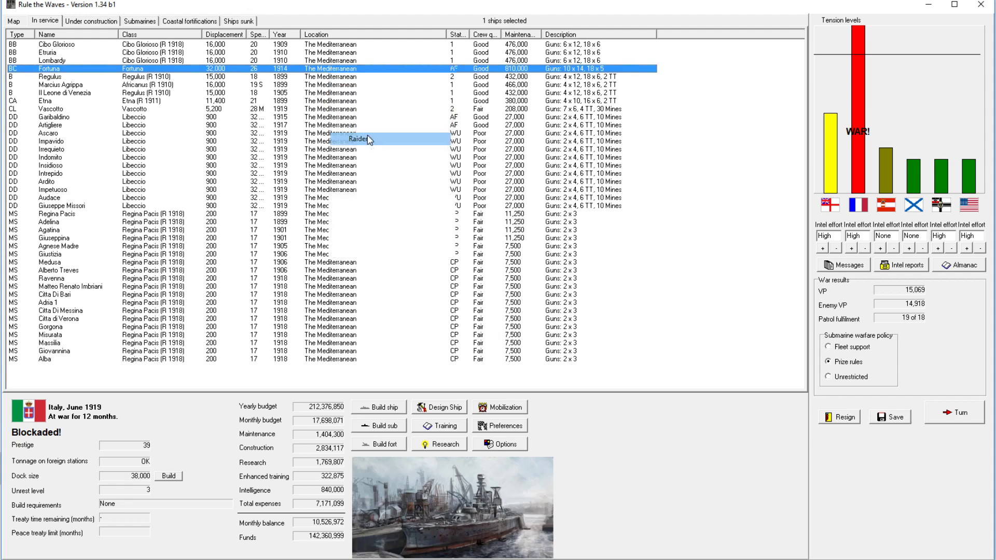
mouse_move(294, 73)
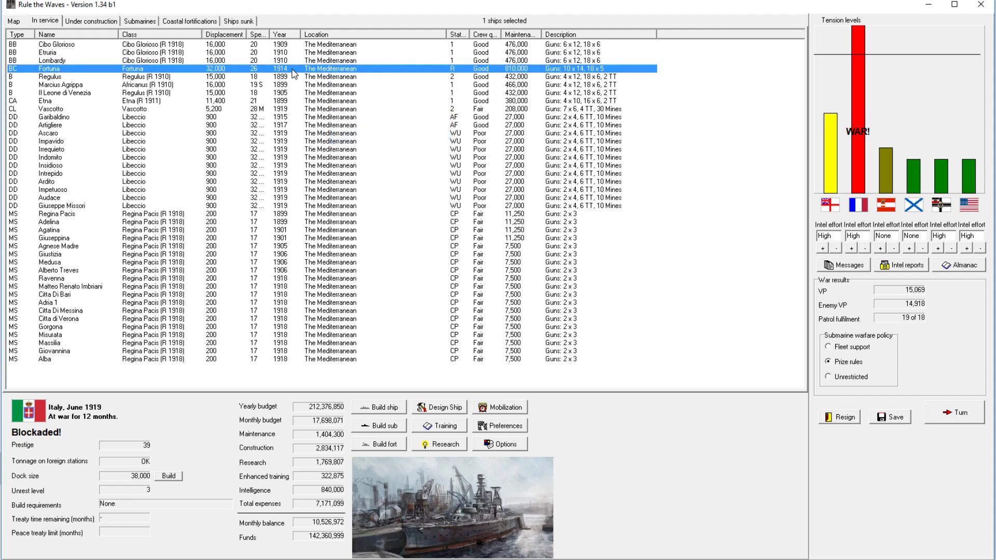
mouse_move(633, 234)
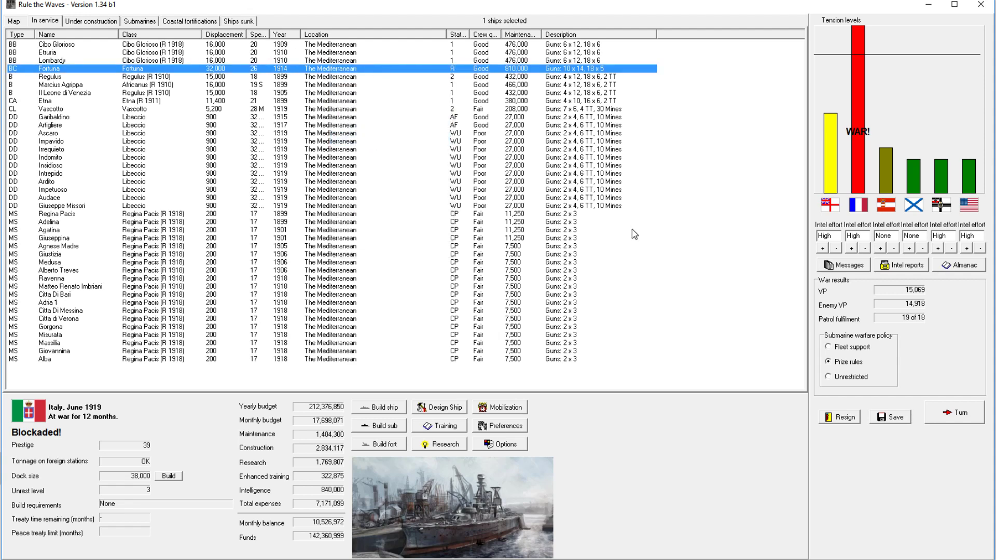
mouse_move(500, 240)
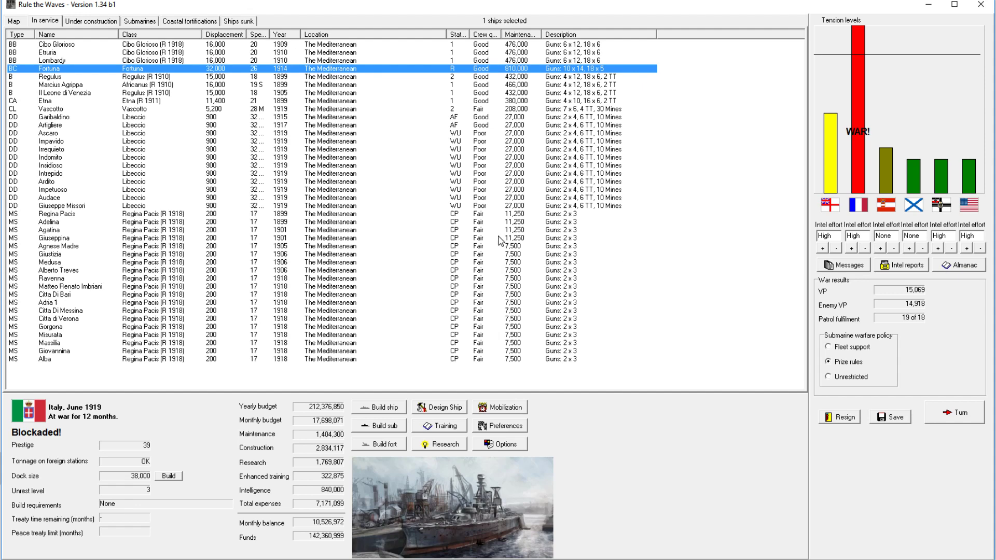
mouse_move(956, 446)
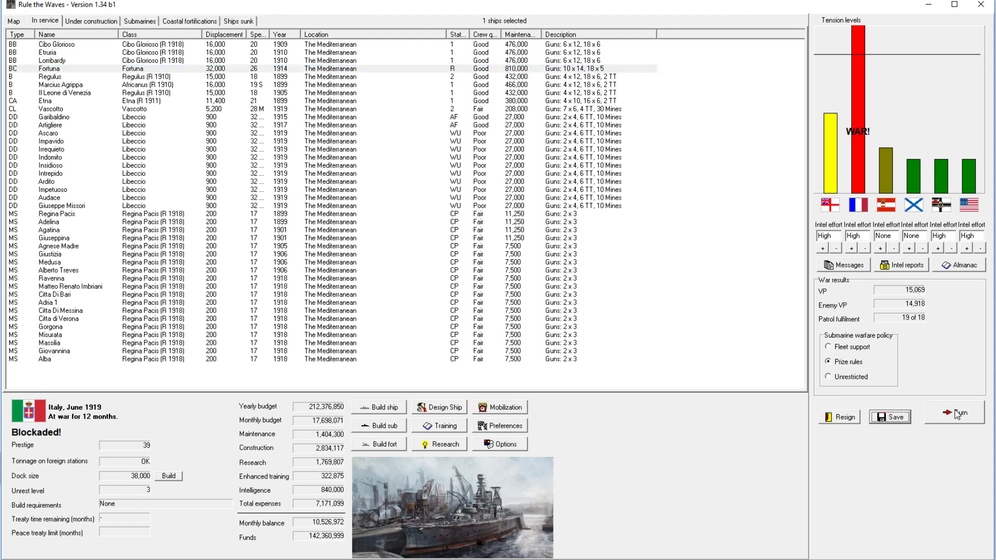
Advance to the next month and acknowledge the funds reallocation and following news.
left_click(953, 411)
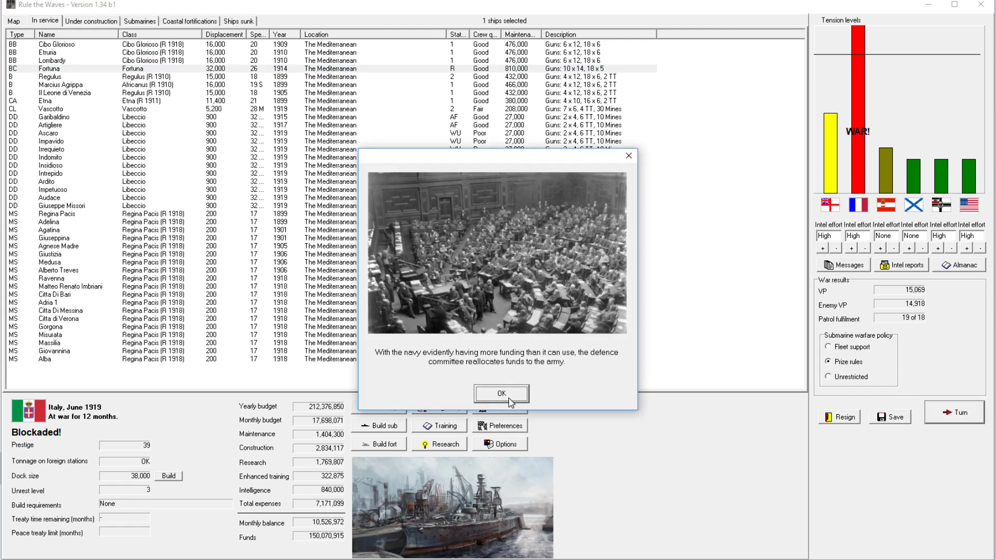
left_click(501, 393)
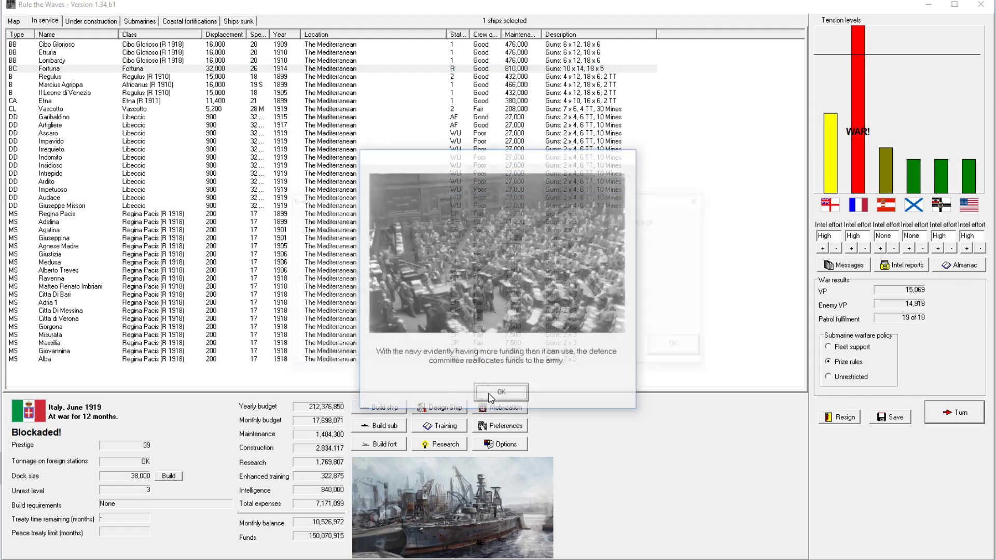
left_click(501, 391)
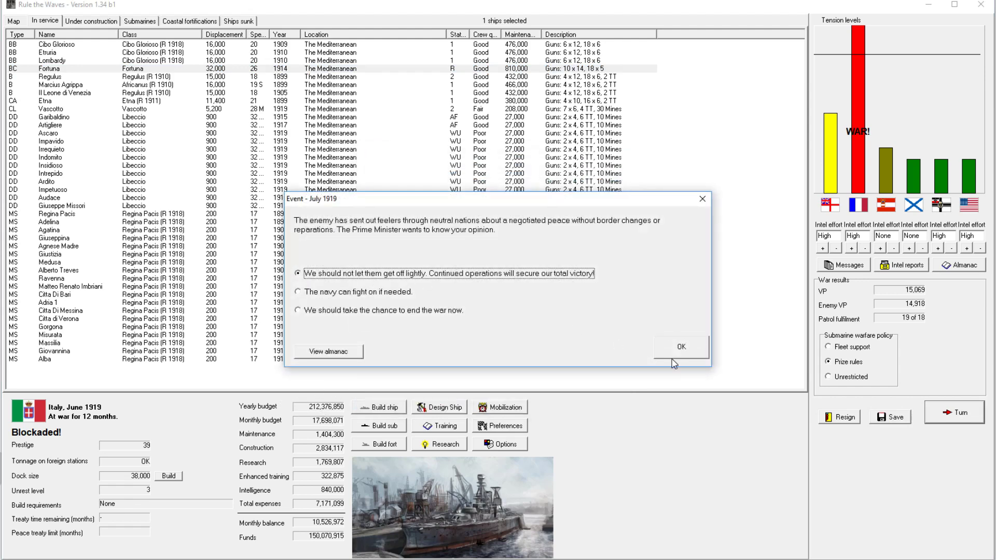
mouse_move(695, 371)
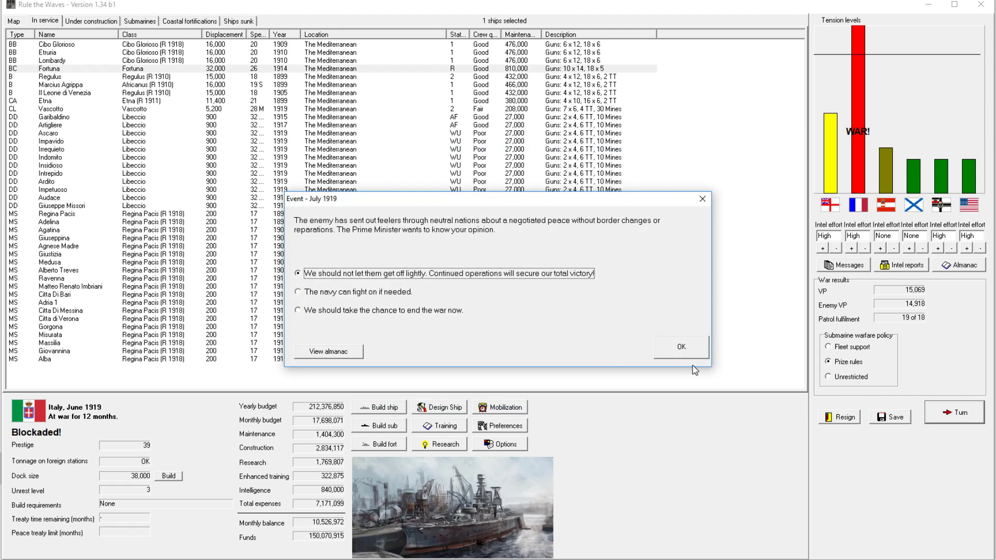
Refuse to let the enemy off lightly, then dismiss the failed negotiations and AP projectile news.
left_click(680, 347)
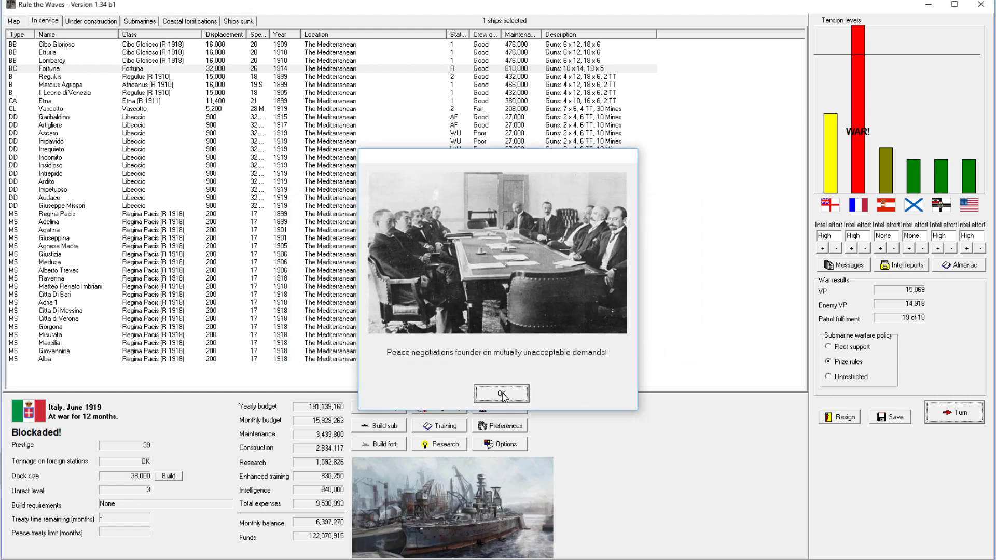
left_click(501, 394)
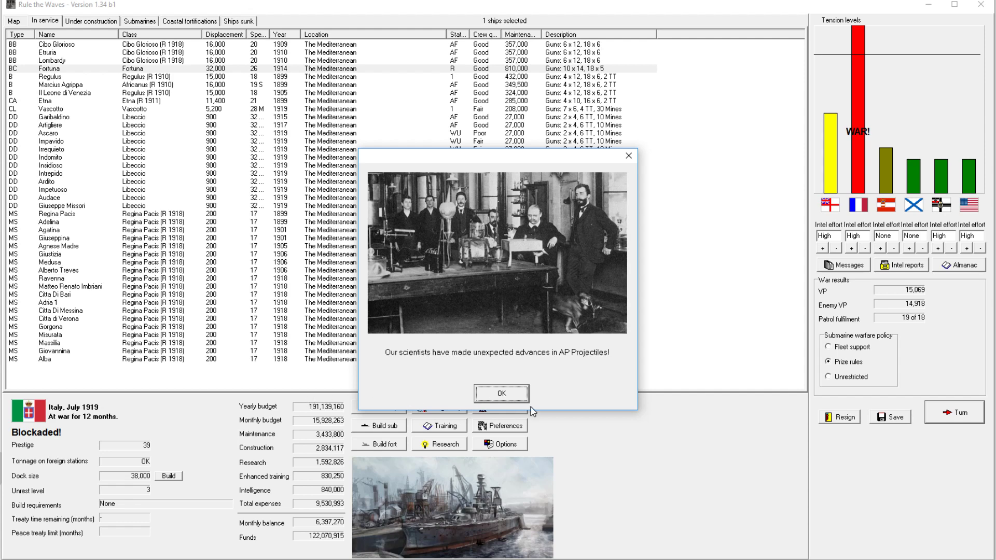
left_click(501, 393)
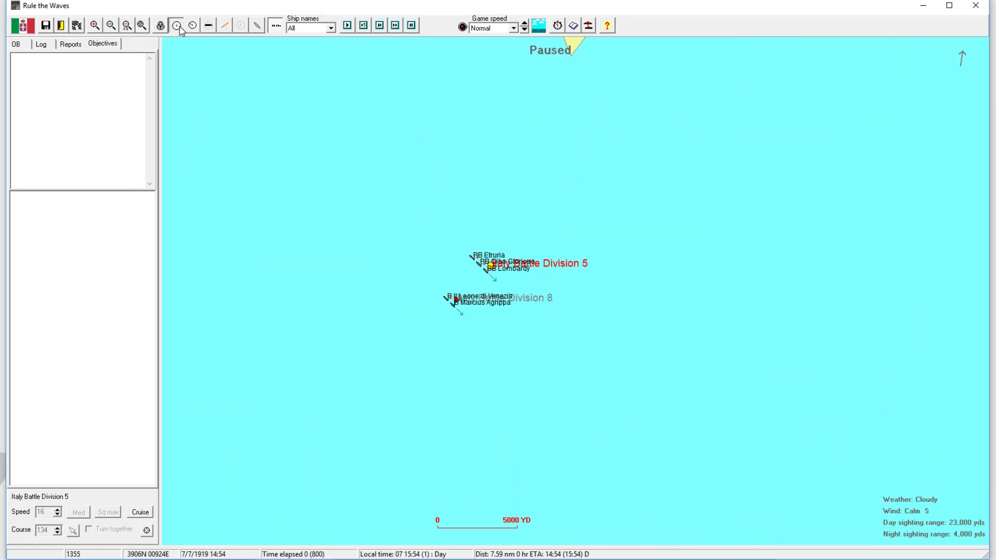
Show range circles and follow the battle until Etna sights an unknown ship near the convoy.
left_click(180, 26)
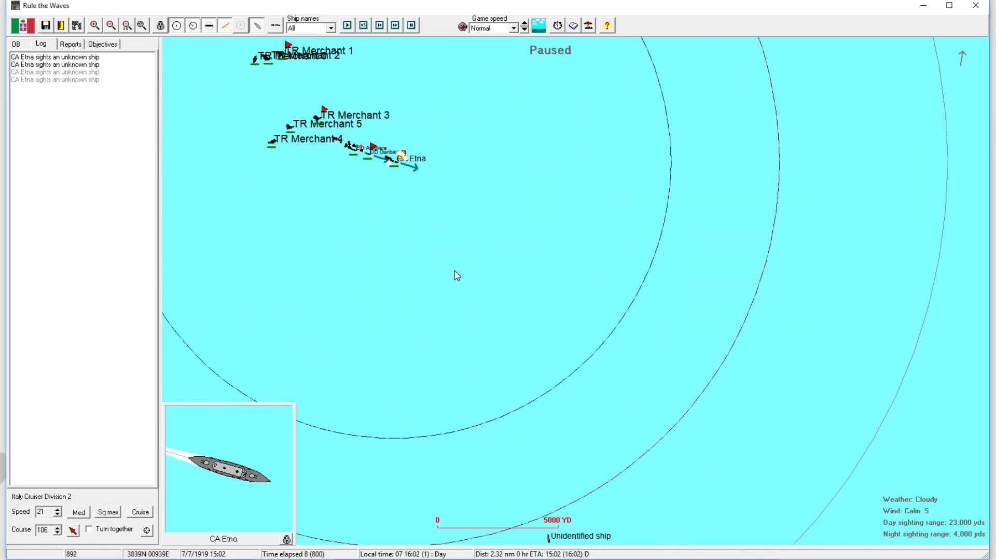
left_click(456, 66)
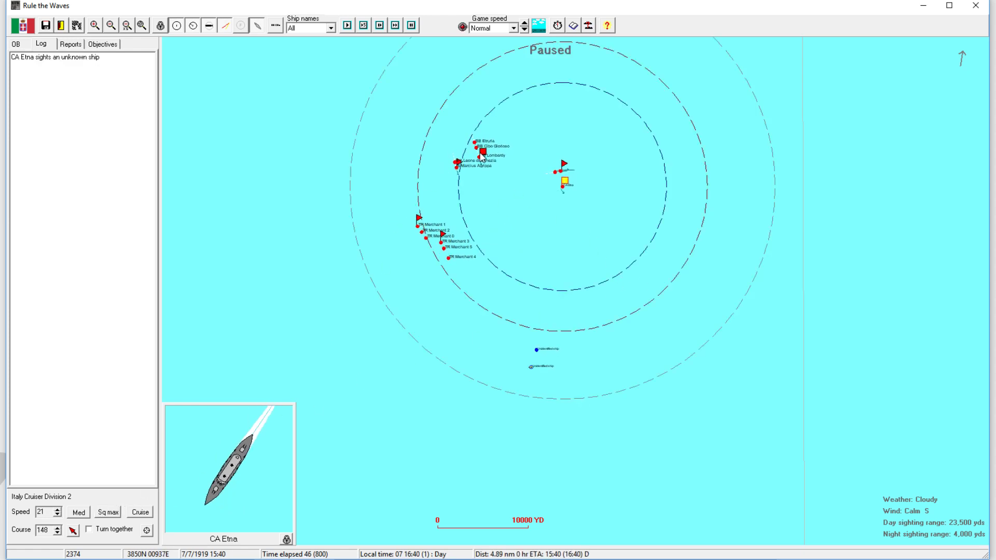
Select Battle Division 5 and Cruiser Division 2, then zoom in on the Duquesne-class contact.
left_click(483, 153)
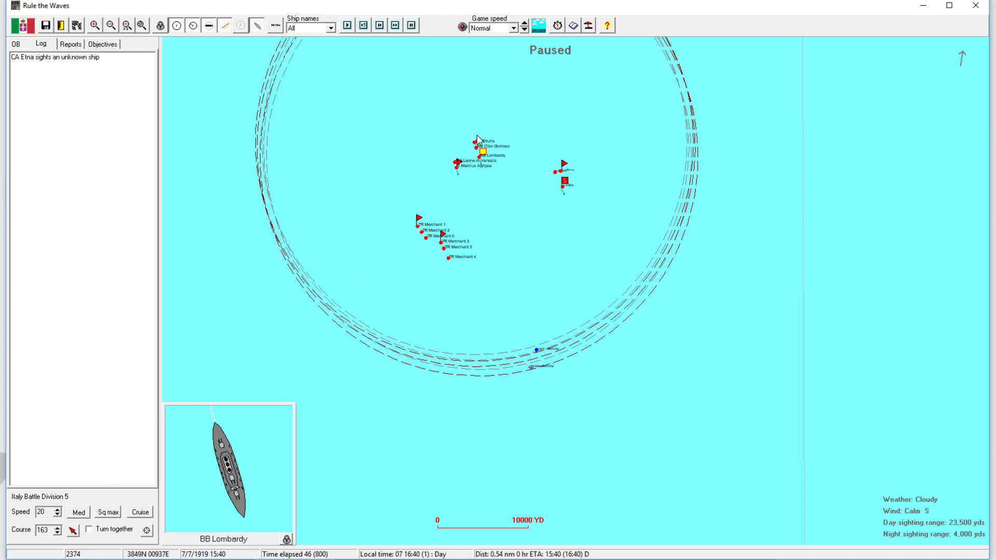
left_click(395, 25)
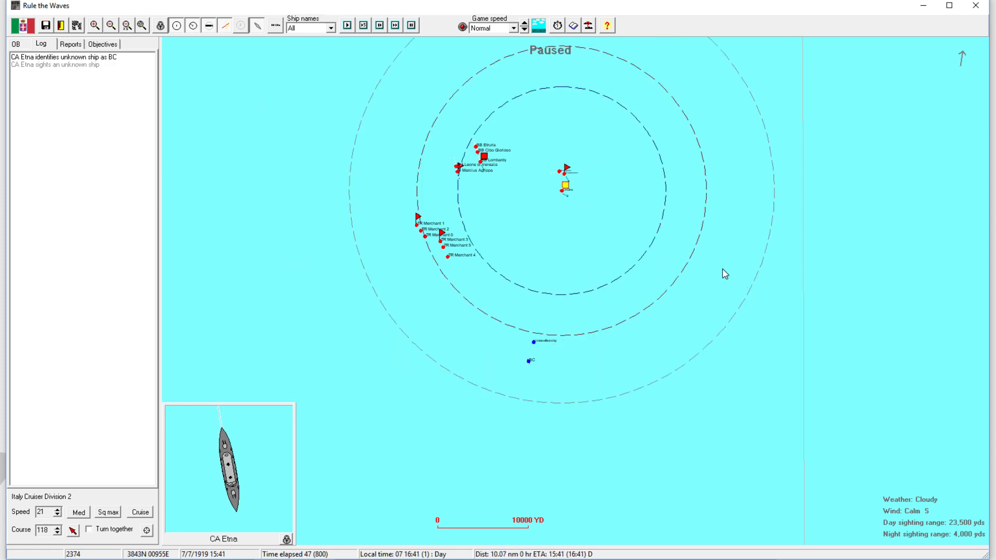
left_click(473, 374)
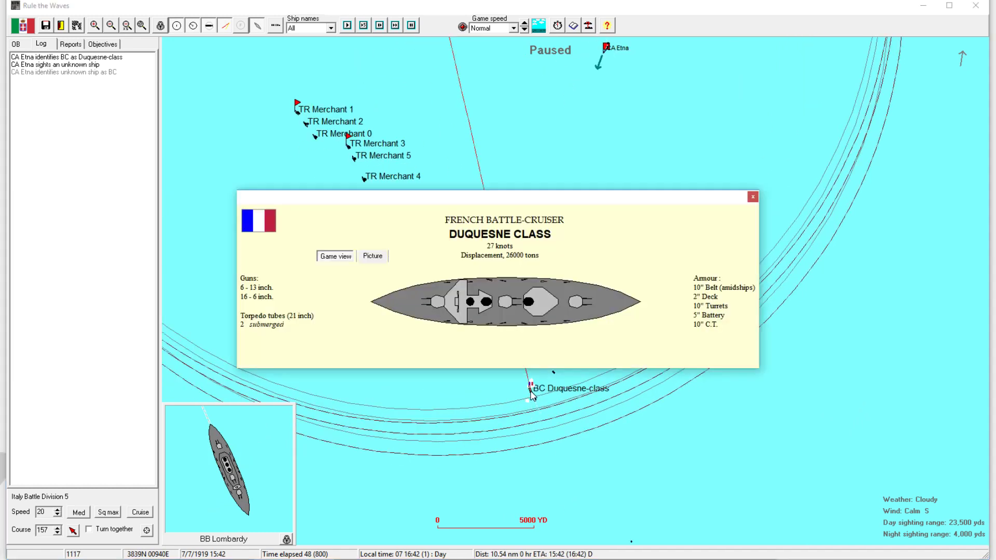
Close the Duquesne-class info and read the battle log showing the opening gunfire.
left_click(753, 197)
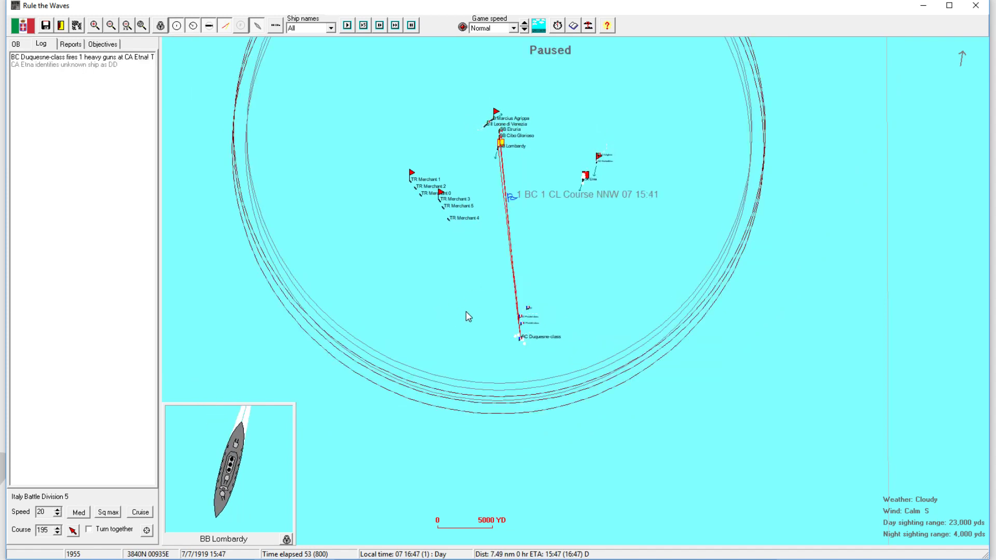
left_click(572, 26)
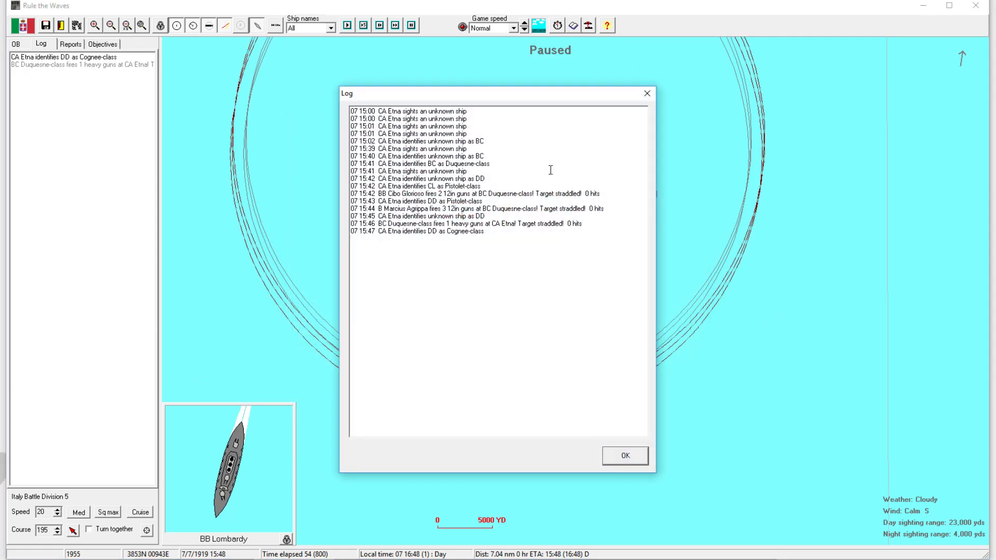
left_click(625, 455)
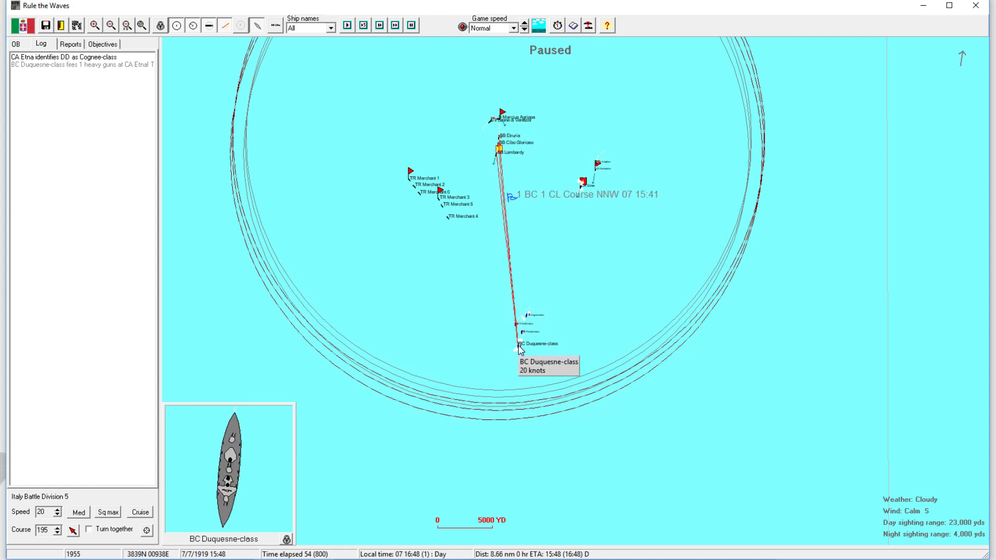
mouse_move(495, 161)
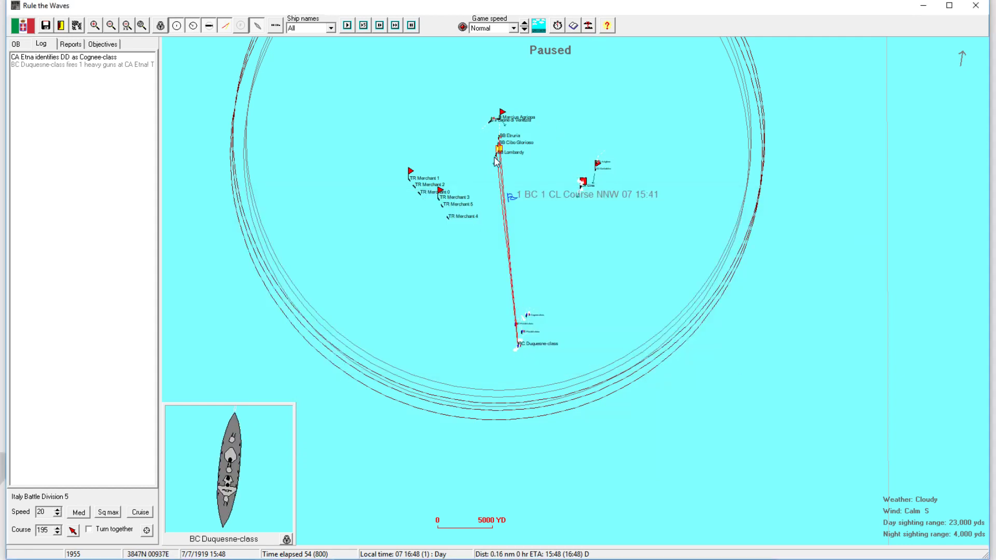
Select Battle Division 5 and Etna's Cruiser Division 2, advance time, and open Destroyer Division 3.
left_click(499, 146)
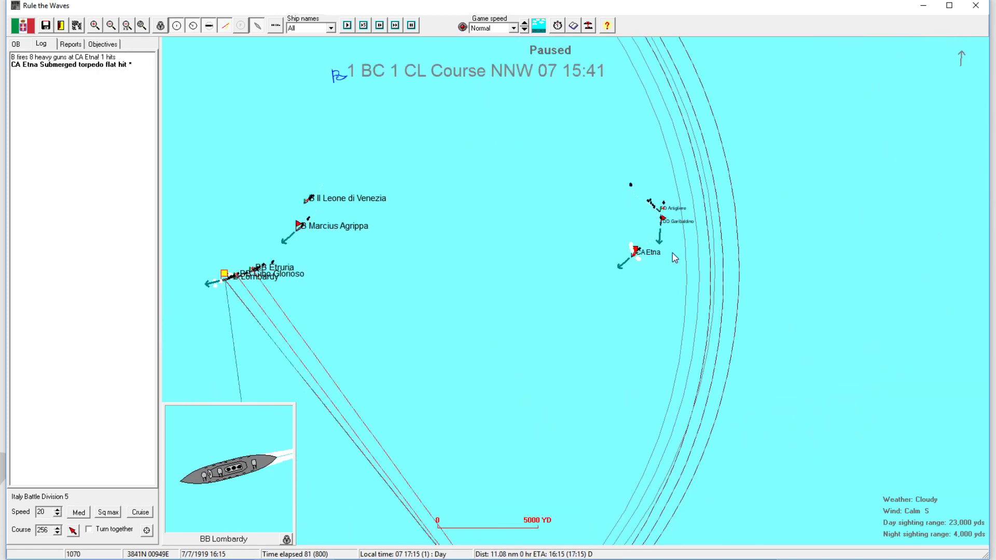
left_click(642, 252)
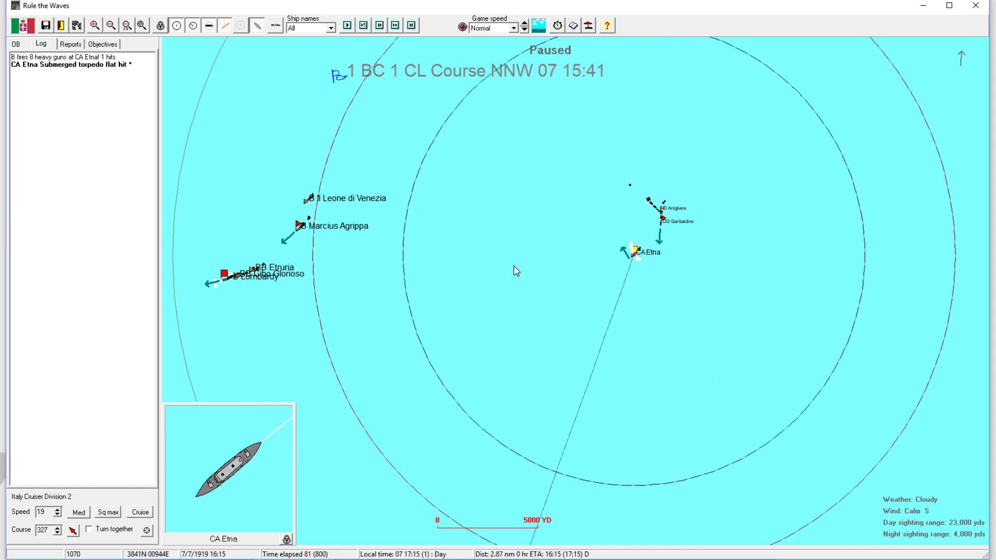
left_click(347, 25)
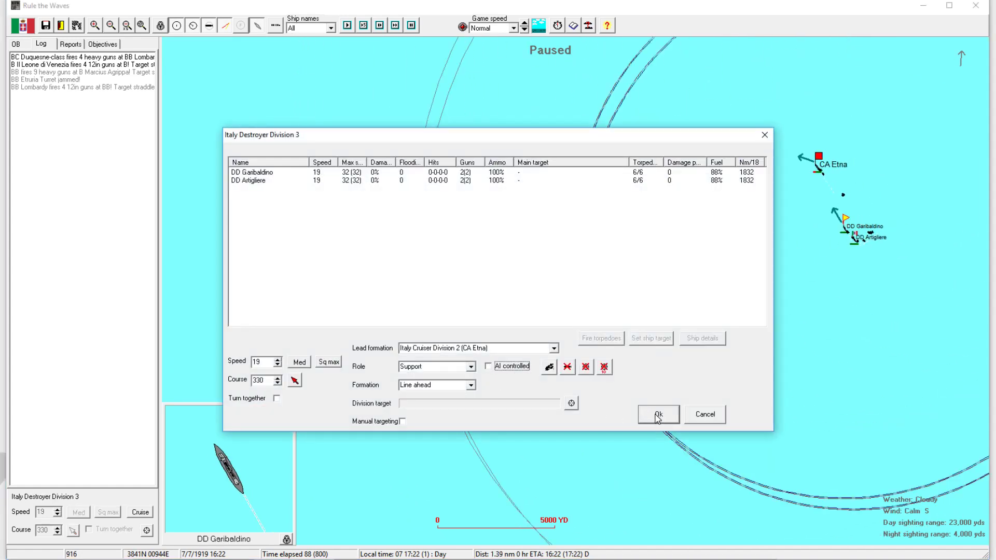
Confirm Destroyer Division 3 at 32 knots, advance a few minutes, and open the battle log.
left_click(658, 414)
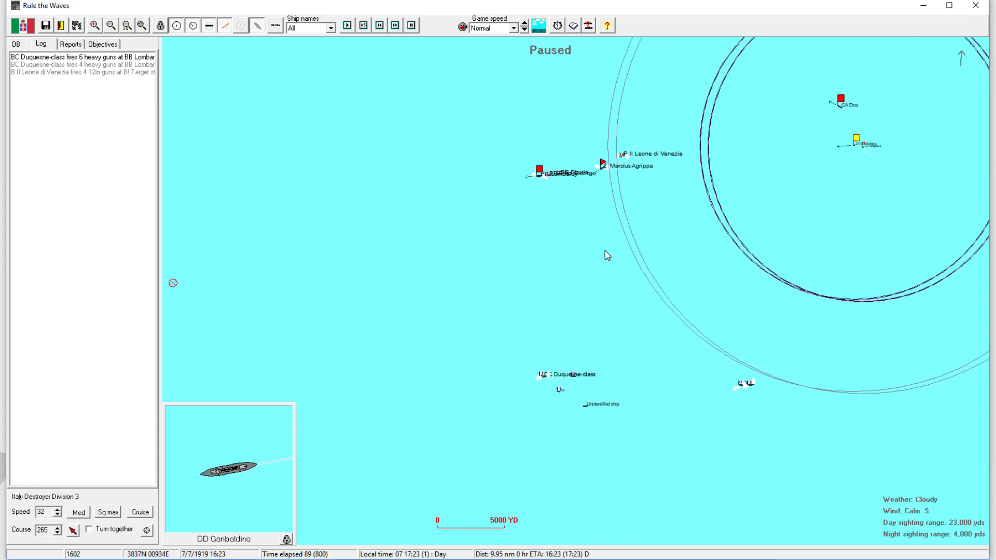
left_click(397, 26)
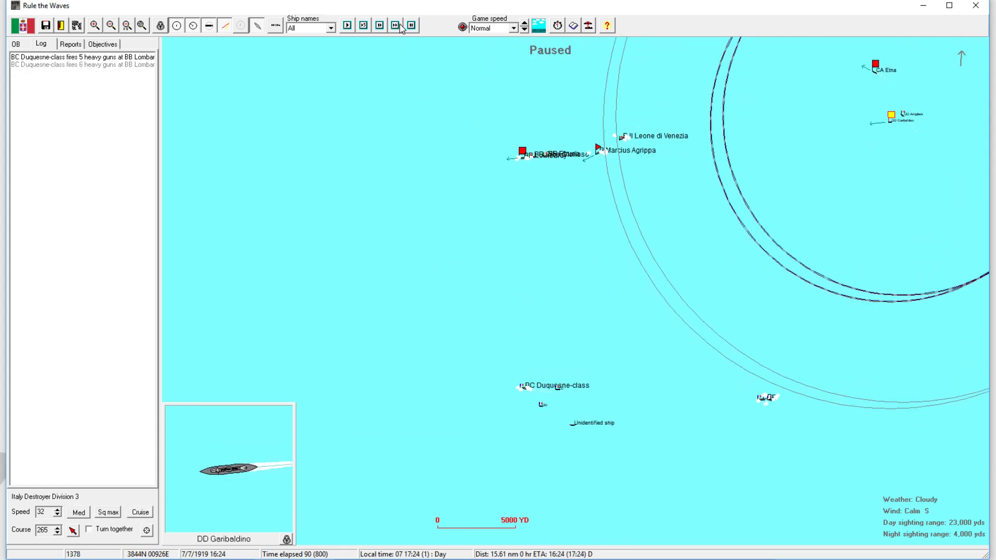
left_click(394, 25)
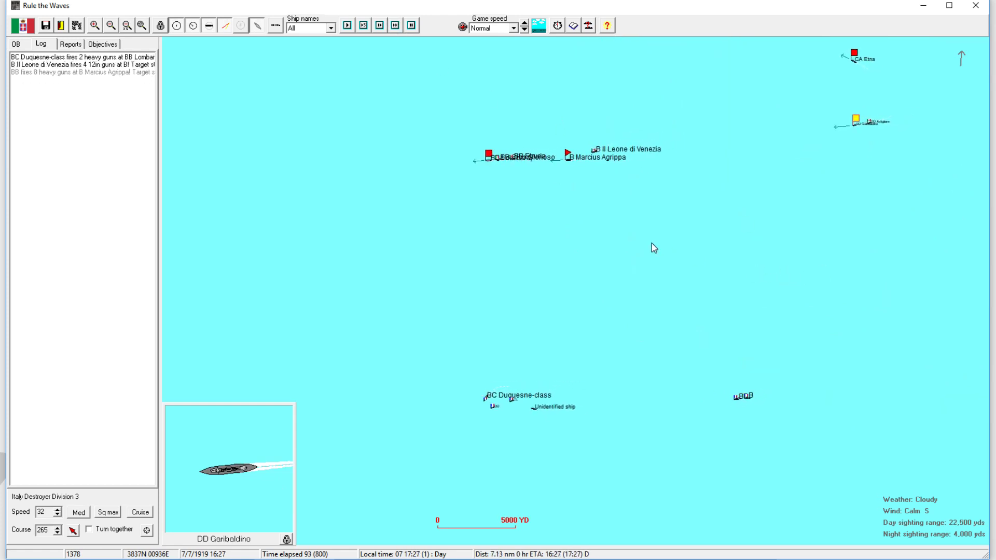
left_click(558, 26)
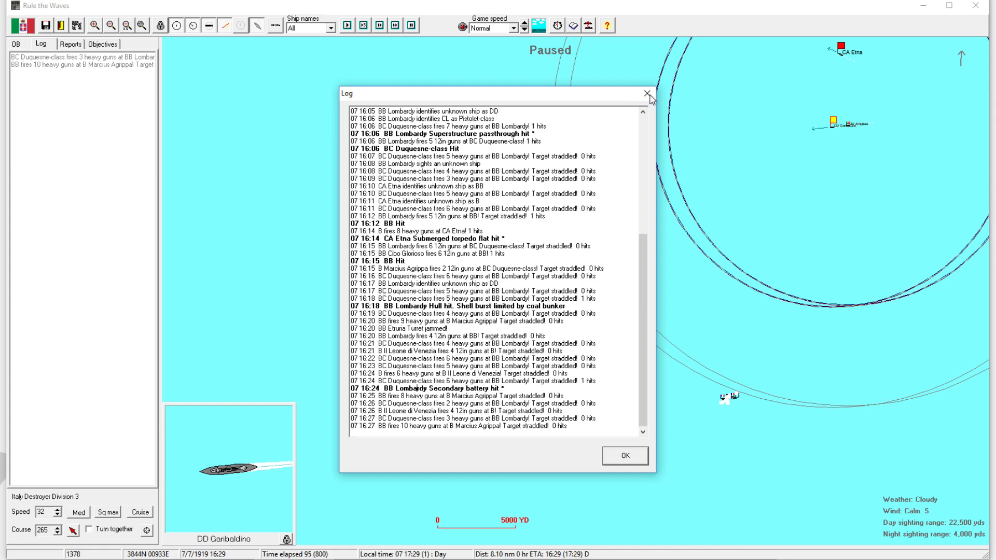
Close the log, set Battle Division 8 to manual control, and view the Marengo-class dreadnought.
left_click(624, 455)
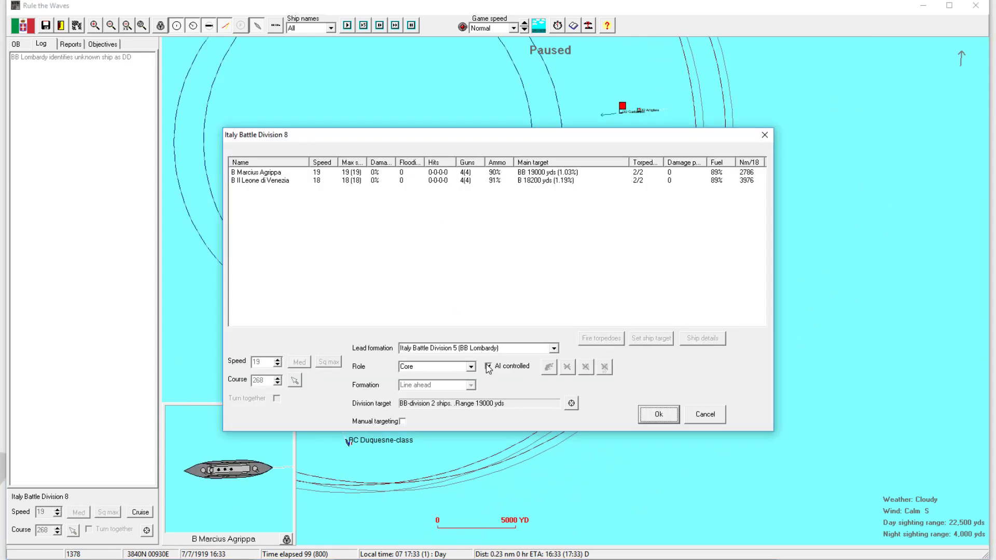
left_click(657, 415)
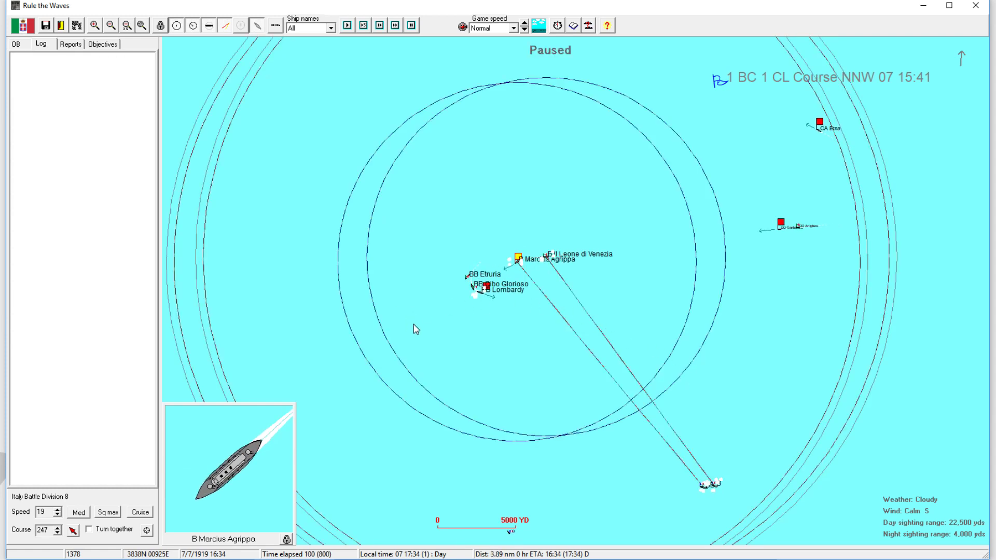
left_click(346, 25)
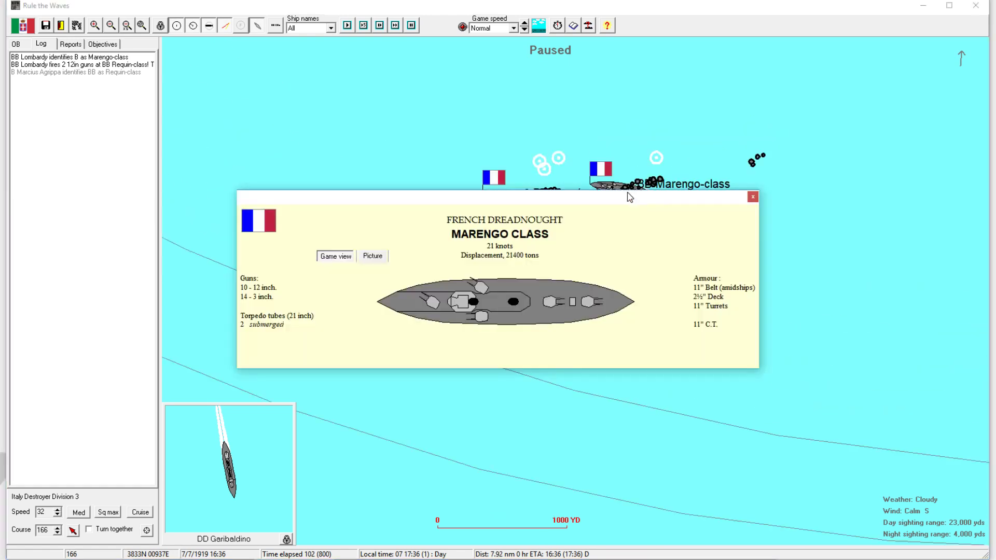
Close the Marengo-class info, steer Destroyer Division 3 to a new map point, and open Battle Division 5.
left_click(753, 196)
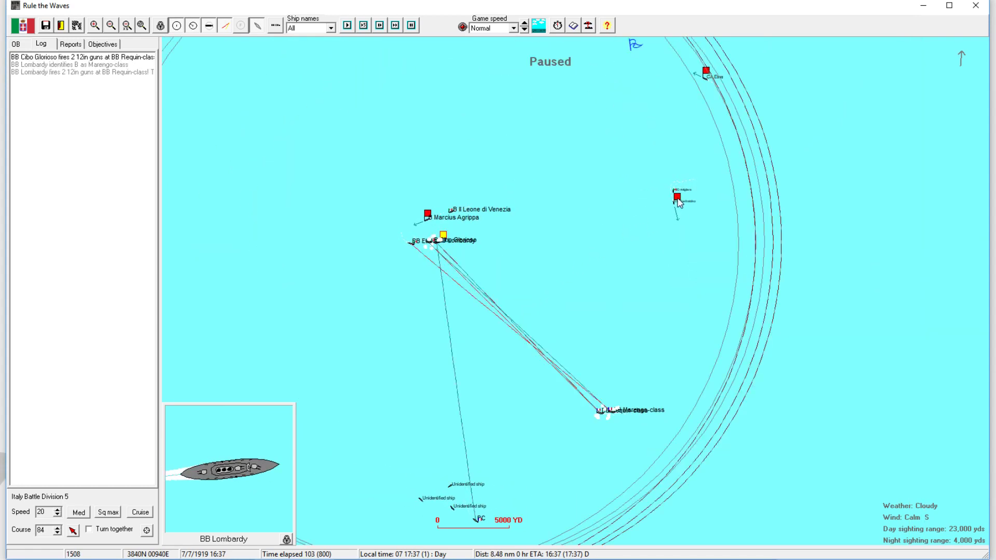
left_click(675, 201)
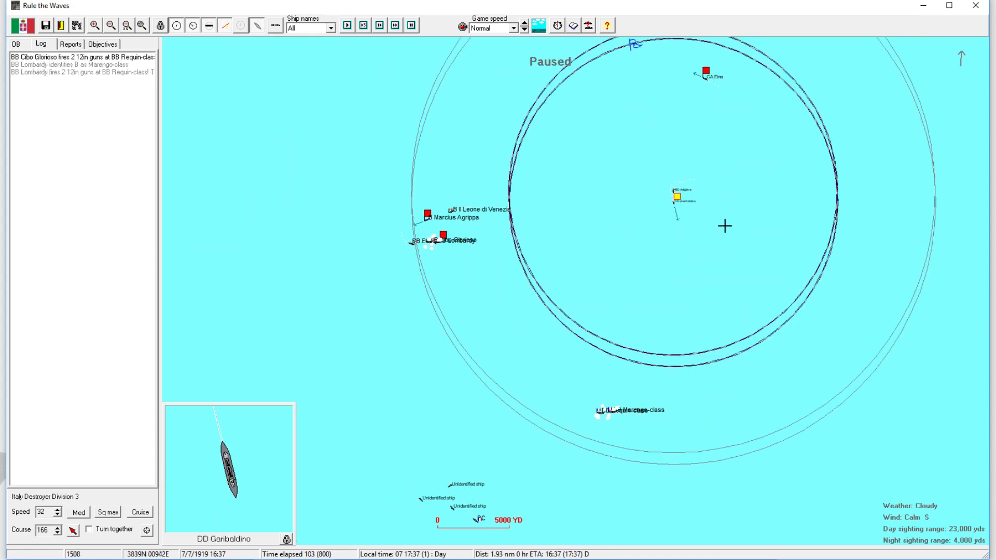
left_click(710, 75)
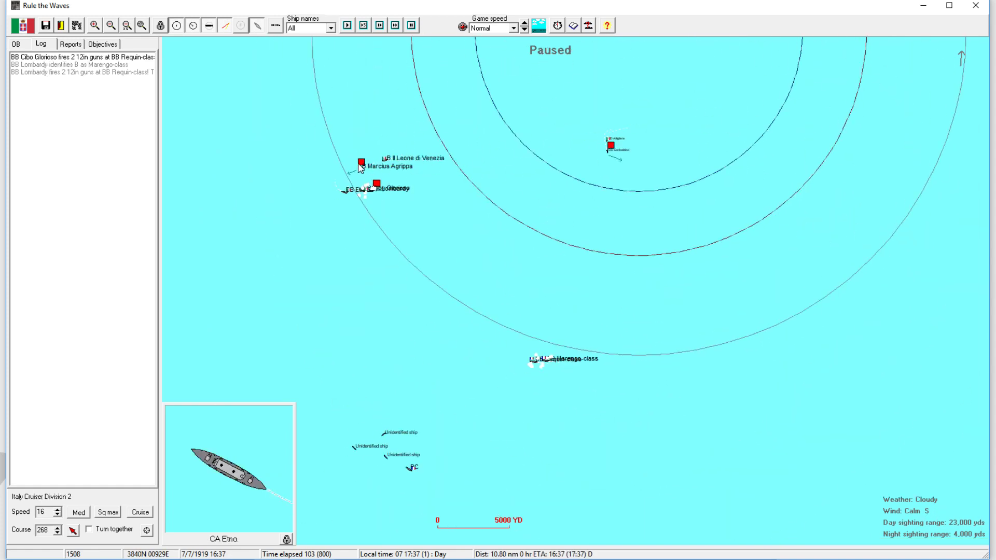
left_click(360, 160)
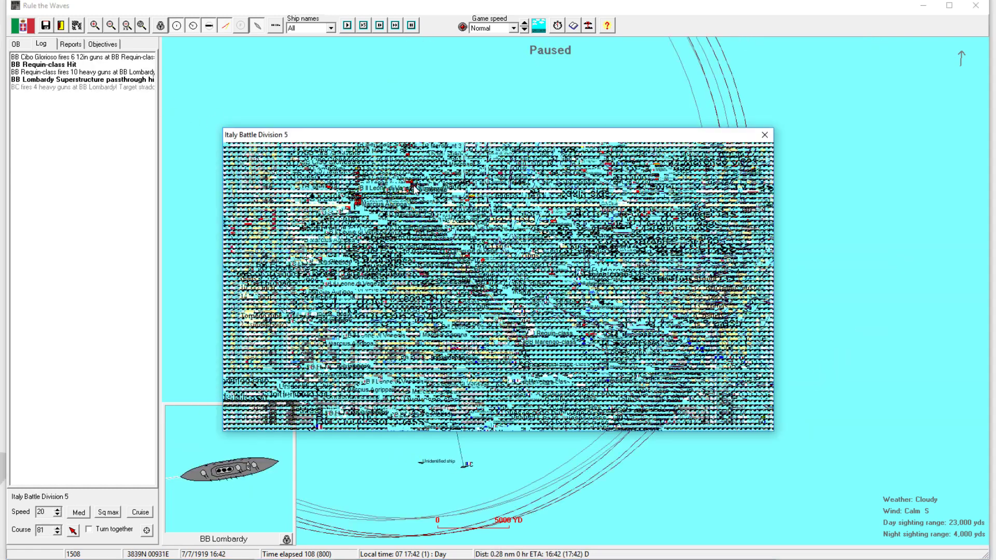
Close Battle Division 5's orders, check Destroyer Division 3's formation, then view Il Leone di Venezia's details.
left_click(765, 135)
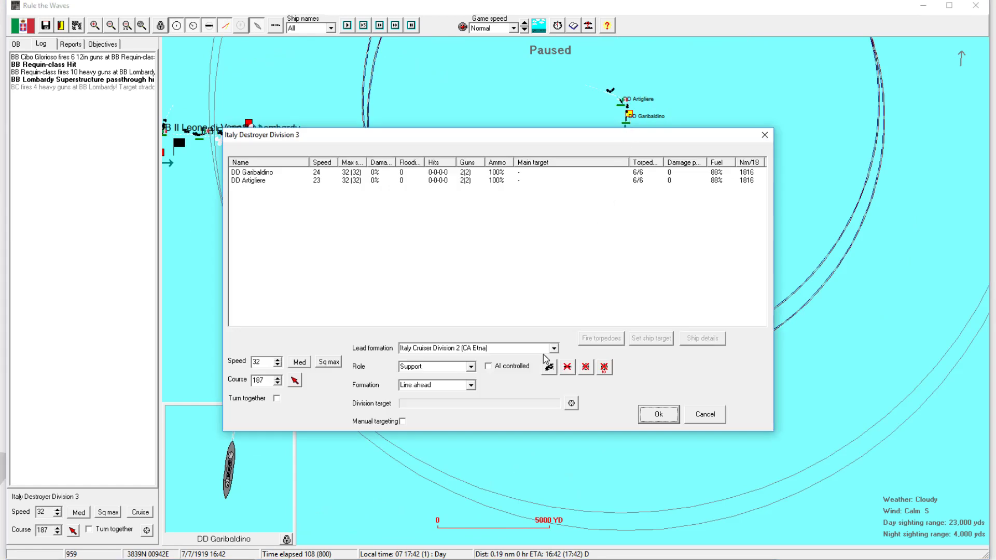
left_click(437, 385)
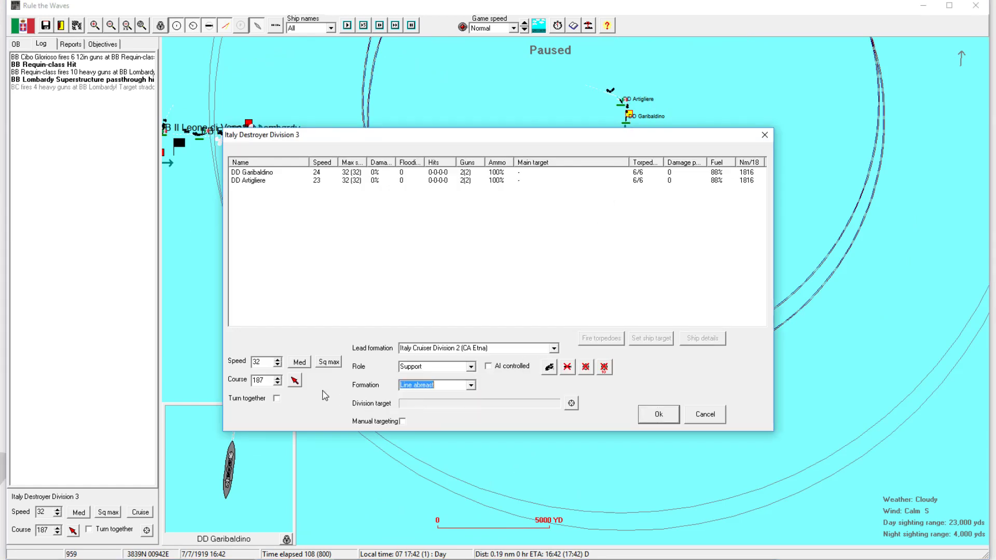
left_click(658, 415)
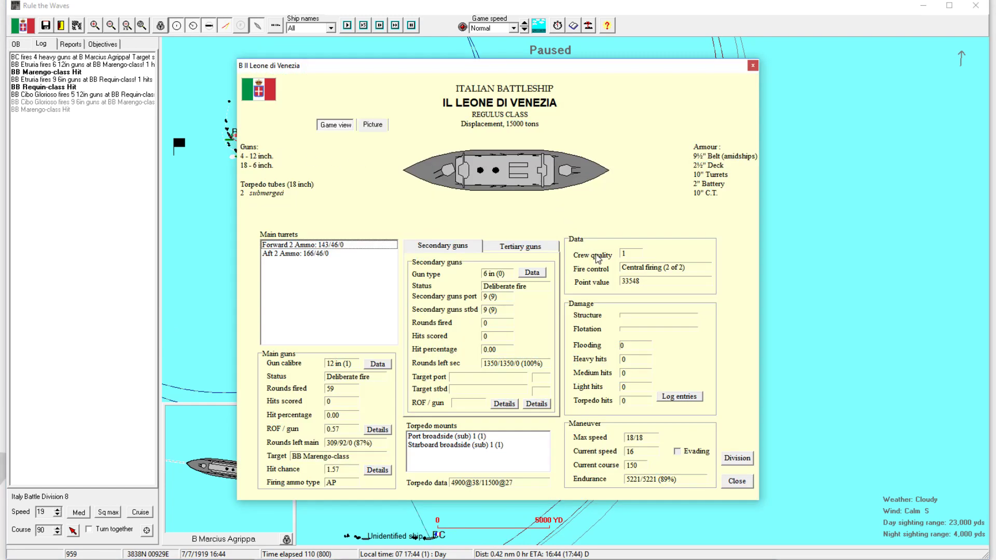
Check Etruria's and Garibaldino's status, accept Garibaldino's division orders, and advance one turn.
left_click(737, 481)
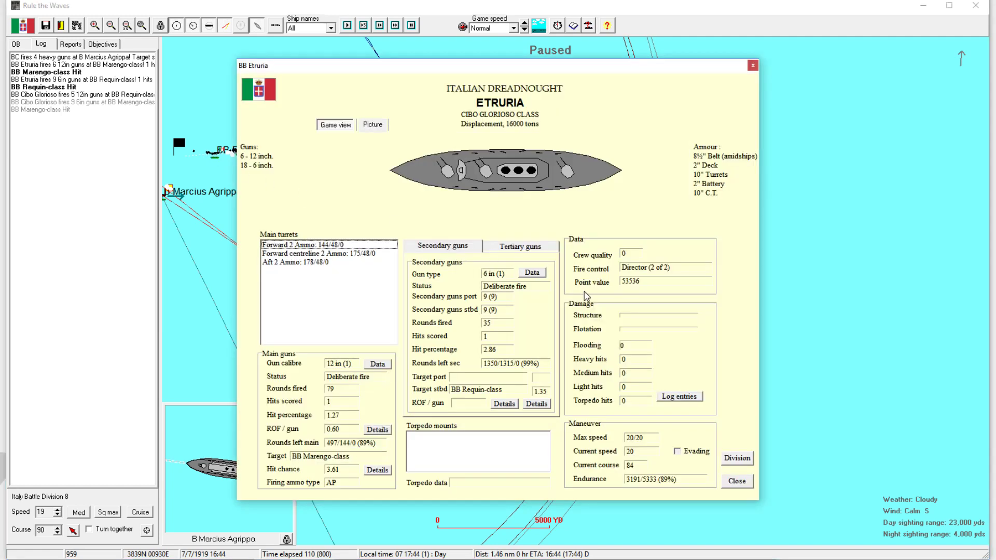
left_click(736, 481)
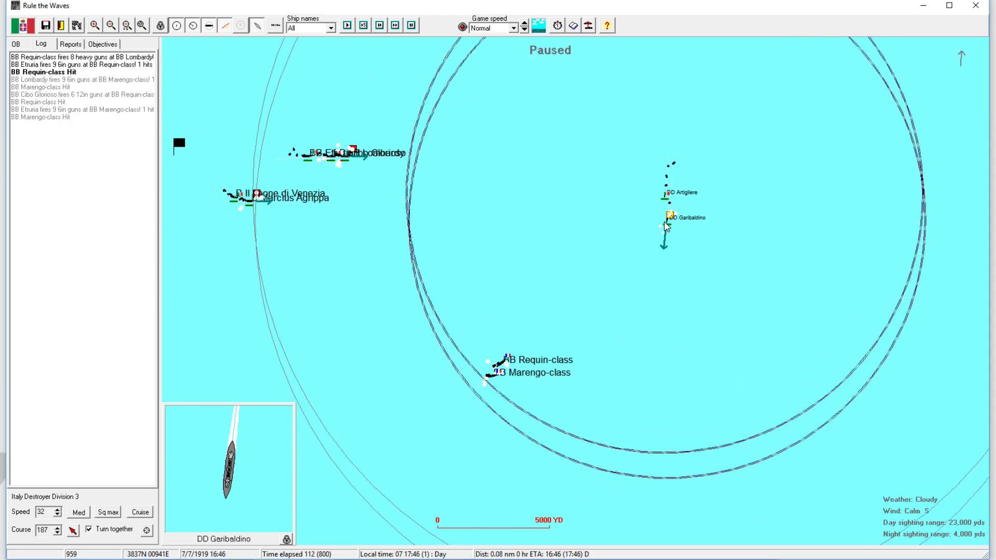
double_click(666, 218)
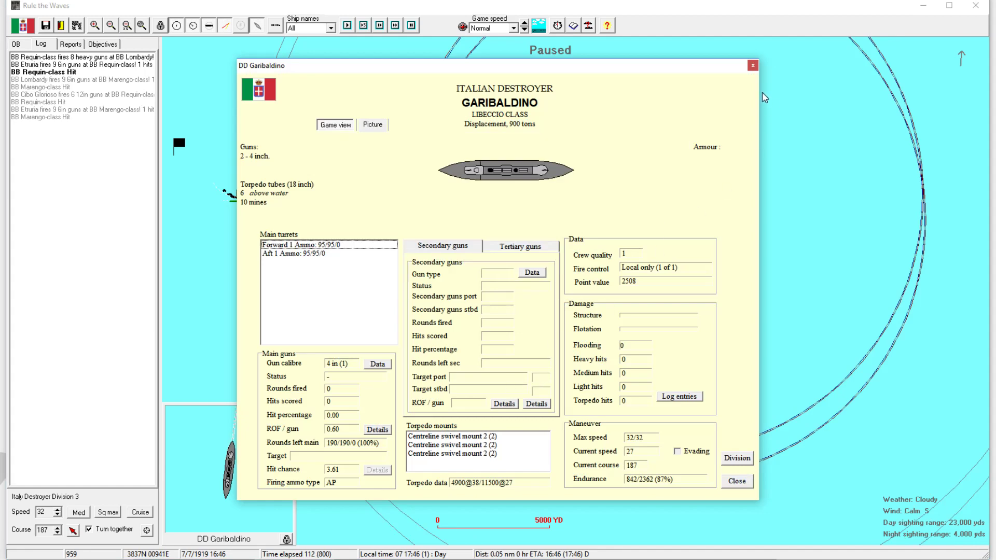
left_click(737, 481)
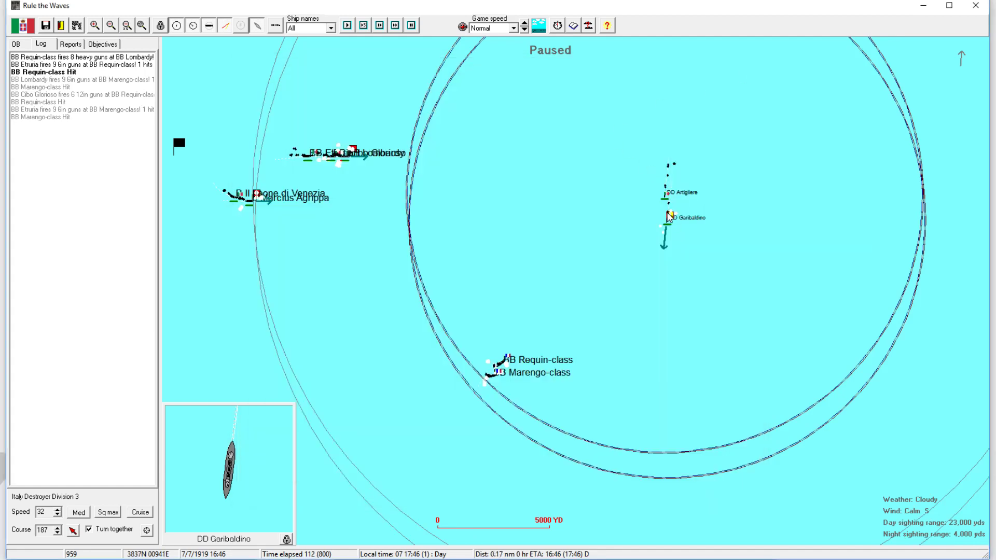
double_click(665, 216)
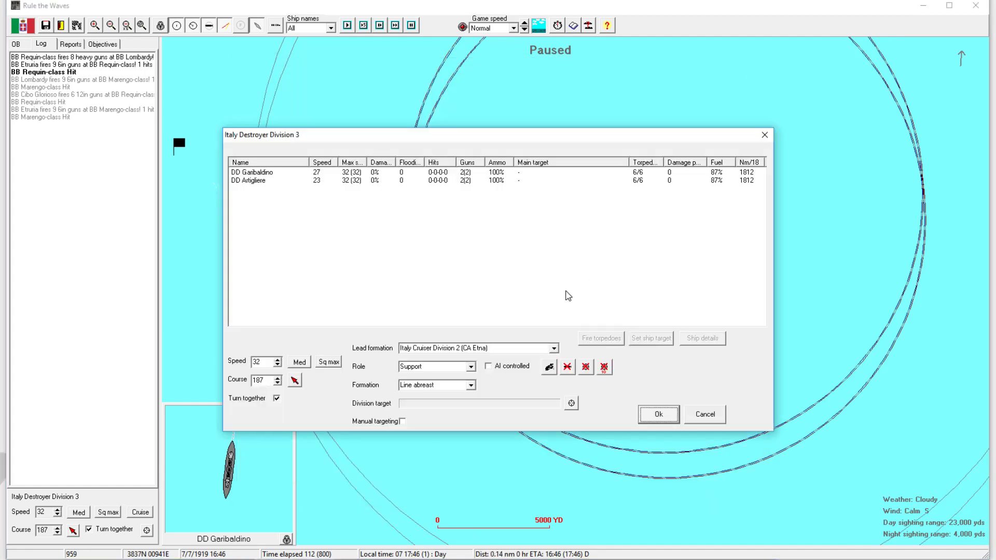
mouse_move(311, 413)
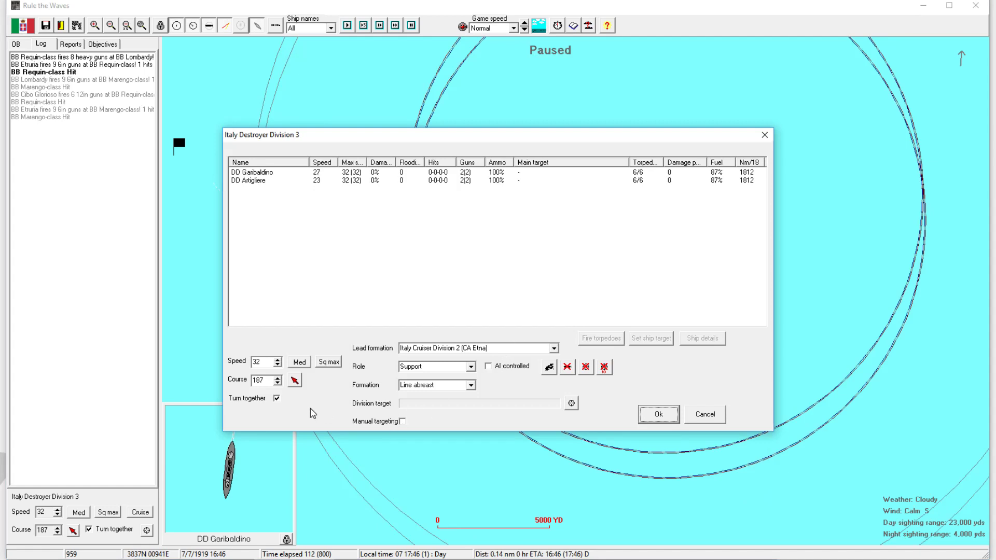
mouse_move(396, 424)
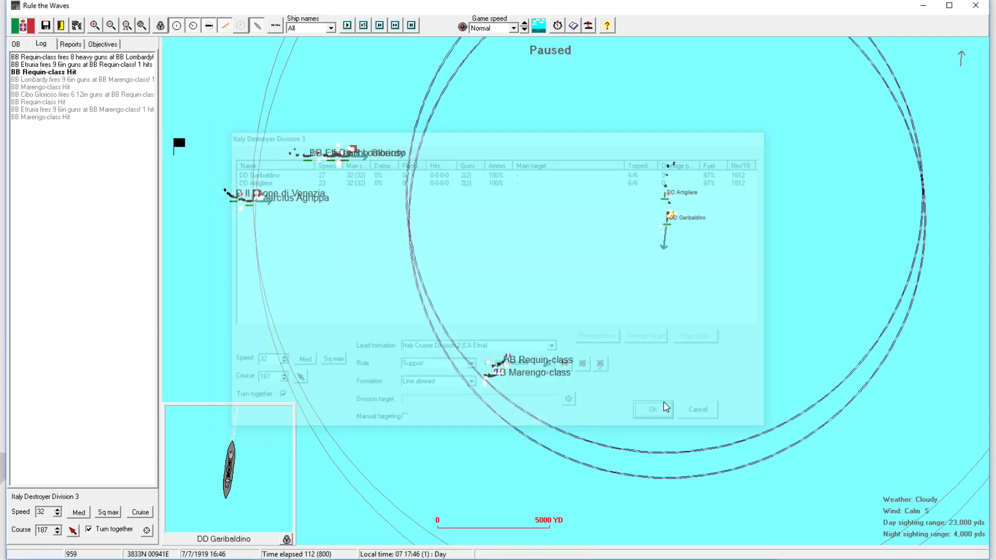
left_click(651, 408)
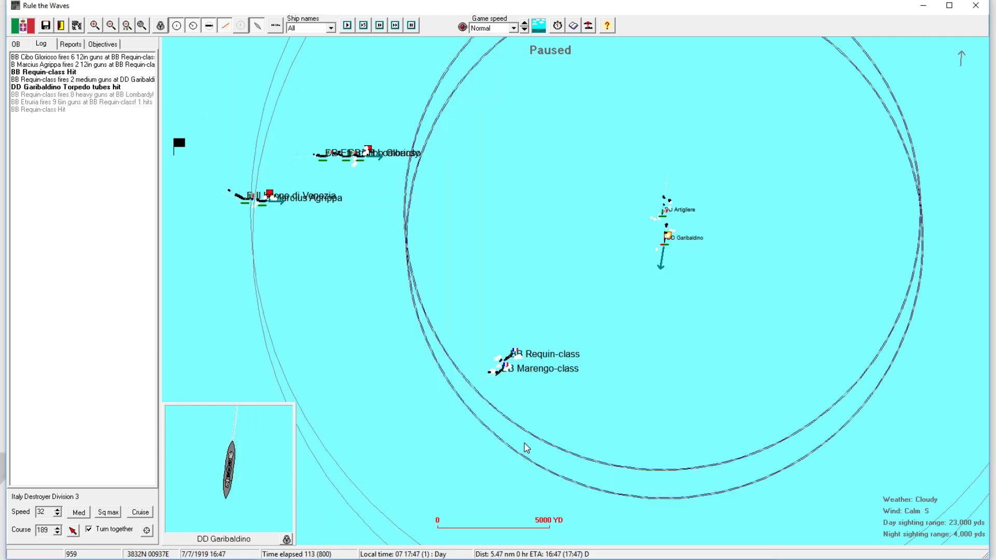
mouse_move(664, 244)
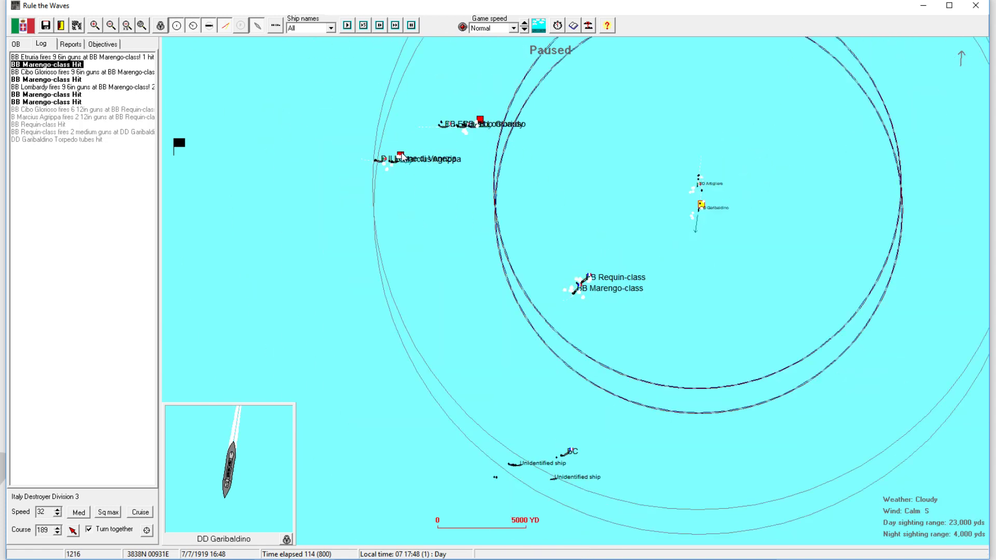
Select Marcius Agrippa, set Slow game speed, and play on until 'DD Garibaldino has sunk!' appears.
left_click(400, 156)
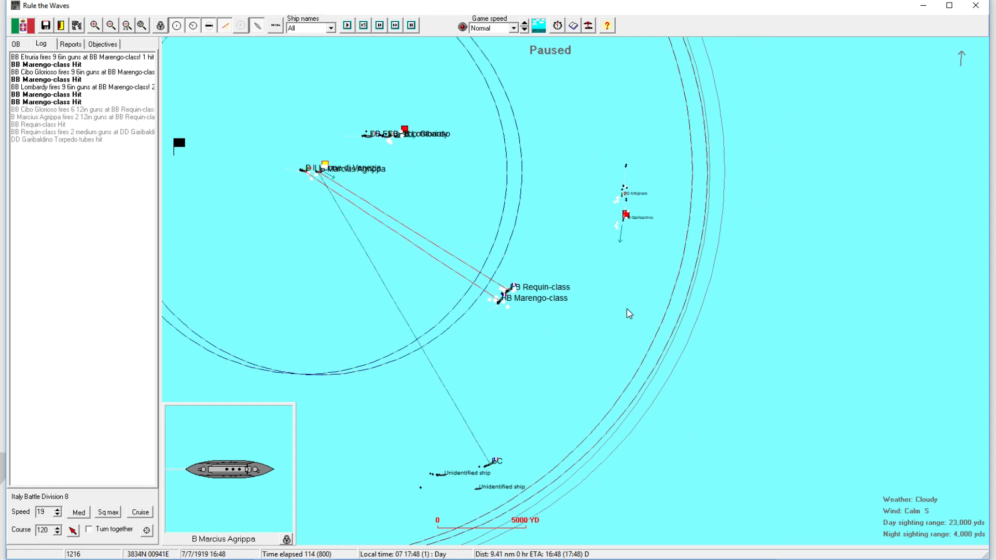
mouse_move(597, 408)
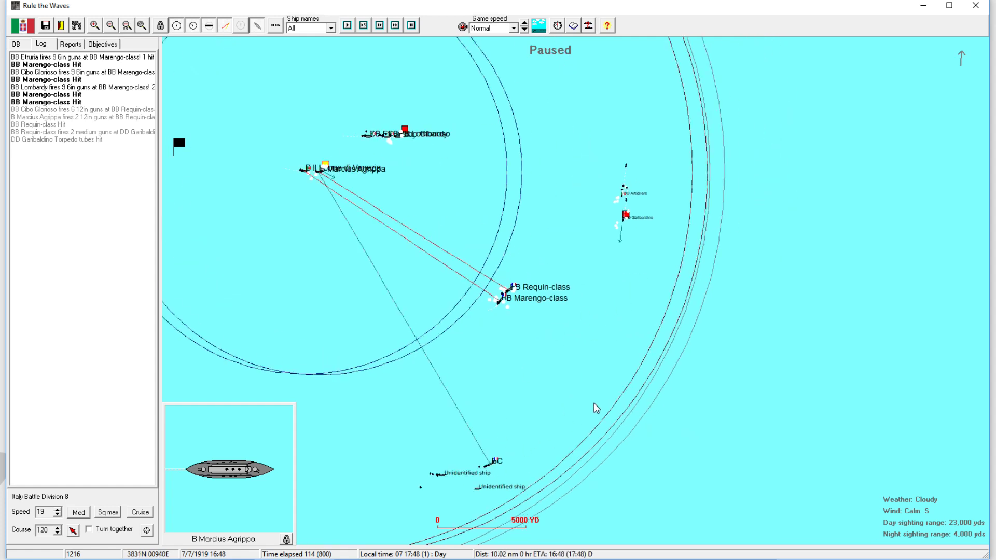
left_click(348, 26)
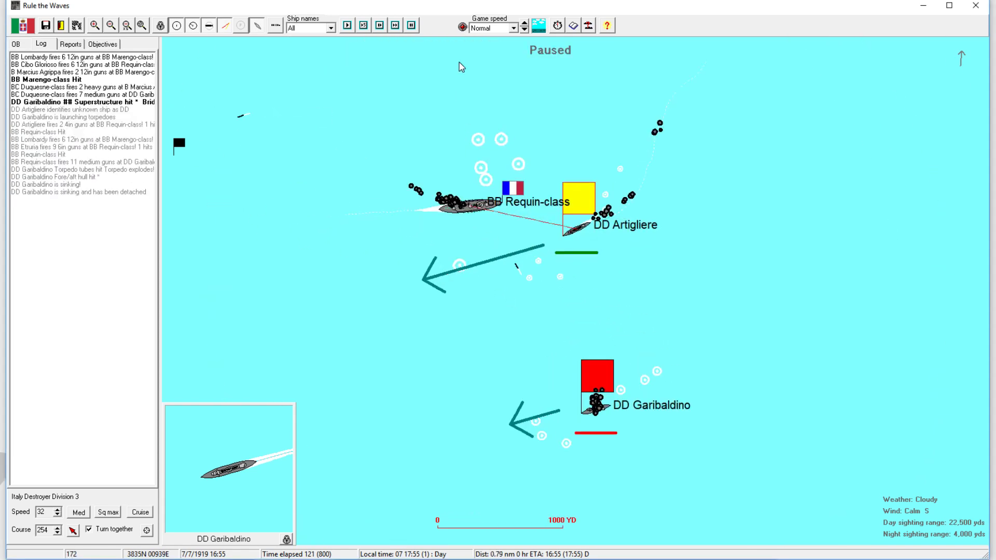
left_click(523, 30)
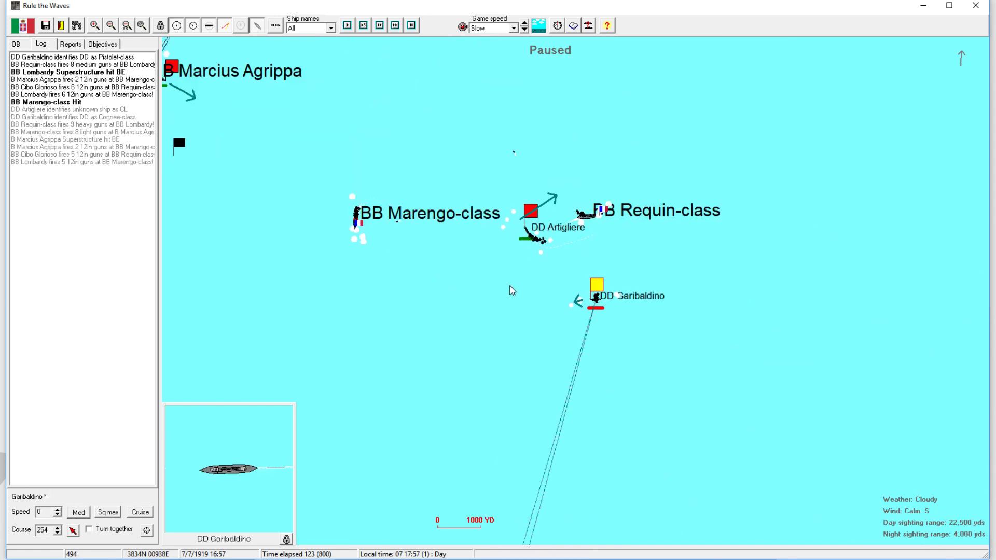
left_click(532, 209)
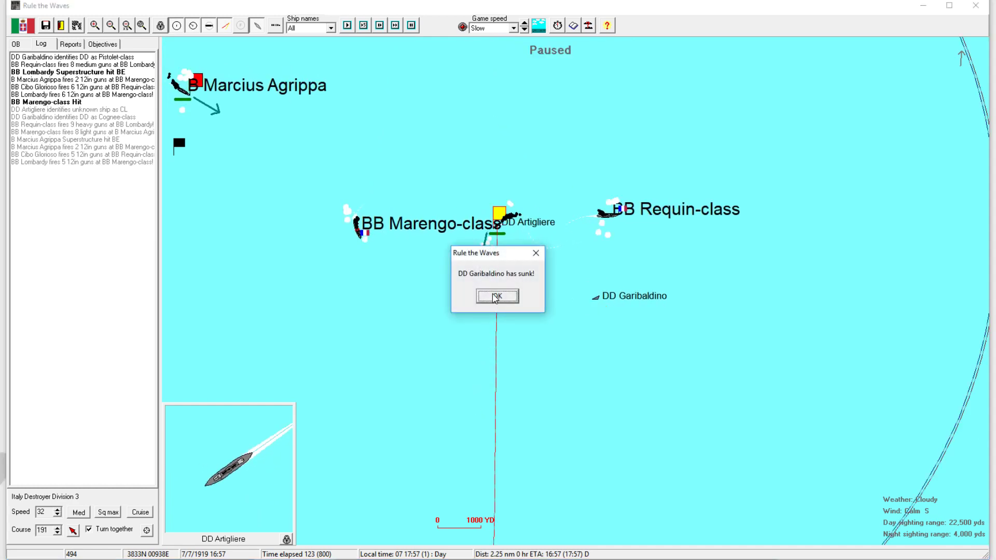
Dismiss the Garibaldino sinking notice and close the Marengo-class information window.
left_click(497, 296)
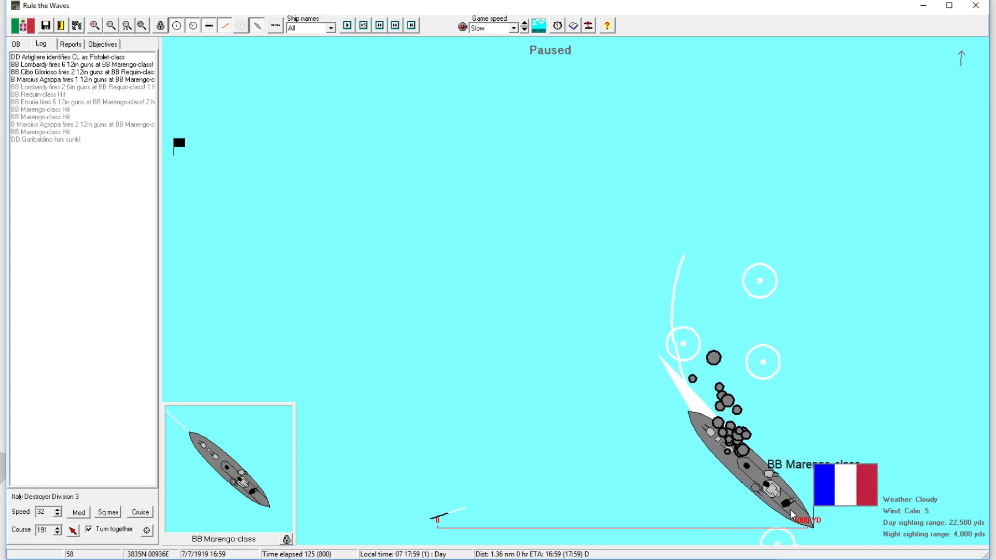
mouse_move(685, 453)
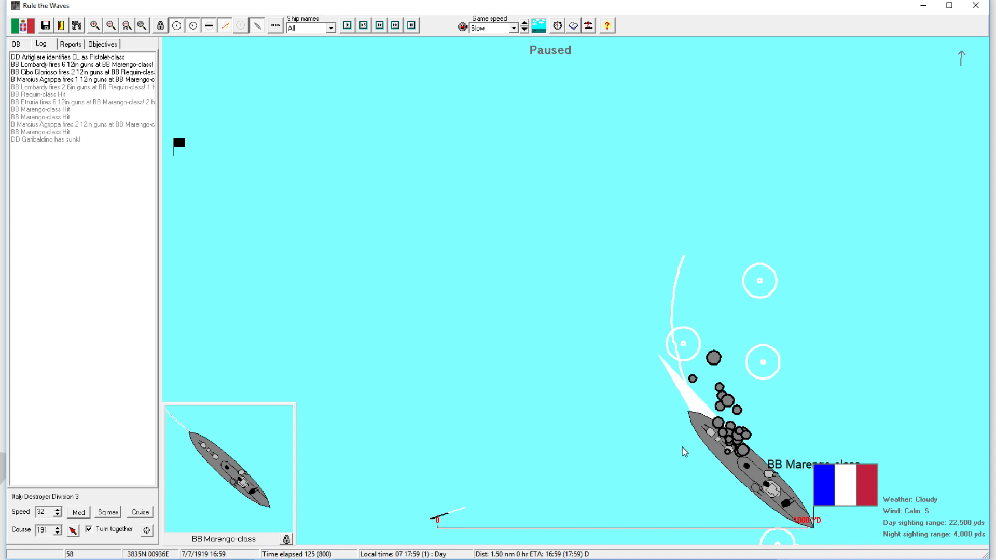
mouse_move(656, 534)
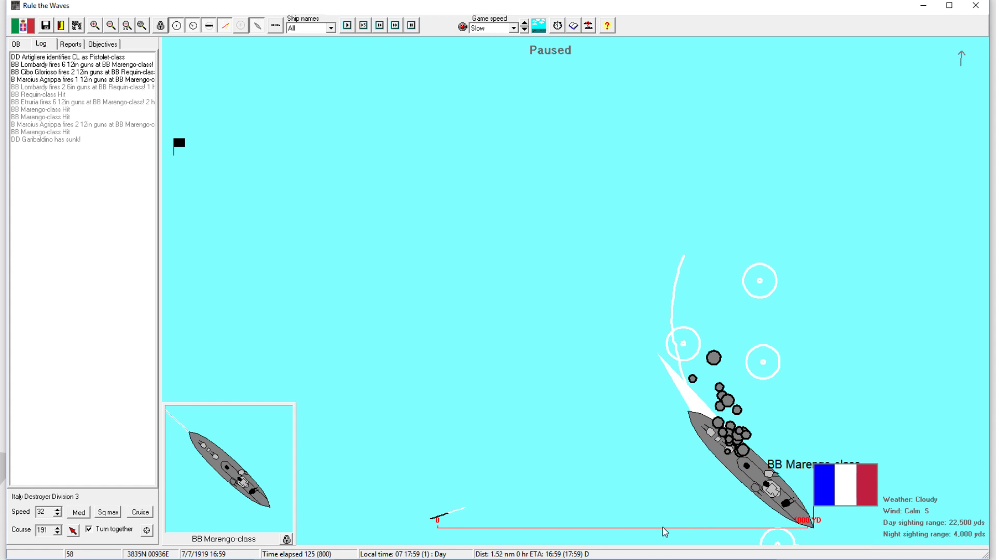
mouse_move(813, 498)
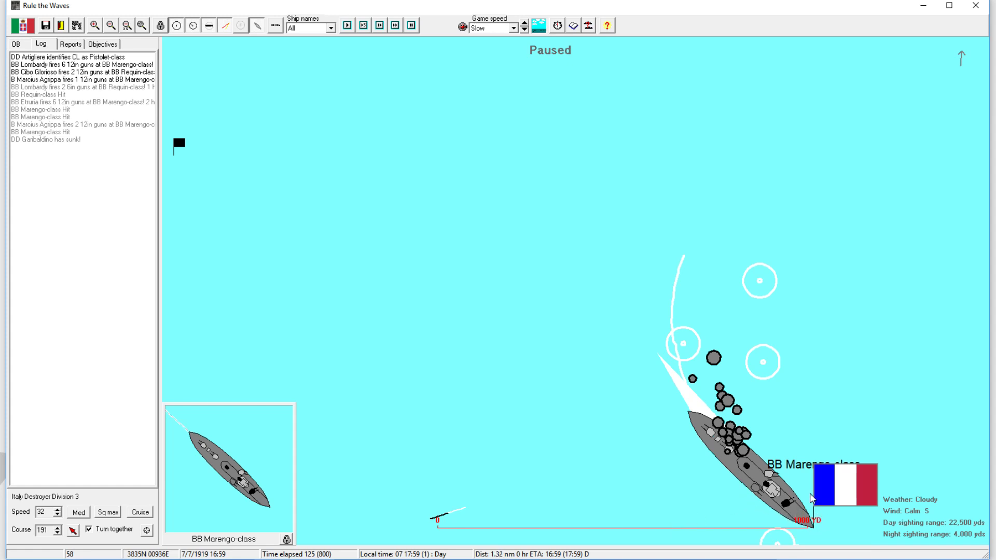
mouse_move(853, 402)
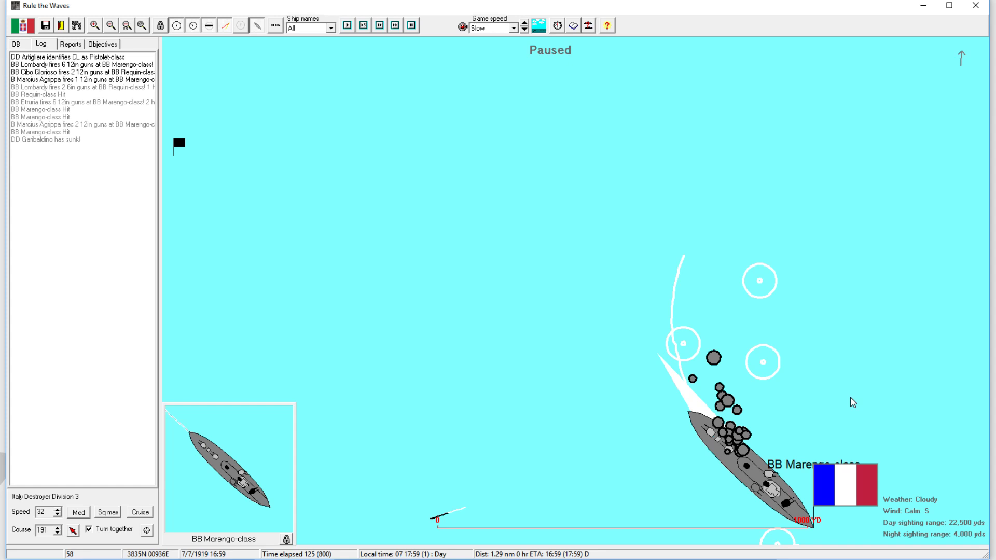
mouse_move(844, 415)
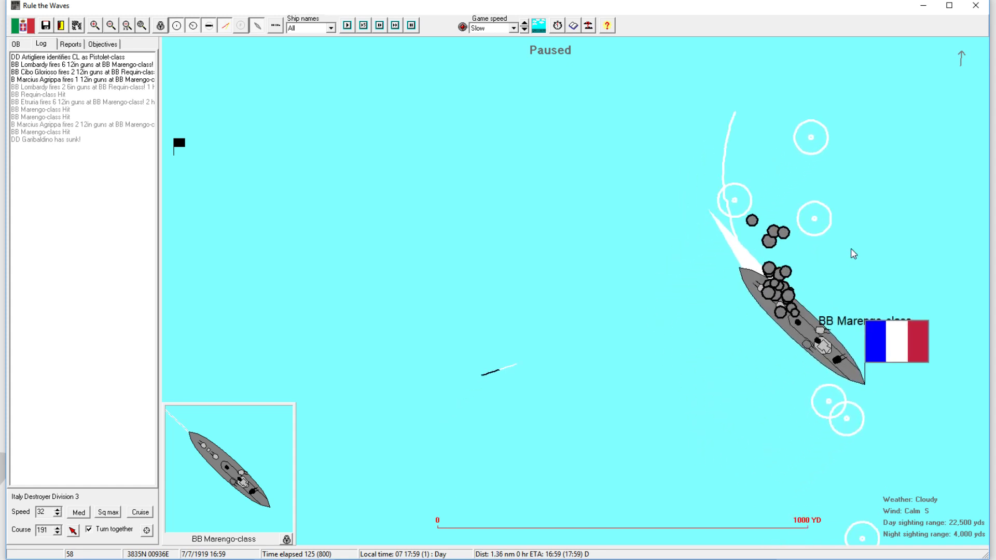
mouse_move(778, 275)
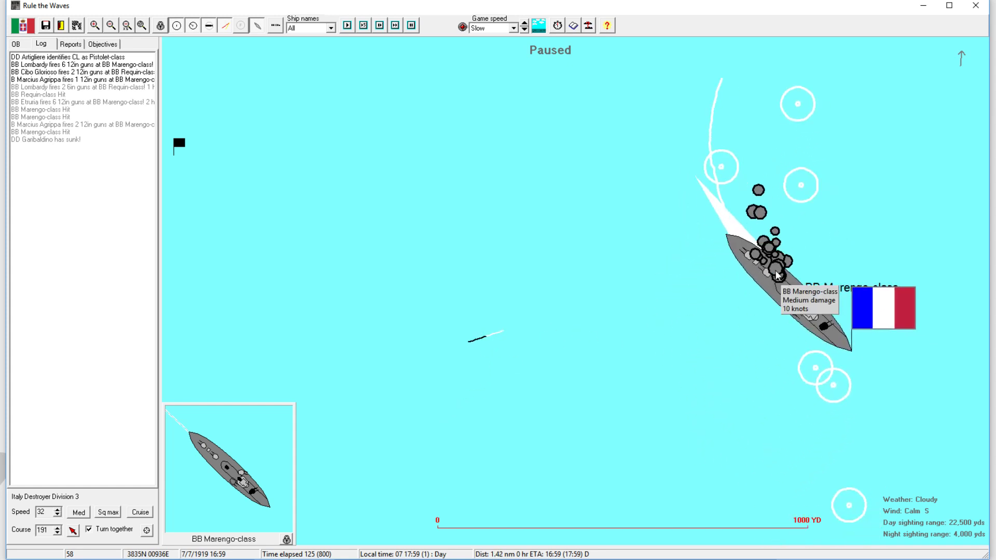
mouse_move(817, 312)
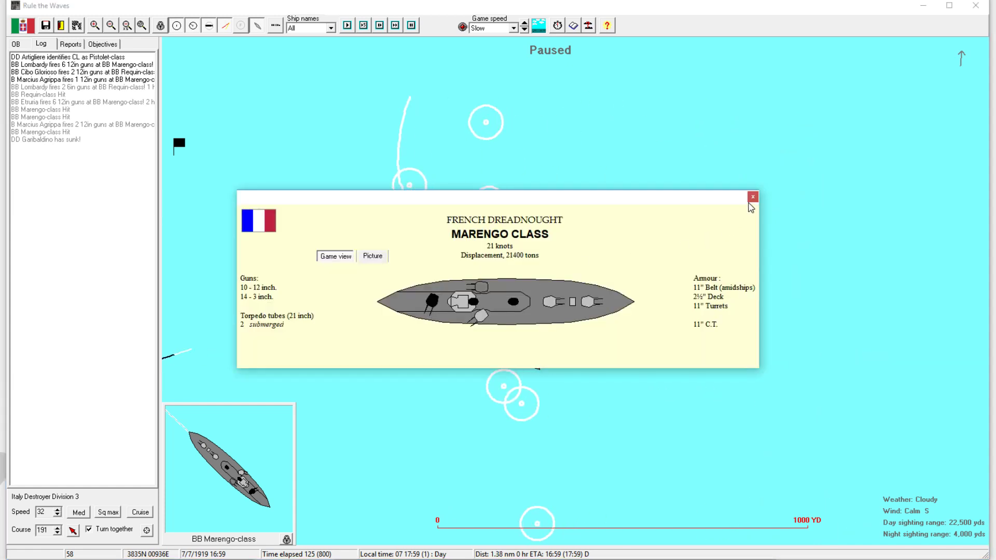
left_click(753, 196)
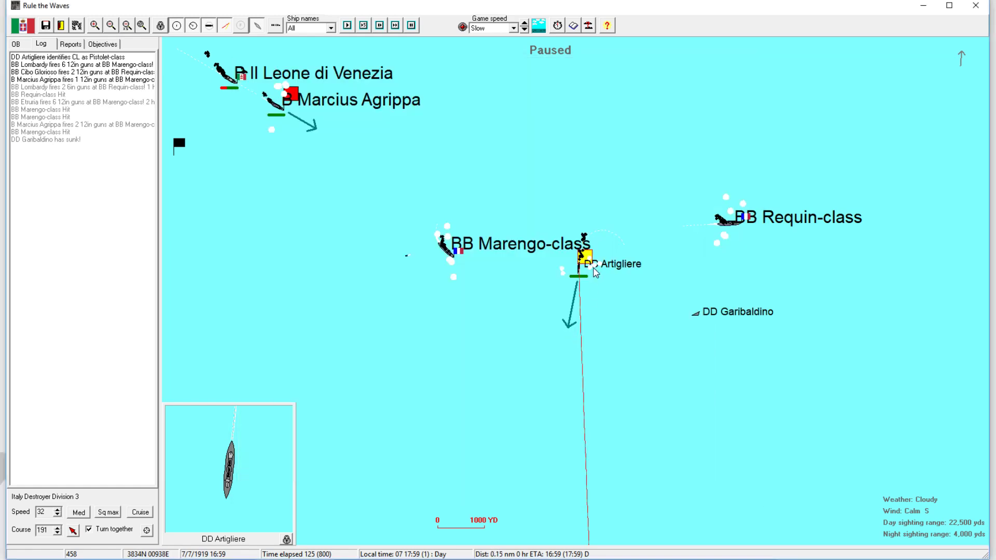
Take Destroyer Division 3 off AI control and enable manual targeting.
left_click(585, 260)
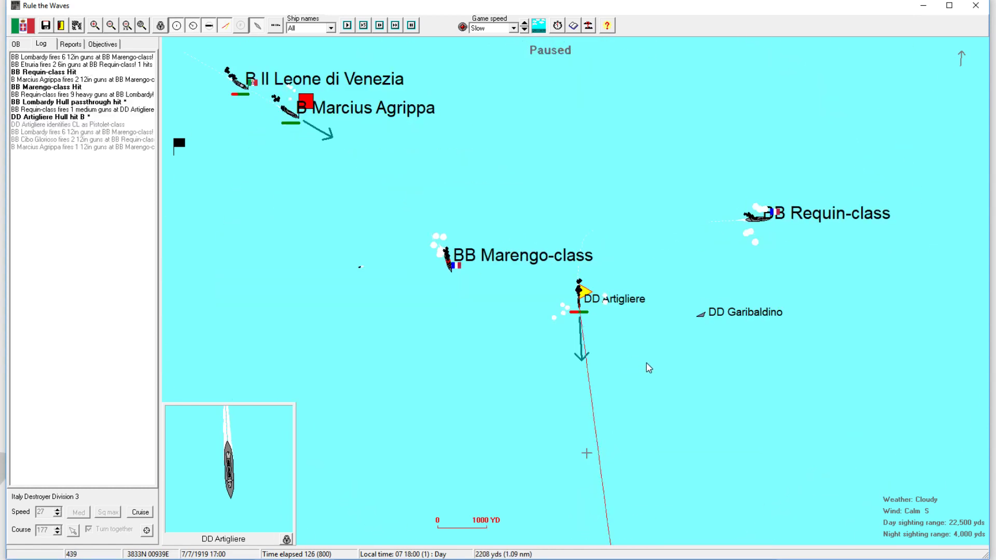
left_click(664, 356)
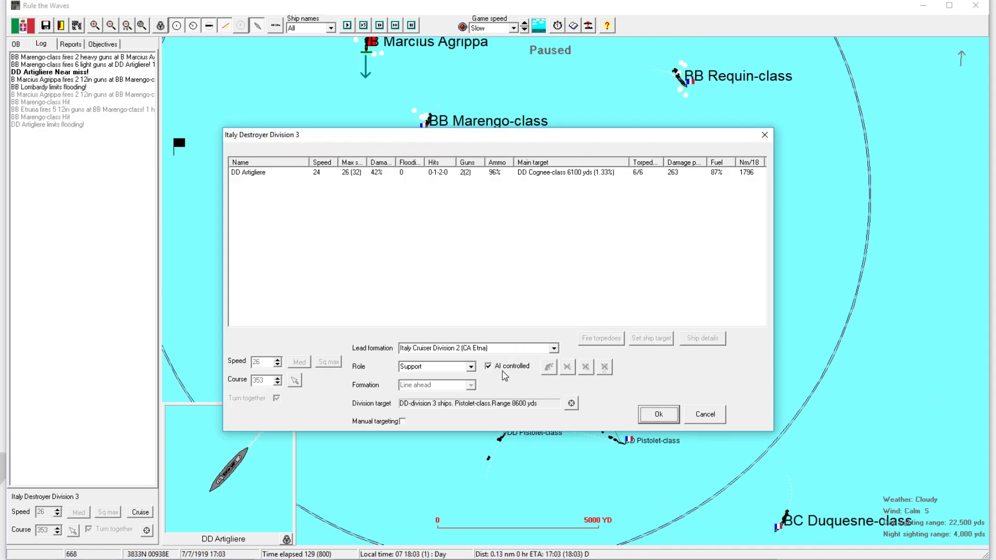
left_click(487, 367)
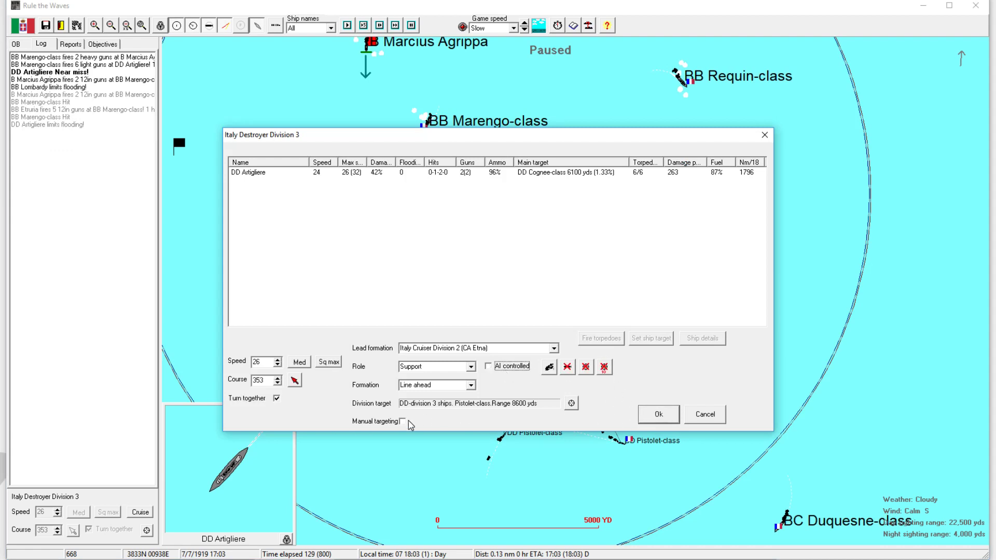
left_click(657, 414)
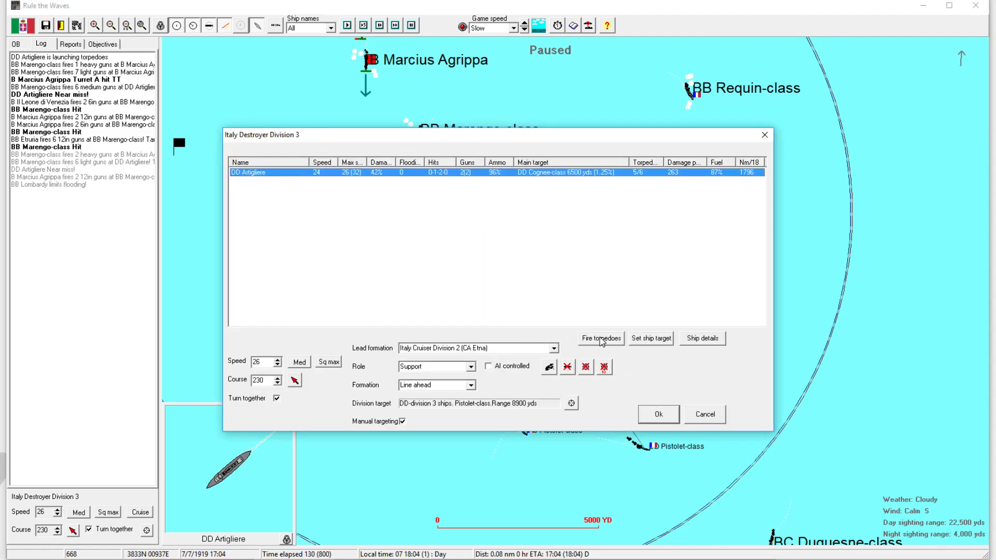
Fire Artigliere's torpedoes at BB Marengo-class and dismiss the one-mount-per-turn warning.
left_click(599, 339)
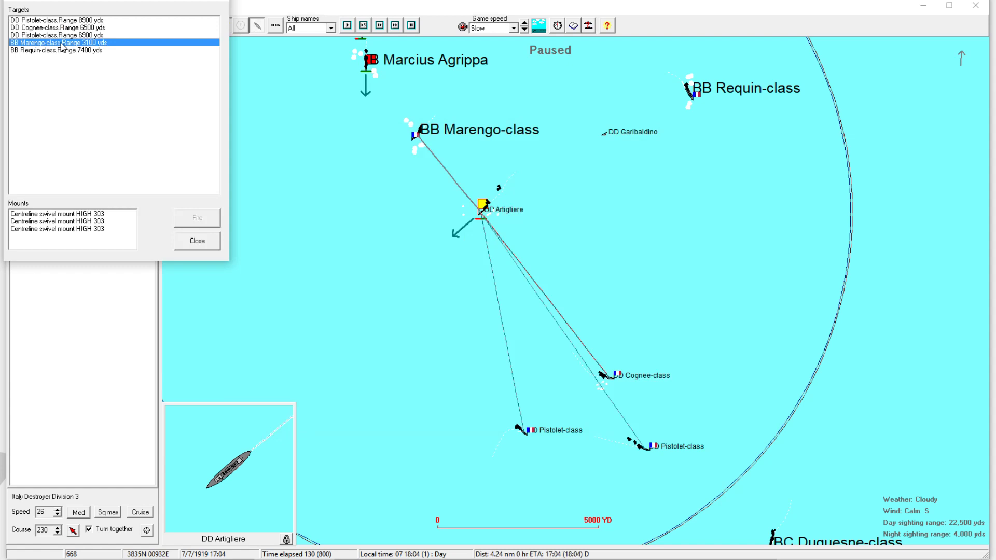
left_click(70, 213)
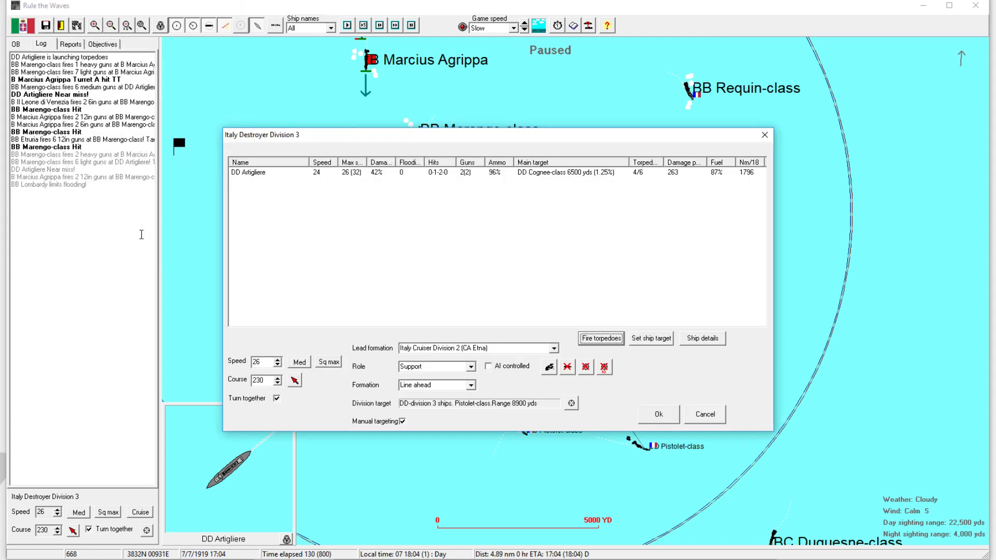
mouse_move(245, 236)
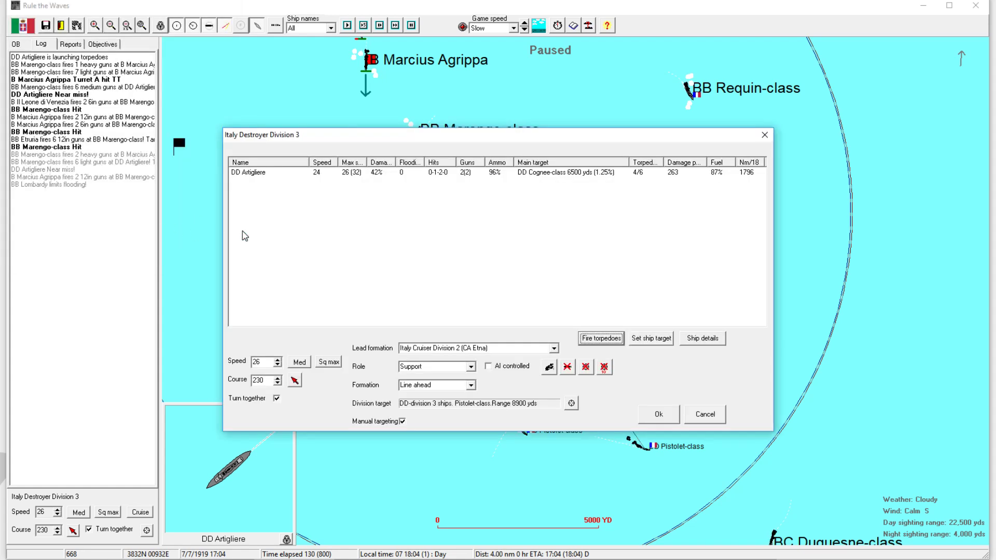
left_click(600, 339)
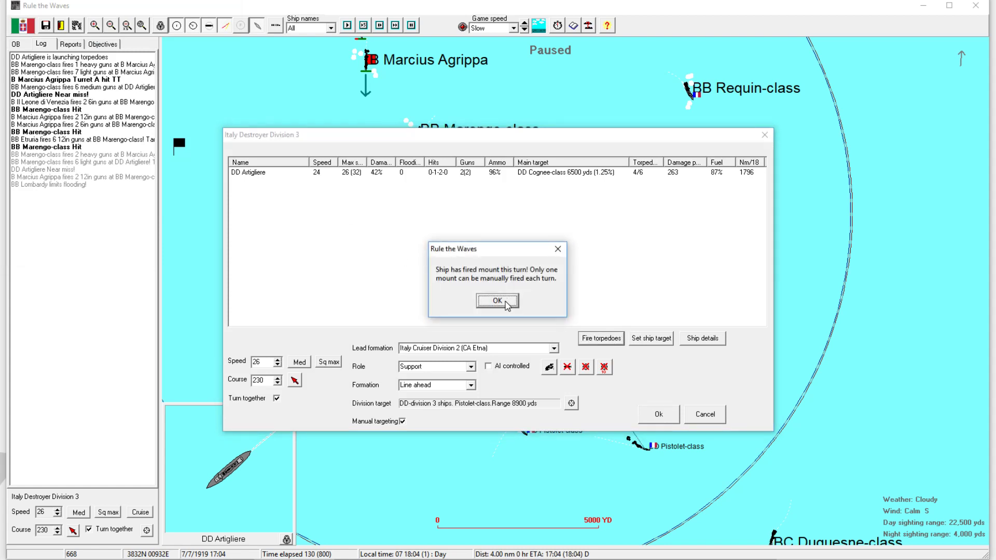
left_click(498, 302)
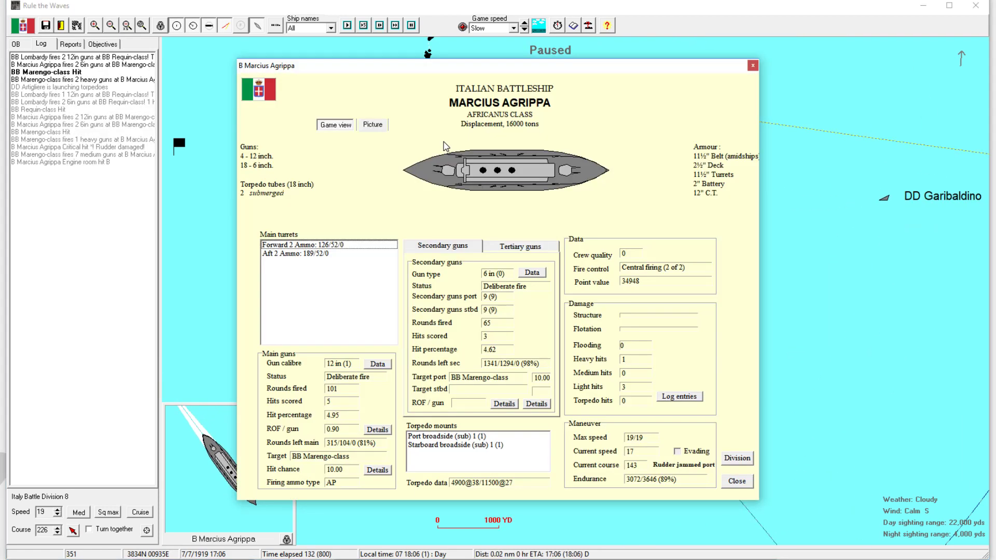
From the order of battle, try detaching Marcius Agrippa, dismiss the warning, and center on it.
left_click(736, 481)
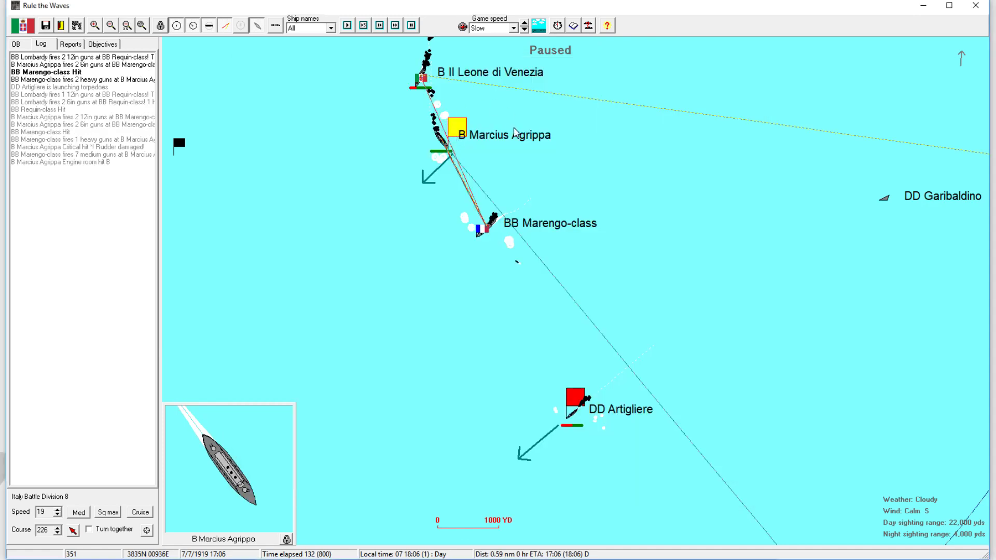
left_click(17, 44)
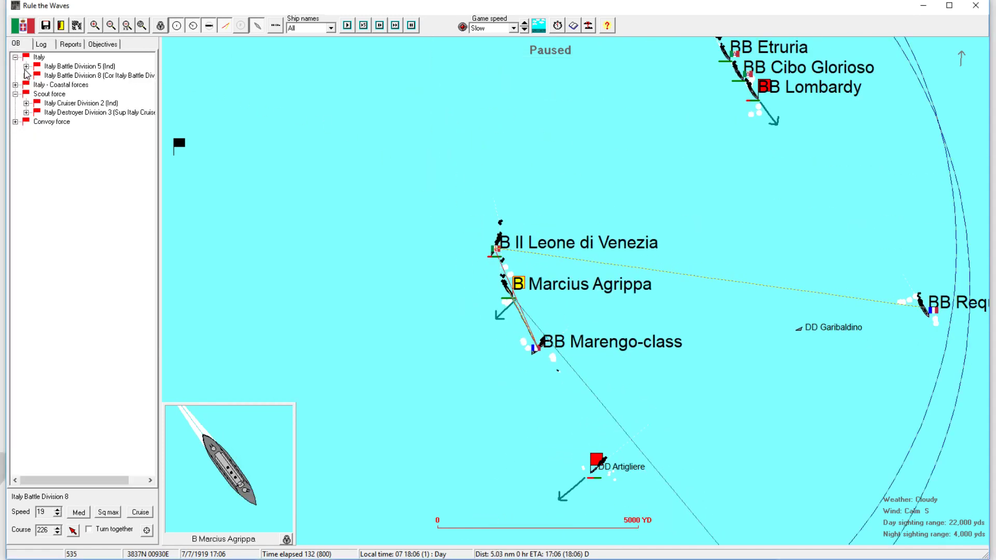
mouse_move(279, 201)
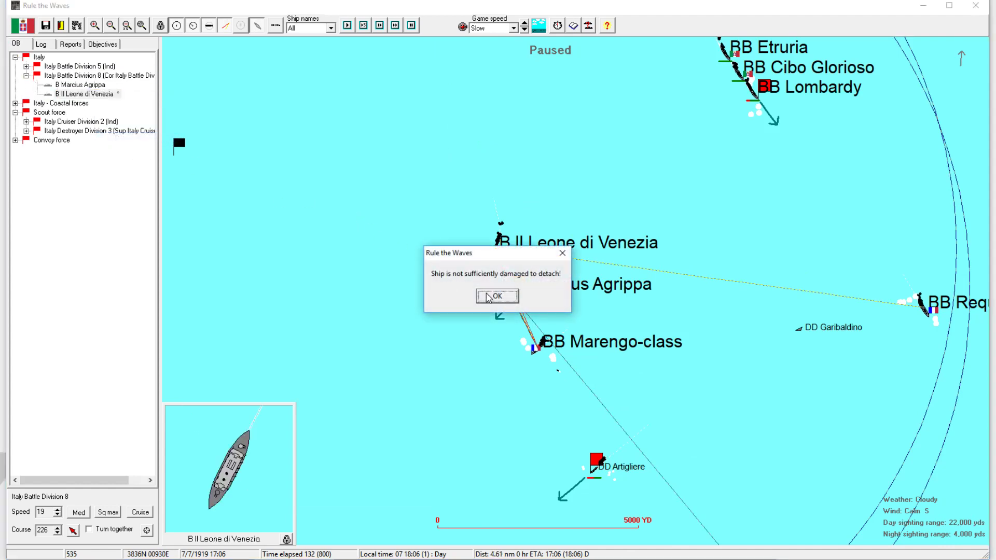
left_click(496, 296)
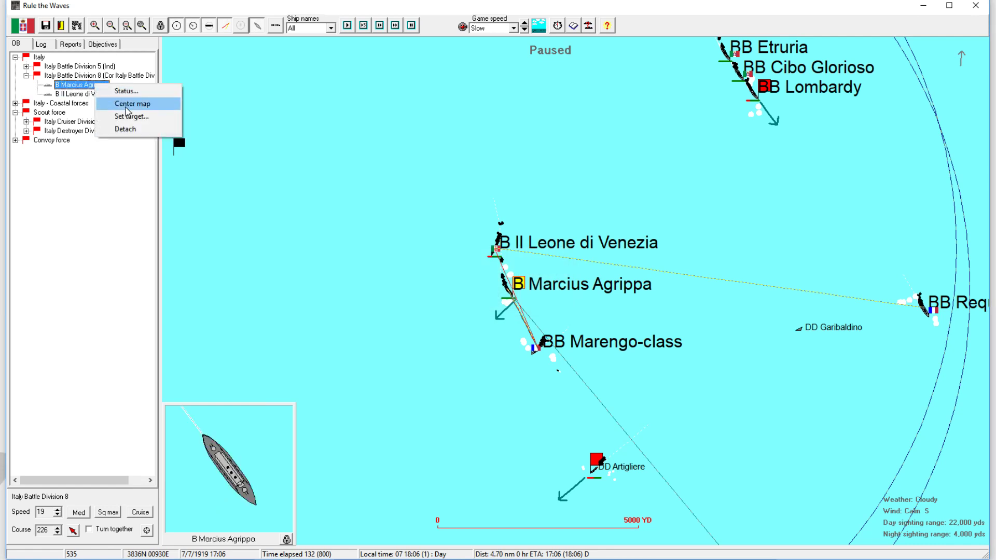
left_click(131, 103)
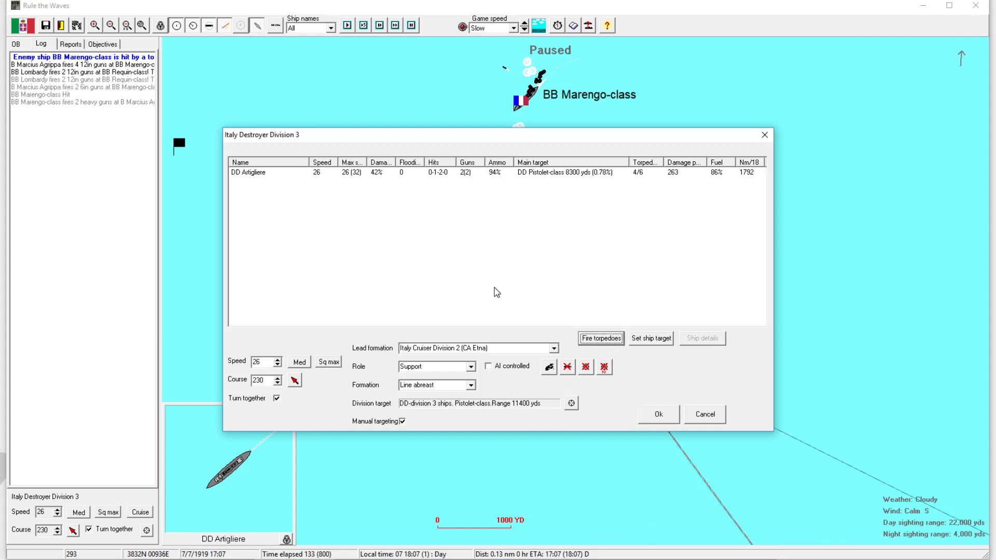
mouse_move(650, 342)
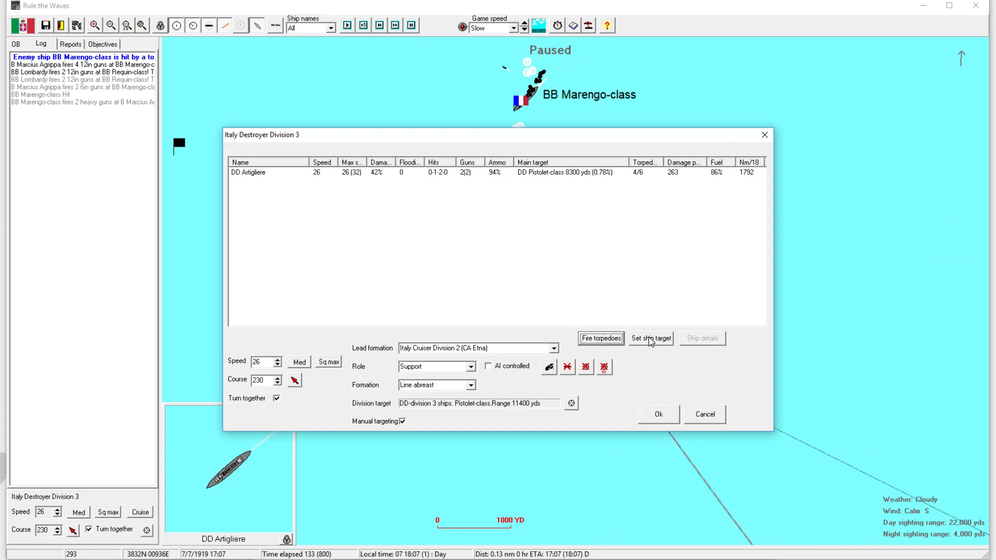
Retarget Destroyer Division 3 from the Pistolet-class destroyers to the Marengo-class battleship division.
left_click(657, 414)
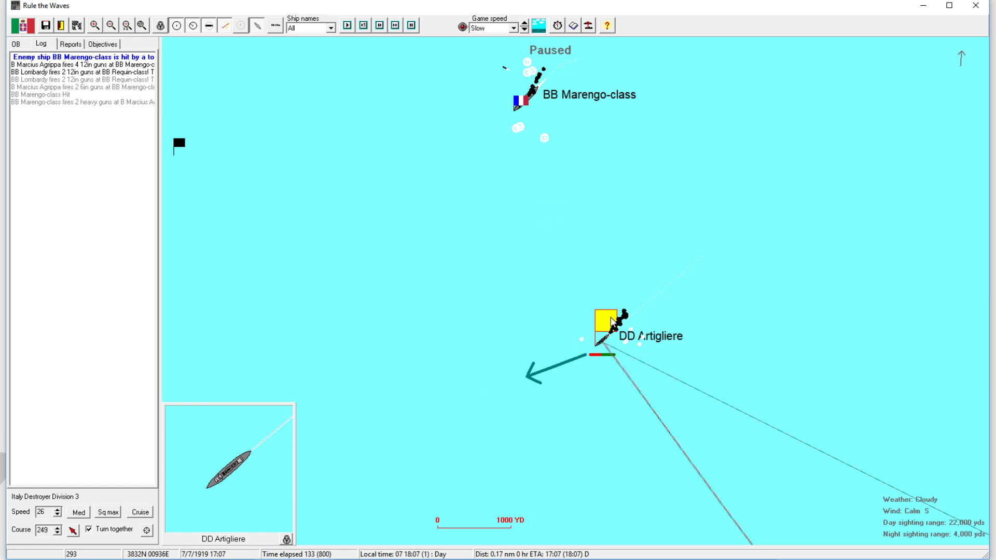
double_click(604, 323)
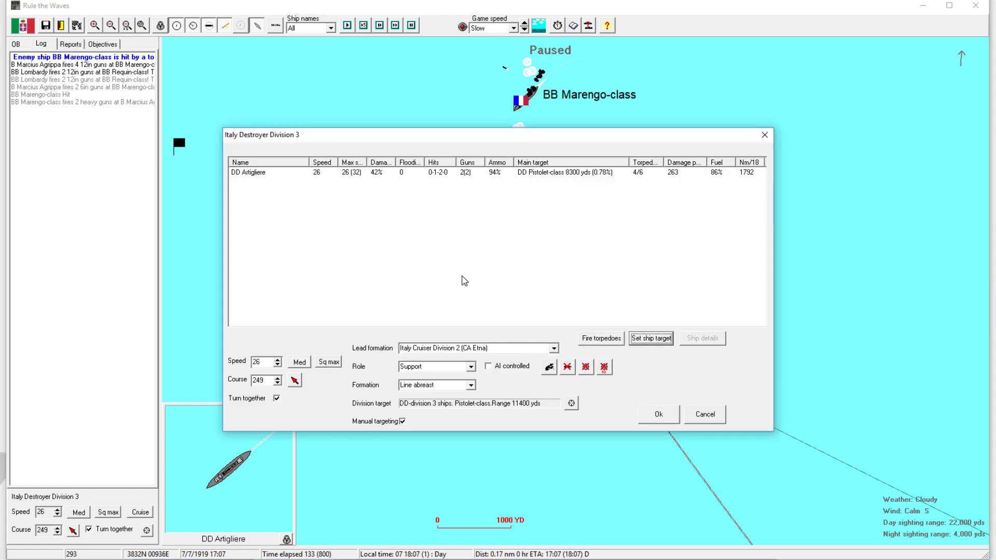
mouse_move(629, 426)
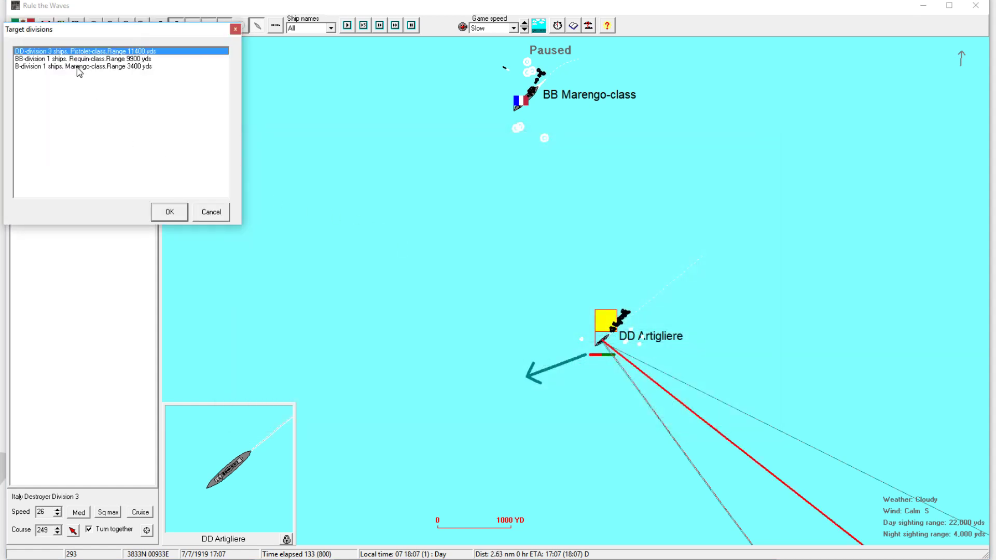
left_click(169, 212)
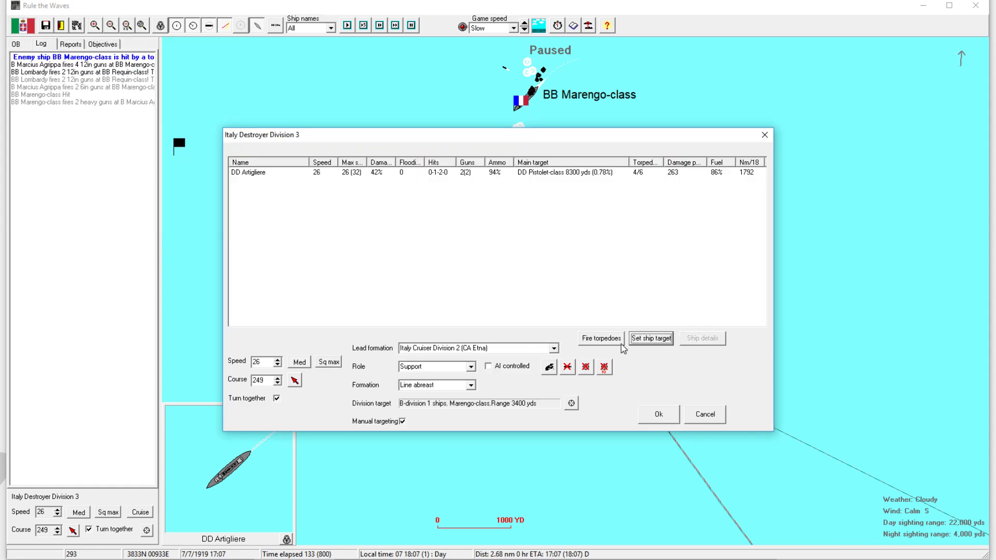
left_click(658, 414)
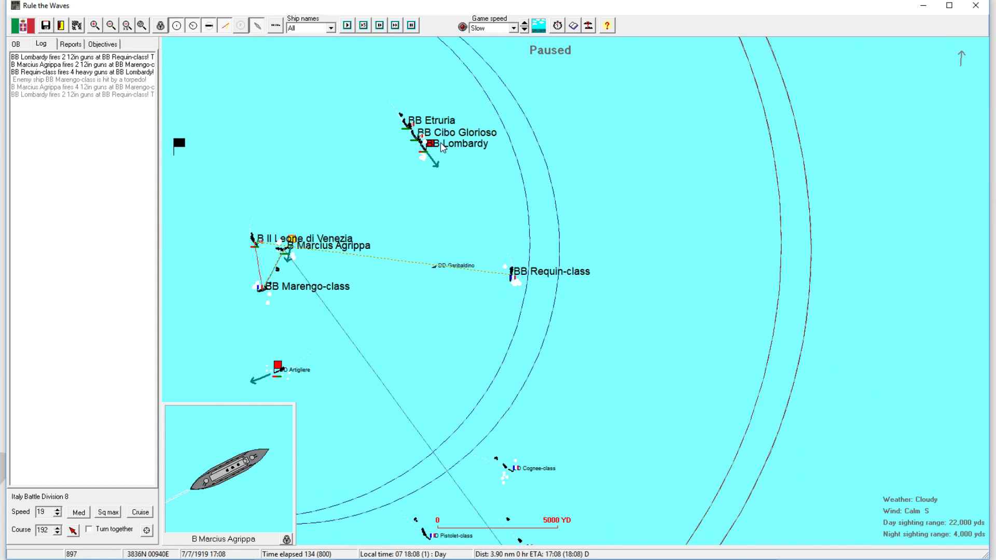
Select battleship Lombardy and set its course south-east, away from the line.
left_click(432, 143)
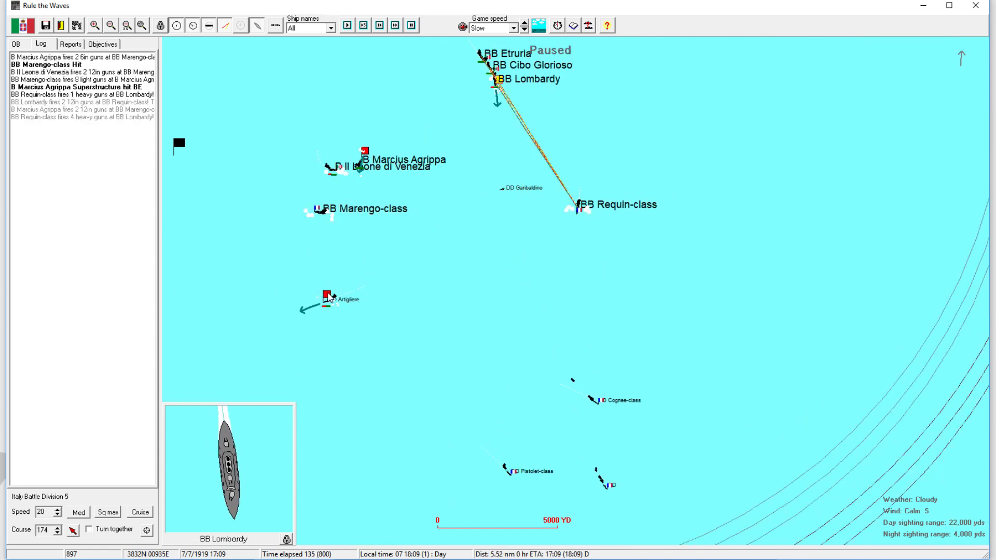
left_click(327, 299)
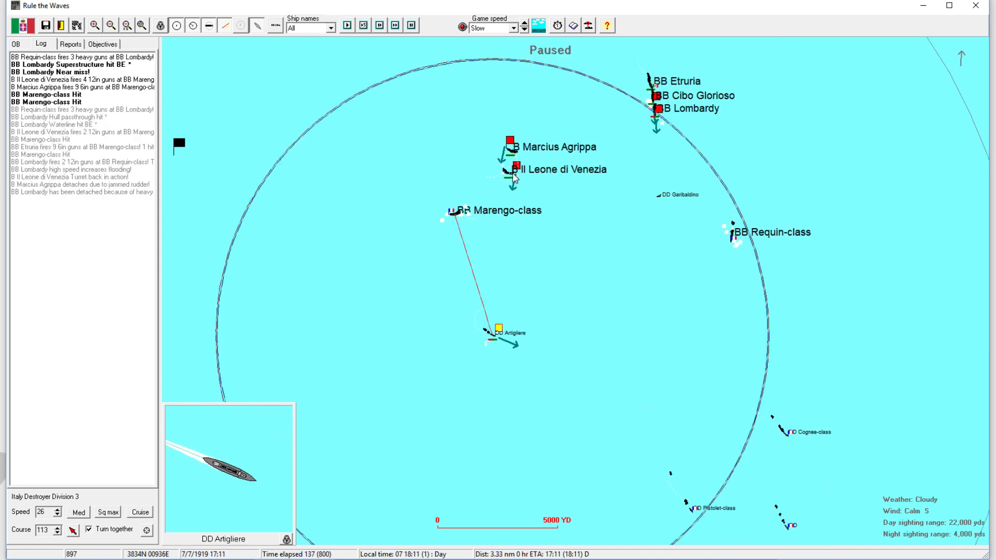
left_click(509, 170)
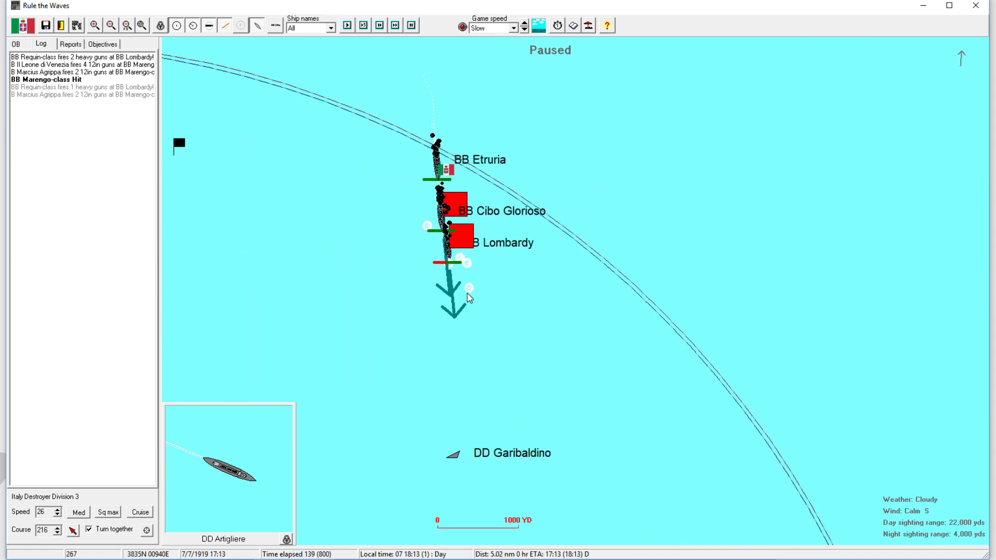
left_click(462, 232)
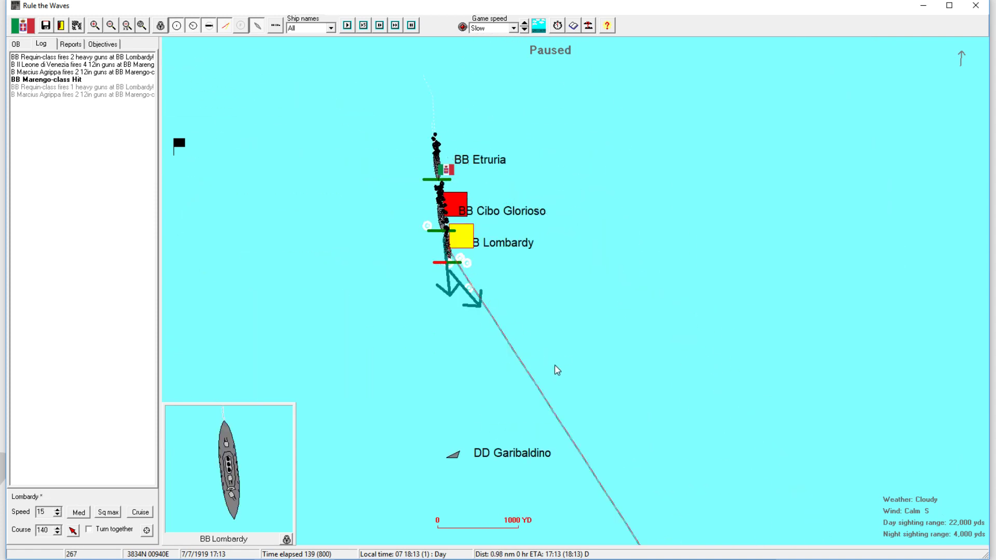
left_click(347, 26)
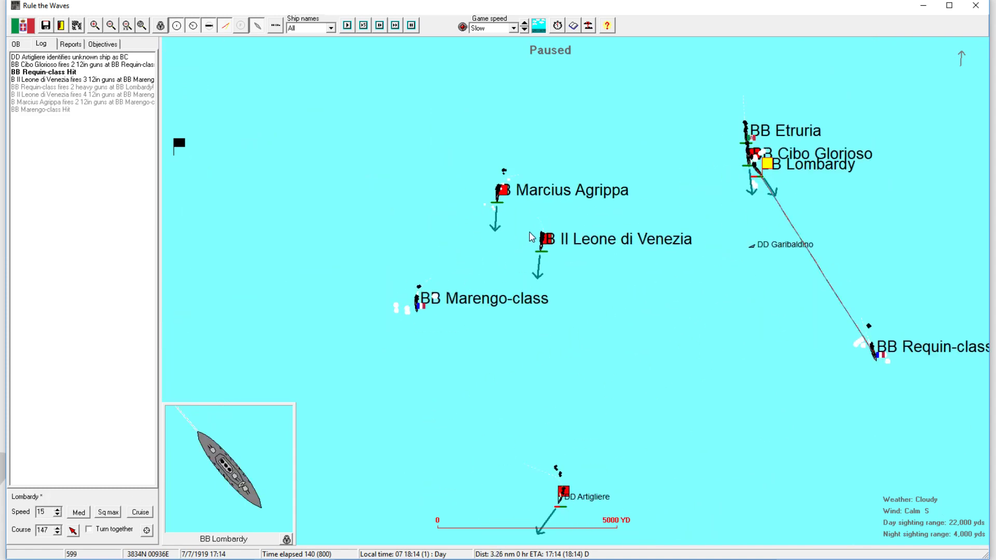
left_click(550, 252)
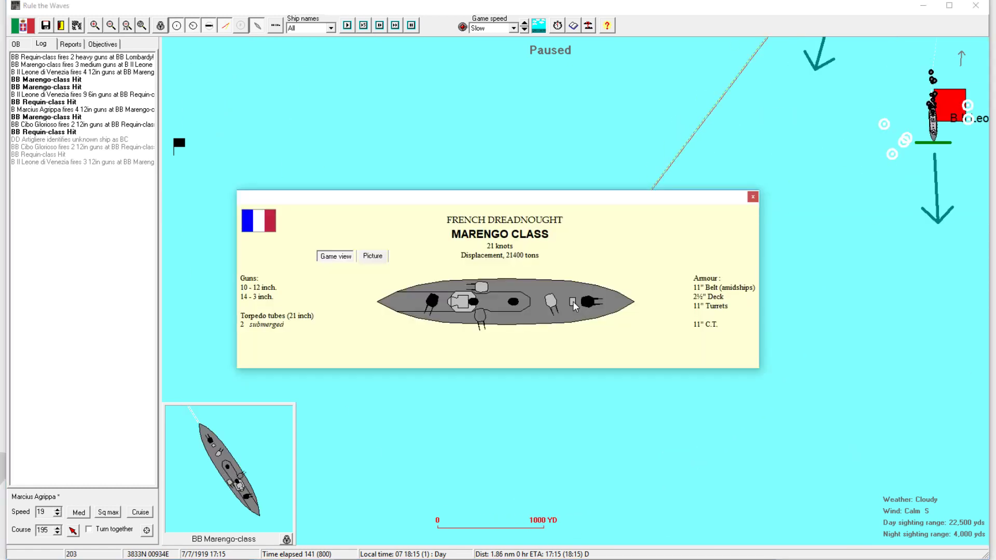
Close the Marengo-class profile twice and reselect Lombardy to bring up its status.
left_click(753, 197)
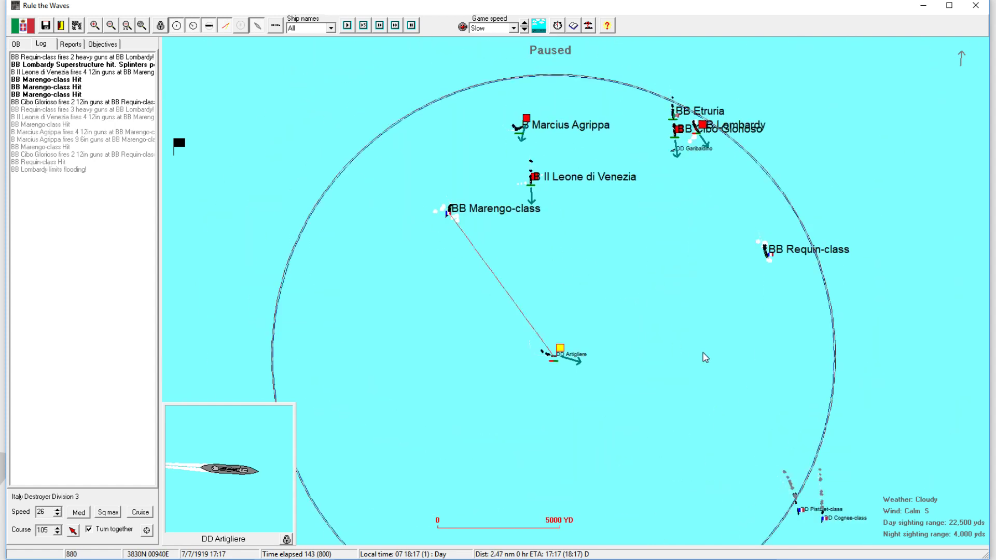
left_click(532, 176)
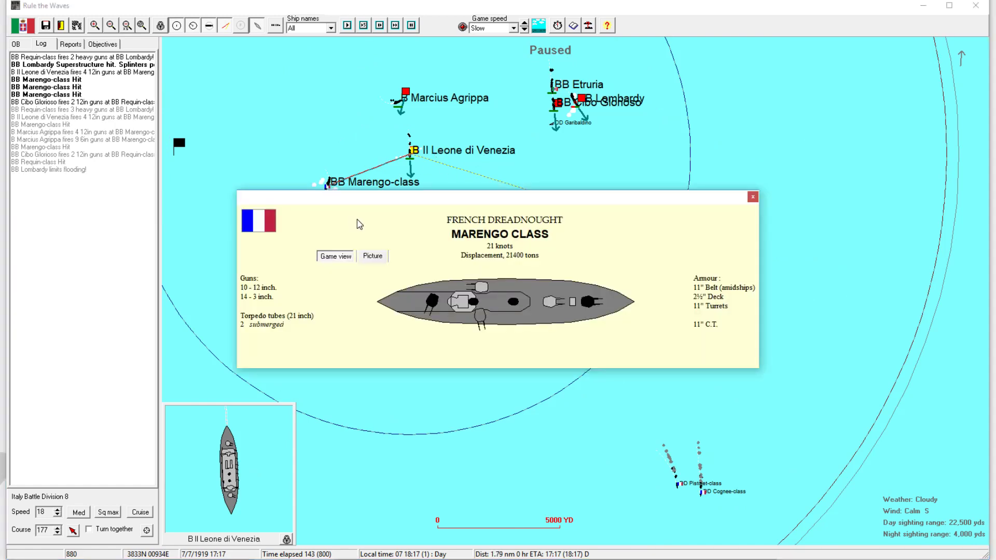
left_click(754, 197)
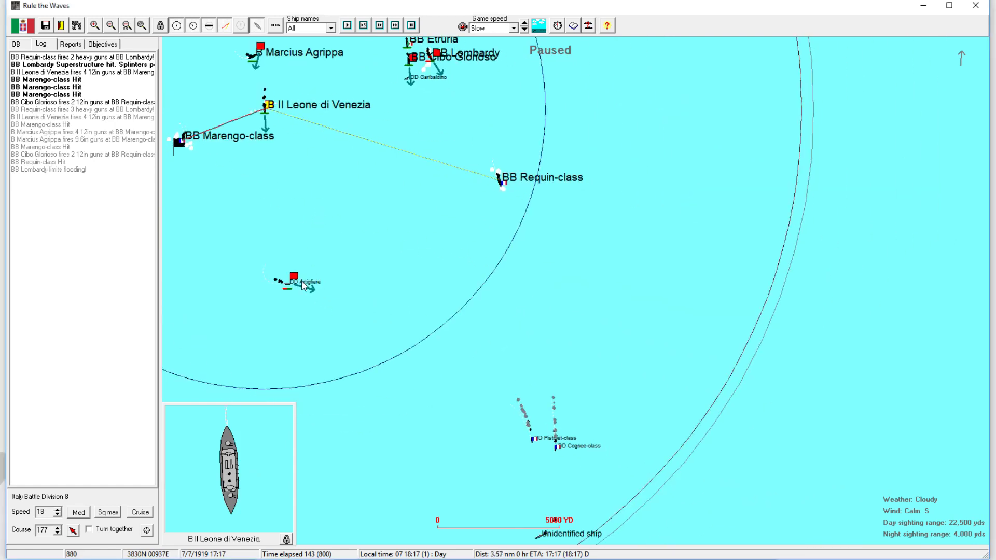
left_click(295, 281)
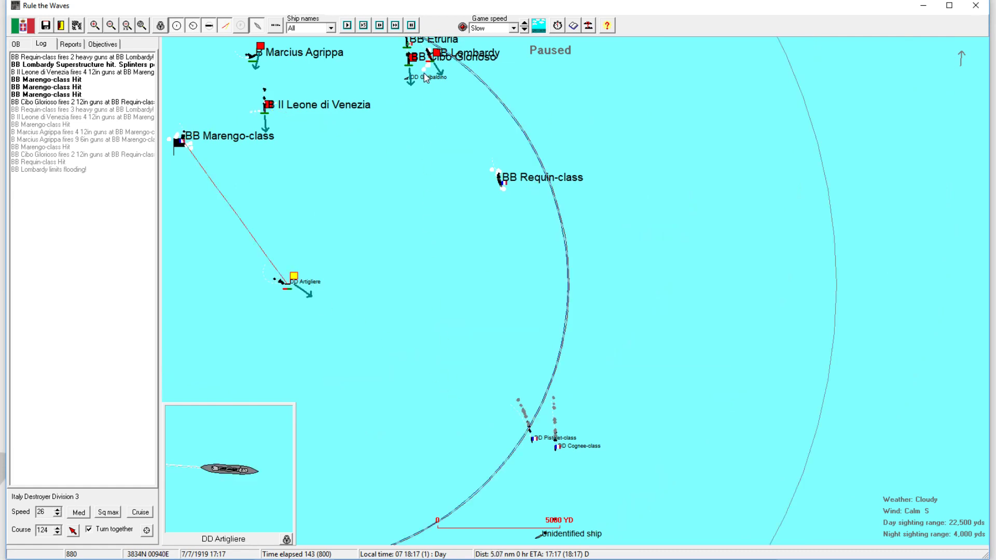
left_click(408, 59)
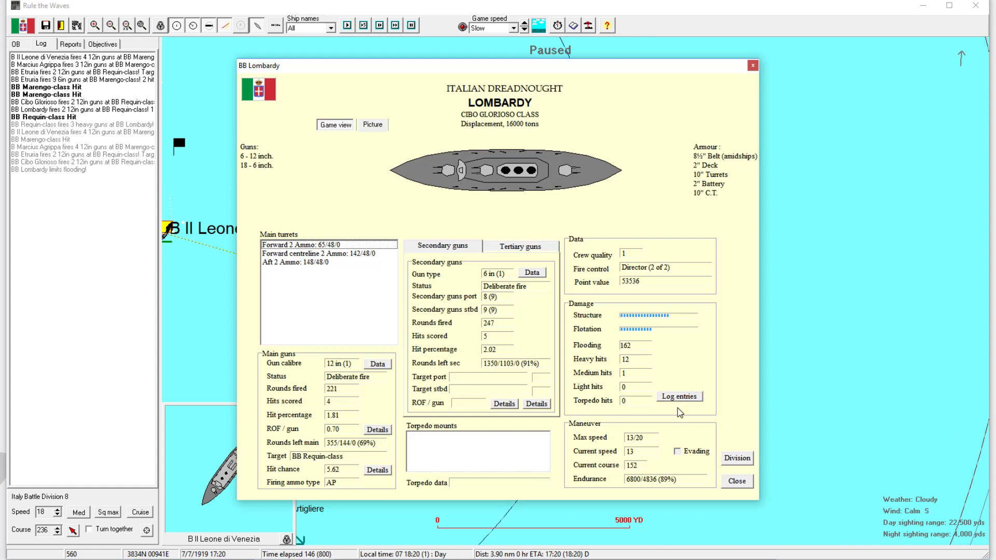
Close Lombardy's status report and open Destroyer Division 3's orders.
left_click(736, 481)
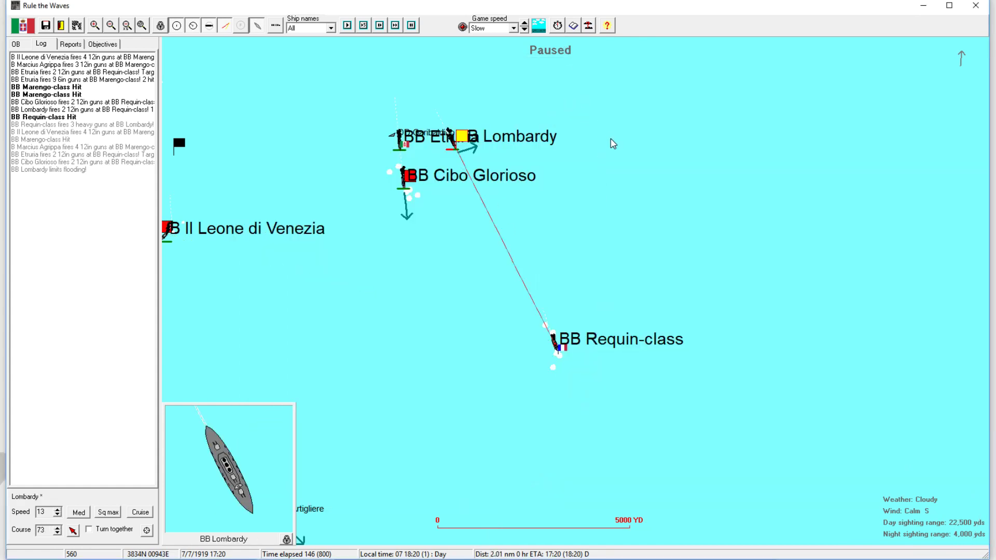
left_click(78, 514)
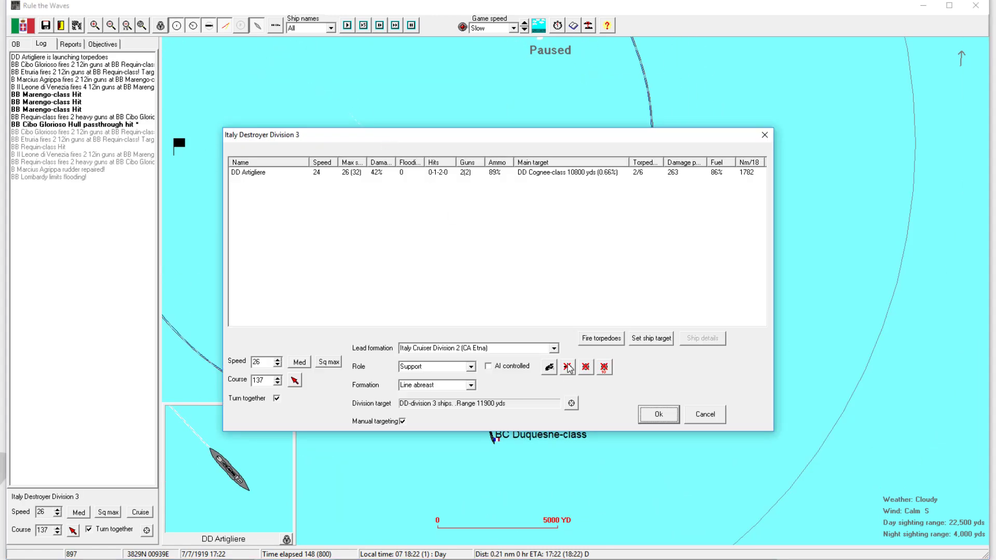
Close the division dialog and reopen the heavily damaged Marengo-class profile.
left_click(657, 415)
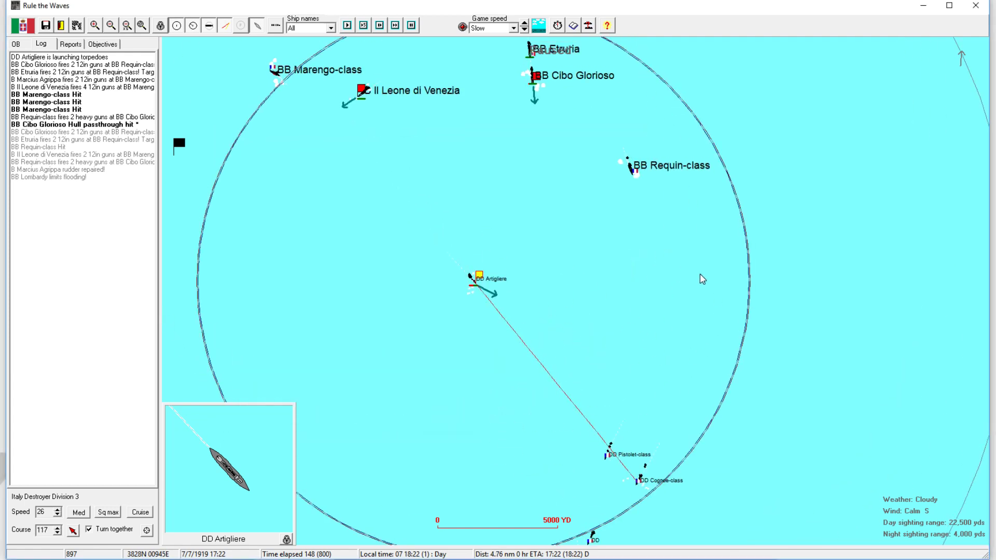
mouse_move(654, 309)
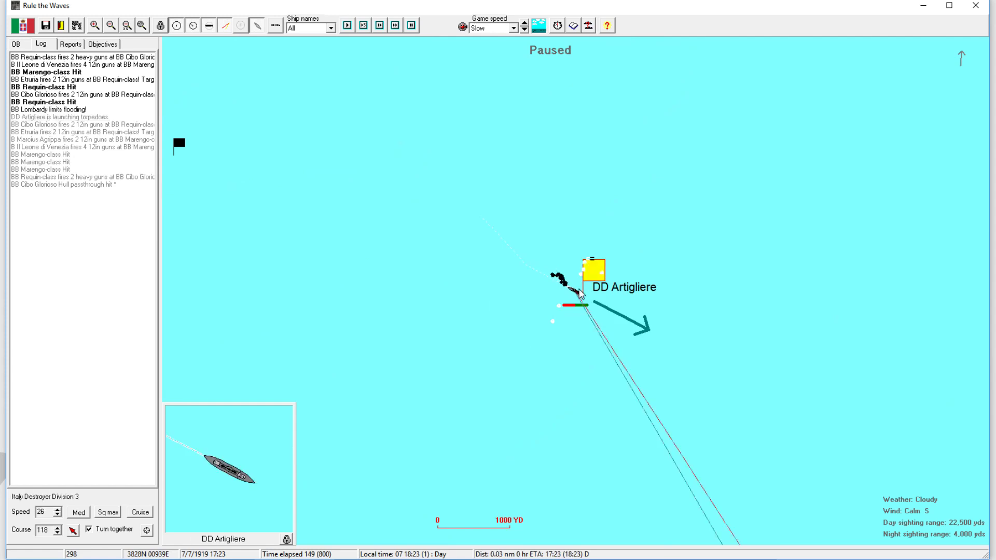
mouse_move(575, 413)
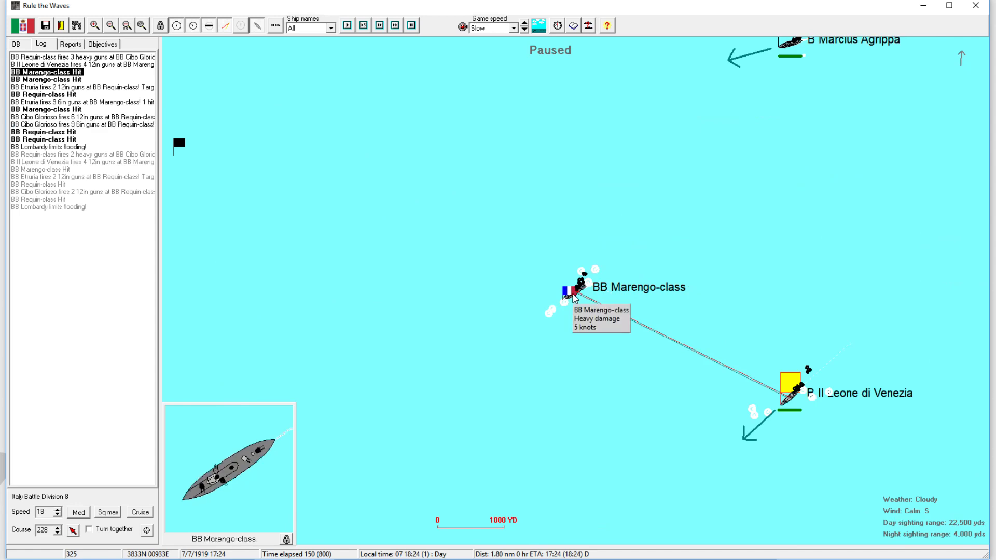
mouse_move(595, 395)
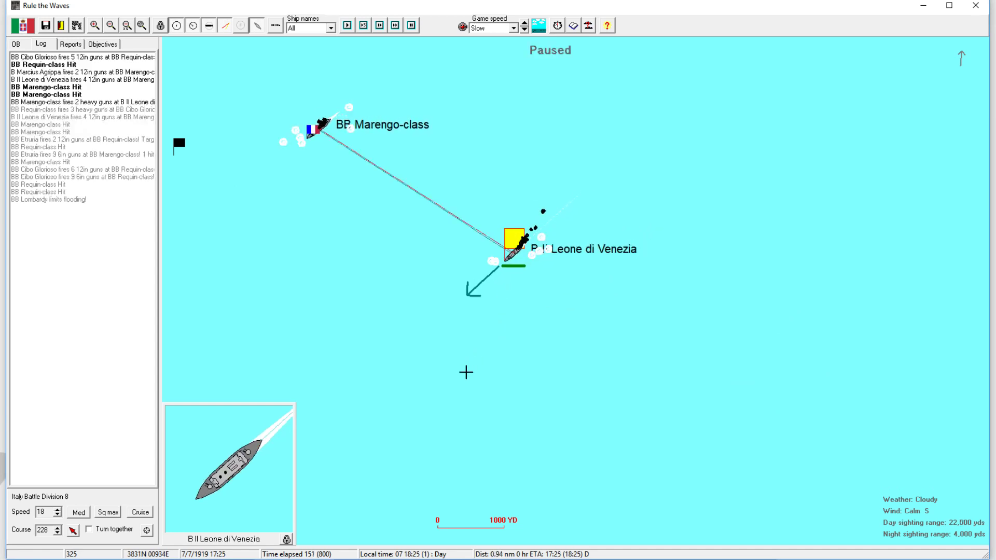
left_click(320, 126)
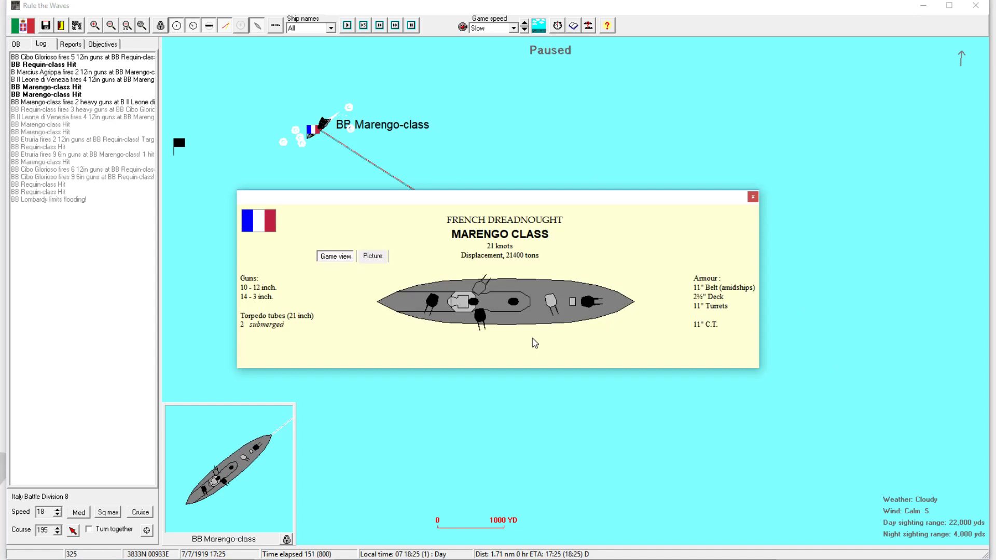
mouse_move(512, 330)
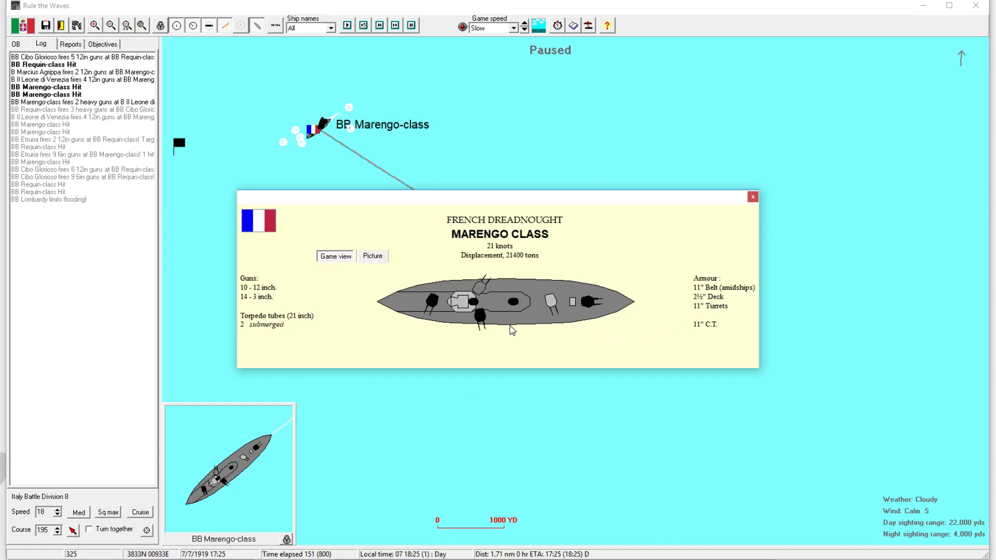
mouse_move(495, 336)
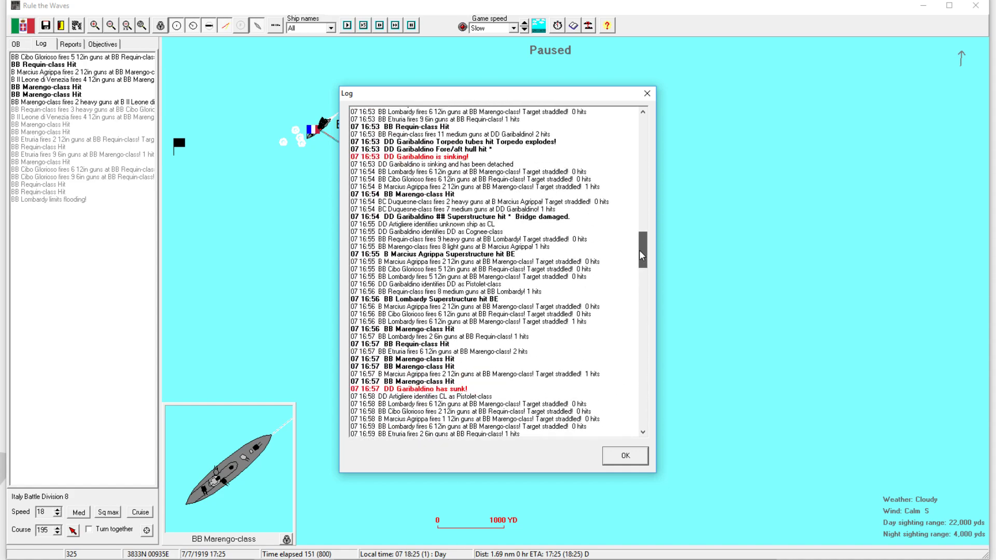
Scroll up and down through the remaining battle log entries, then dismiss the log.
scroll("up", 3)
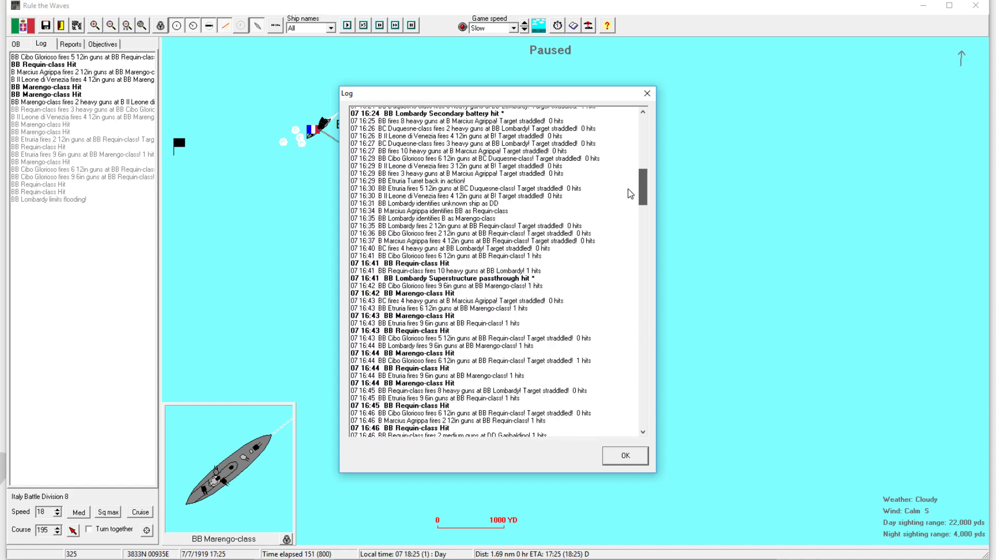
scroll("down", 3)
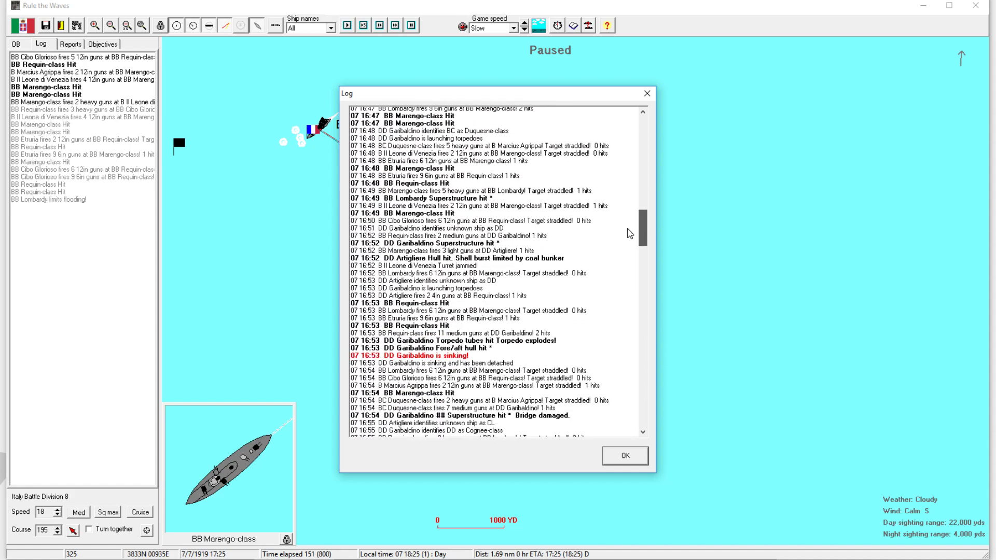
scroll("down", 3)
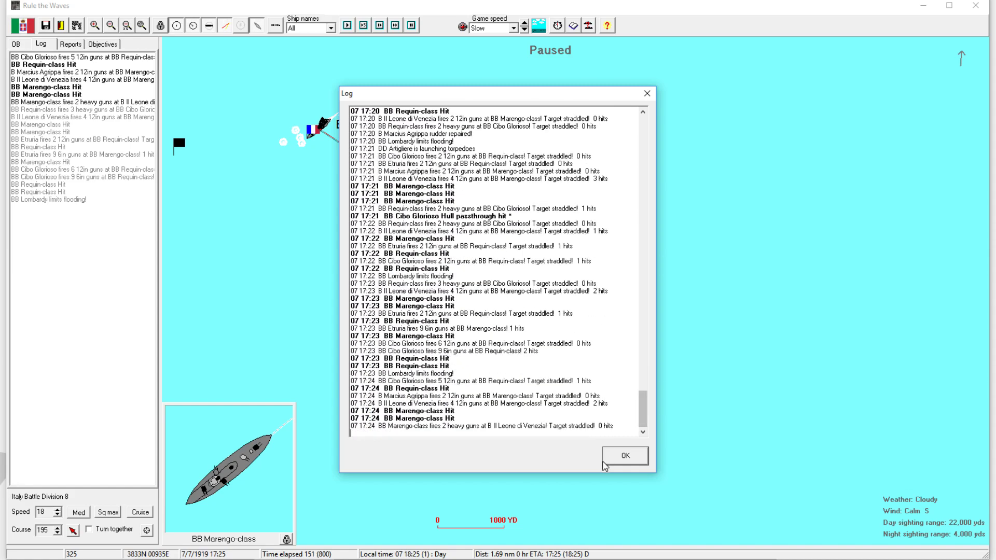
left_click(624, 455)
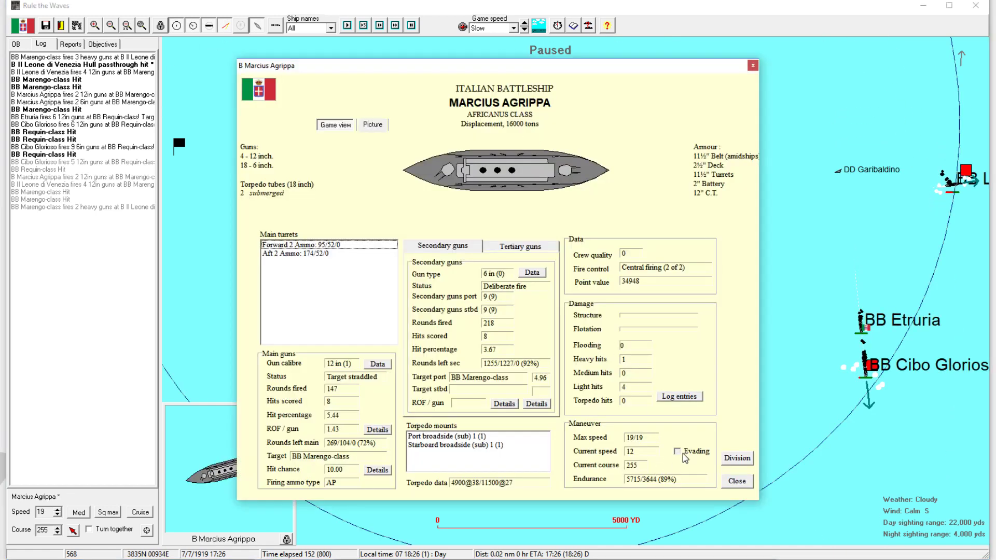
Close Marcius Agrippa's details, inspect Lombardy's damage, then select Cibo Glorioso and destroyer Artigliere.
left_click(737, 482)
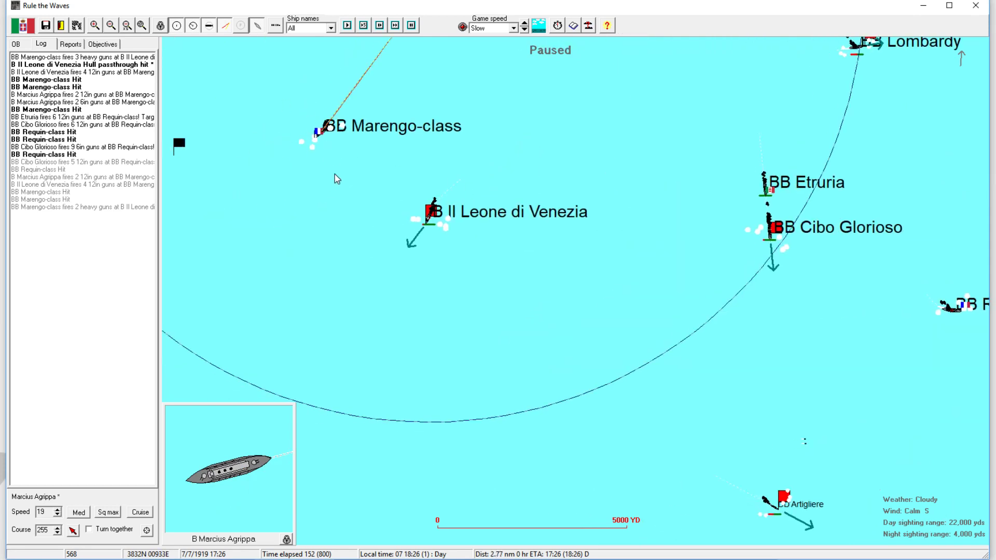
left_click(770, 227)
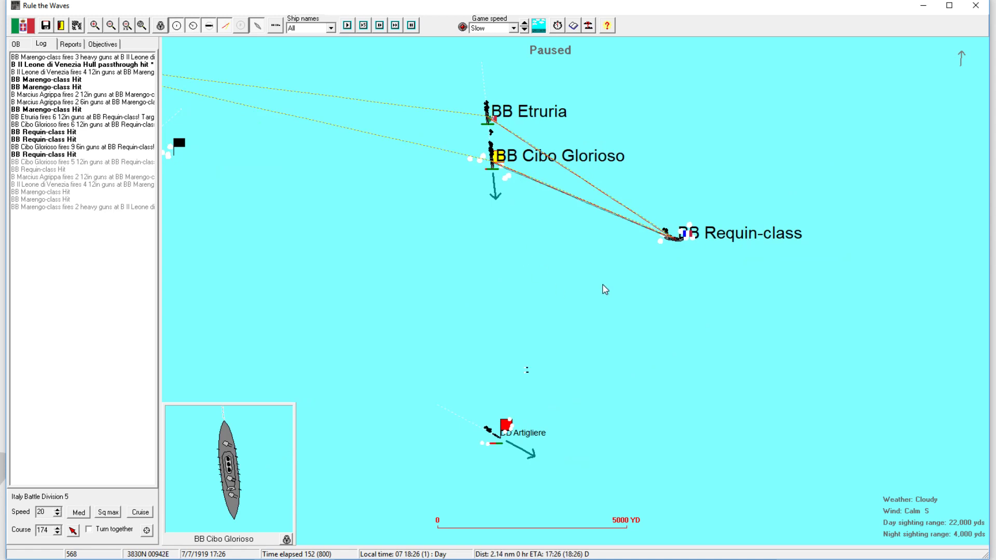
left_click(504, 432)
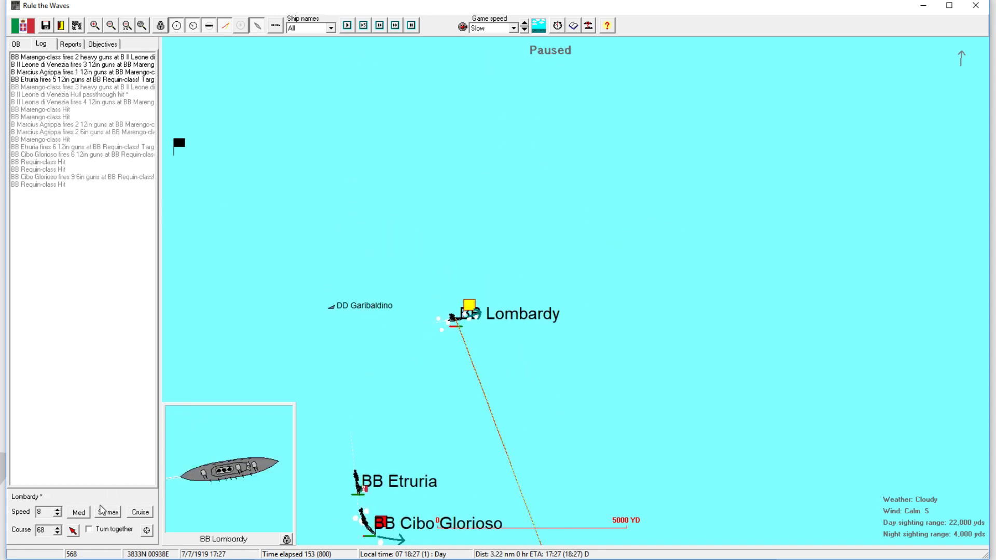
double_click(468, 312)
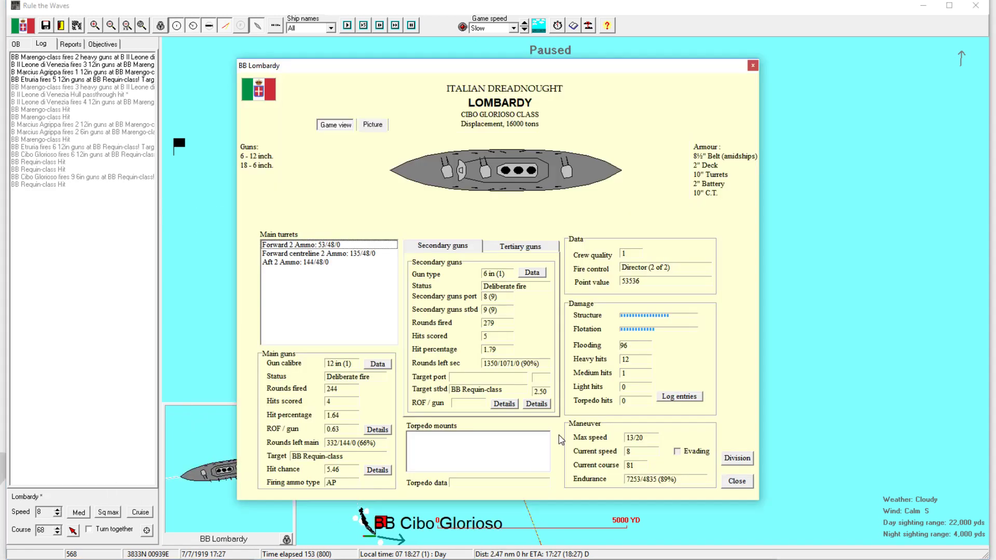
left_click(736, 481)
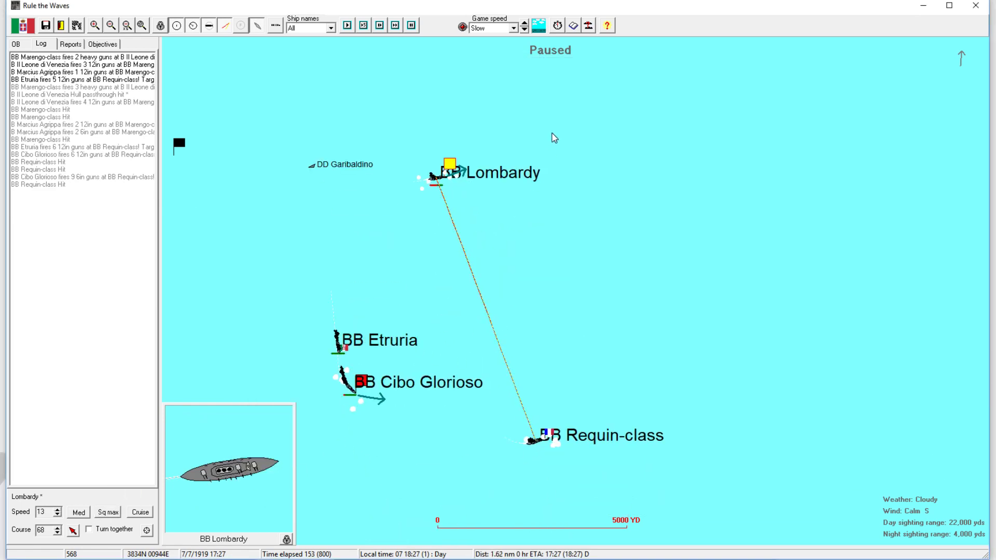
left_click(363, 381)
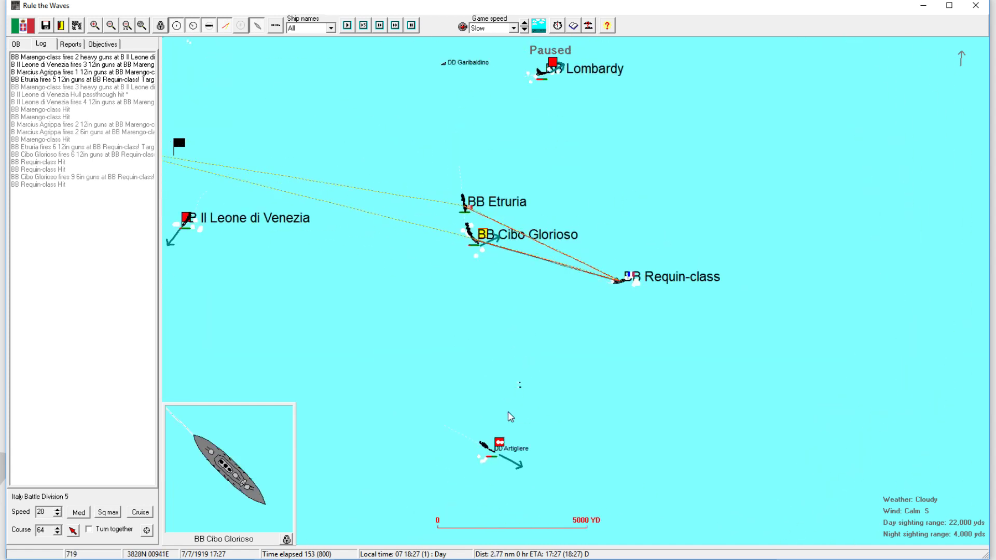
left_click(492, 442)
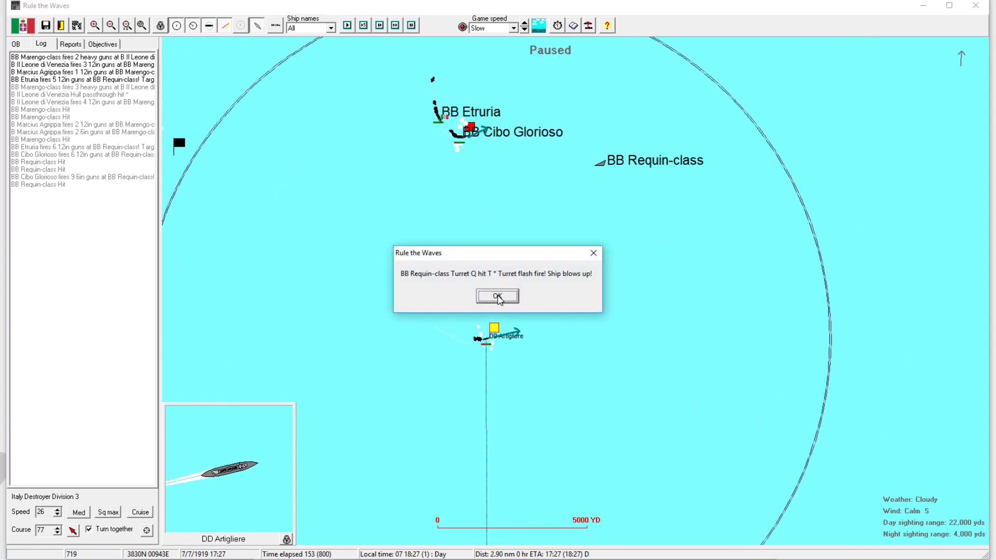
Dismiss the Requin-class explosion report and advance the battle clock.
left_click(497, 297)
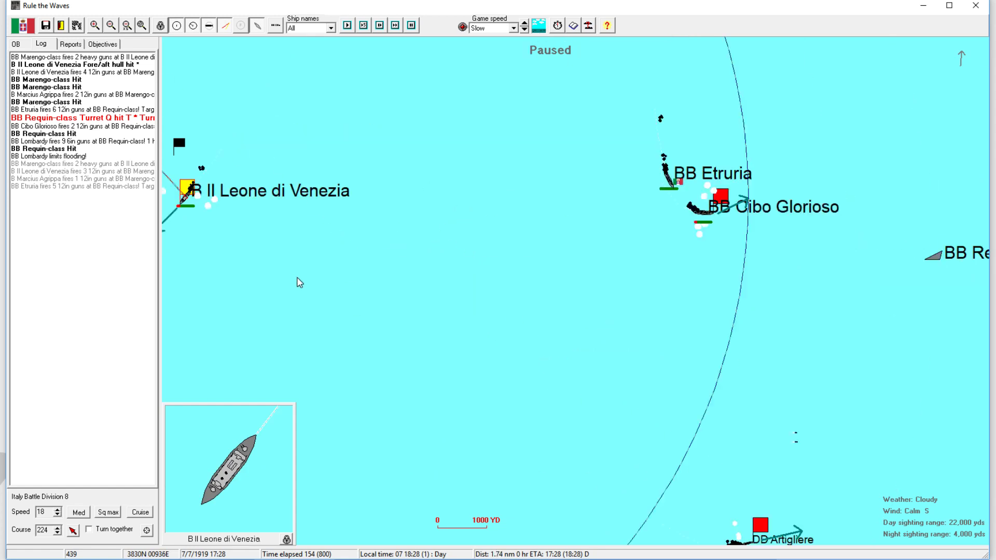
left_click(759, 531)
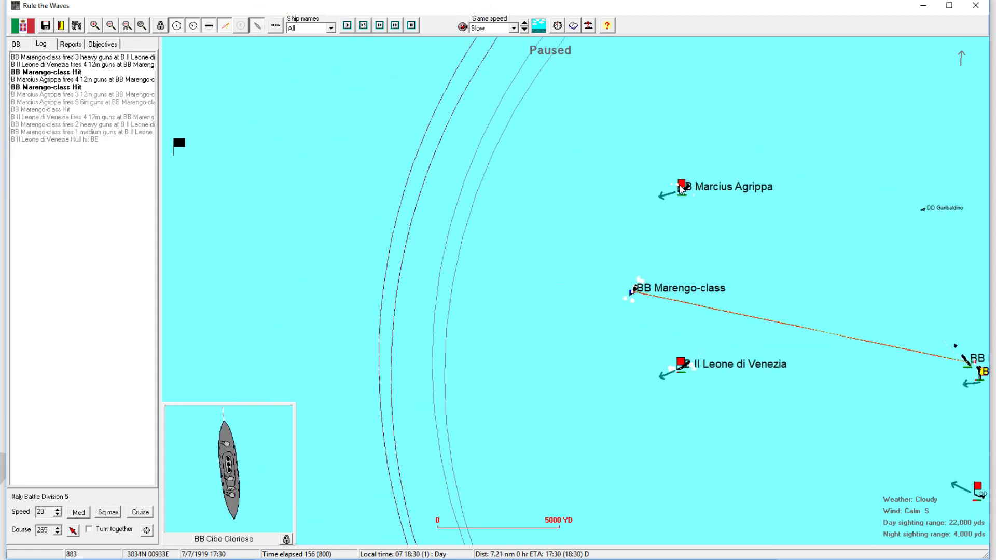
Select Marcius Agrippa, Il Leone di Venezia and Cibo Glorioso in turn, advancing time to 17:45.
left_click(396, 25)
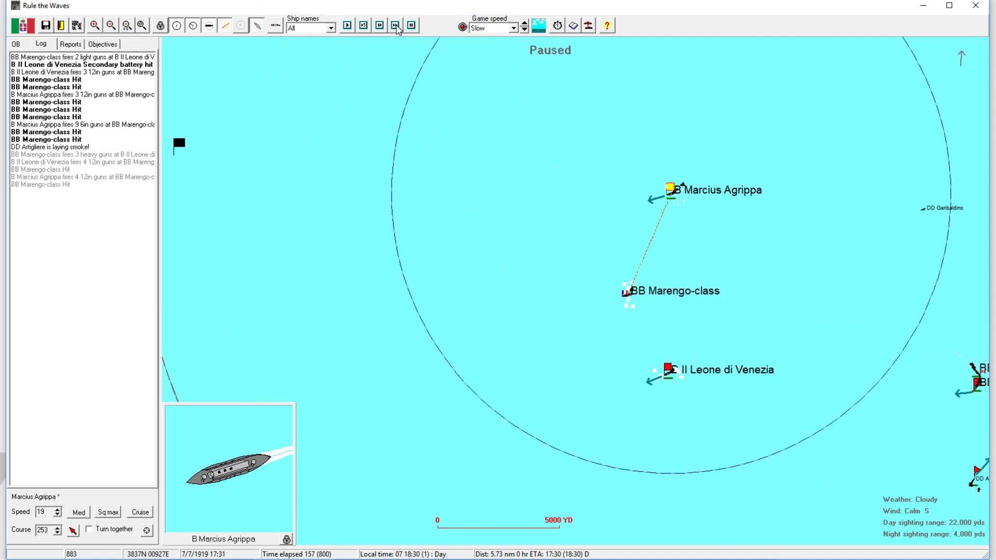
left_click(394, 25)
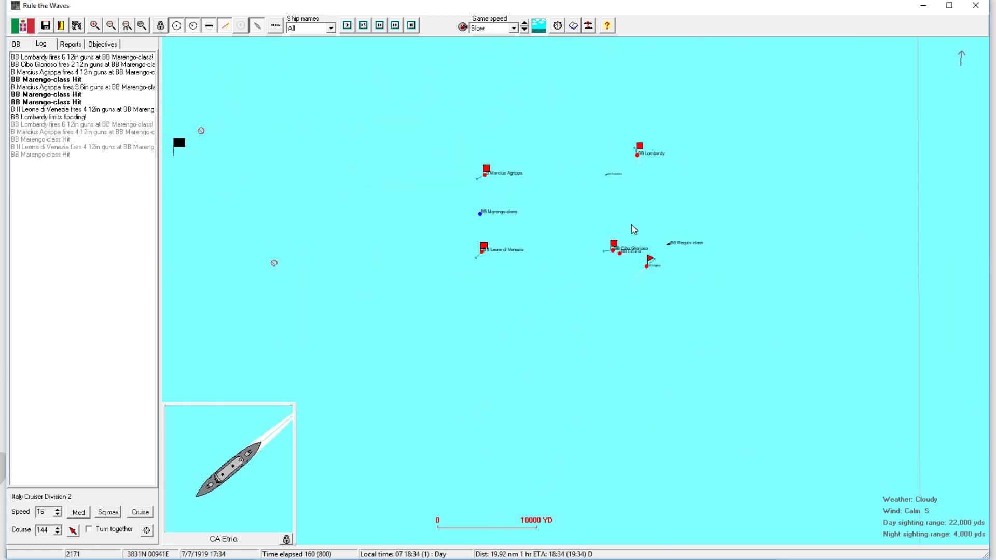
left_click(628, 247)
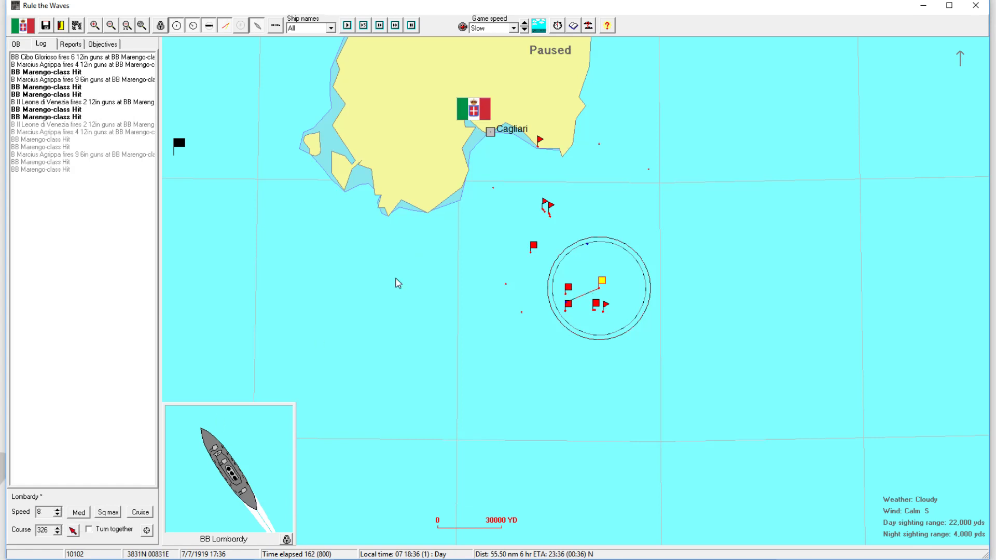
mouse_move(458, 95)
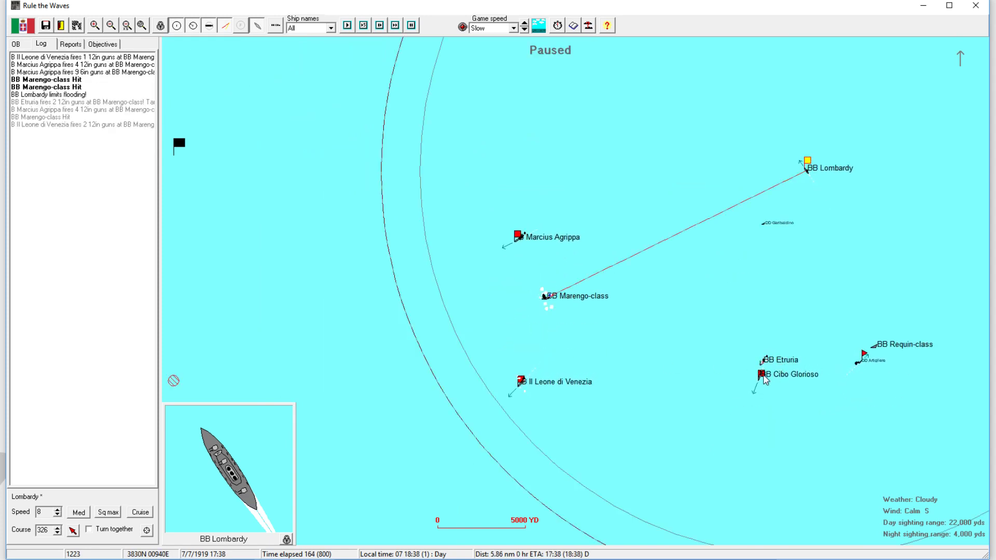
left_click(518, 382)
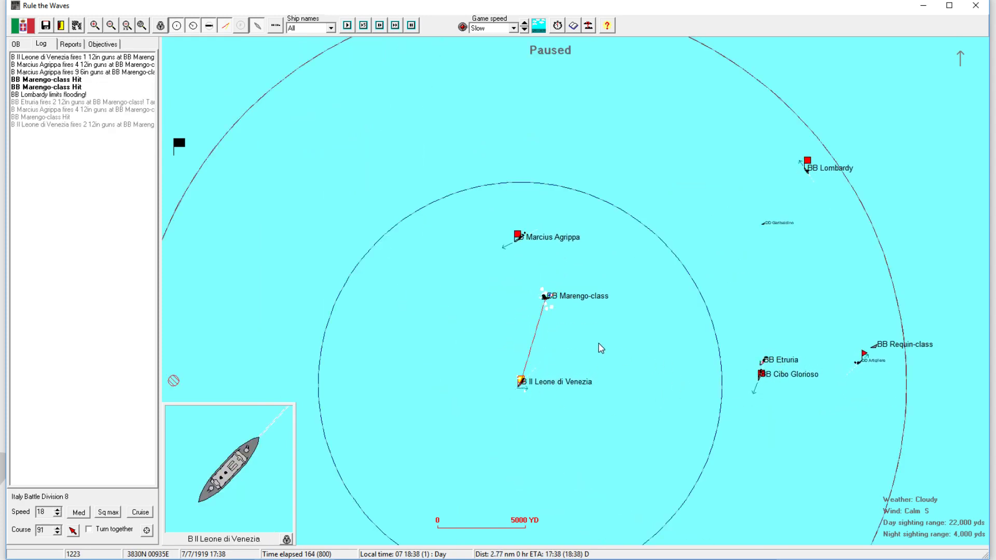
left_click(517, 236)
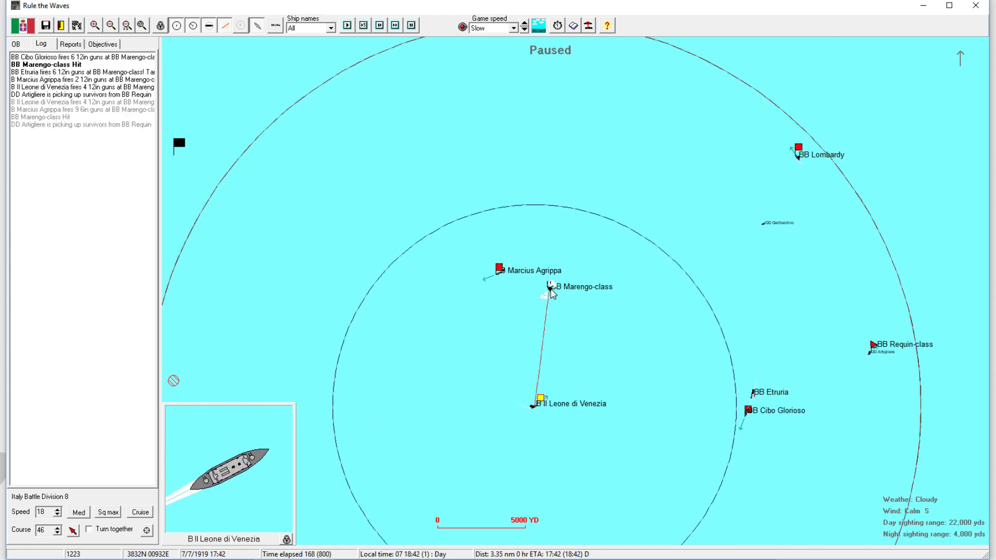
left_click(495, 268)
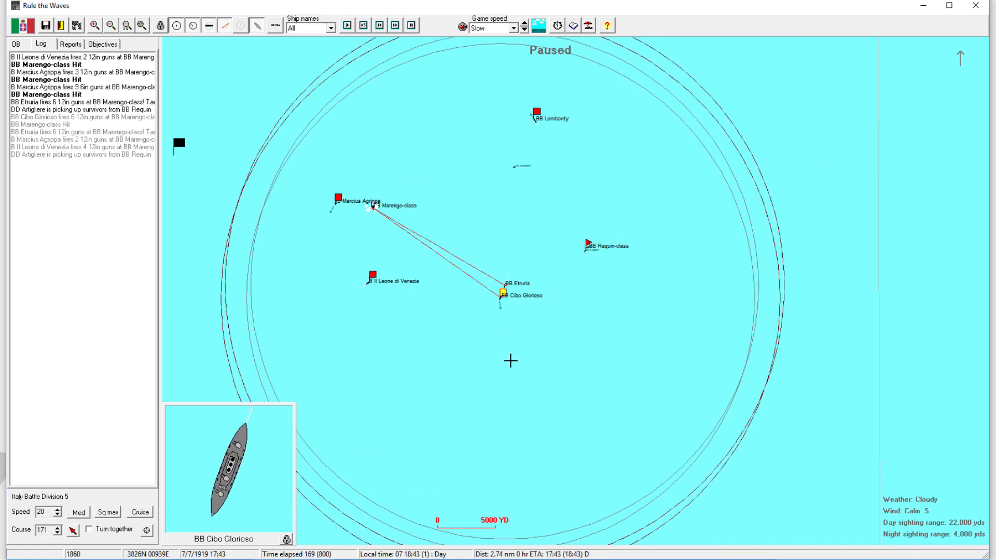
left_click(537, 114)
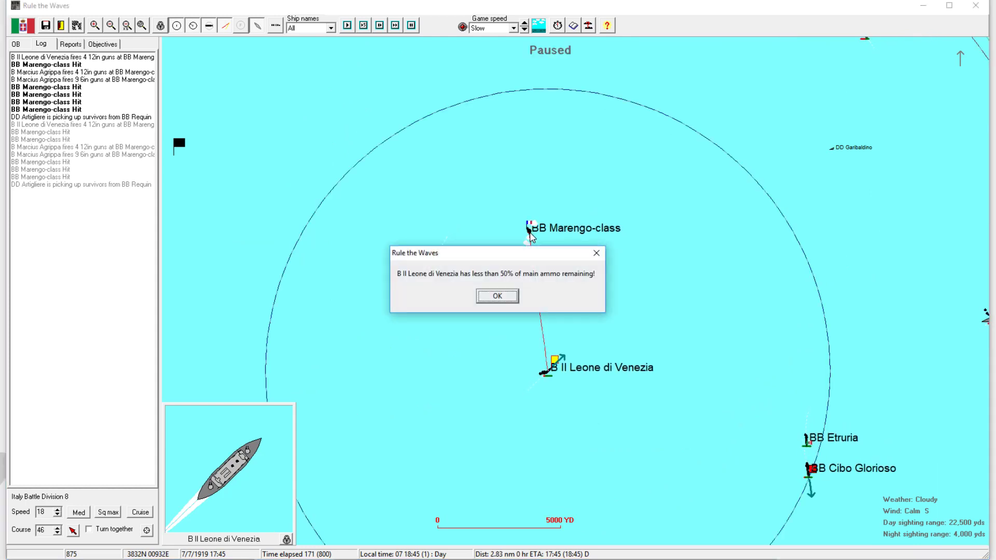
Dismiss the low-ammo warning and review the 3-knot Marengo-class dreadnought's info twice.
left_click(497, 297)
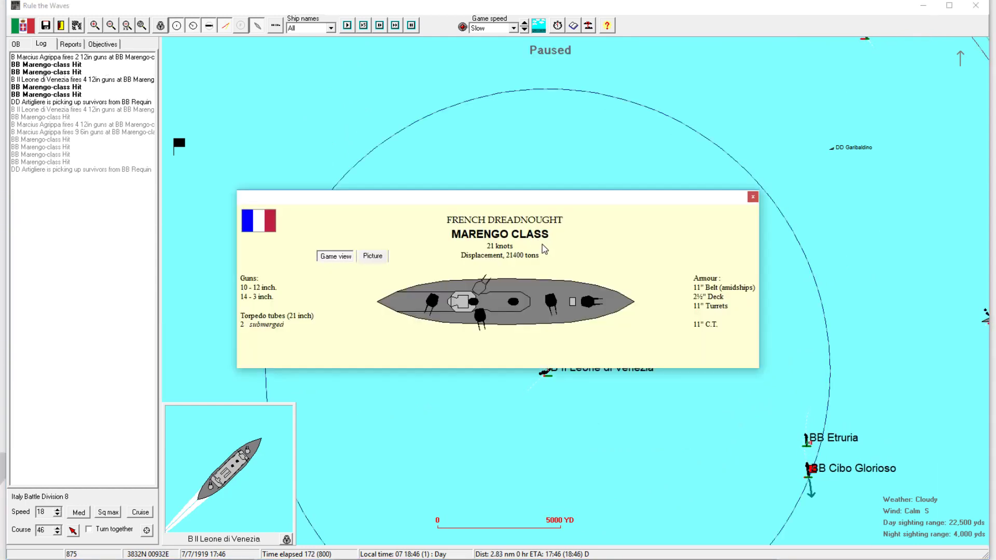
mouse_move(519, 305)
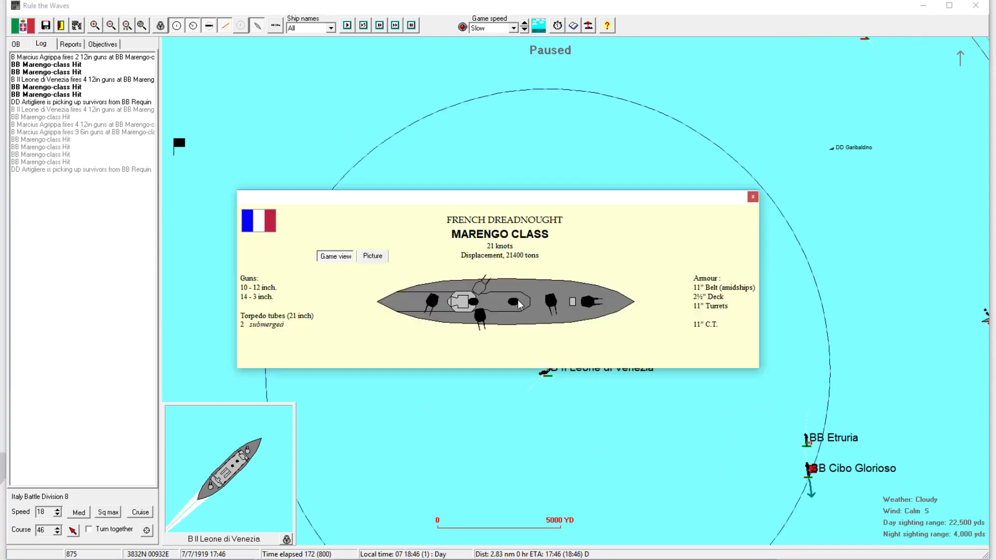
left_click(753, 197)
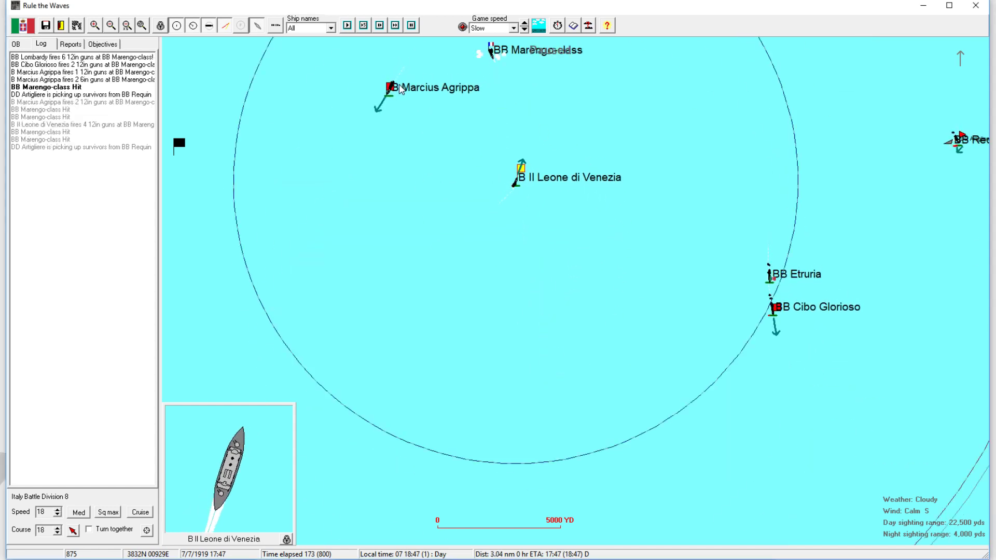
left_click(386, 90)
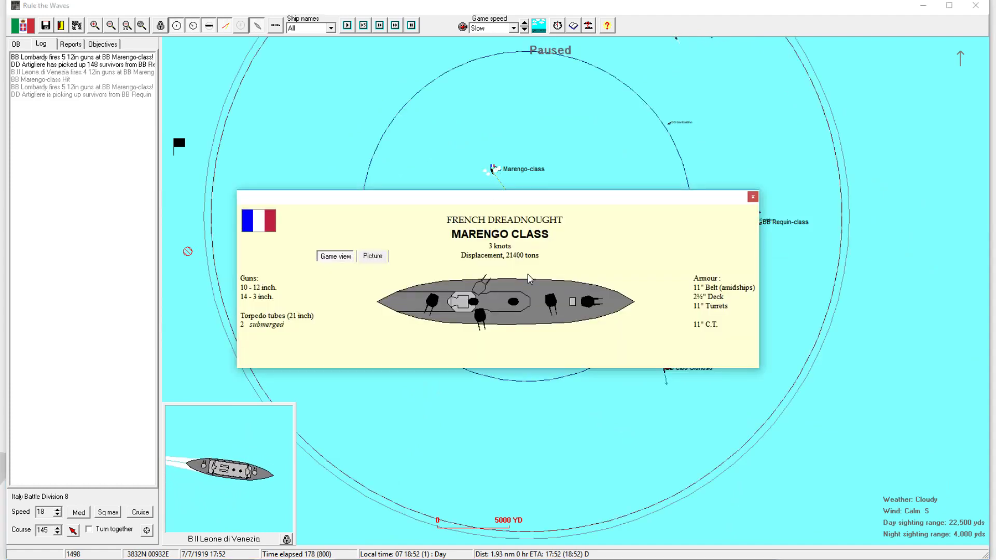
left_click(753, 196)
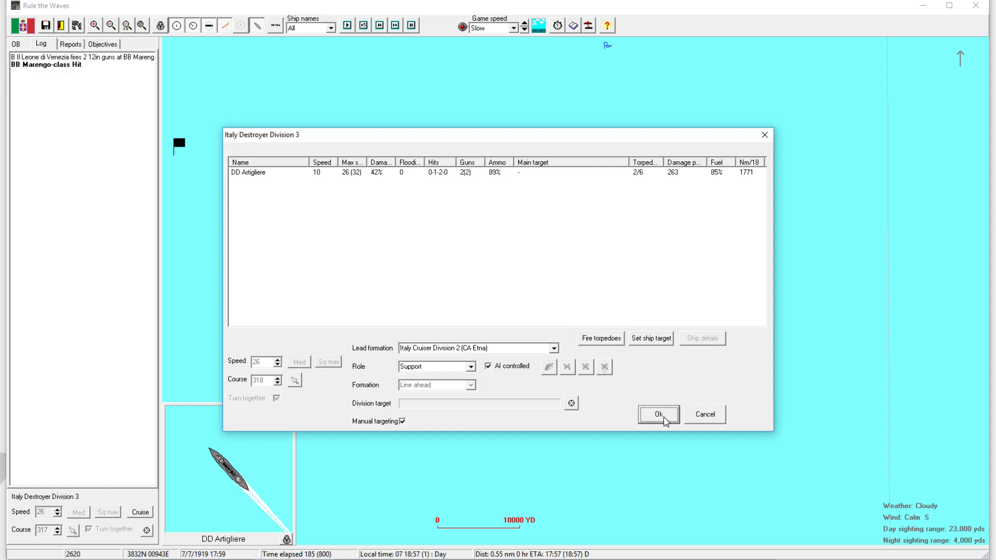
Uncheck AI control for Destroyer Division 3 and confirm its orders.
left_click(658, 414)
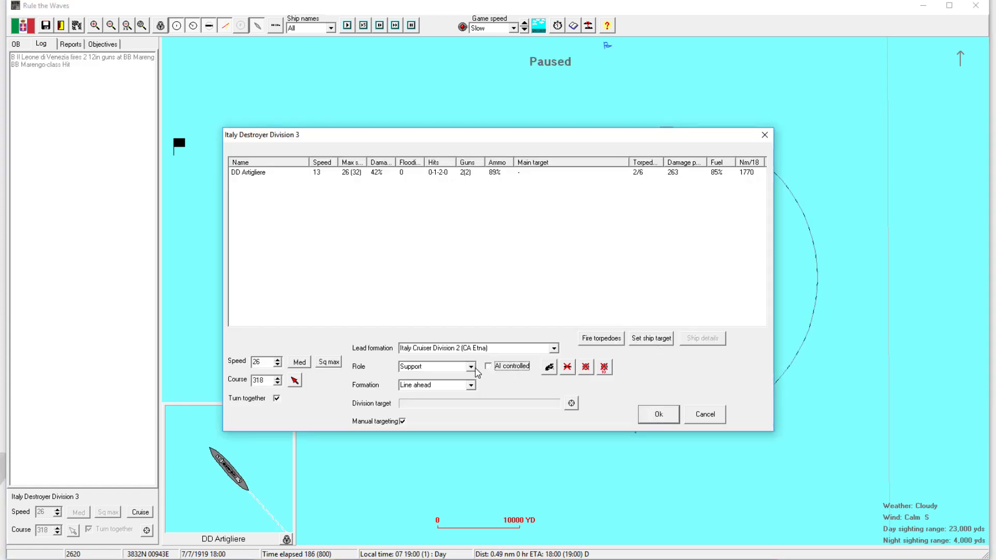
left_click(659, 414)
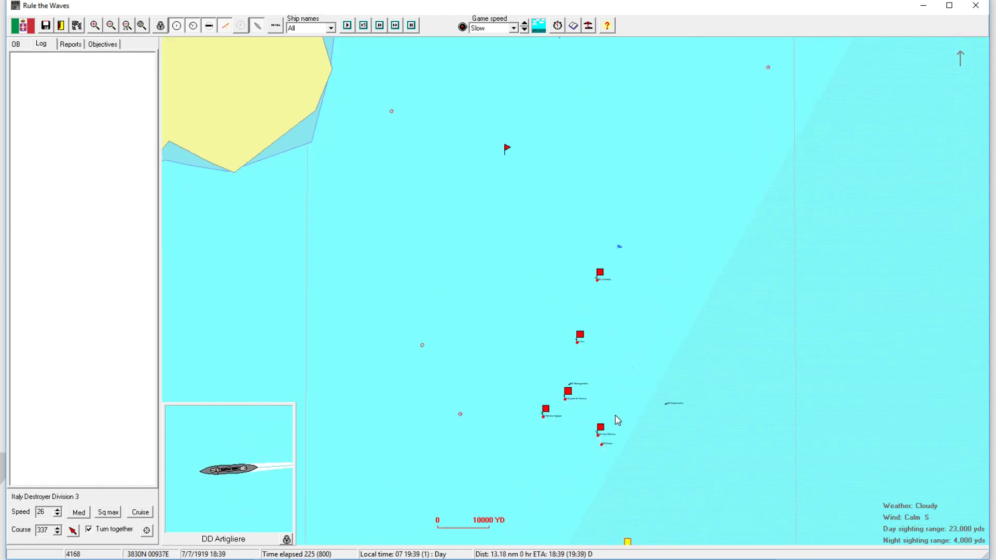
Select Cibo Glorioso, run time at Ultra fast, and send all divisions into port at Cagliari.
left_click(597, 424)
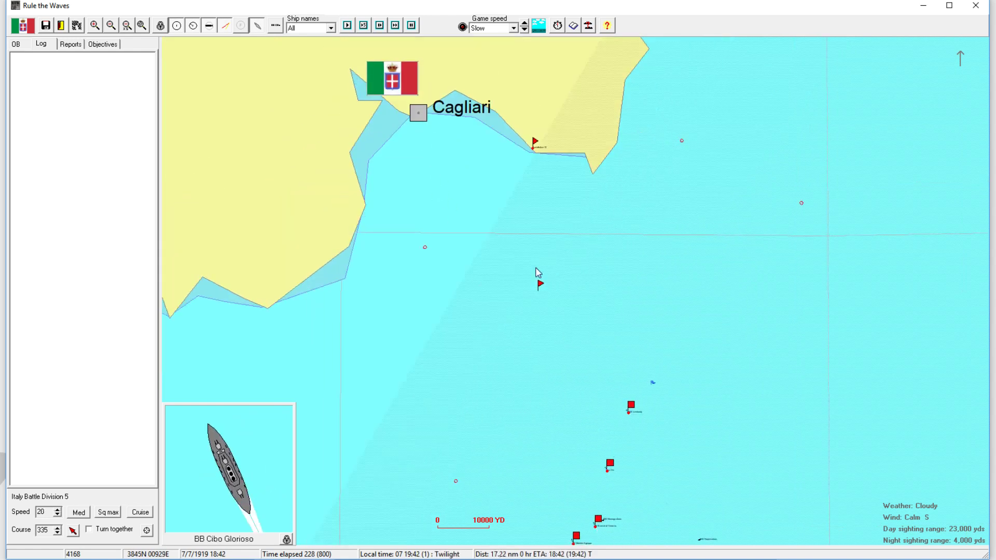
left_click(524, 24)
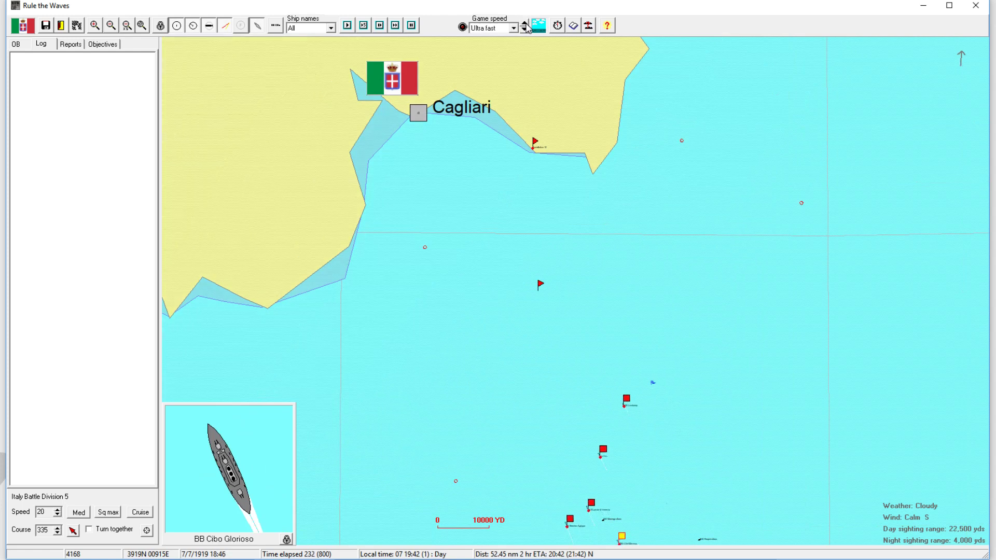
left_click(537, 25)
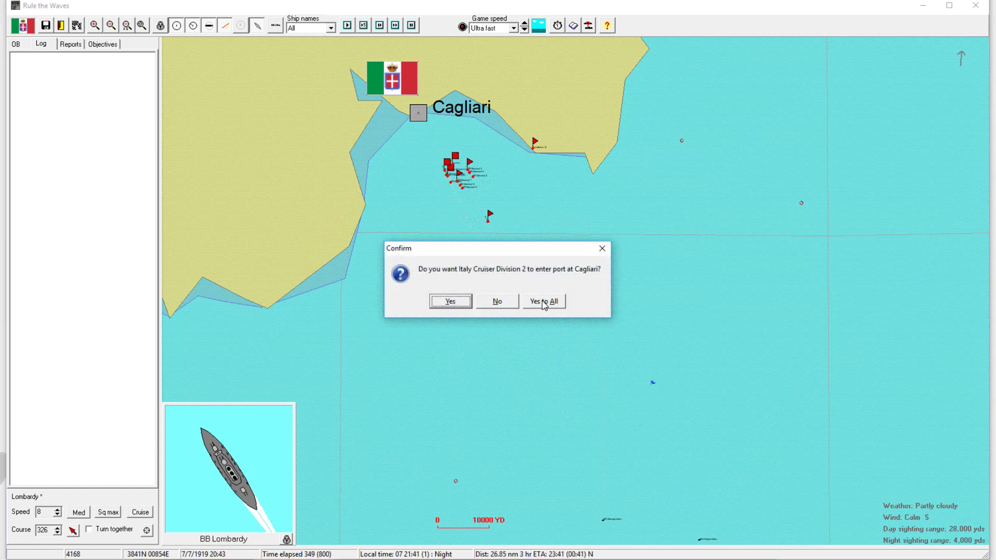
left_click(543, 301)
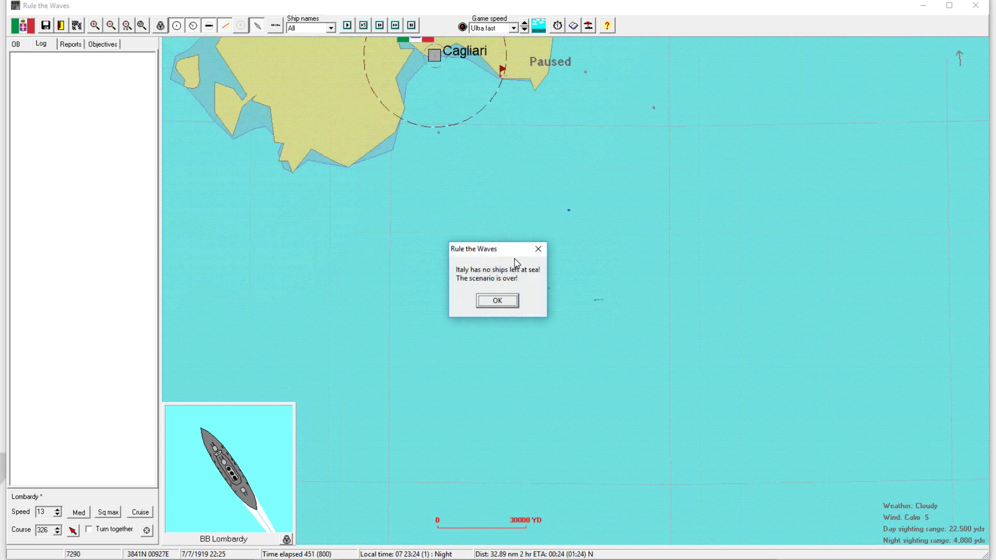
Dismiss the scenario-over notice, review the 177,390 to 11,577 results, and open Details.
left_click(497, 300)
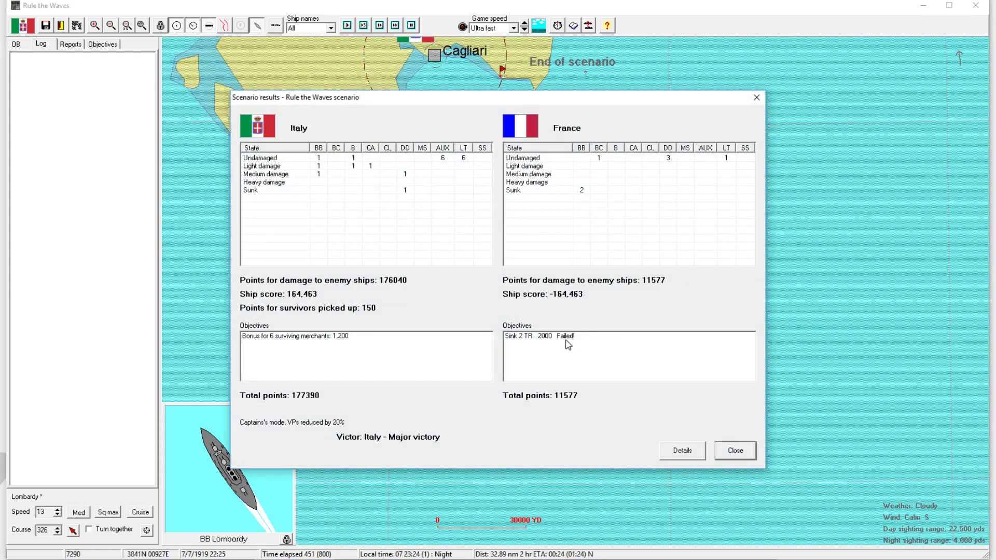
mouse_move(583, 198)
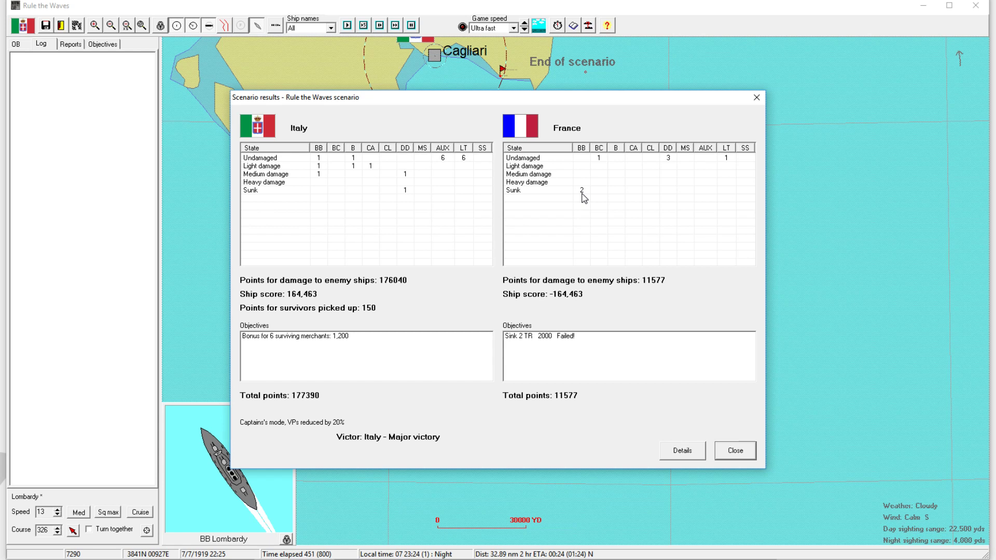
mouse_move(520, 244)
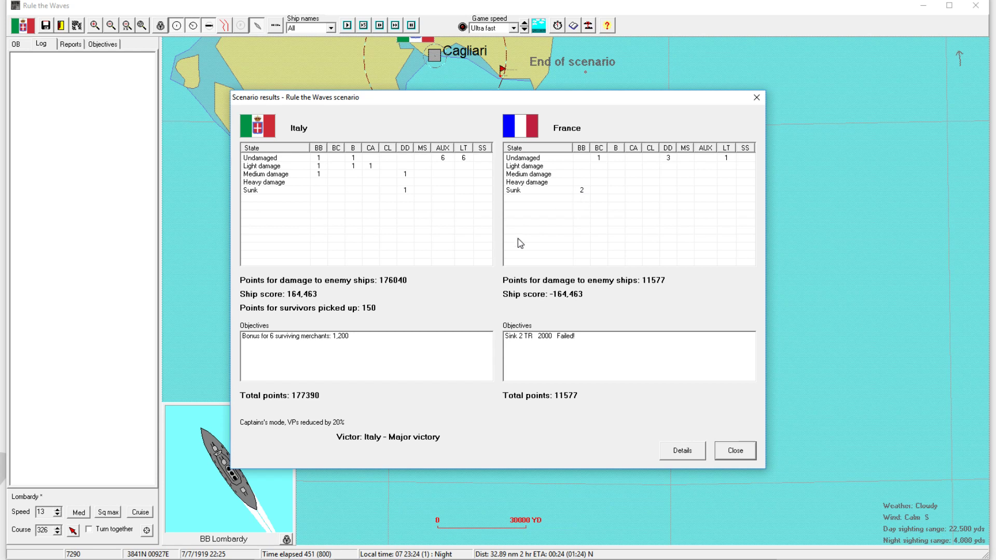
mouse_move(483, 281)
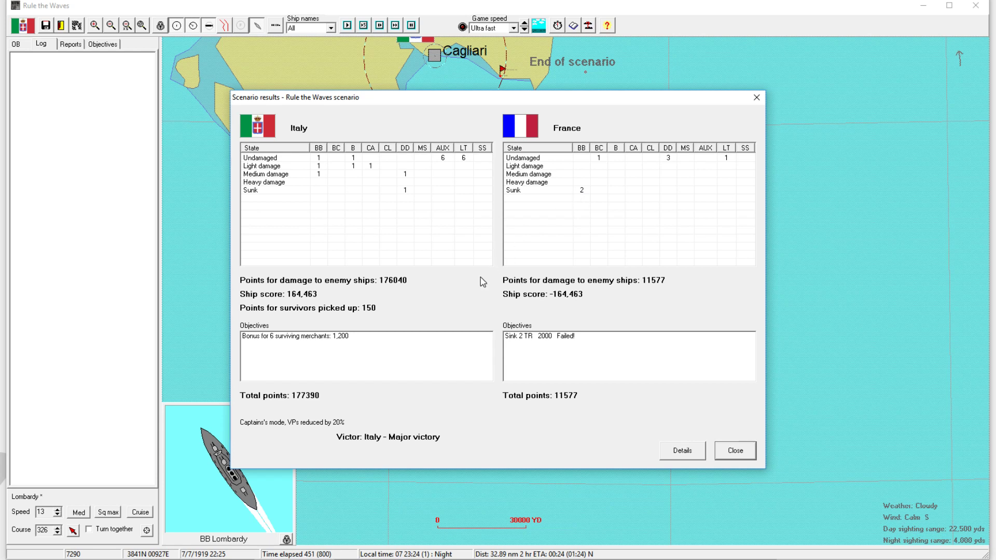
left_click(682, 451)
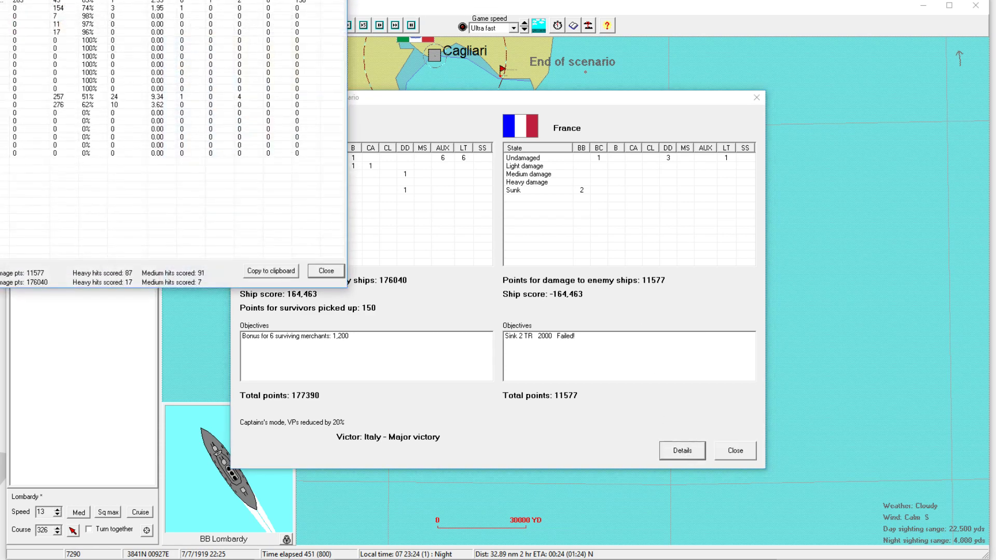
Browse per-ship statistics including Marcius Agrippa's row, then close statistics and scenario results.
left_click(682, 451)
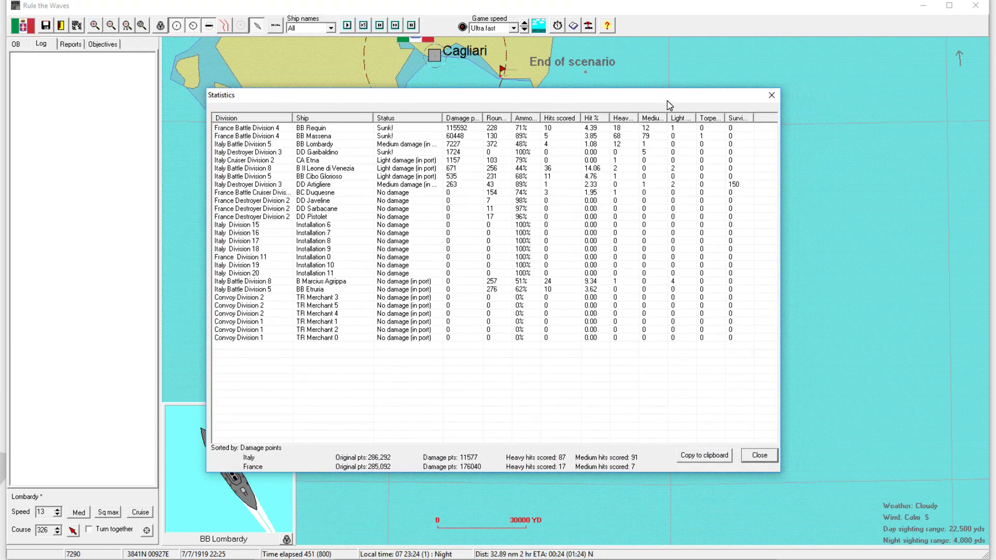
mouse_move(715, 158)
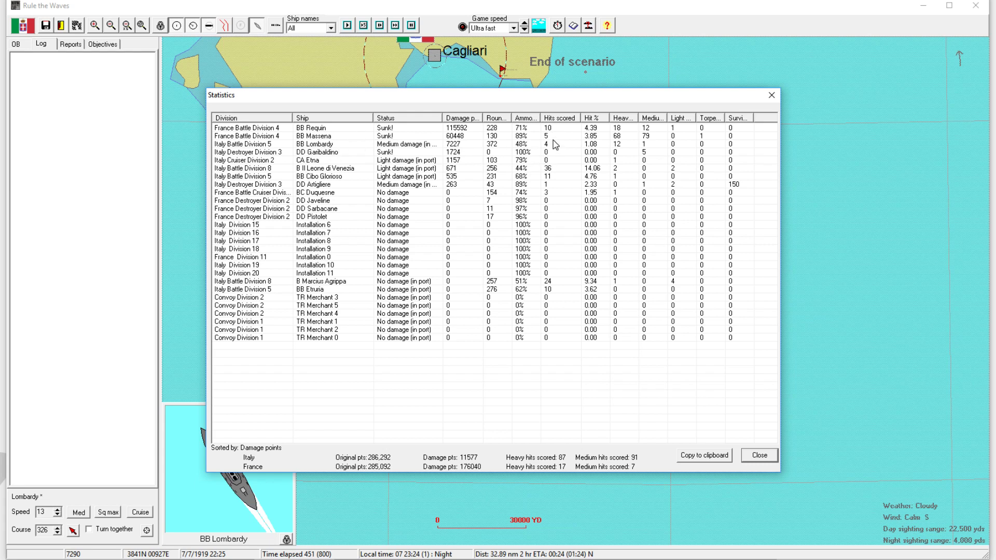
mouse_move(268, 177)
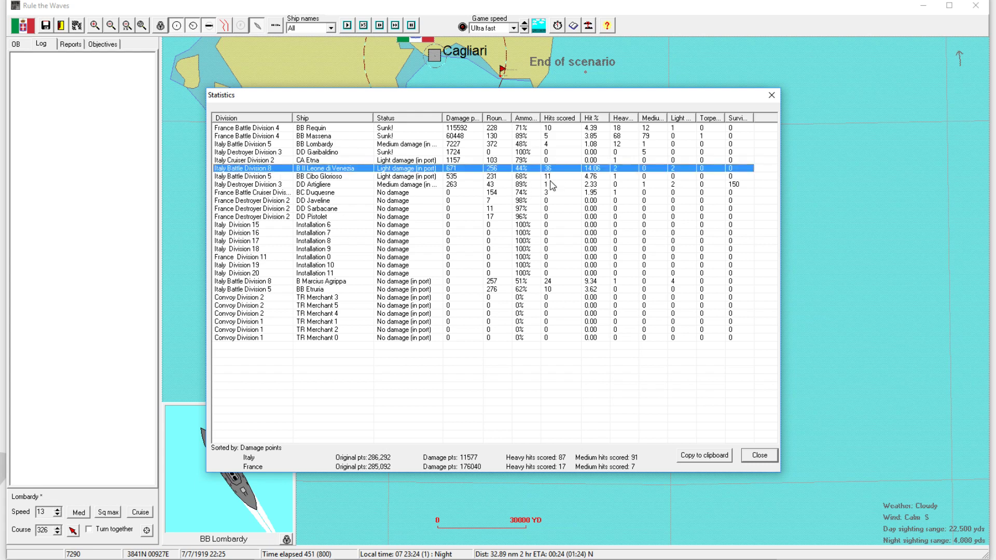
mouse_move(563, 287)
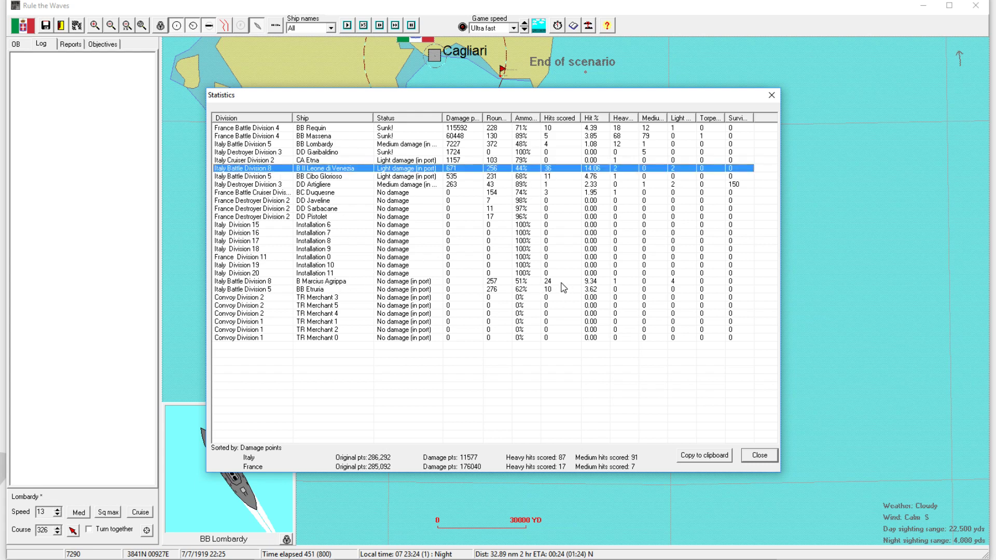
mouse_move(326, 289)
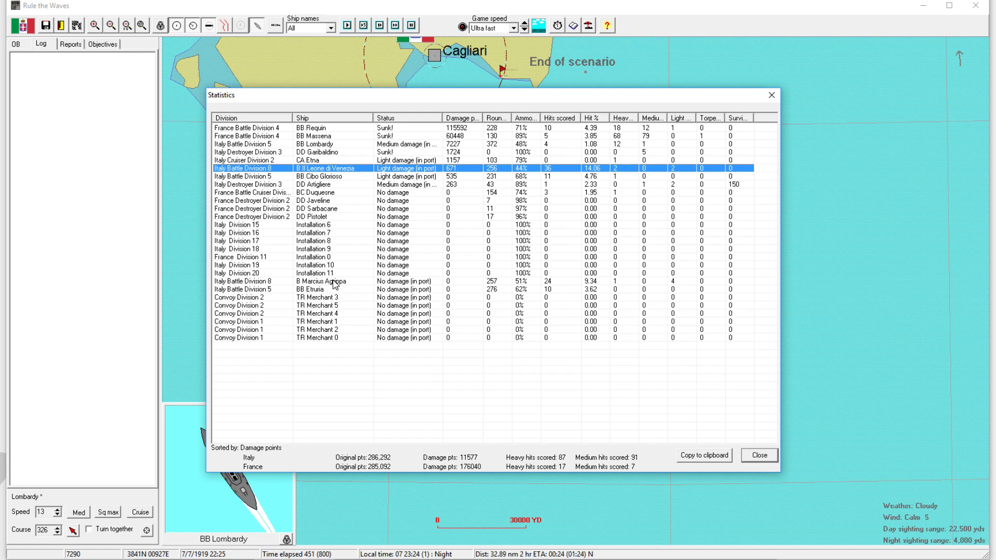
mouse_move(318, 215)
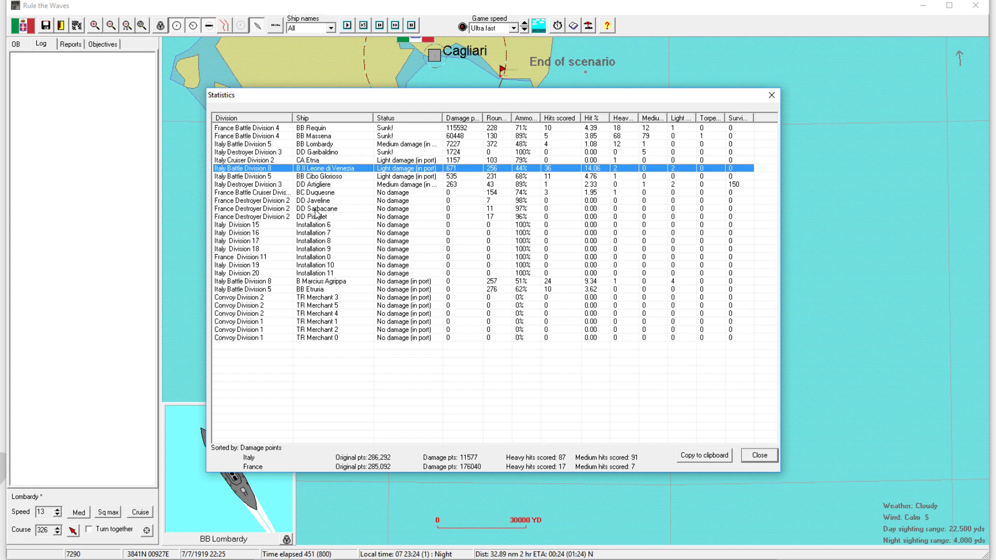
left_click(317, 281)
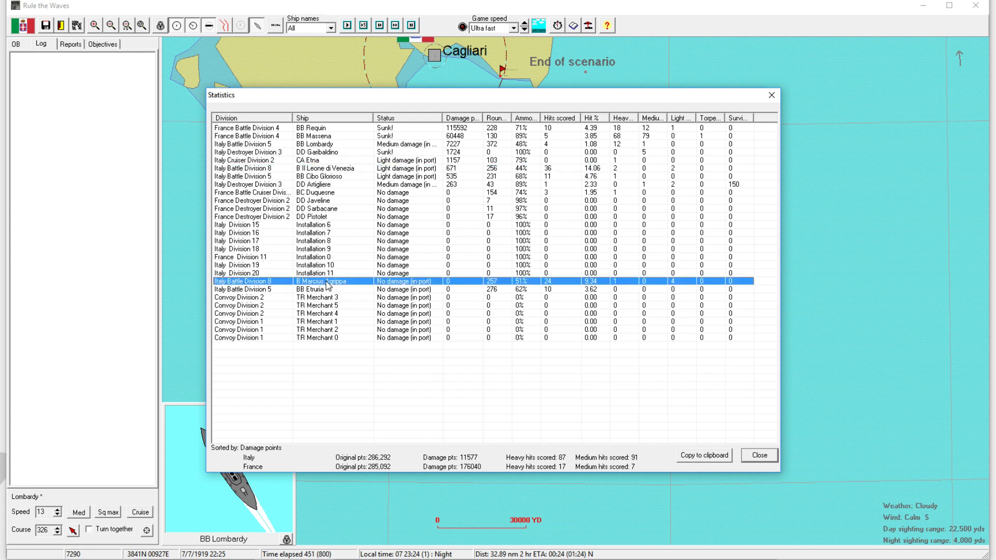
mouse_move(413, 311)
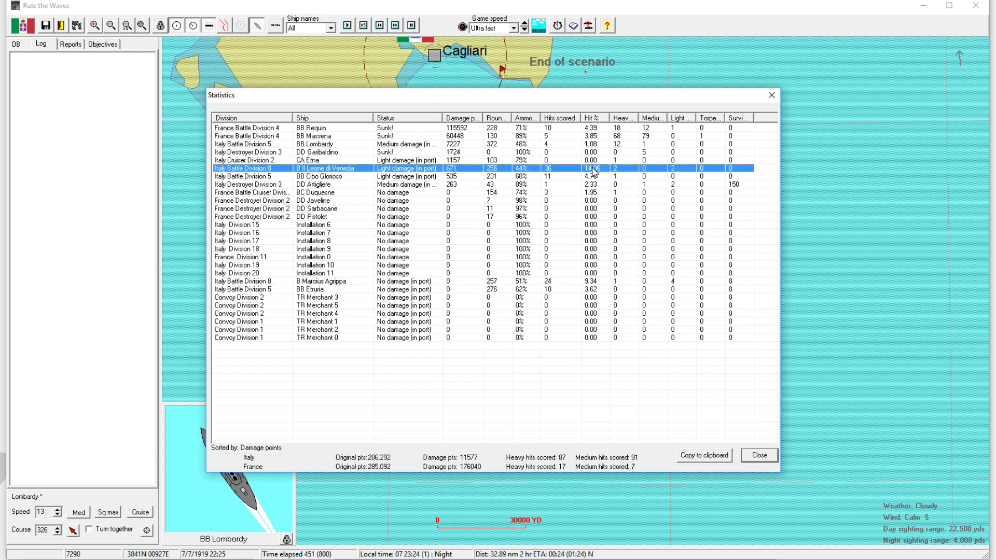
mouse_move(602, 173)
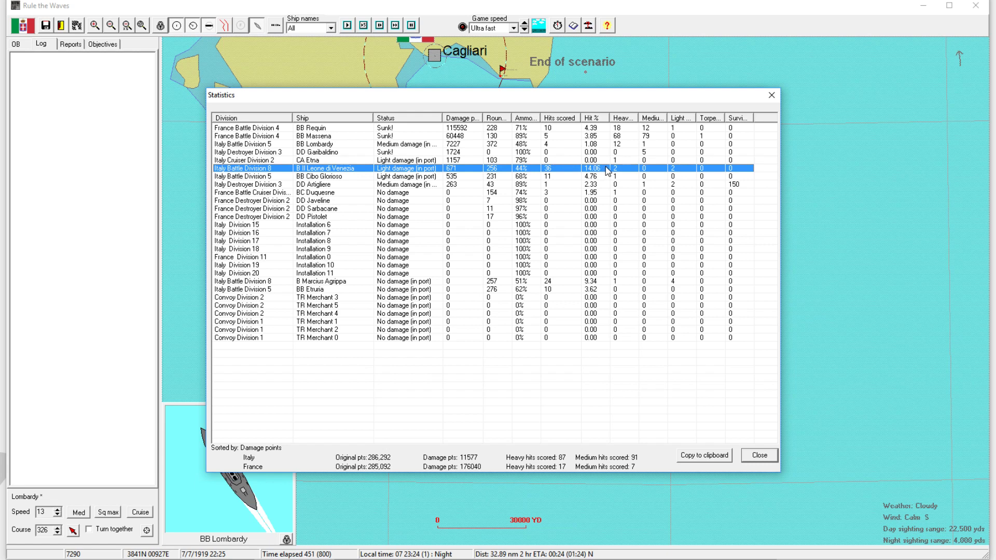
mouse_move(603, 164)
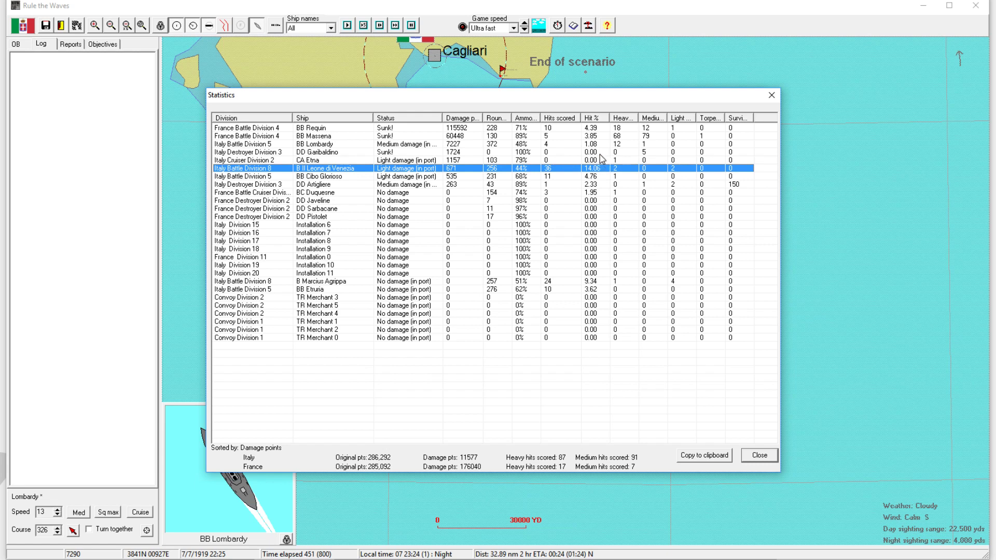
left_click(758, 455)
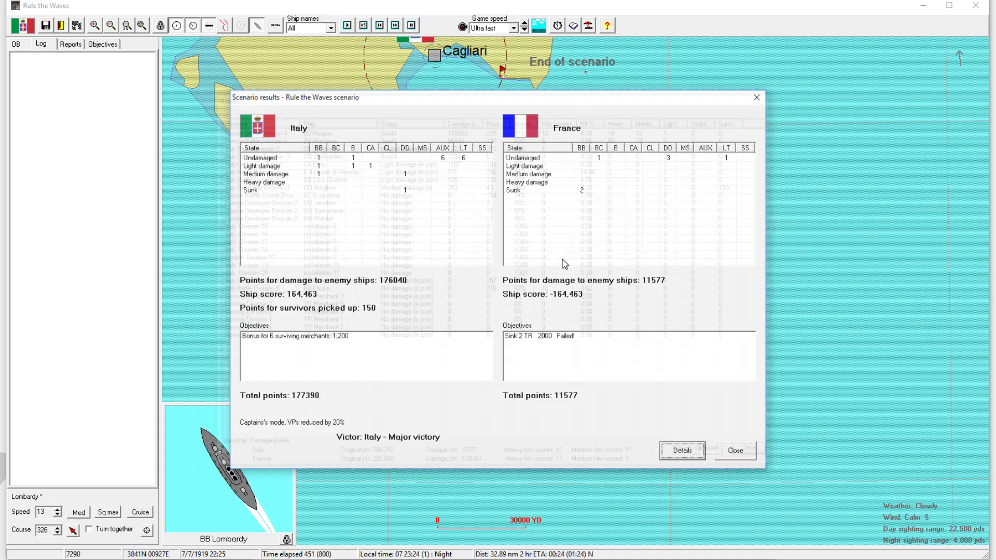
left_click(734, 450)
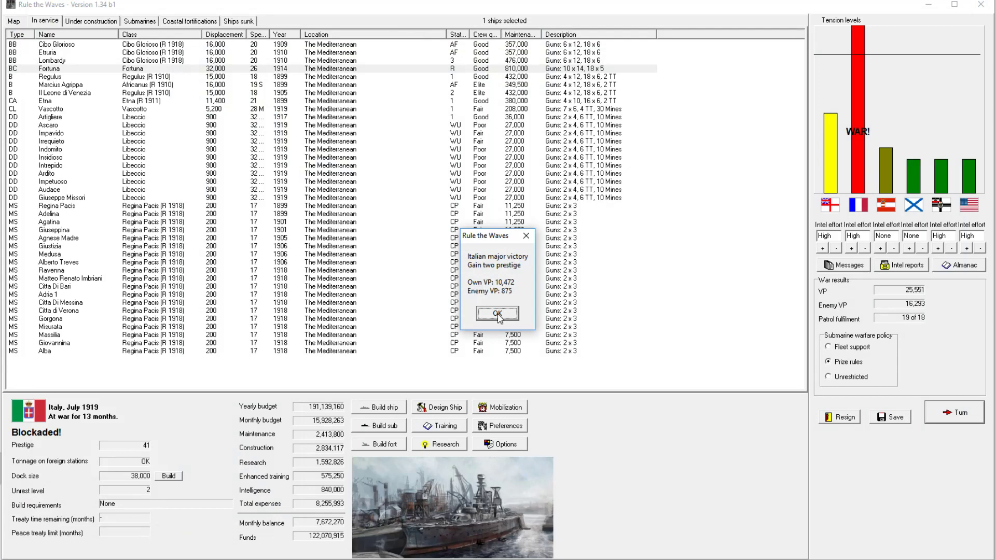
Acknowledge the major victory, mark it a decisive battle, and keep the name 'Battle of Sardinia'.
left_click(497, 315)
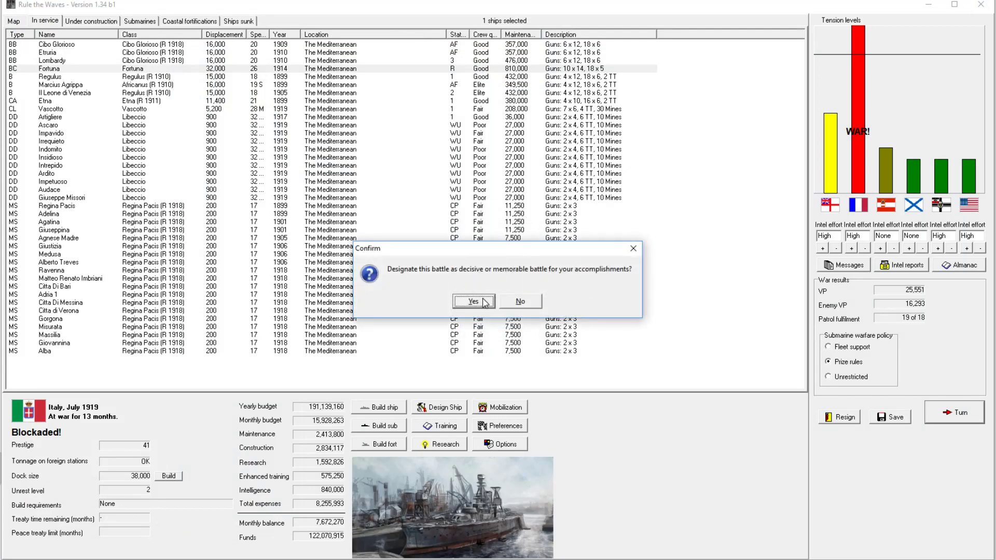
left_click(473, 301)
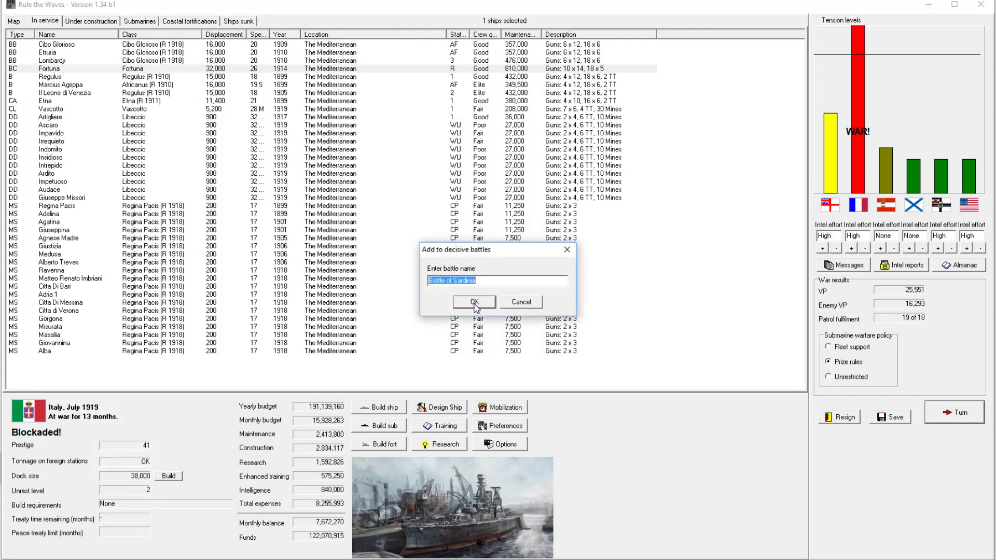
left_click(473, 302)
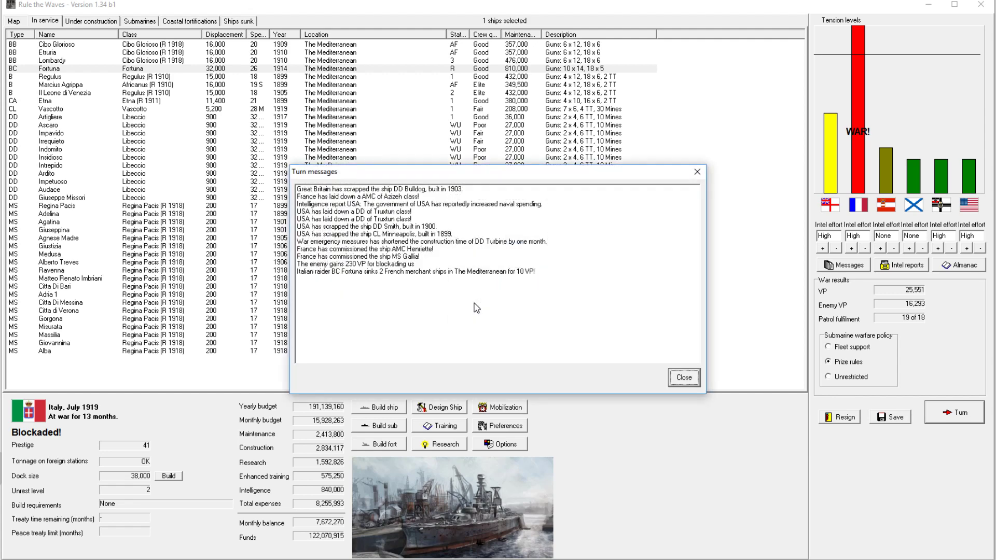
mouse_move(555, 325)
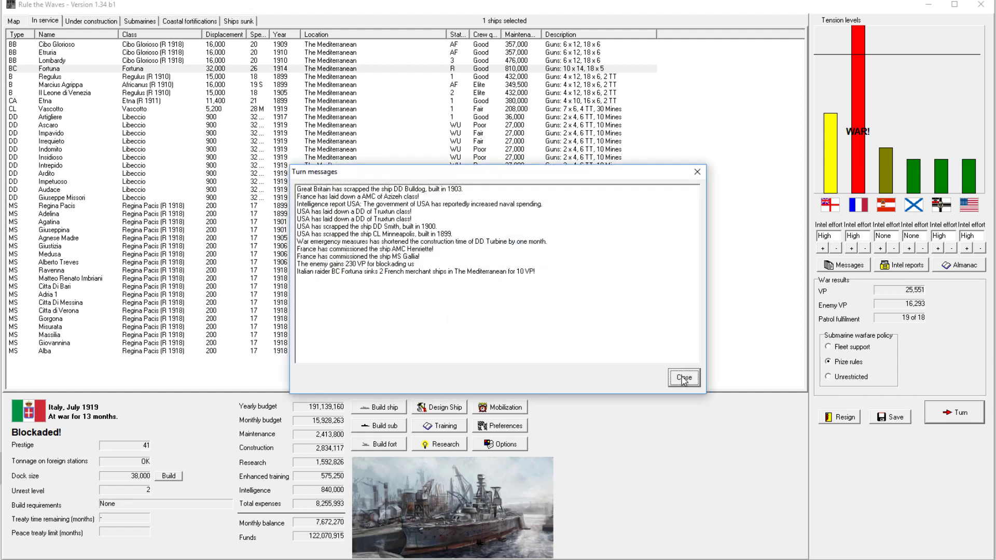
Dismiss the turn messages and review the Almanac's nation-by-nation naval comparison.
left_click(684, 377)
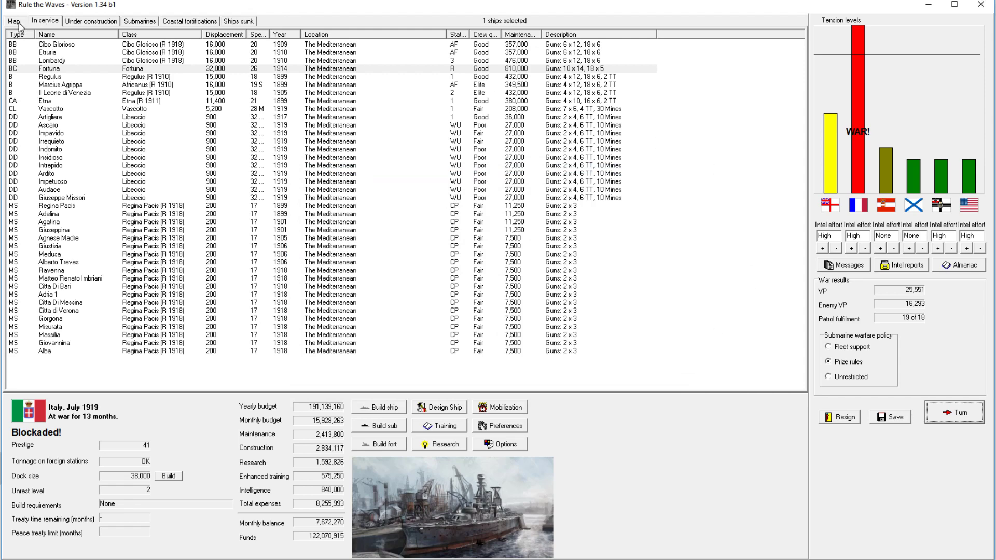
mouse_move(868, 256)
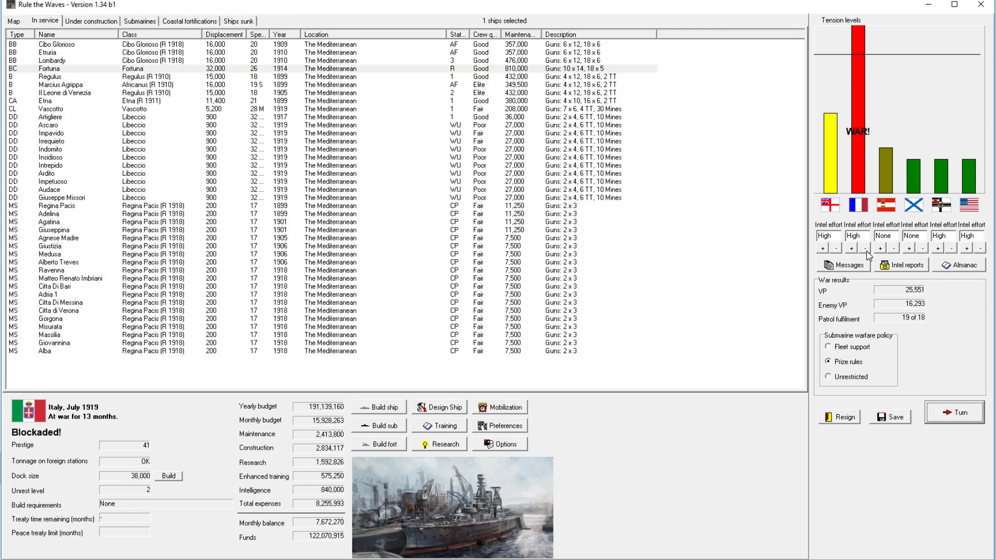
left_click(959, 265)
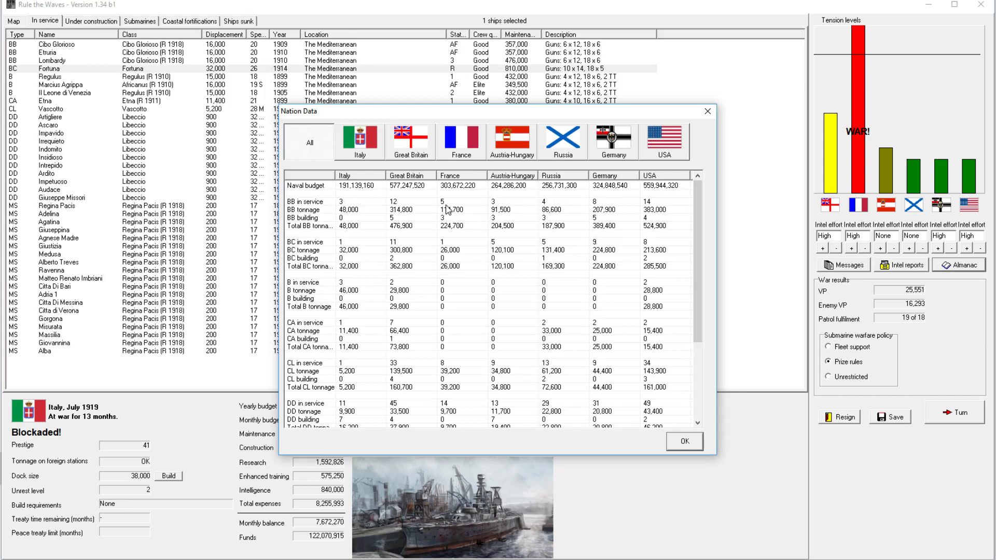
mouse_move(696, 127)
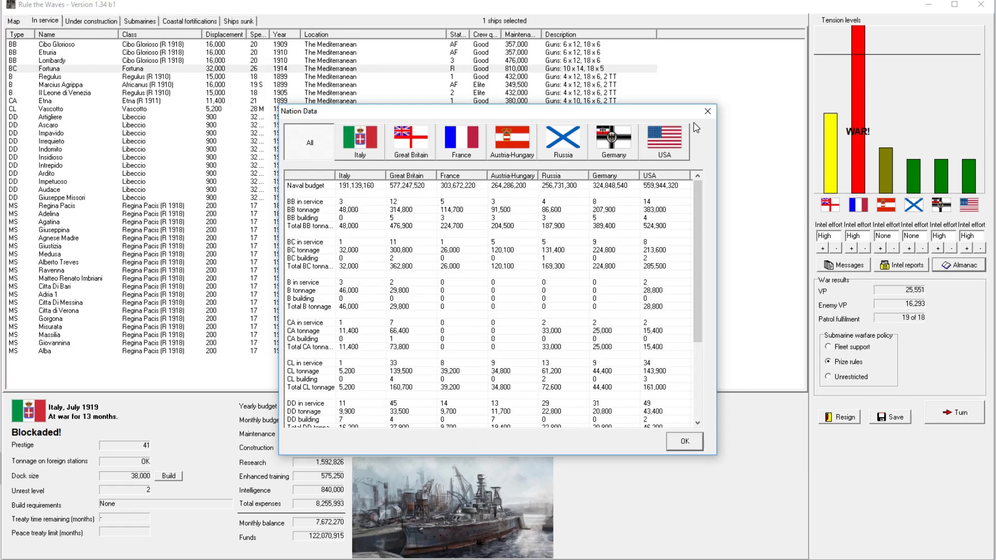
left_click(684, 441)
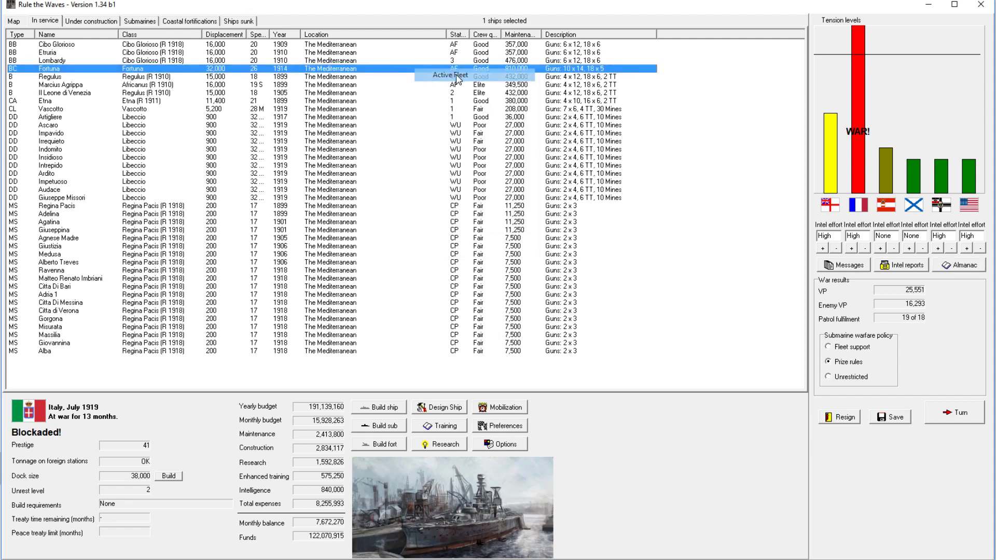
Return battlecruiser Fortuna to active fleet and show the in-service ship roster.
left_click(13, 21)
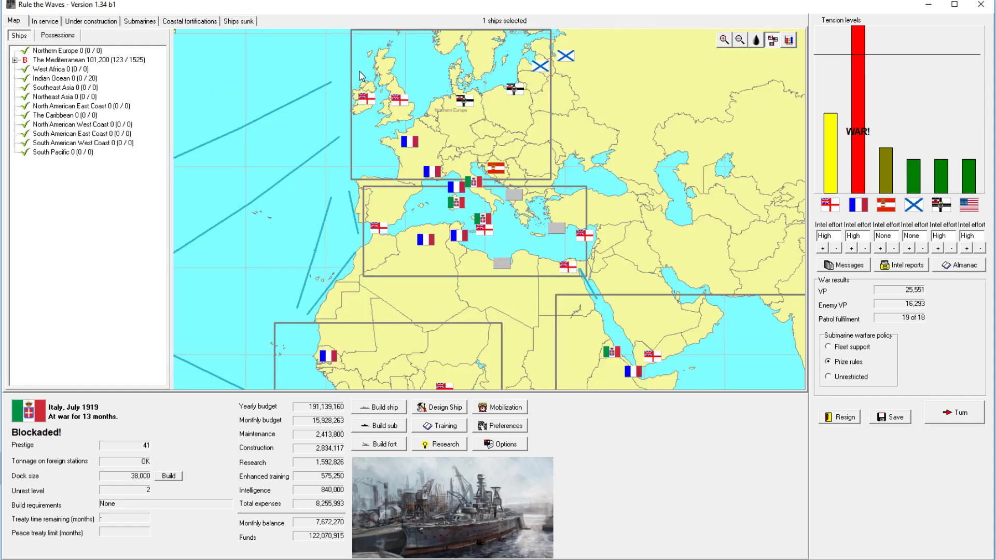
mouse_move(423, 75)
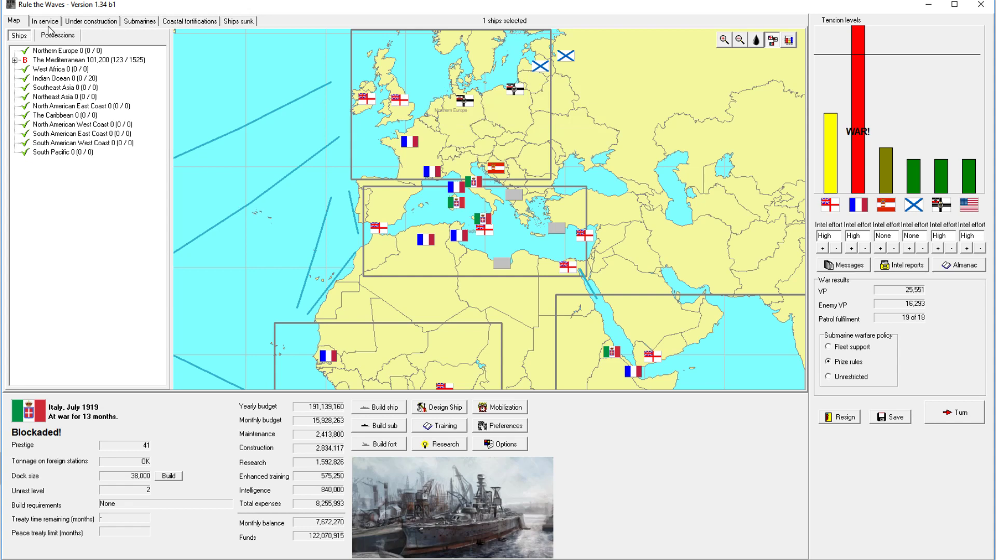
left_click(45, 20)
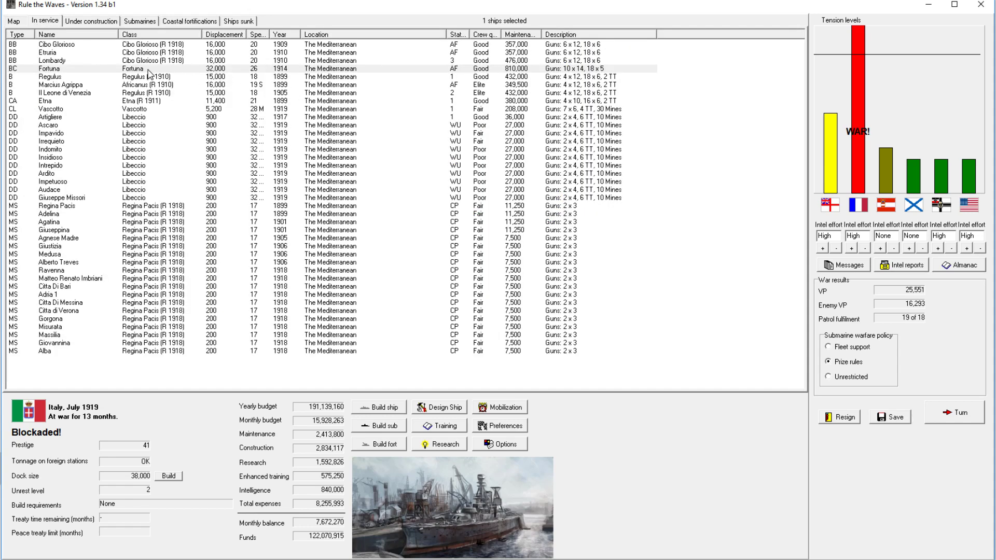
mouse_move(327, 75)
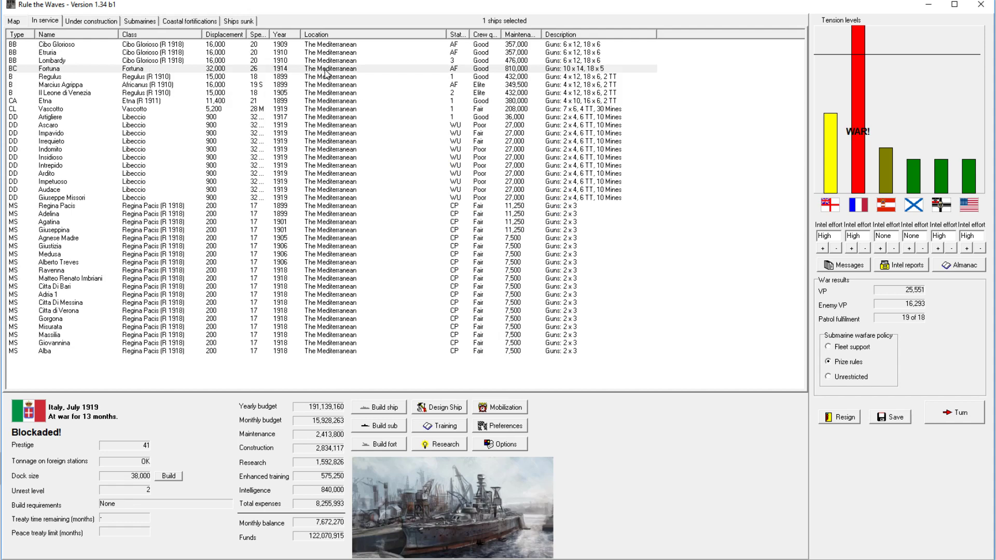
left_click(50, 60)
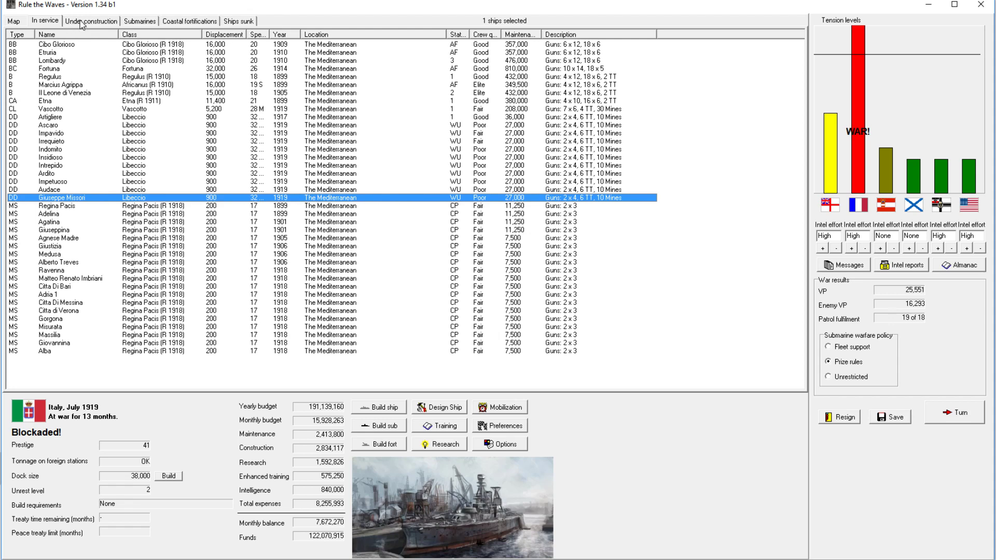
Read the turn messages (Fortuna sank two French merchants, 10 VP) and list ships under construction.
left_click(90, 21)
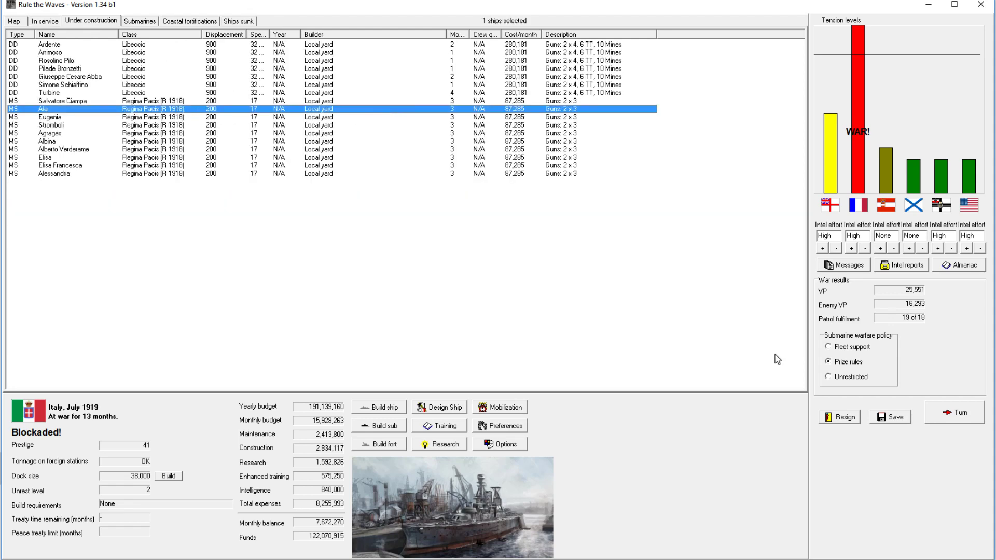
mouse_move(29, 150)
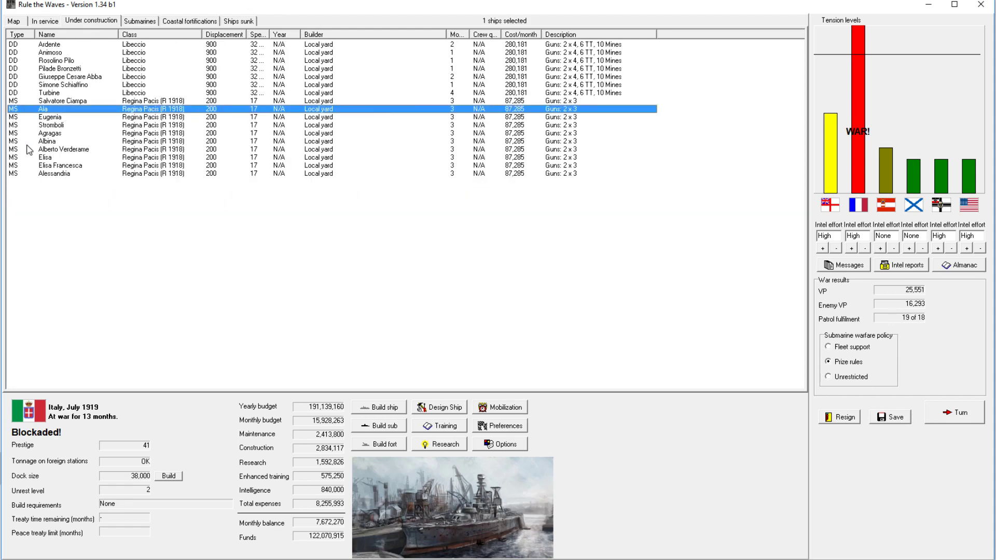
left_click(45, 21)
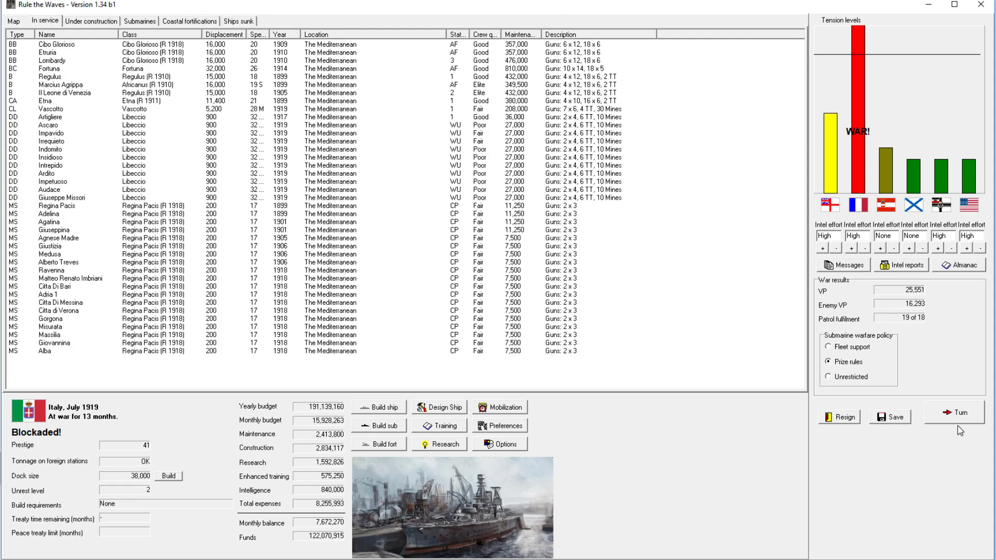
mouse_move(413, 407)
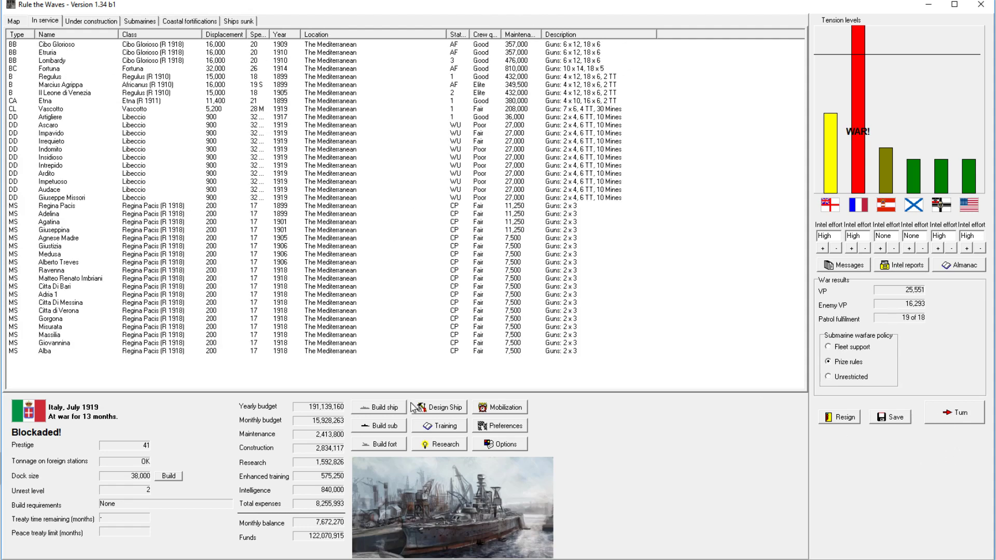
mouse_move(544, 406)
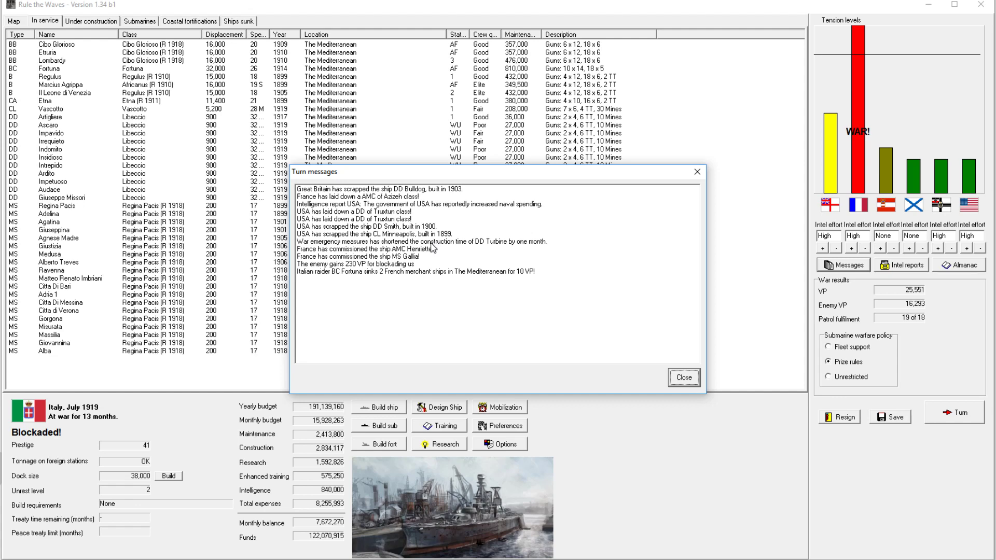
mouse_move(733, 392)
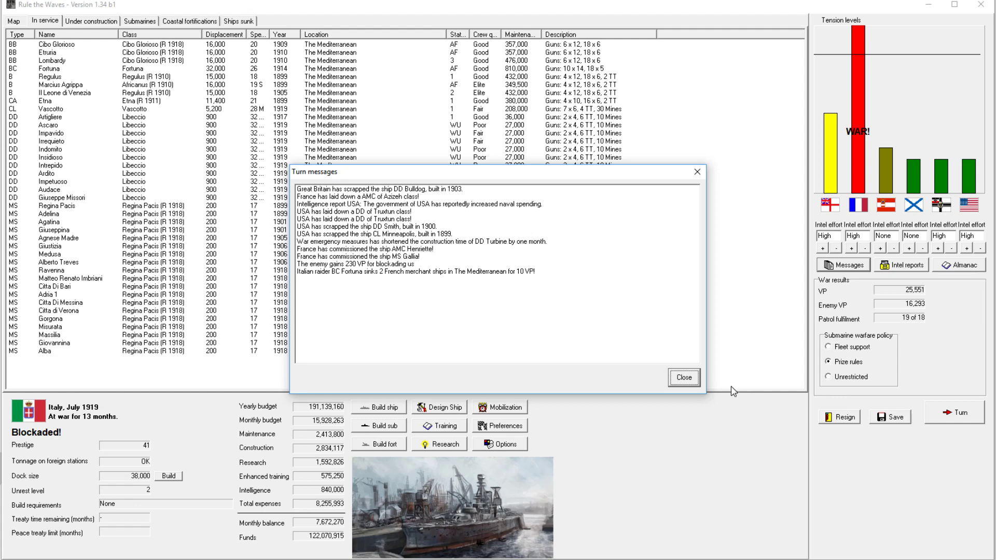
left_click(682, 377)
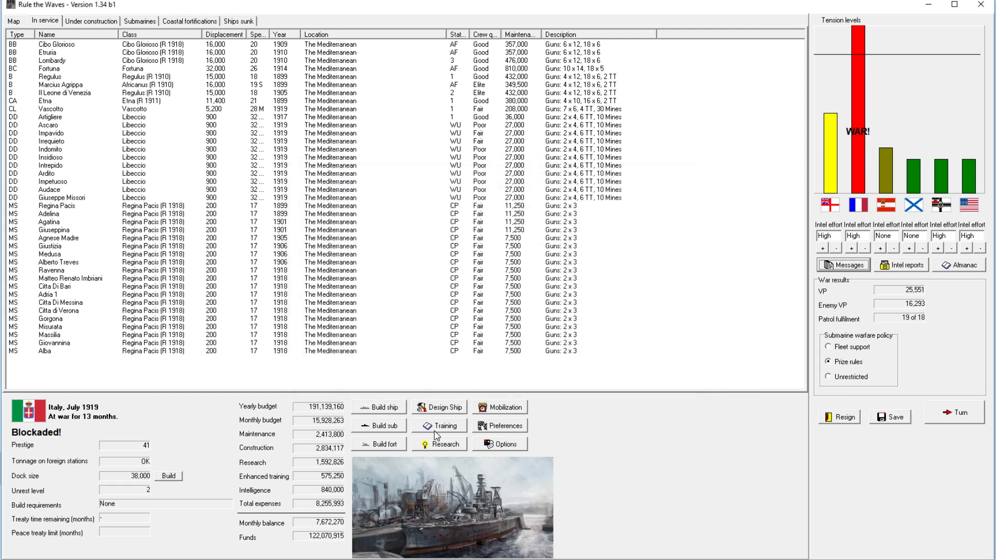
left_click(90, 20)
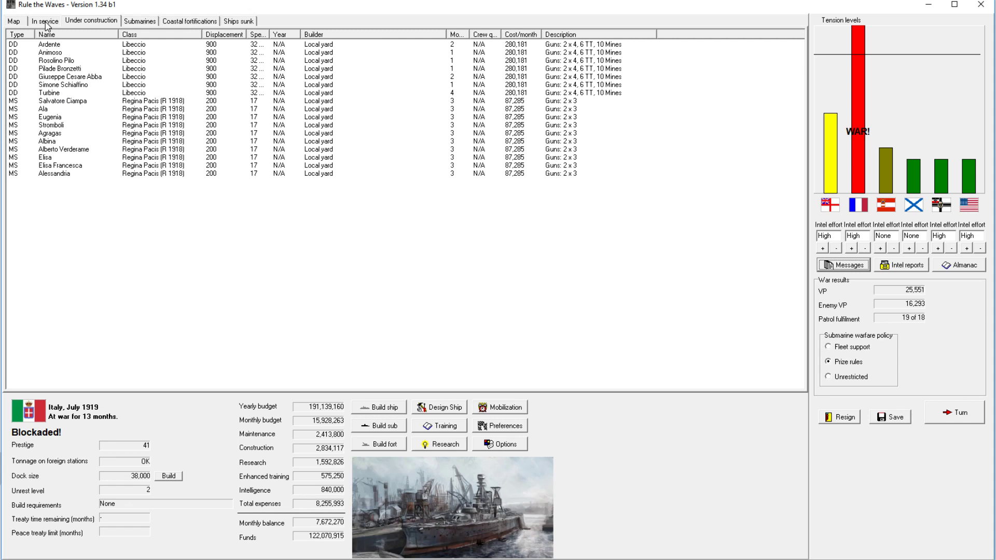
mouse_move(374, 290)
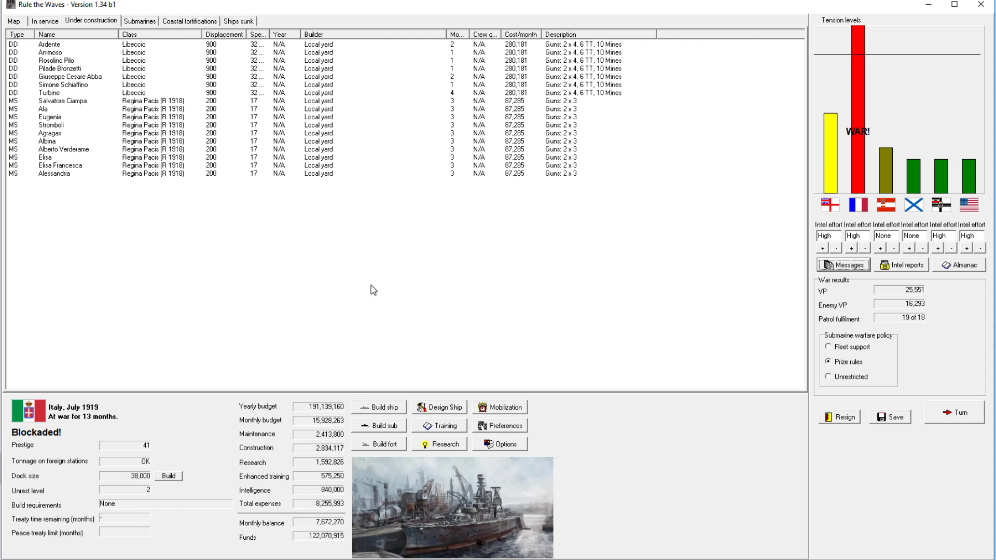
Set up a build order for three Libeccio destroyers totalling 9,246,000.
left_click(380, 408)
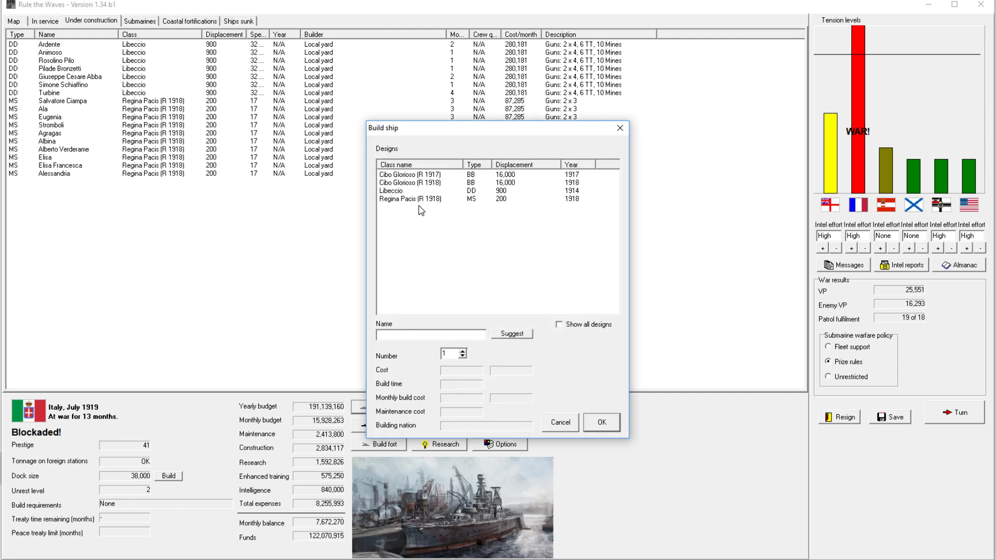
left_click(419, 192)
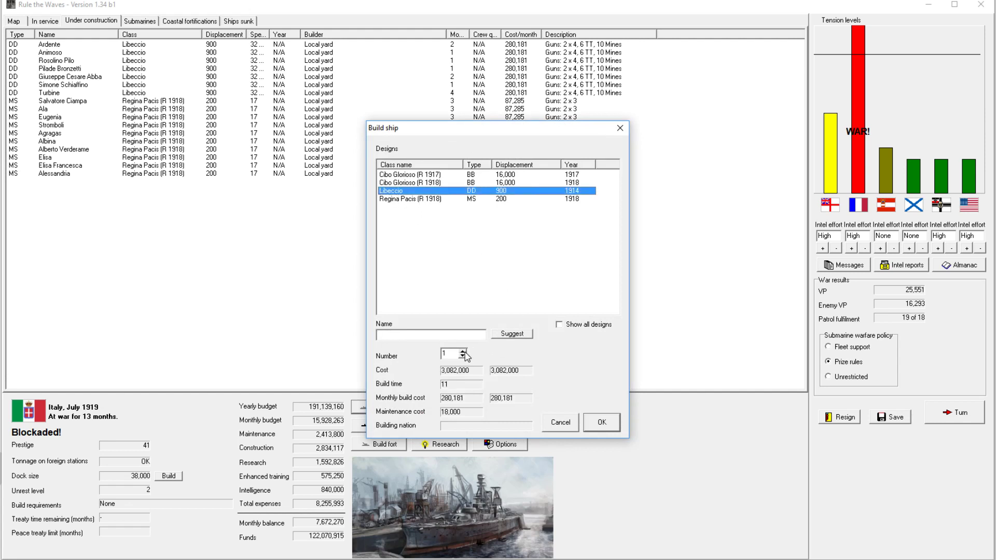
left_click(464, 352)
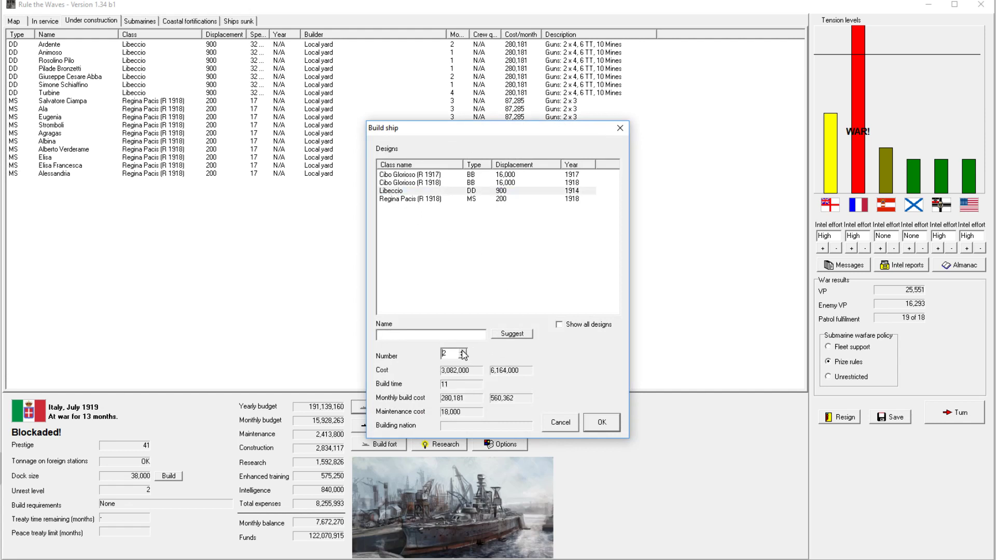
mouse_move(314, 540)
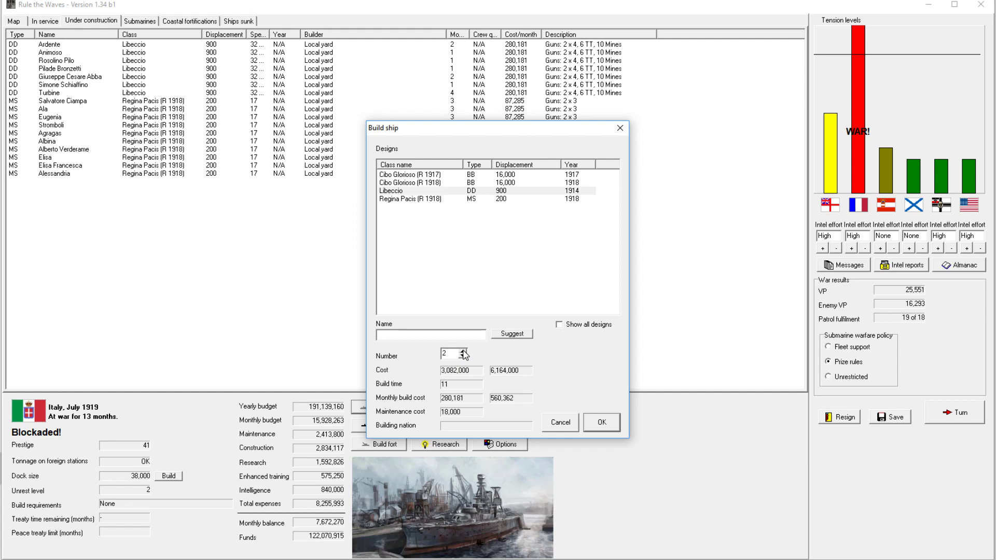
mouse_move(342, 540)
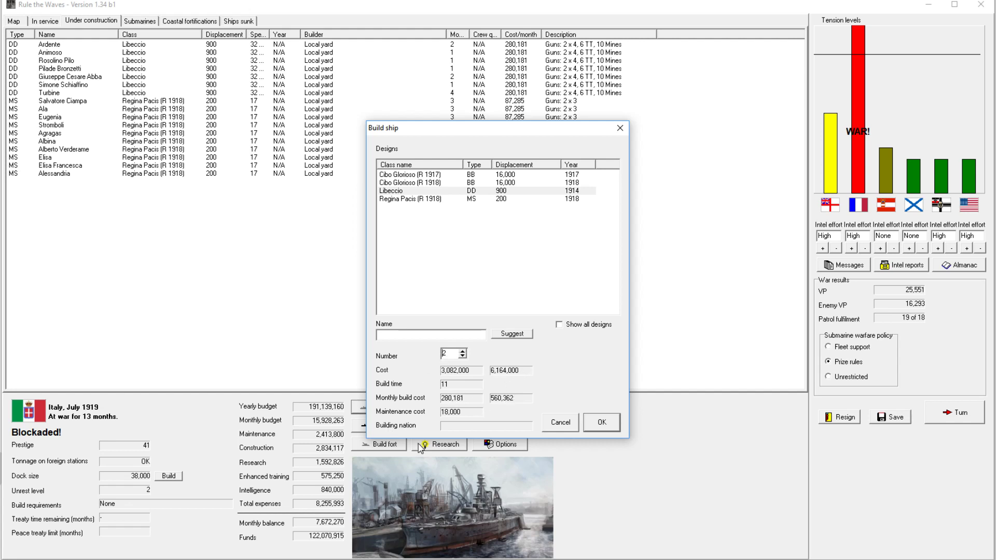
mouse_move(521, 370)
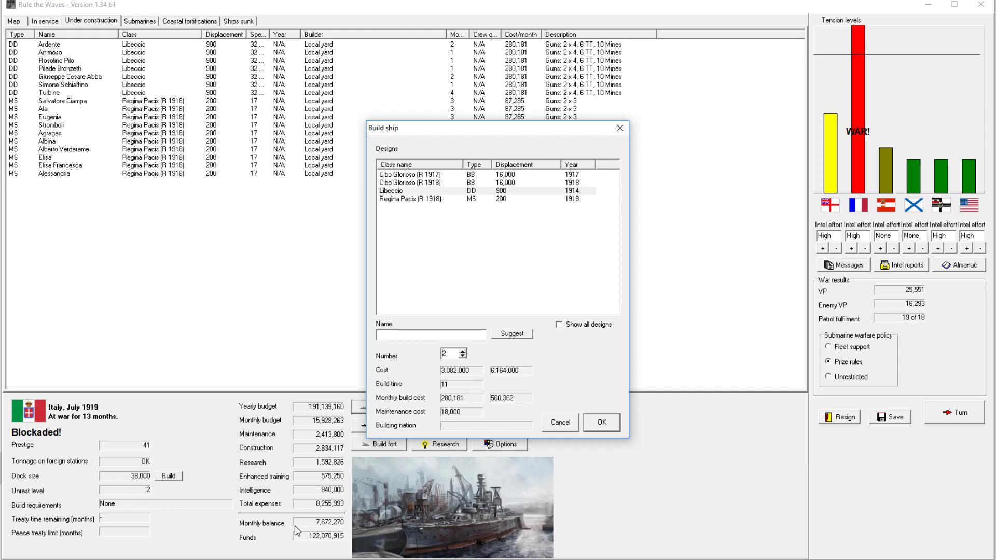
mouse_move(466, 501)
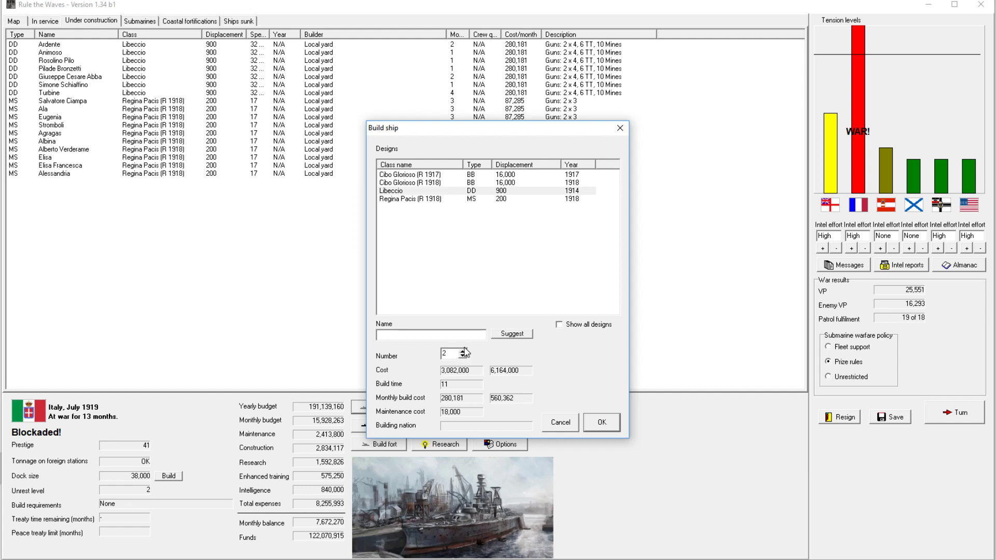
left_click(466, 351)
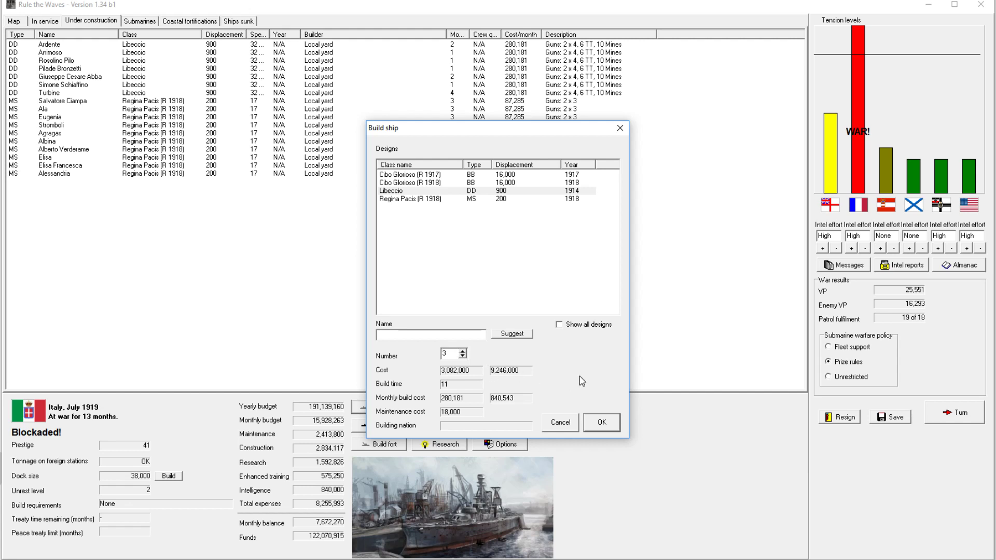
mouse_move(602, 425)
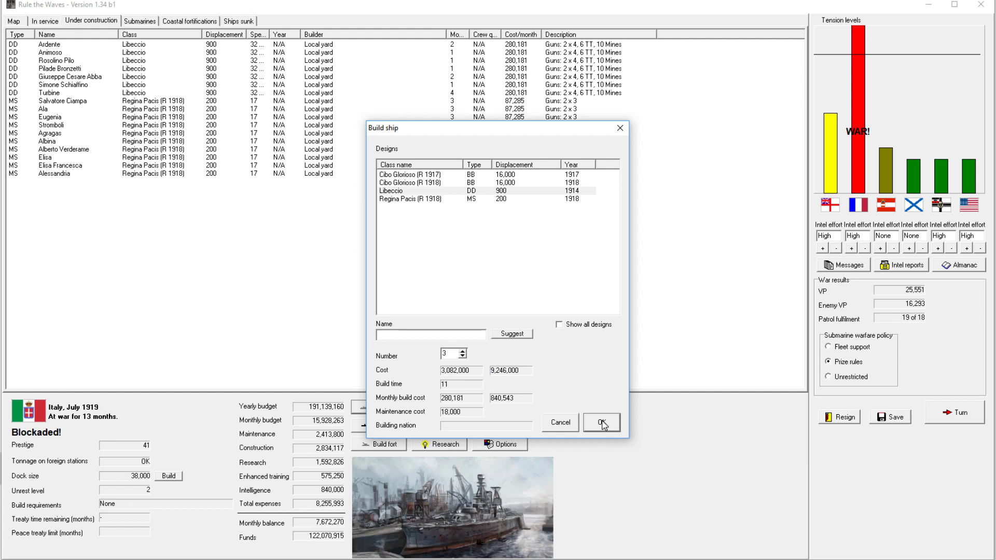
mouse_move(582, 383)
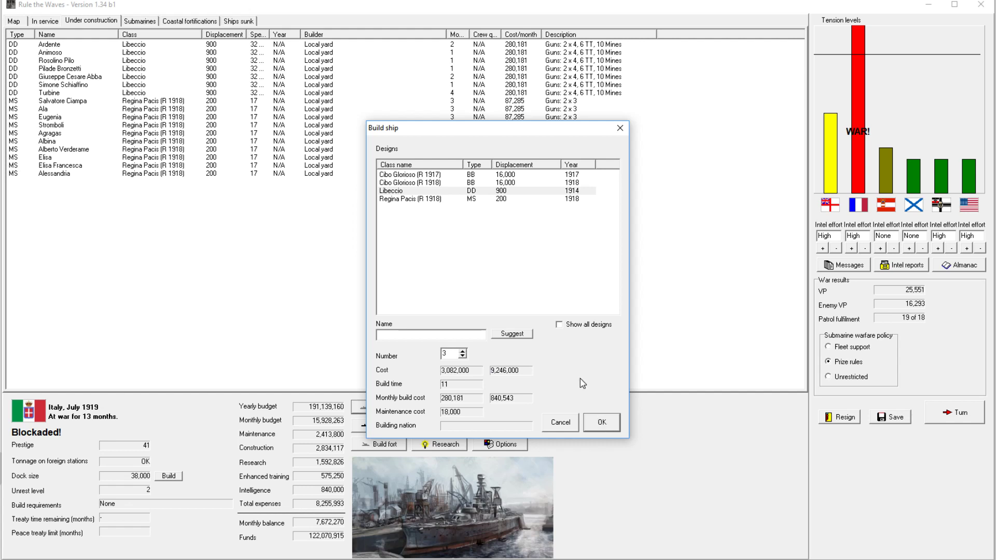
mouse_move(490, 411)
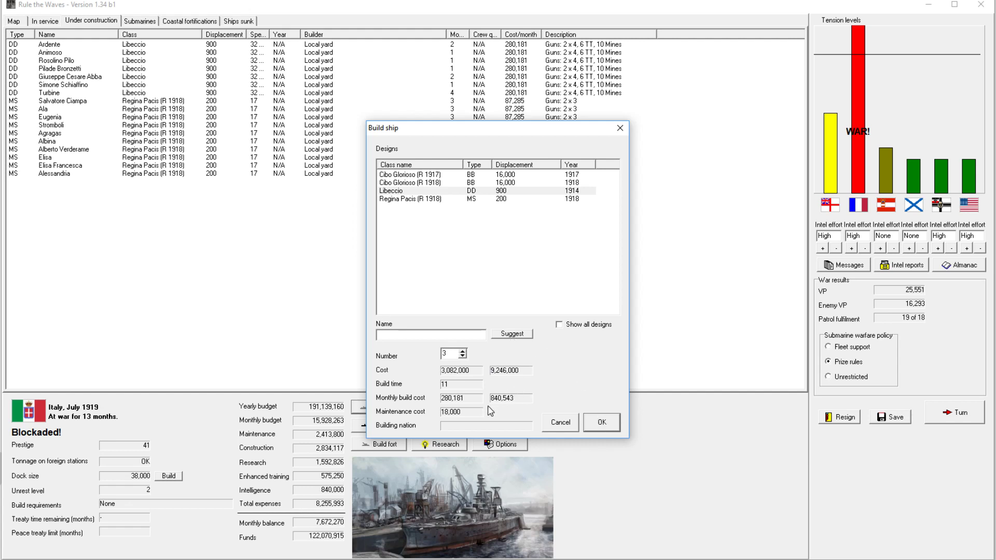
mouse_move(328, 535)
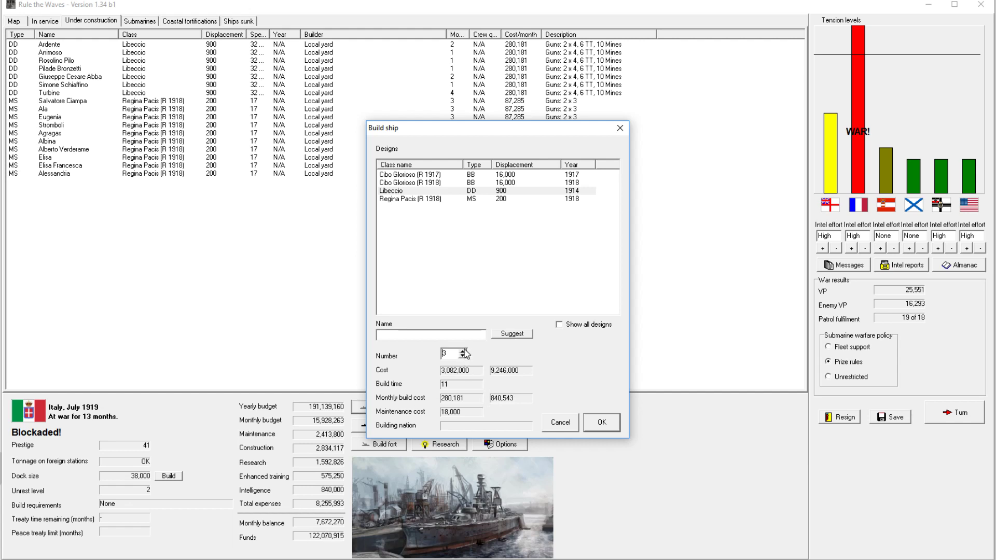
mouse_move(583, 297)
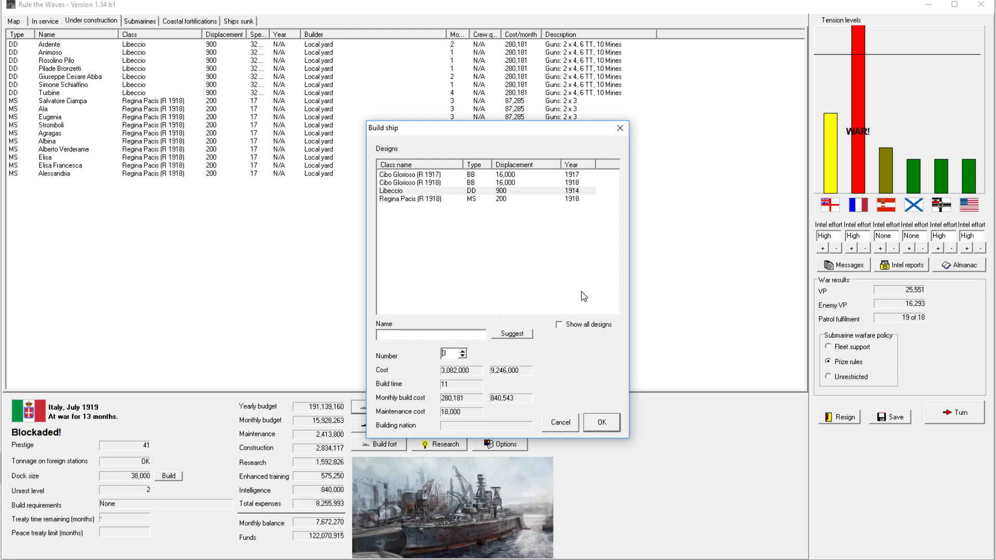
Cancel the Libeccio destroyer build order without ordering any ships.
left_click(559, 422)
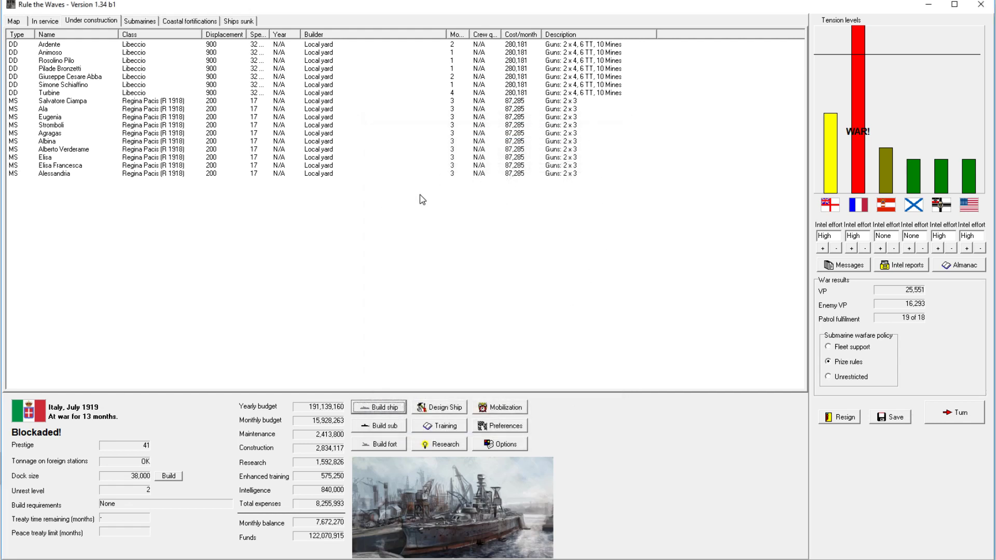
mouse_move(899, 308)
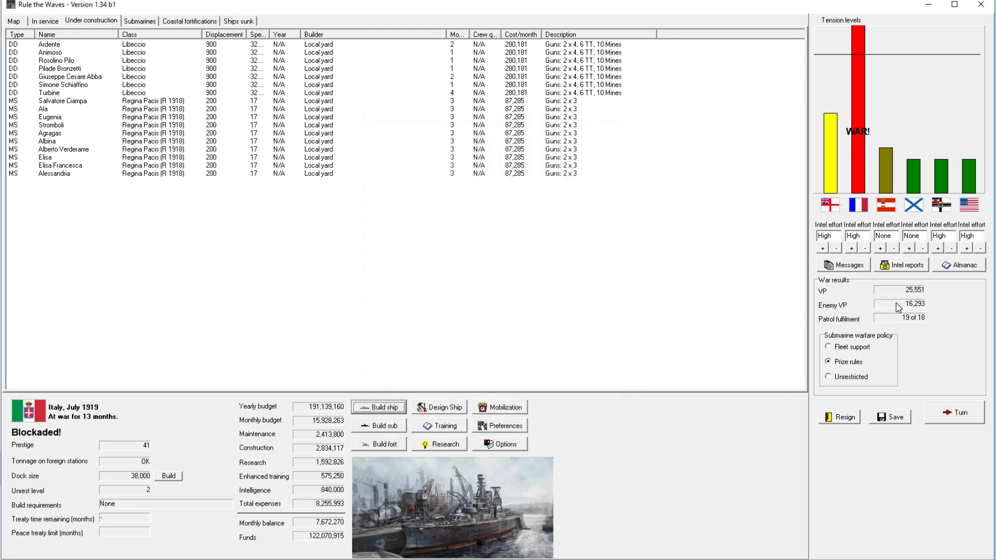
mouse_move(764, 310)
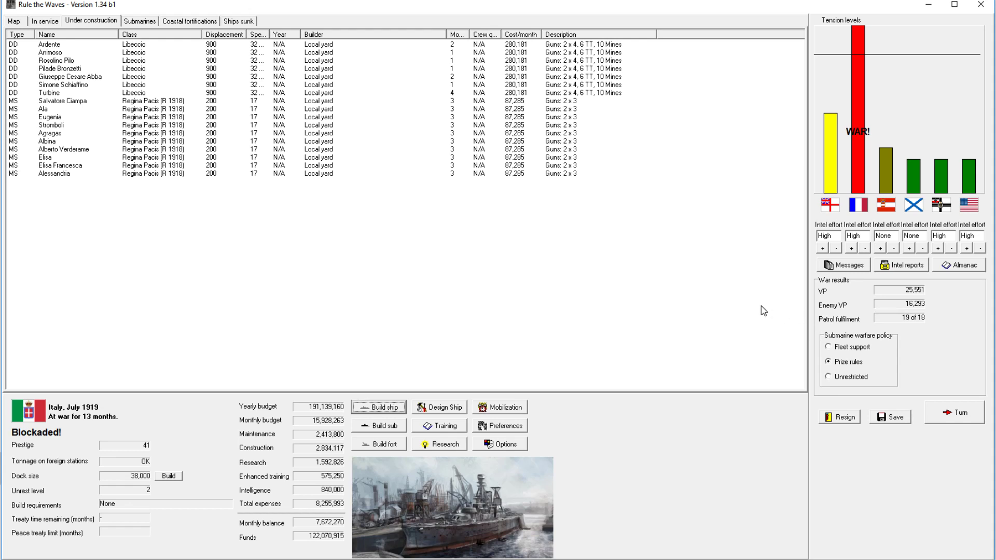
mouse_move(909, 265)
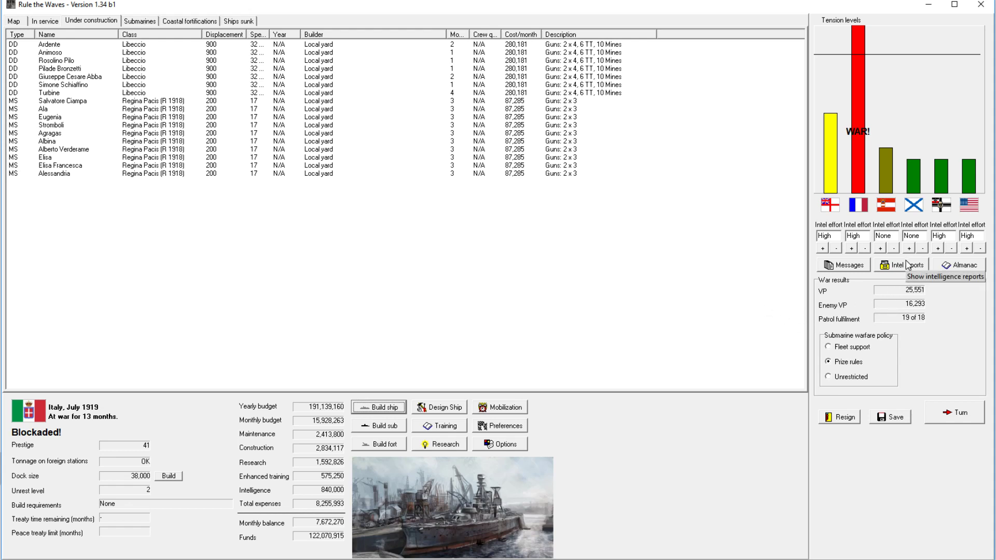
mouse_move(902, 267)
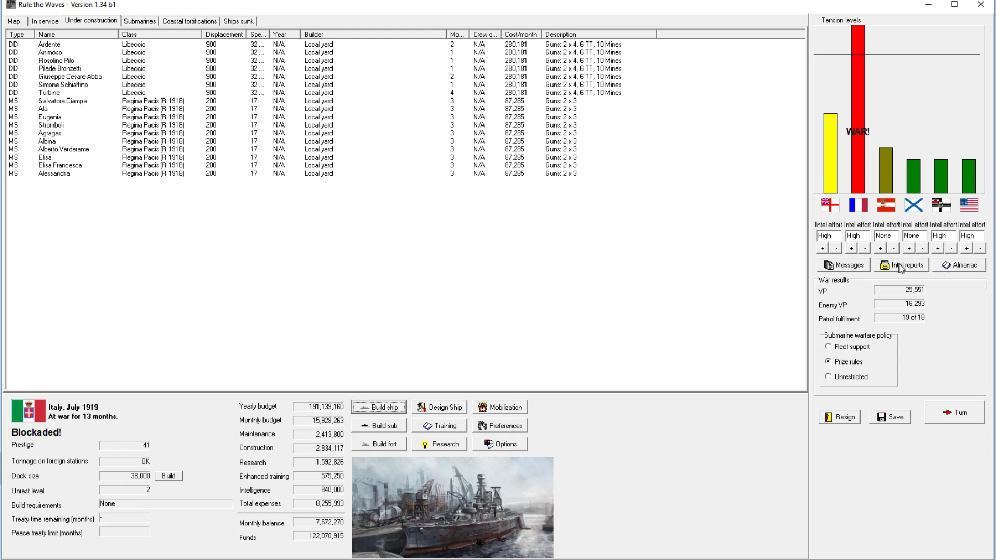
mouse_move(840, 281)
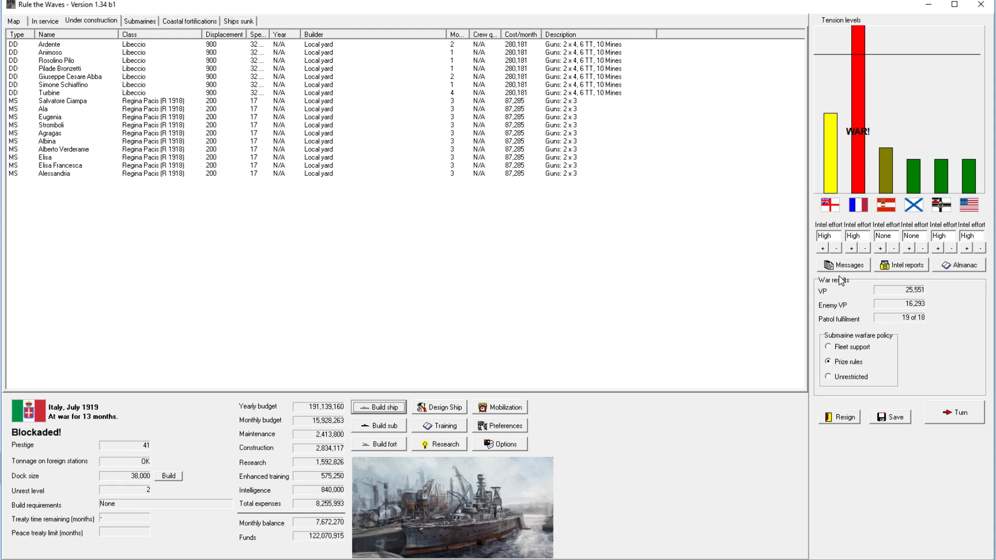
Load the saved Marsala light cruiser design (4,800 tons, 28 knots) into the ship designer.
left_click(439, 408)
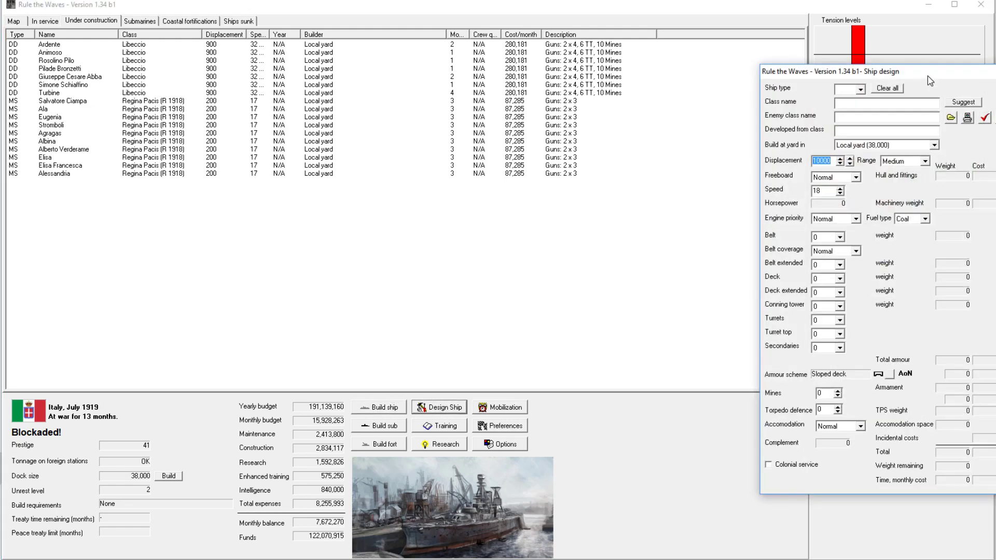
left_click(291, 91)
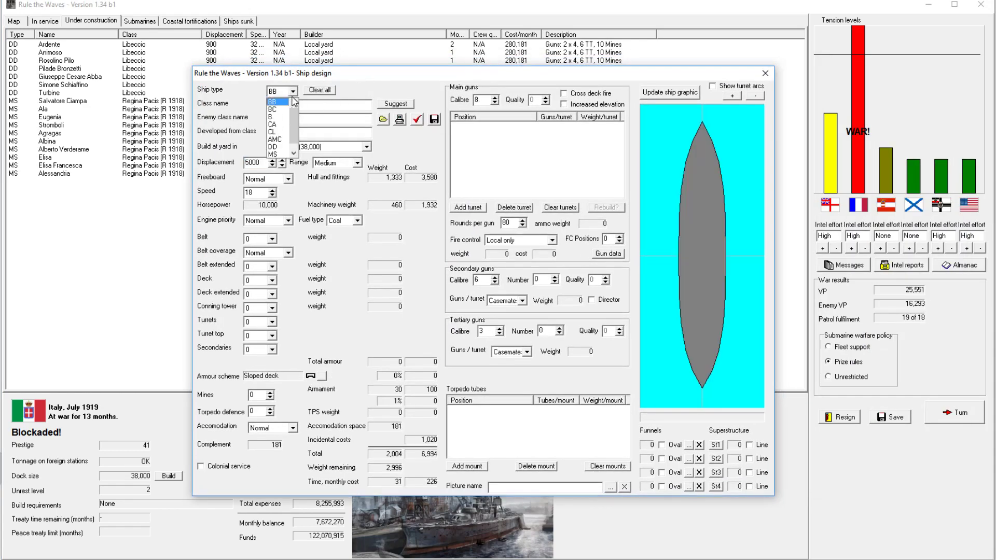
left_click(273, 125)
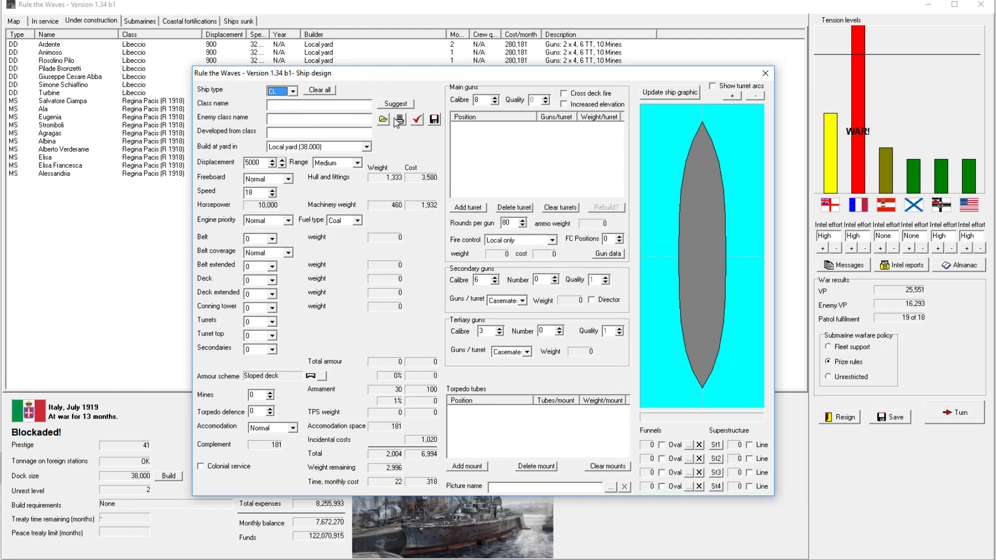
left_click(395, 104)
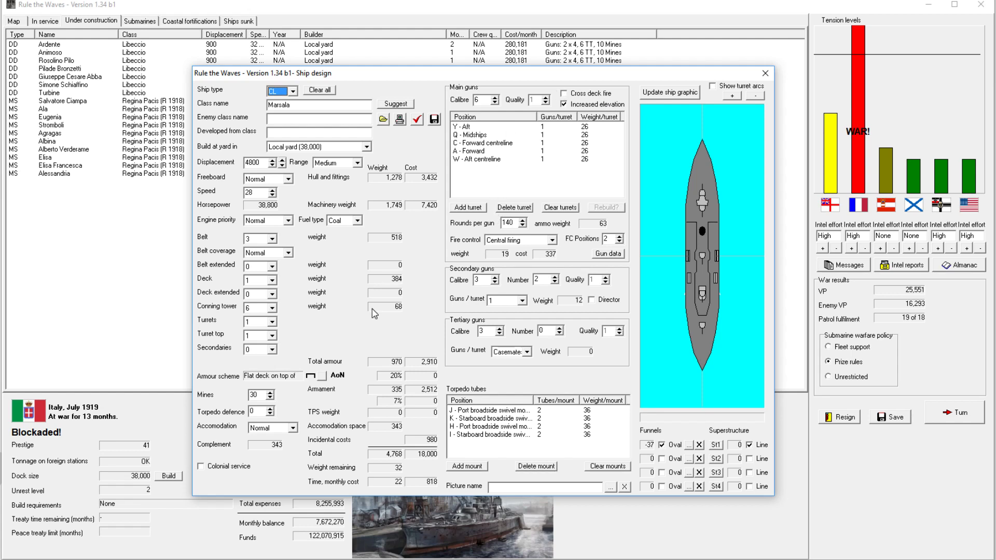
mouse_move(261, 229)
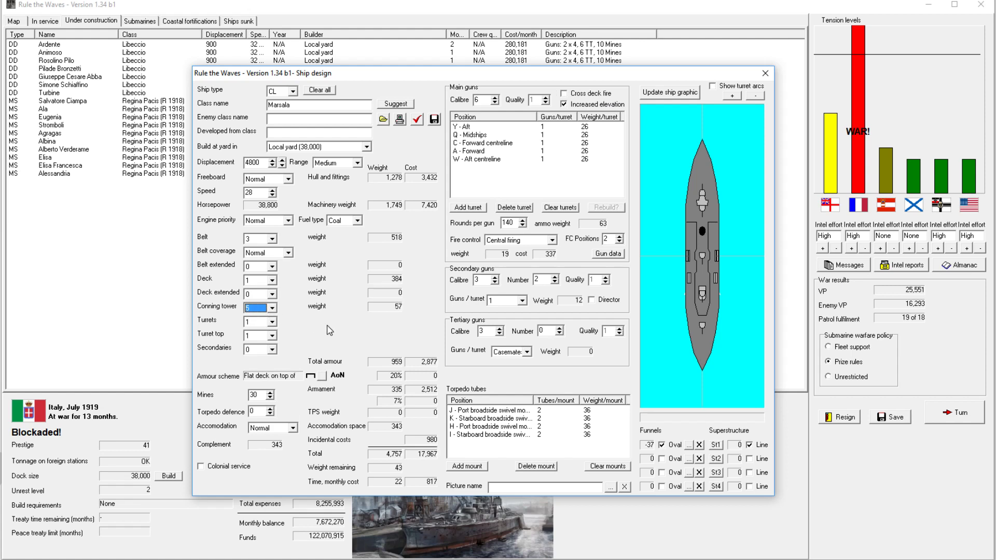
Set Marsala's turret and turret top armour to 2 and displacement to 5,000 tons.
left_click(273, 319)
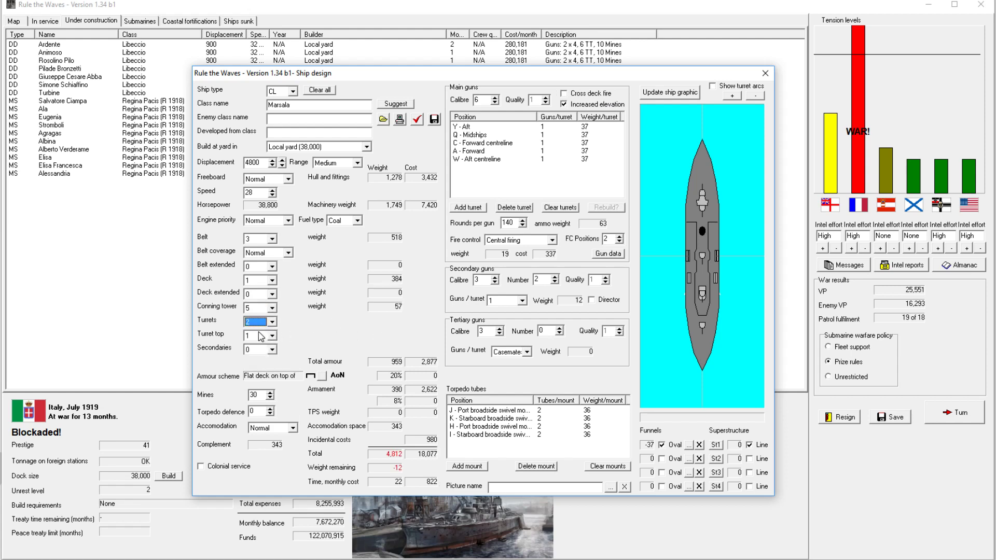
left_click(271, 334)
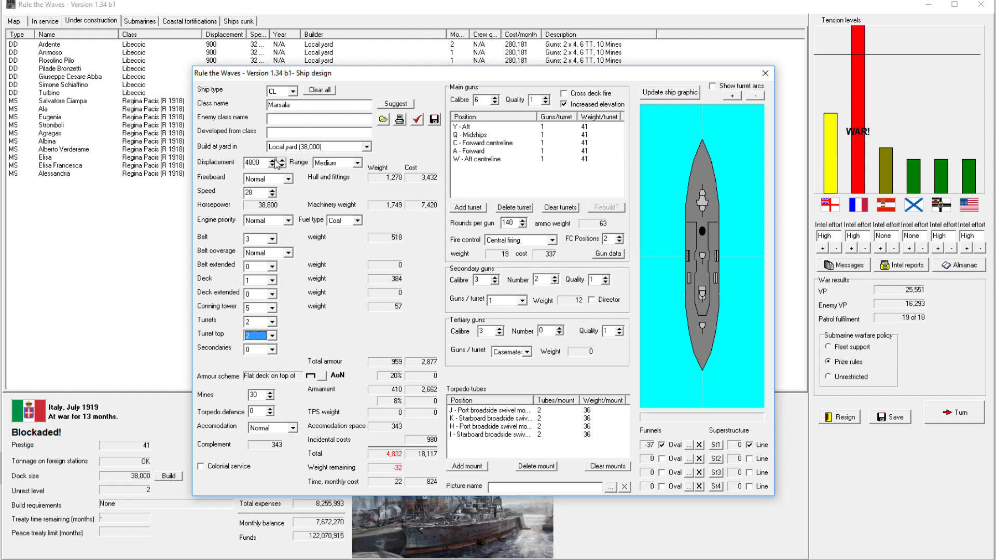
left_click(282, 159)
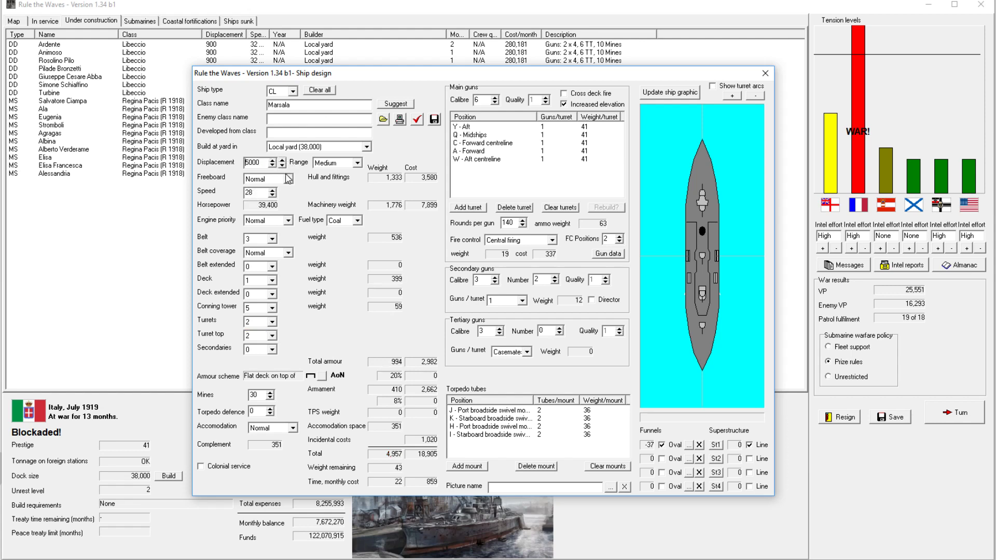
mouse_move(513, 146)
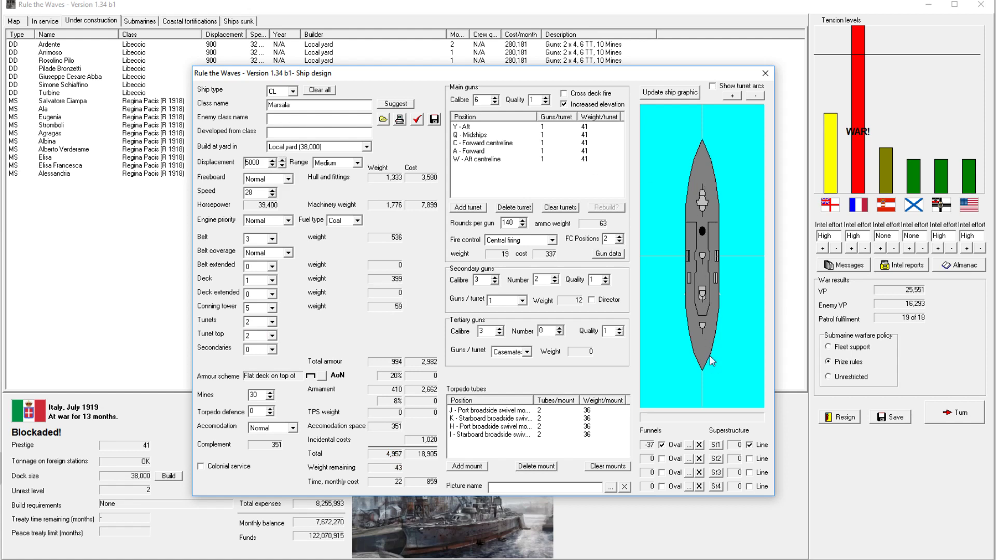
mouse_move(492, 141)
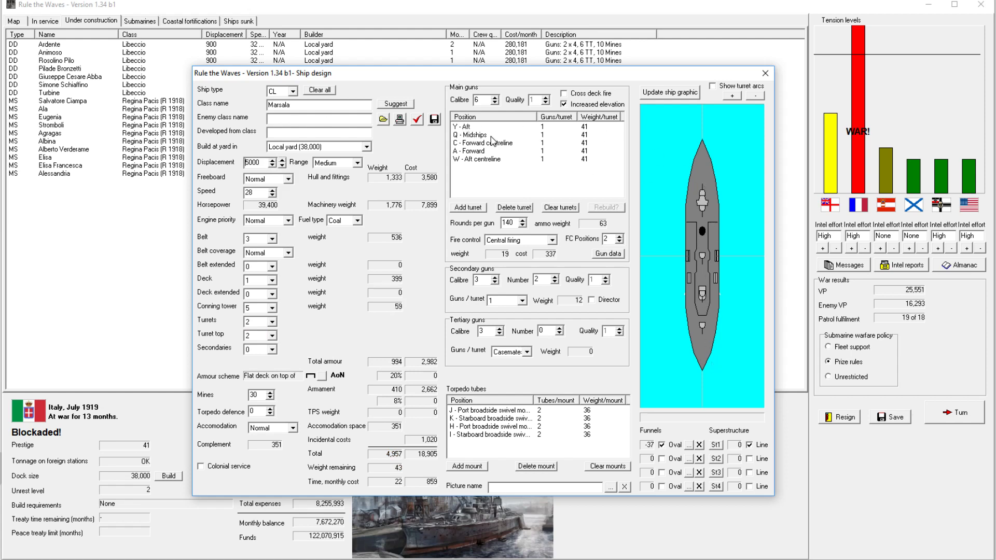
Delete the forward centreline main turret and cut secondary guns to zero.
left_click(499, 142)
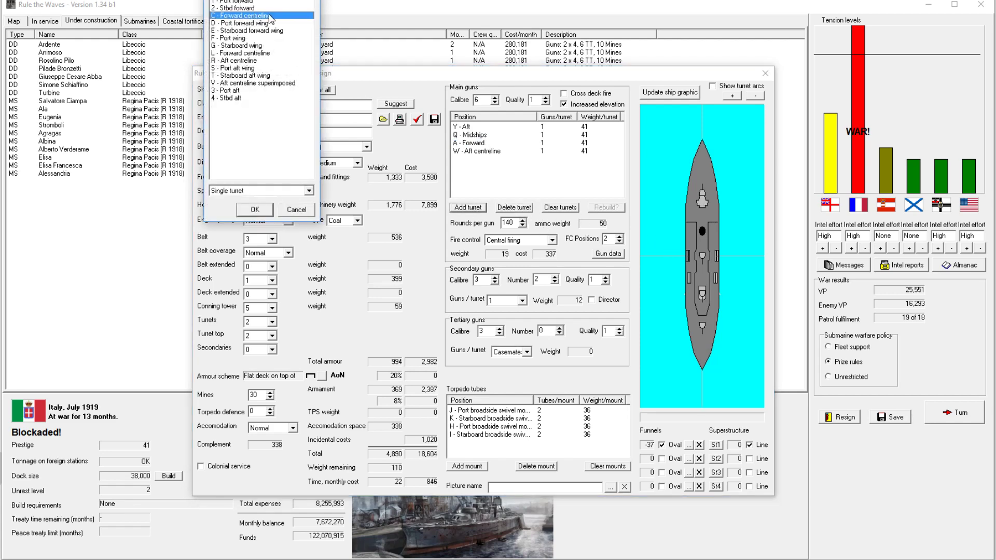
mouse_move(251, 30)
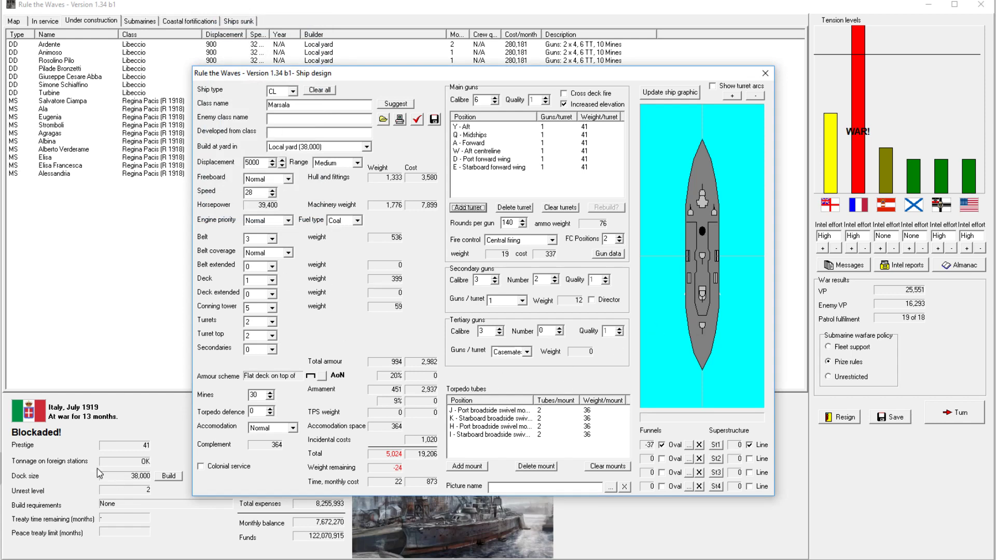
mouse_move(777, 91)
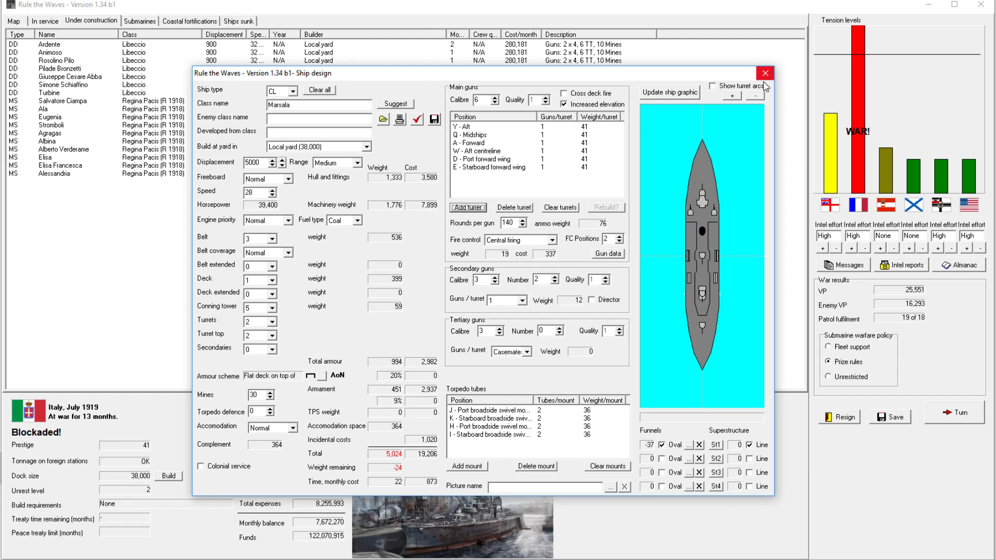
mouse_move(378, 227)
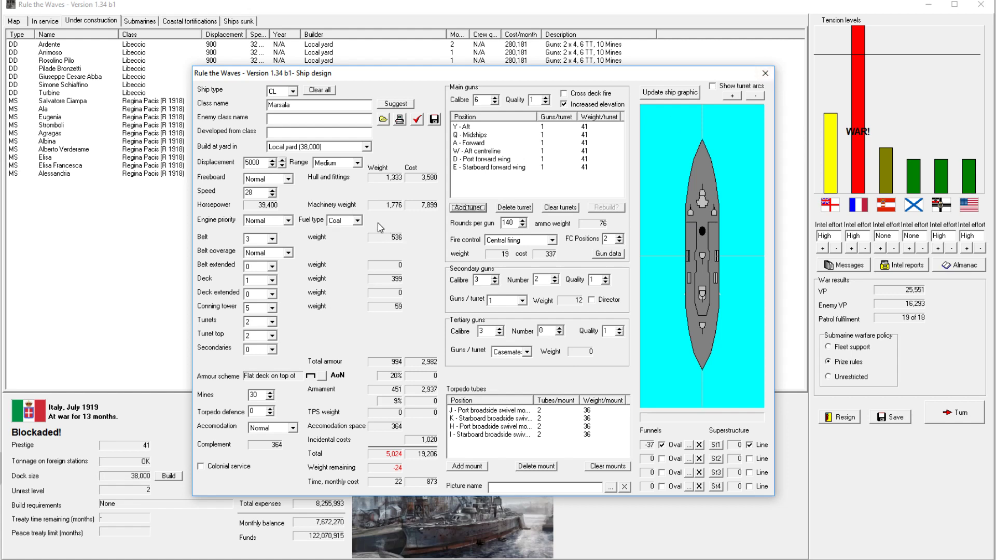
mouse_move(354, 227)
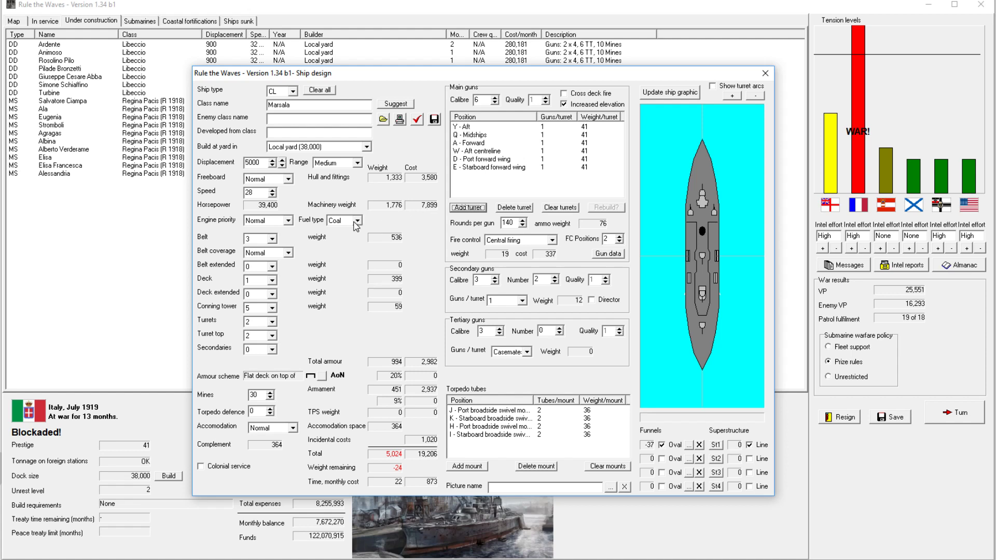
mouse_move(357, 227)
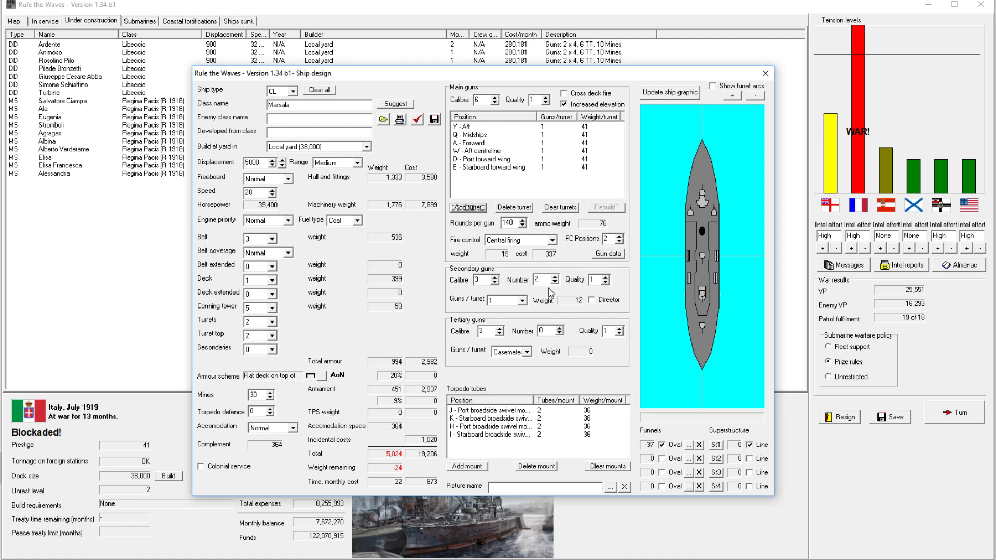
left_click(554, 282)
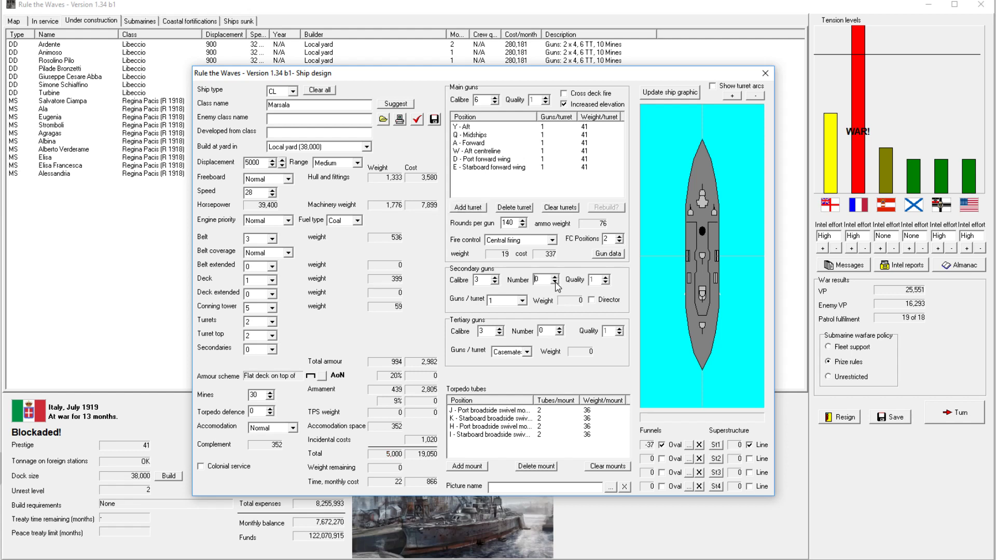
left_click(508, 419)
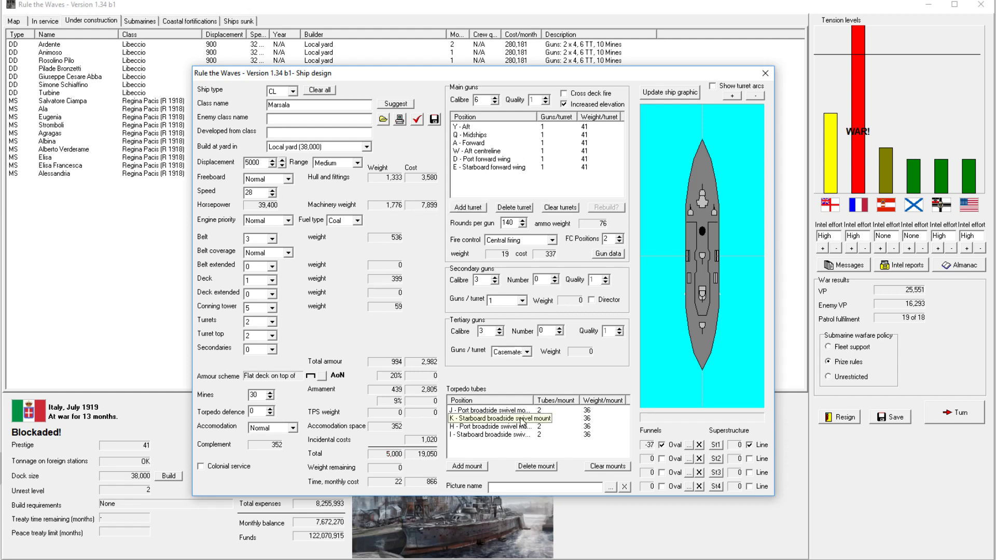
left_click(502, 410)
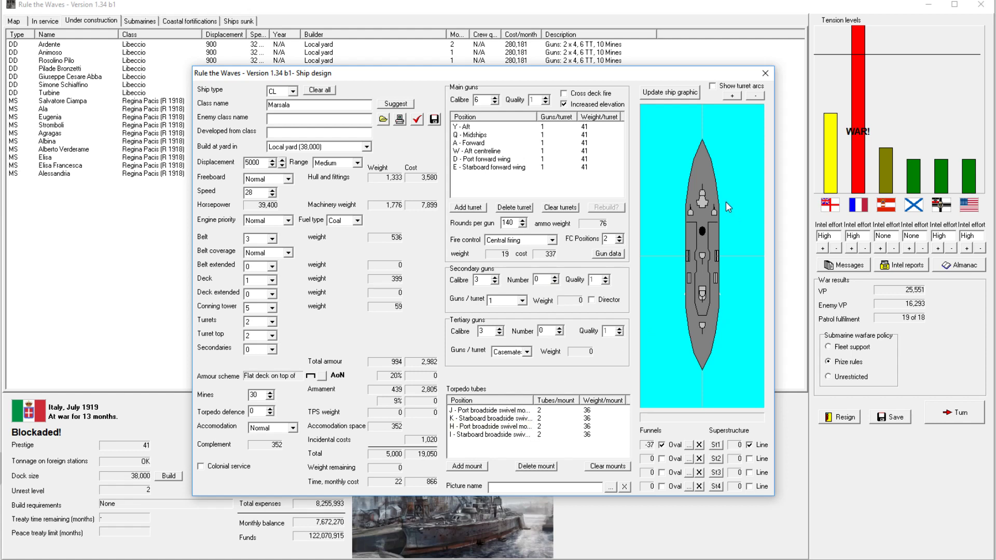
mouse_move(704, 307)
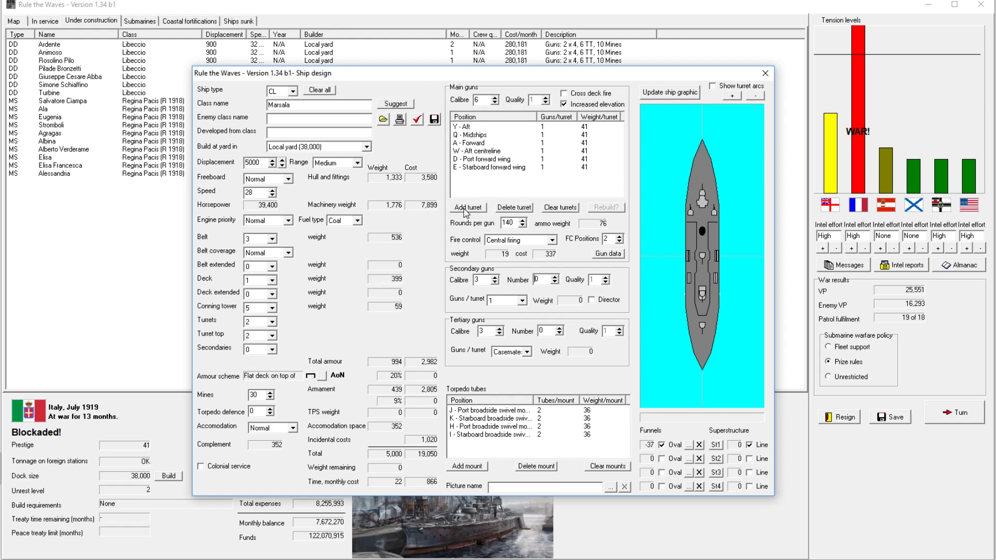
Add superfiring aft centreline and forward centreline main gun turrets.
left_click(467, 207)
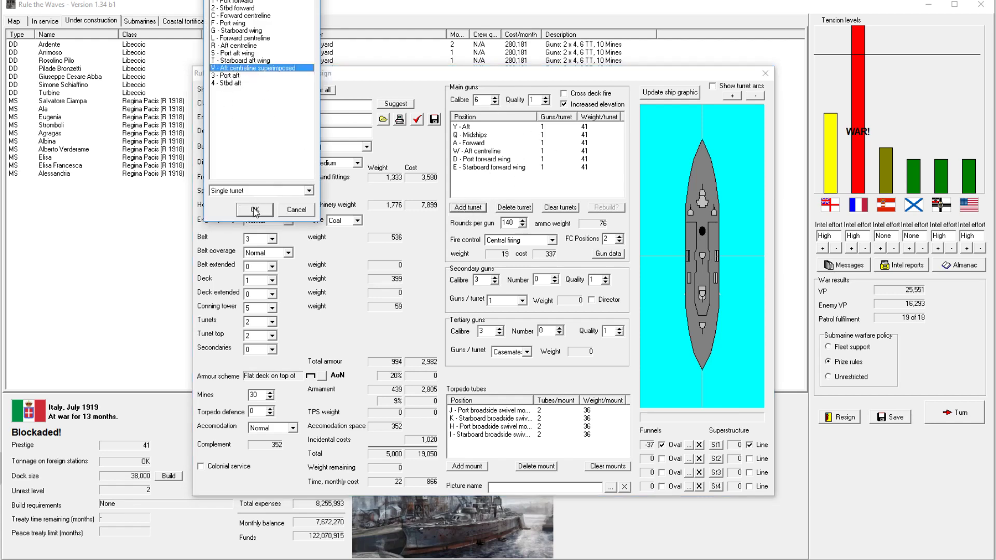
left_click(254, 210)
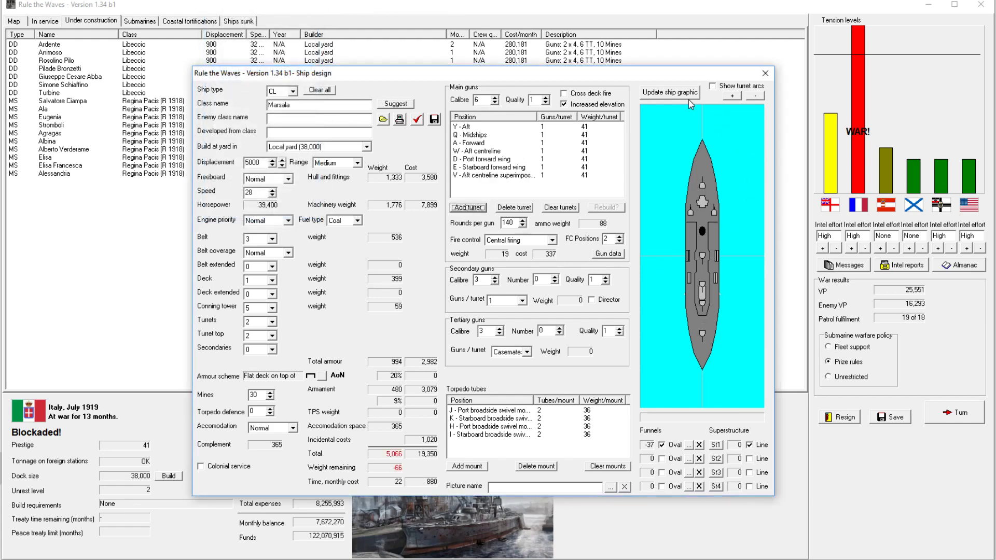
left_click(467, 207)
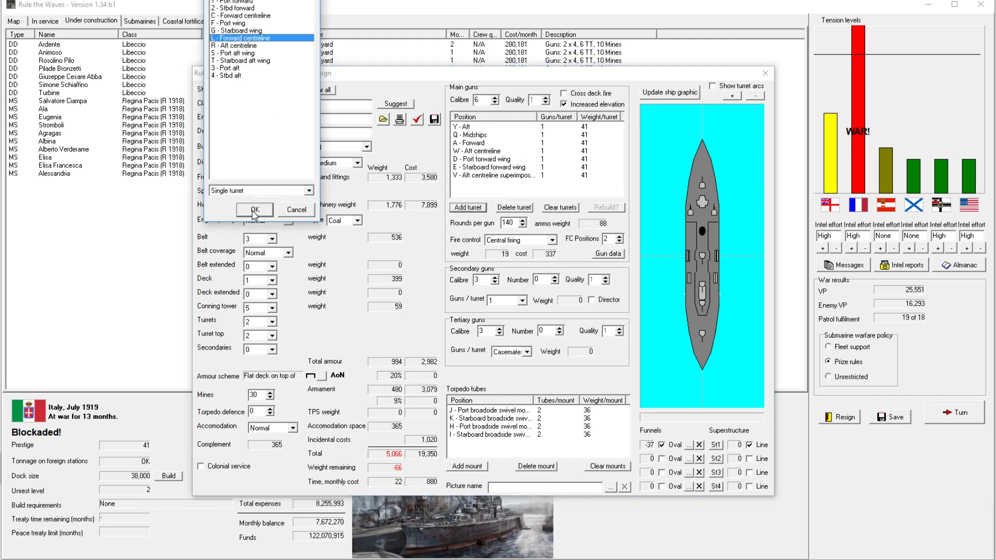
left_click(255, 210)
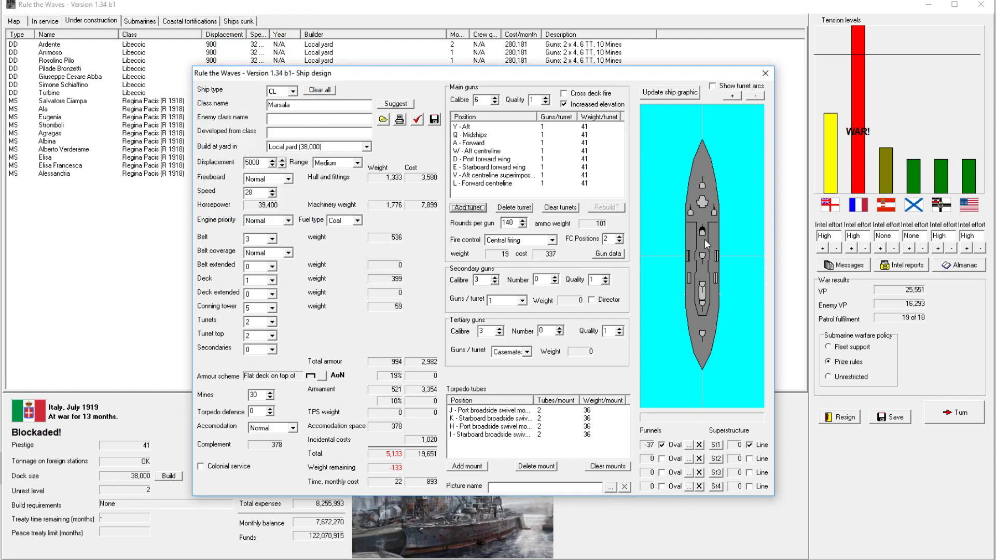
mouse_move(579, 136)
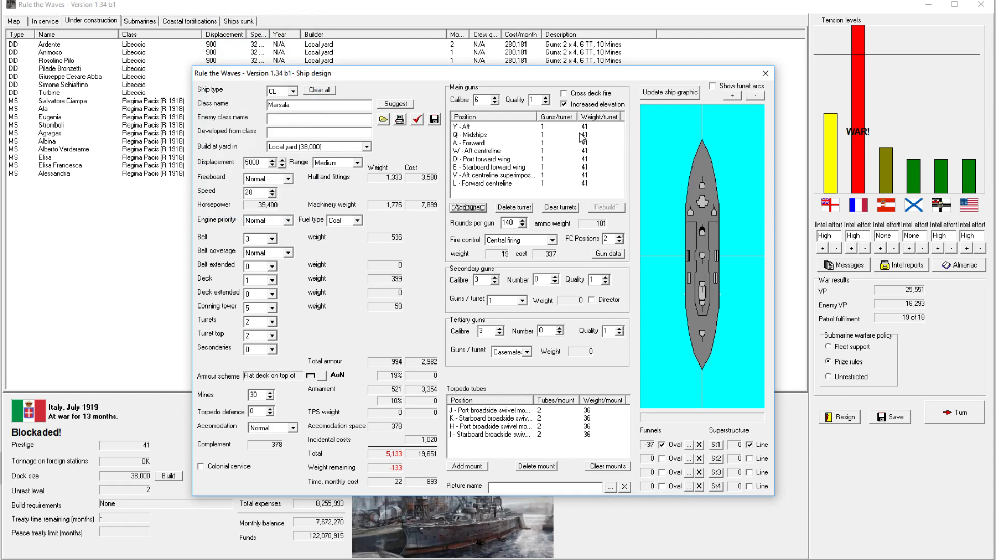
left_click(416, 119)
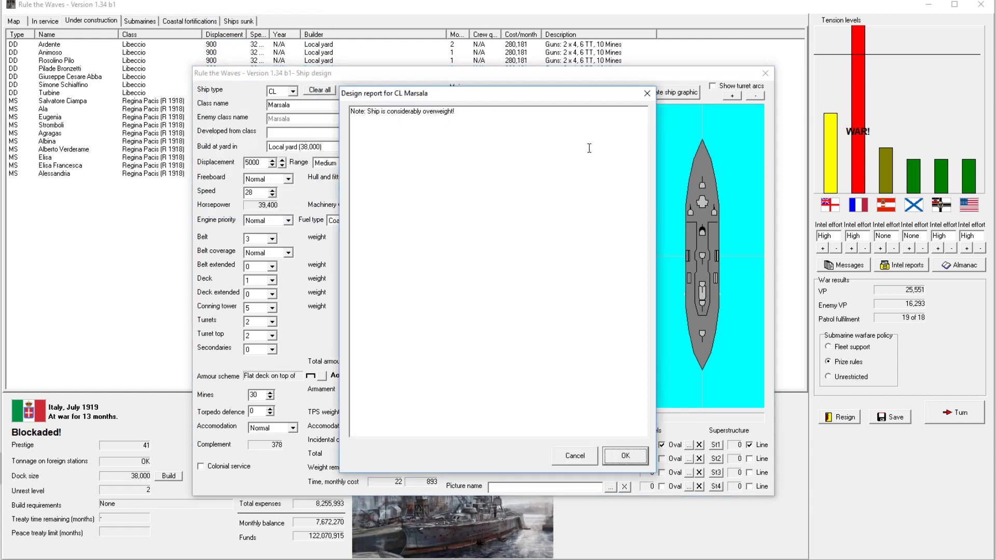
left_click(623, 456)
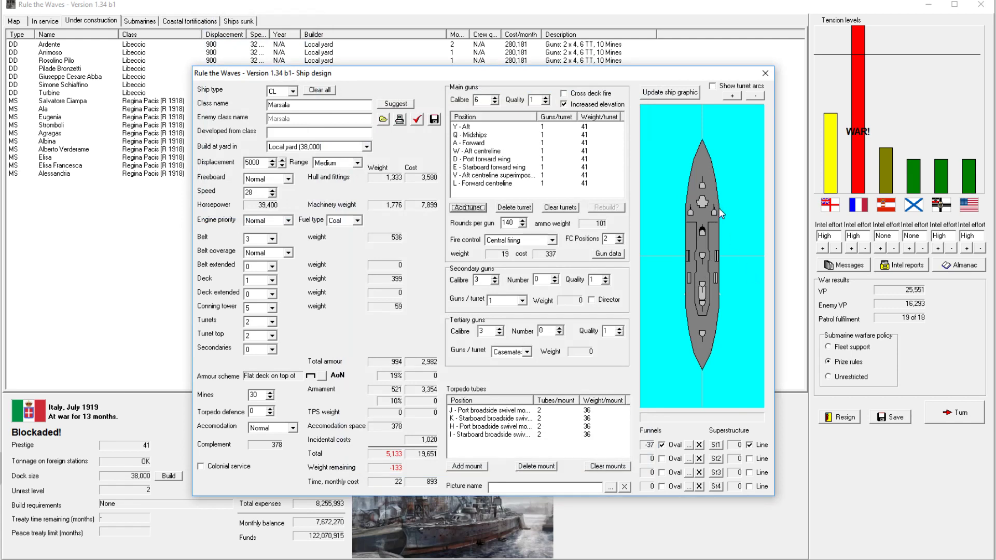
mouse_move(609, 175)
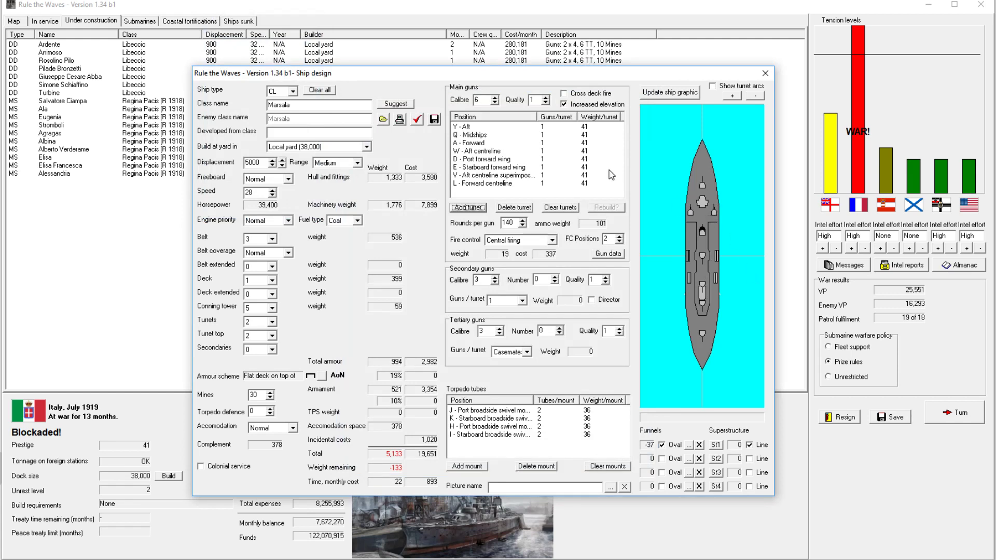
mouse_move(713, 184)
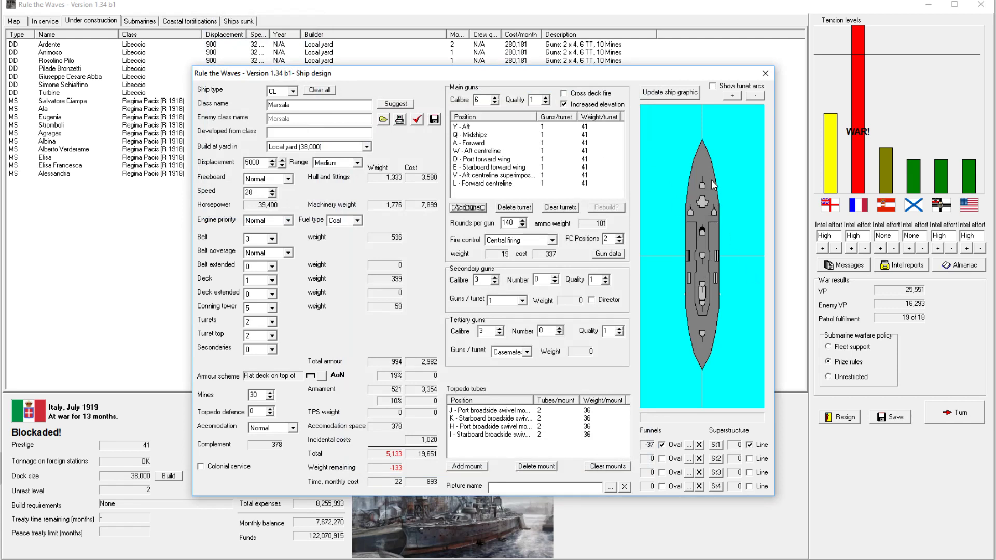
mouse_move(712, 277)
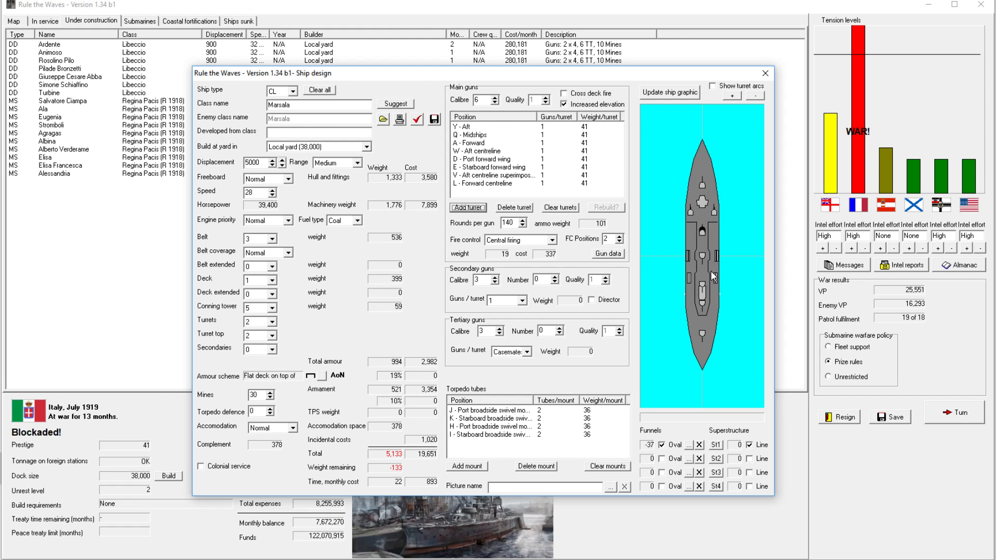
mouse_move(709, 180)
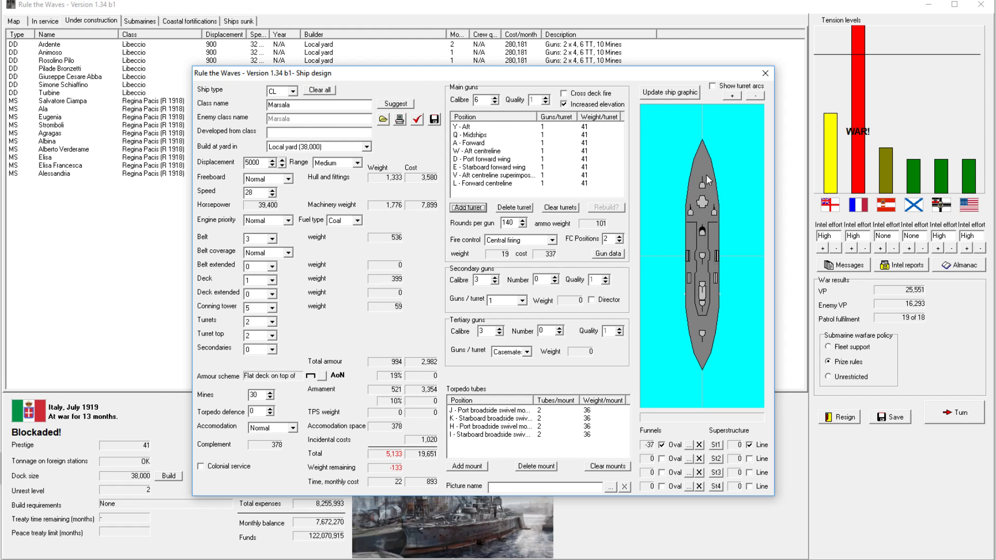
left_click(711, 85)
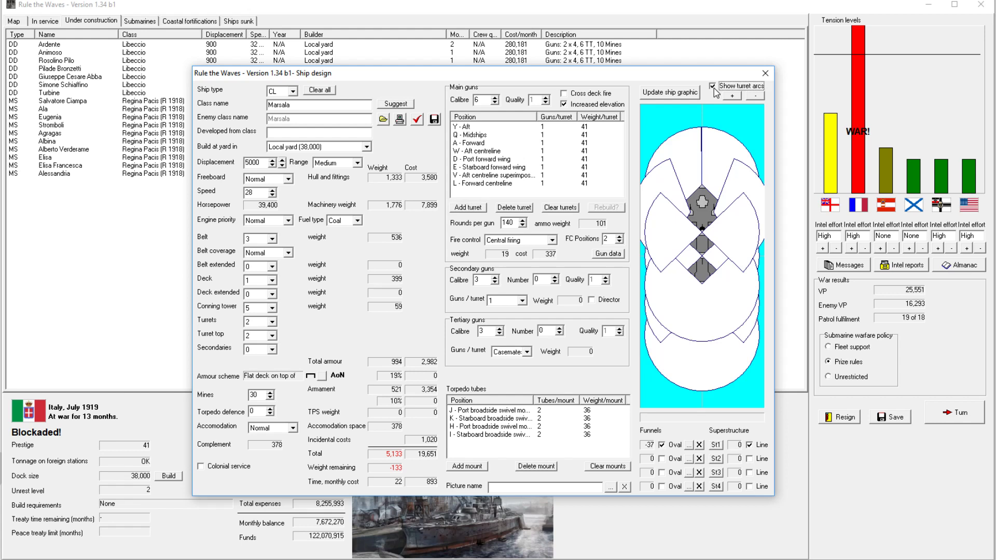
left_click(708, 85)
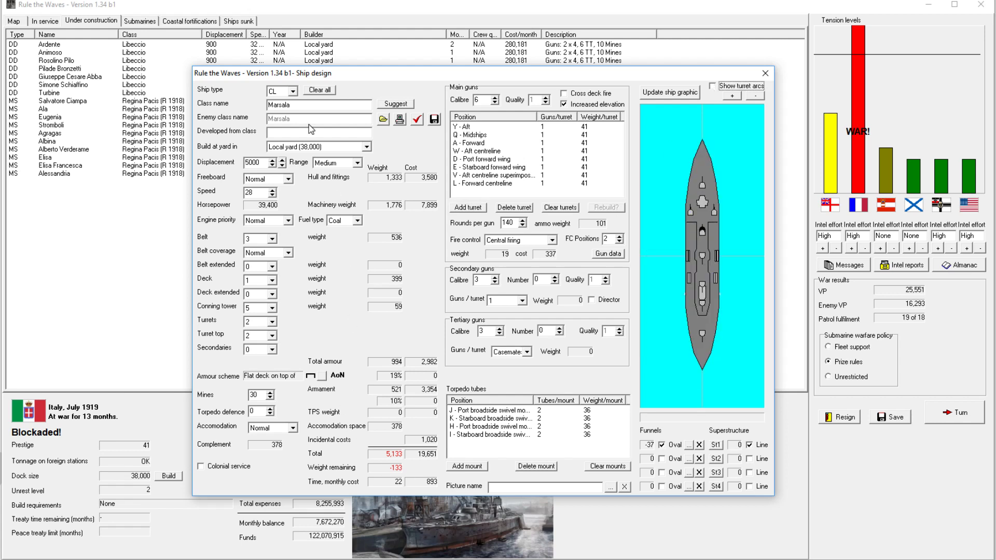
Set deck armour to 2 and enlarge displacement to 6,500 tons.
left_click(281, 160)
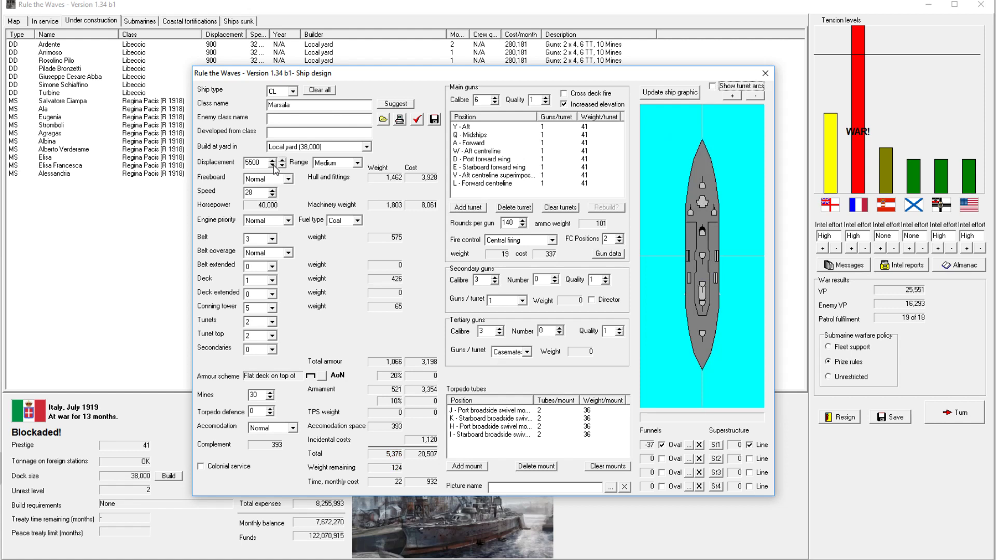
left_click(274, 280)
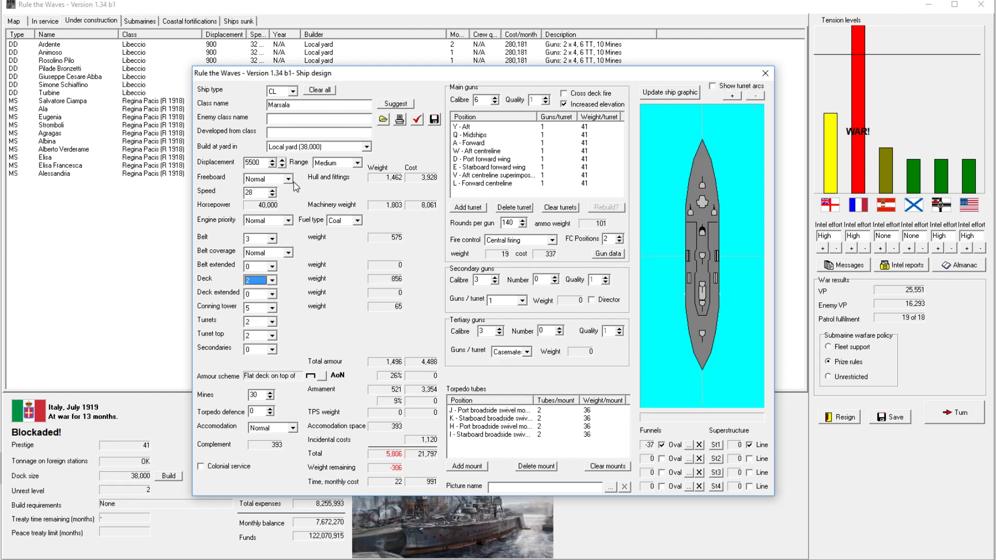
left_click(280, 160)
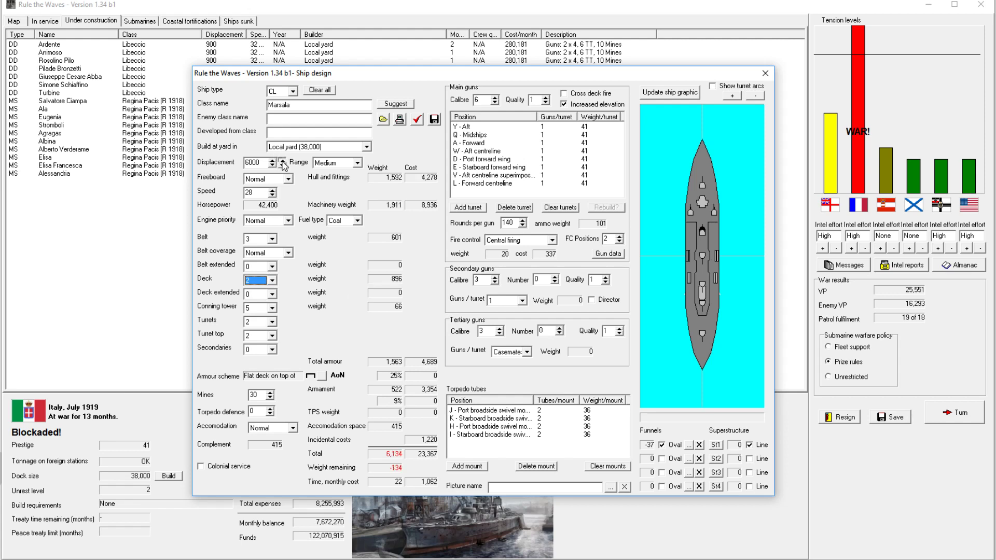
left_click(282, 161)
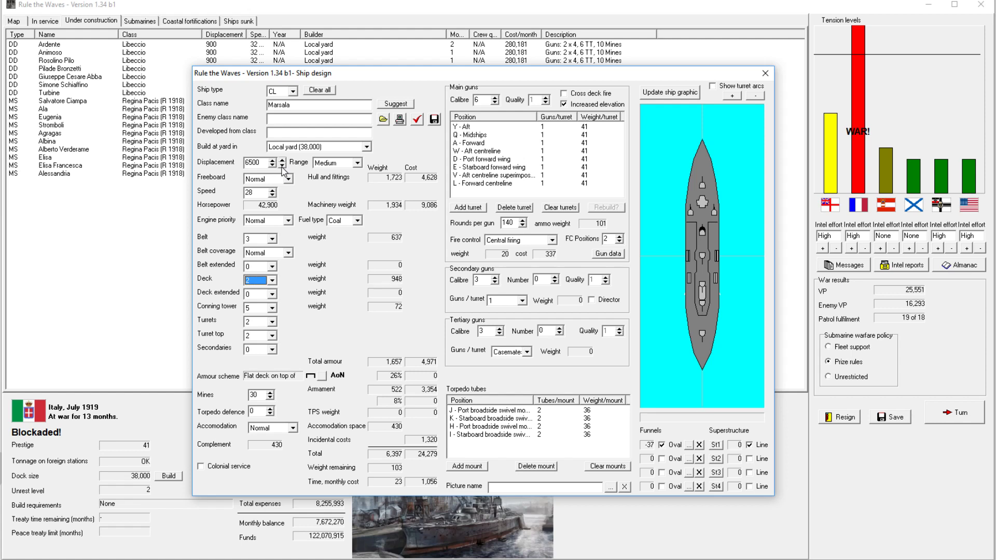
Raise rounds per gun to 170, trim displacement to 6,300 tons, and place both funnels.
left_click(534, 240)
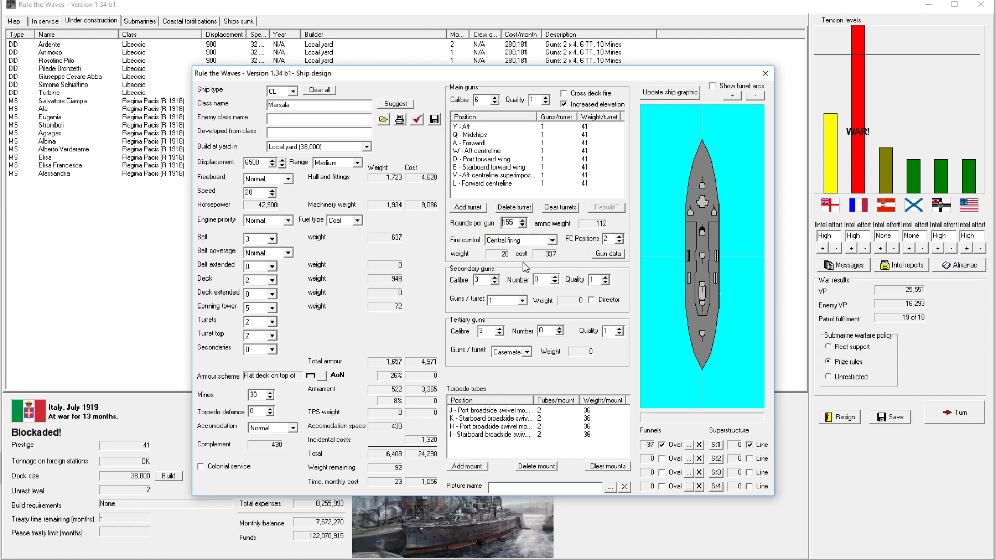
left_click(523, 221)
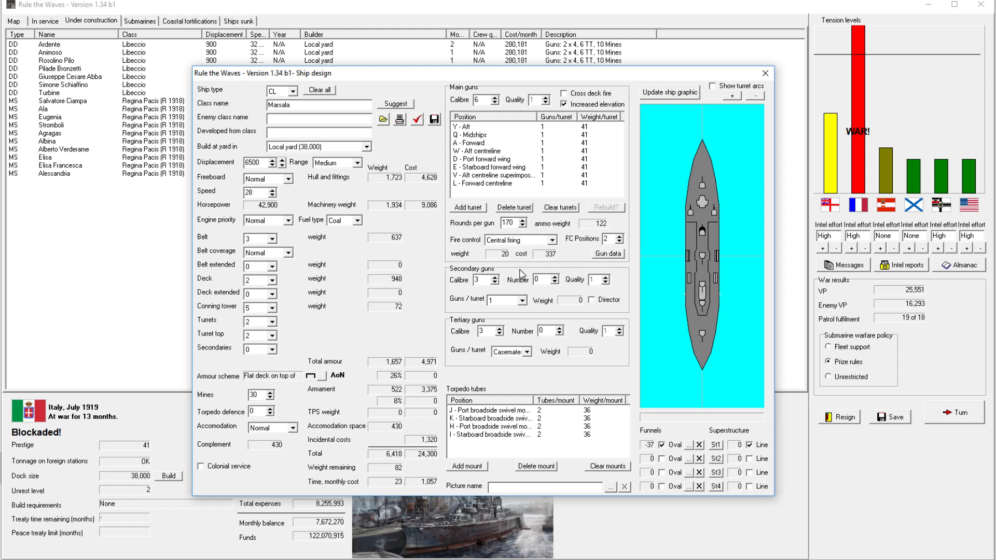
mouse_move(566, 246)
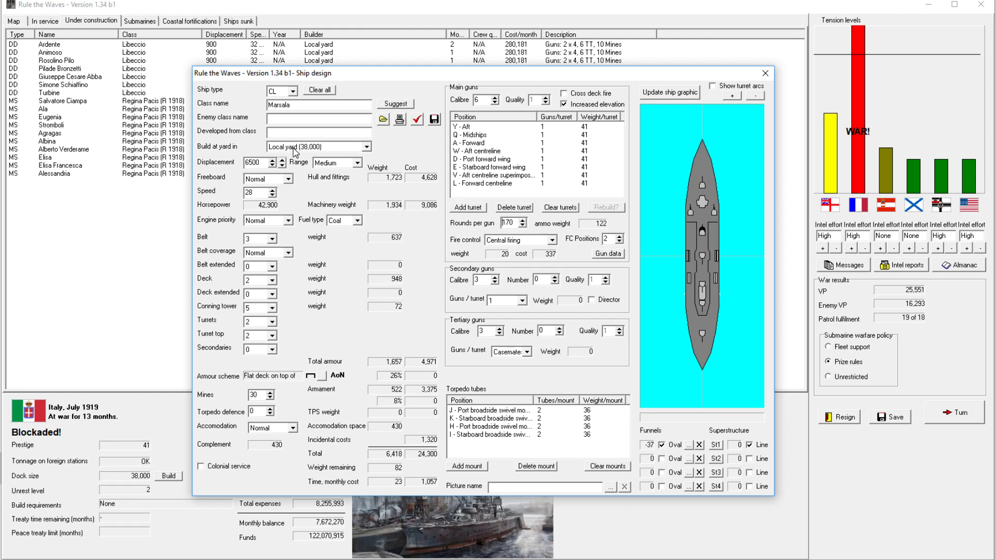
mouse_move(439, 481)
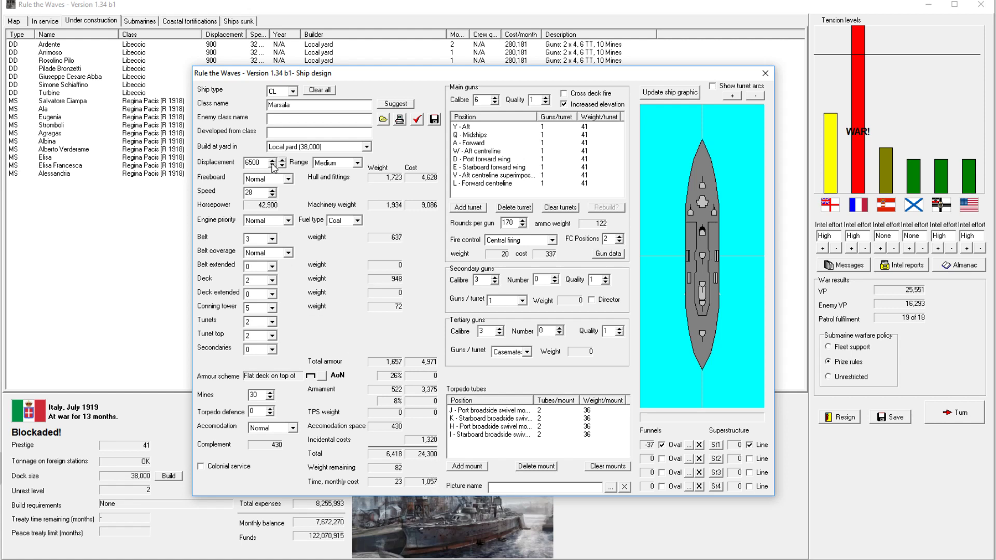
left_click(274, 165)
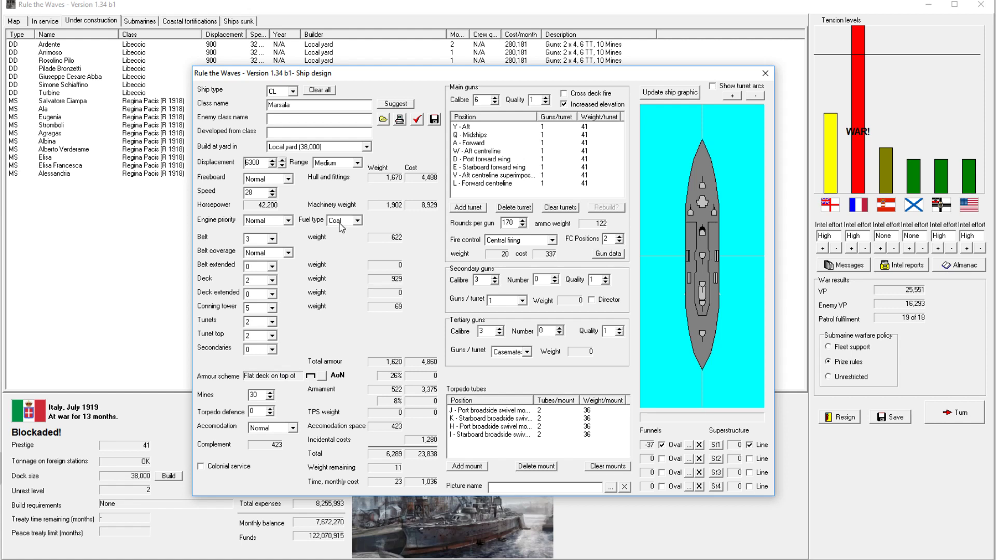
mouse_move(643, 353)
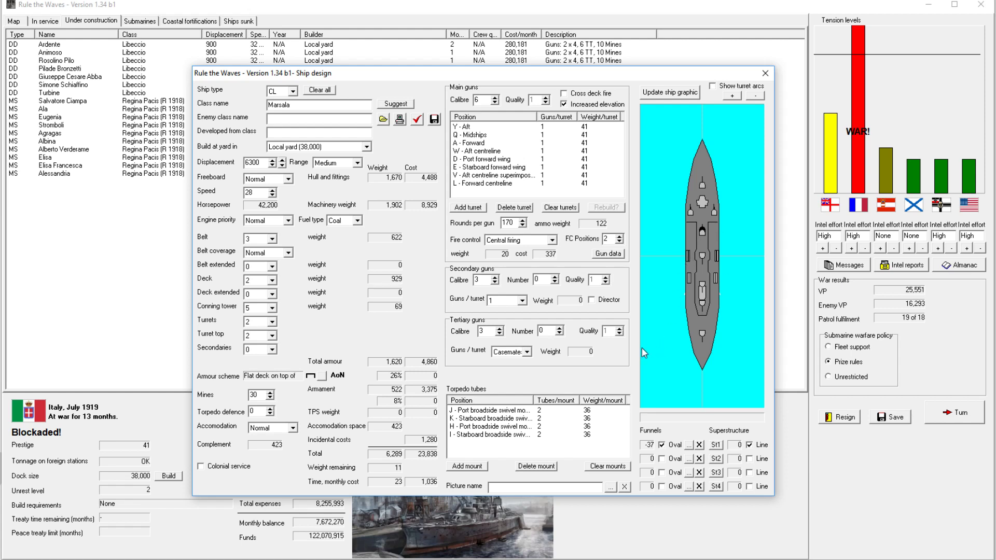
mouse_move(569, 334)
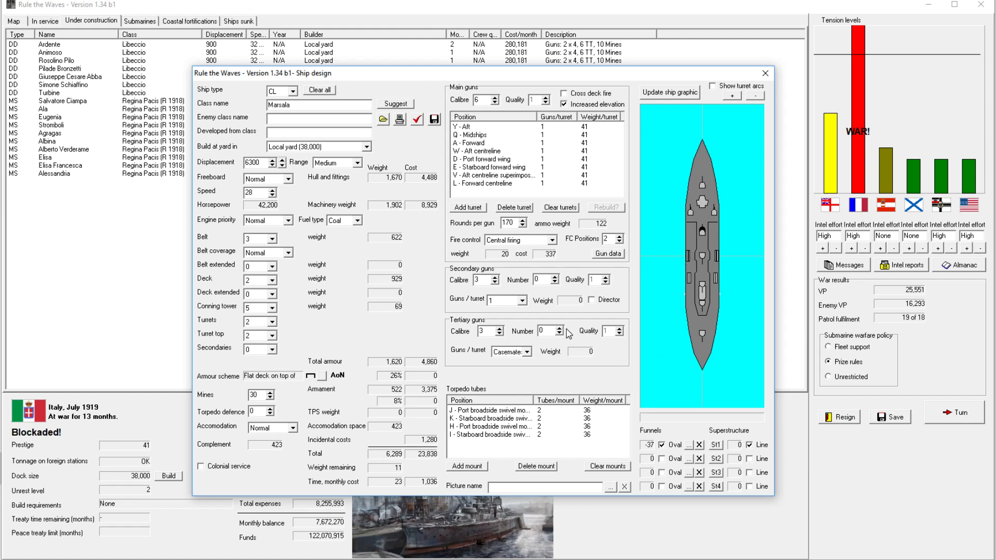
mouse_move(526, 282)
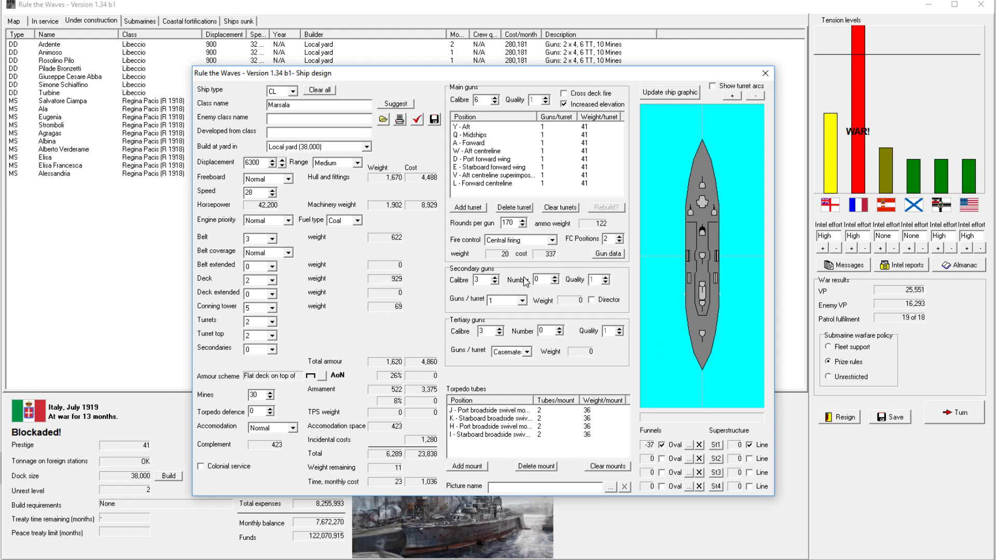
mouse_move(517, 263)
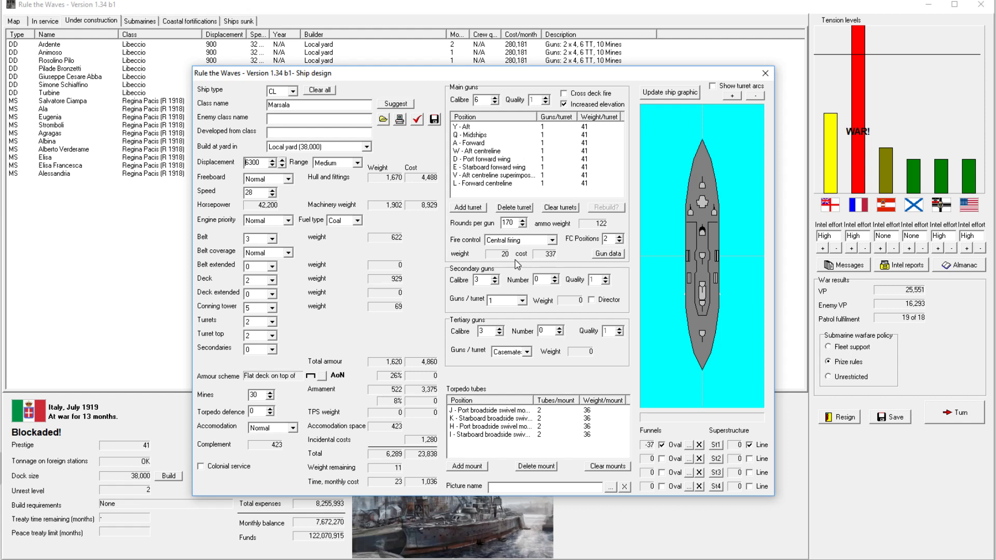
mouse_move(443, 135)
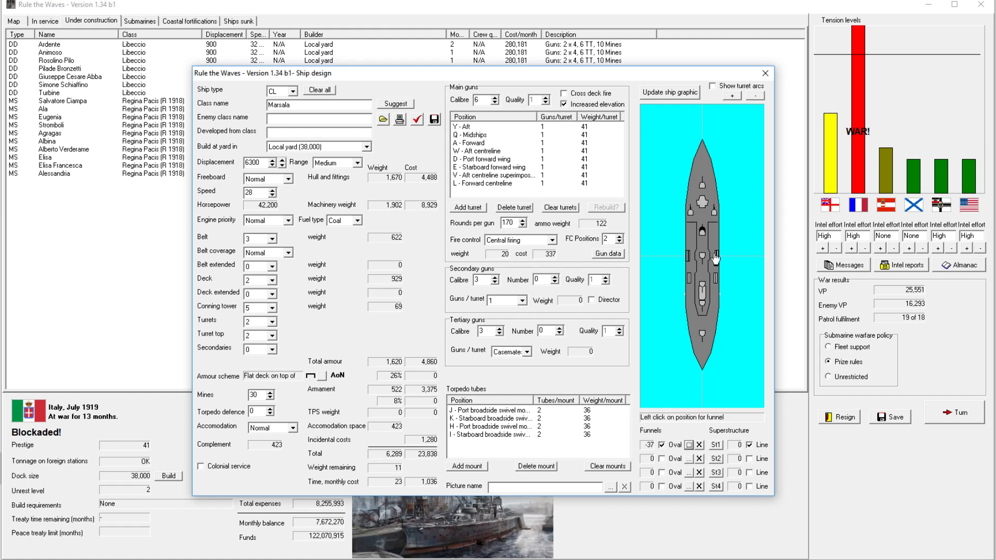
mouse_move(700, 253)
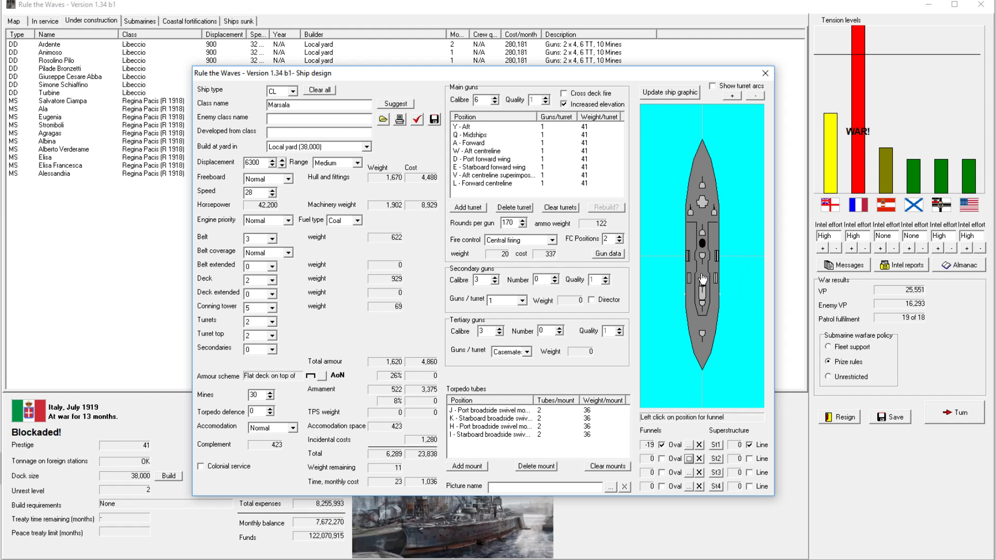
left_click(704, 277)
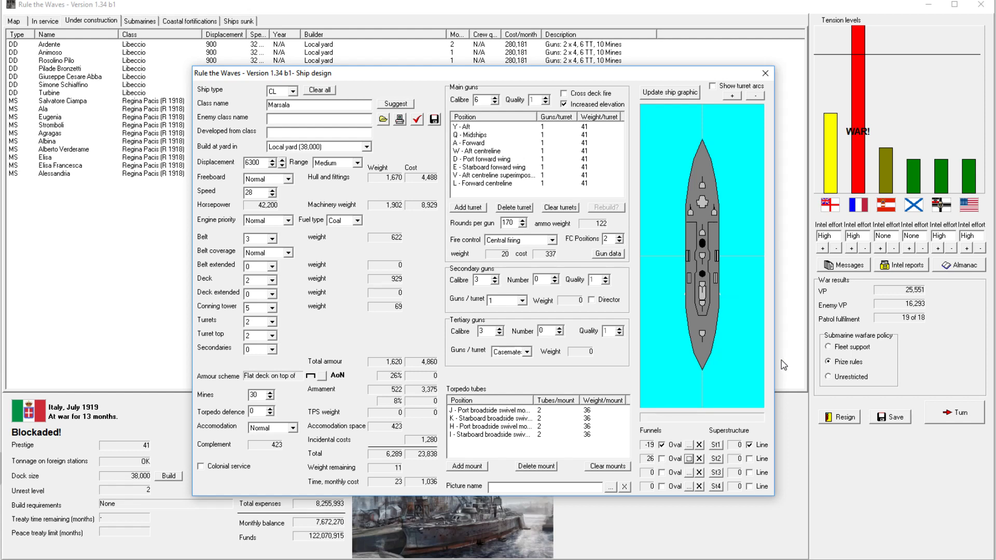
mouse_move(770, 322)
type("Sarnano")
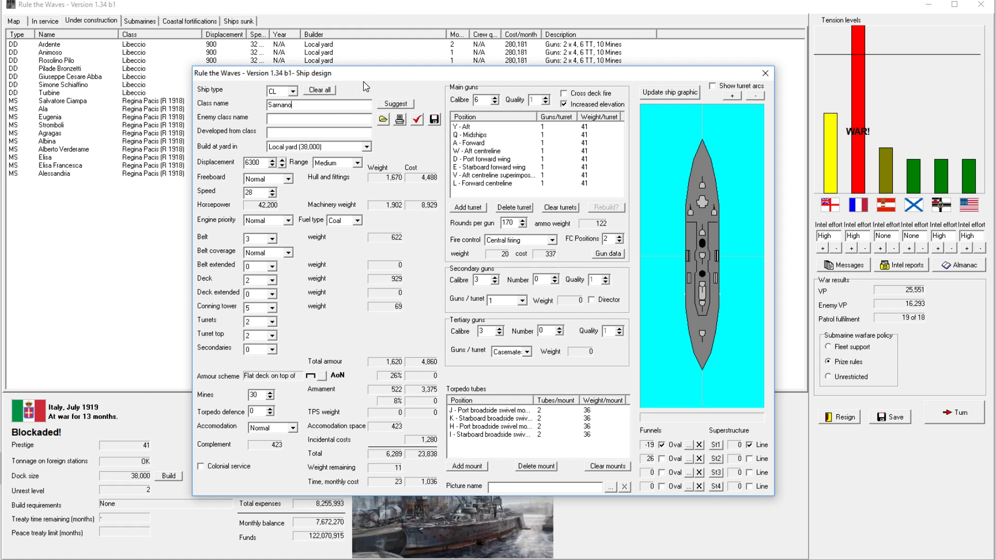
mouse_move(503, 236)
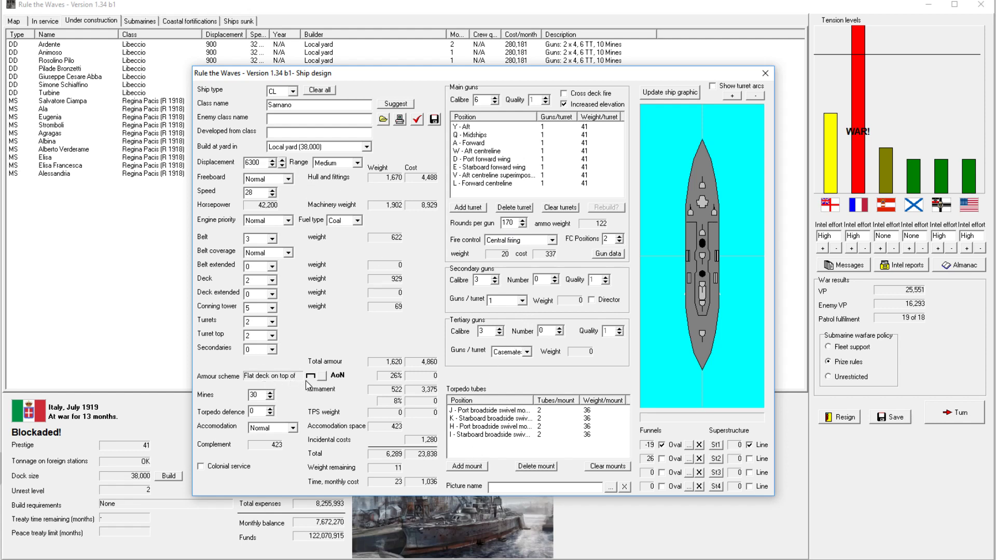
mouse_move(254, 285)
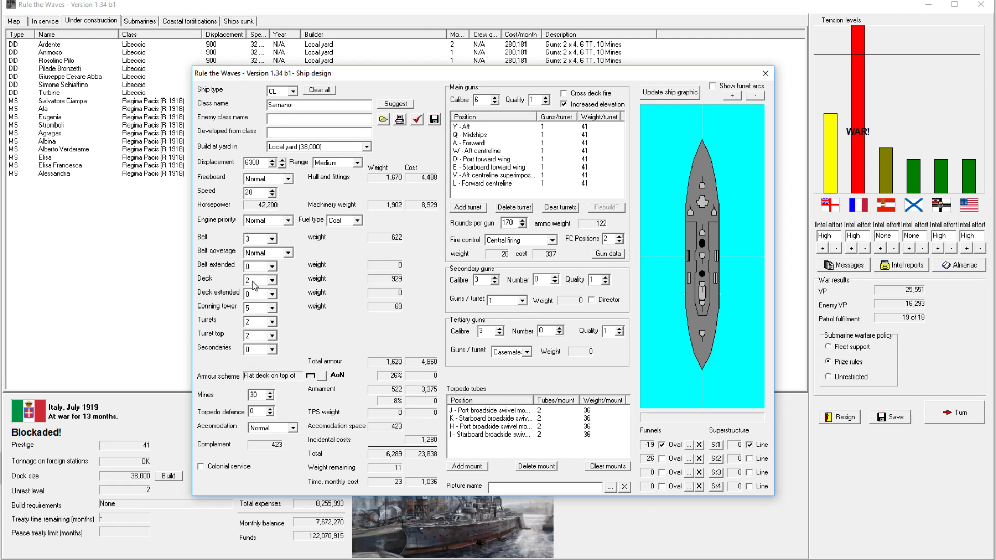
mouse_move(261, 288)
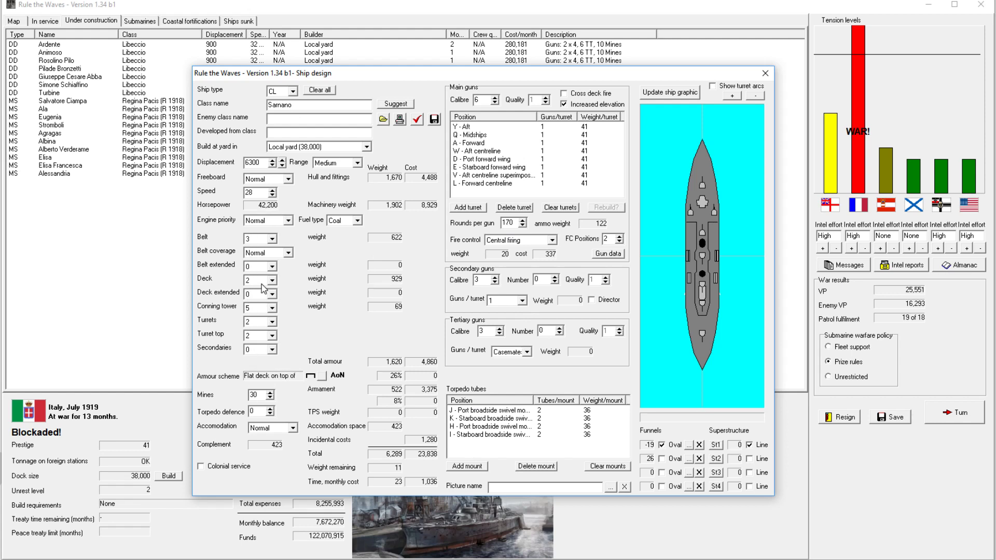
mouse_move(253, 308)
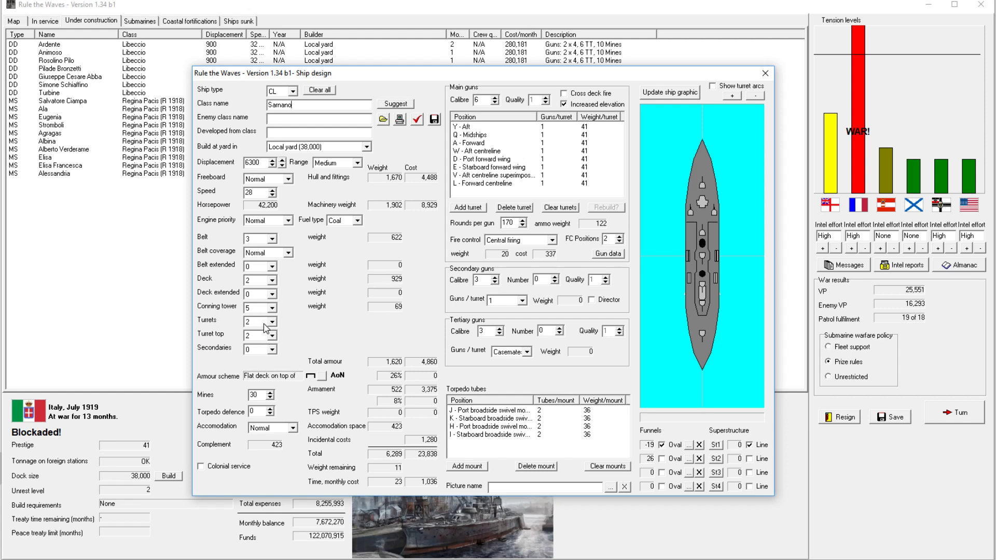
mouse_move(301, 331)
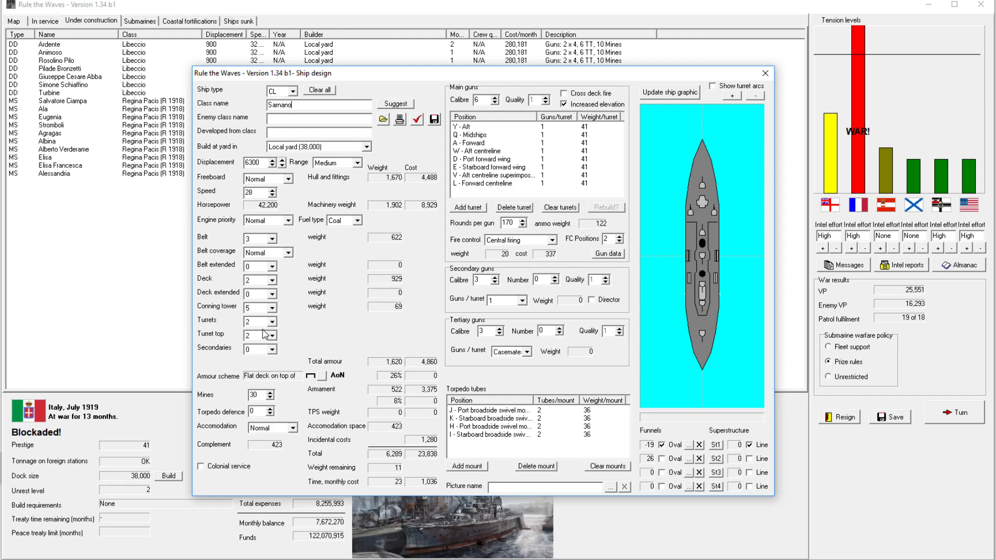
mouse_move(483, 120)
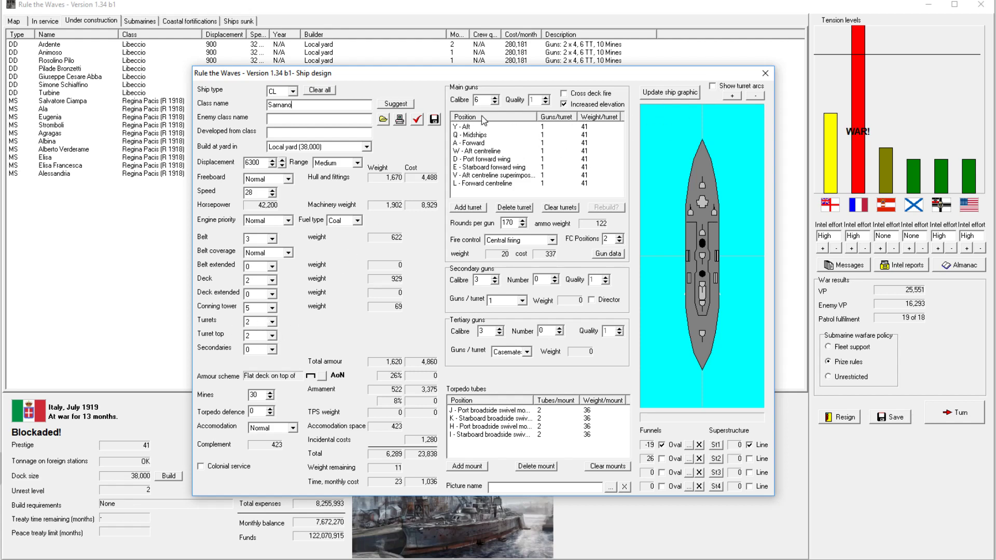
Finish the Sarnano design and order the first cruiser, accepting the extra development cost.
left_click(416, 121)
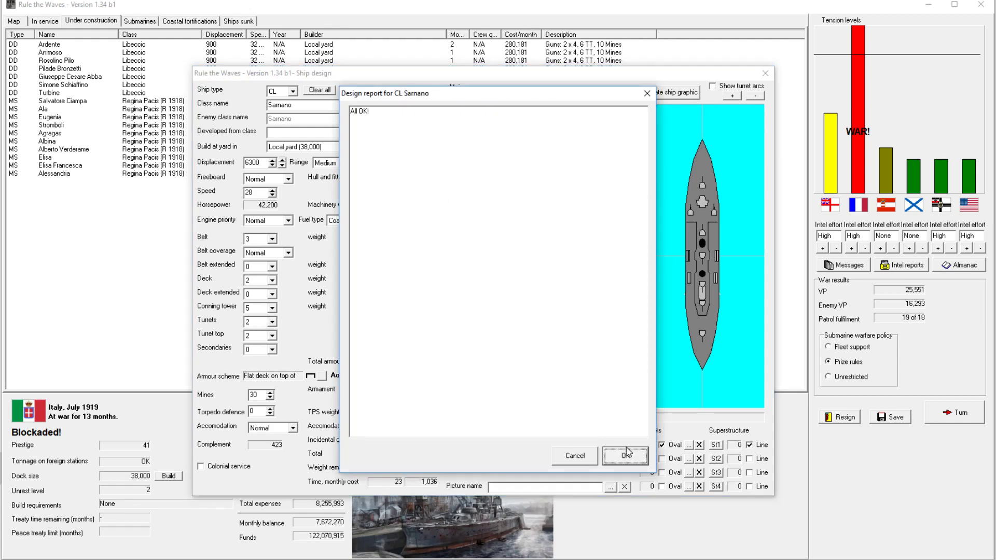
left_click(624, 456)
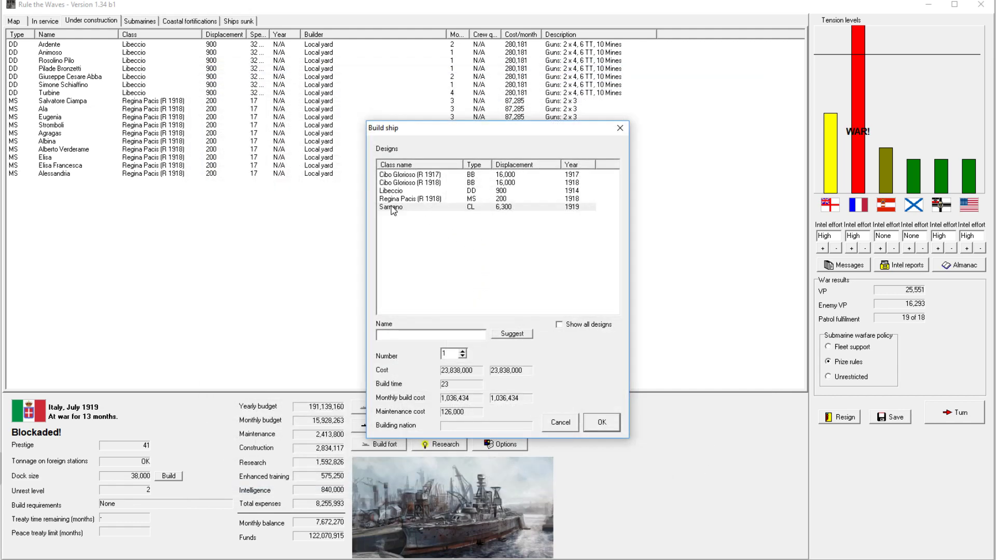
left_click(462, 352)
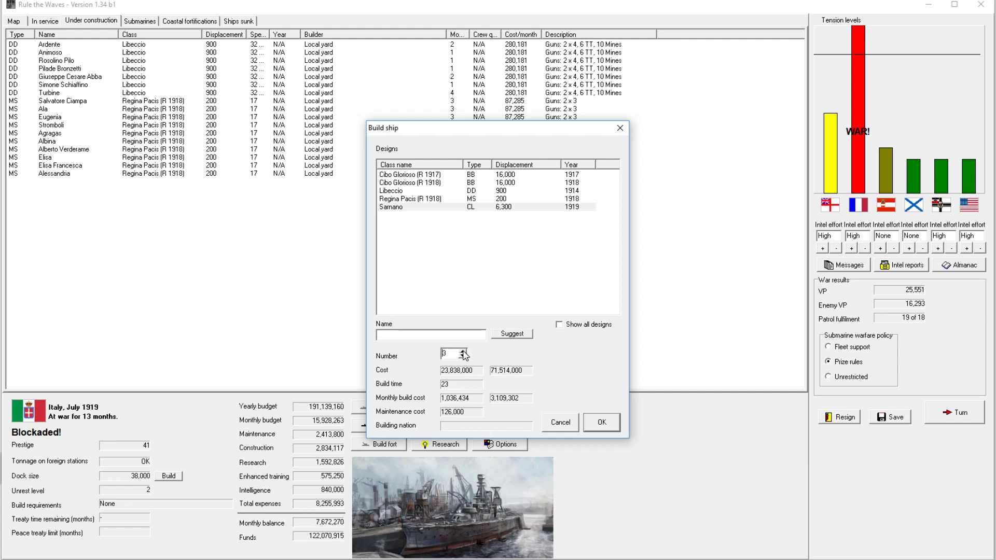
left_click(463, 357)
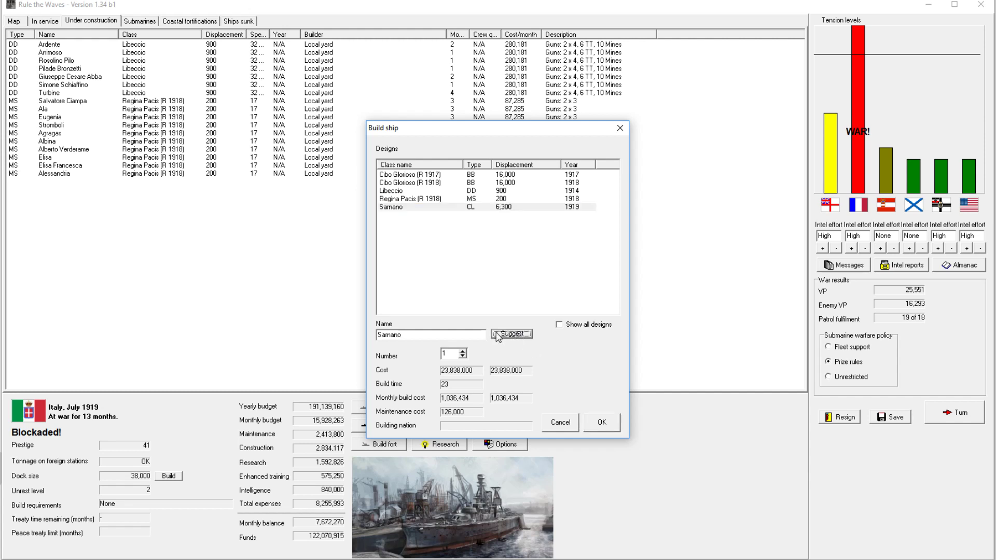
left_click(600, 422)
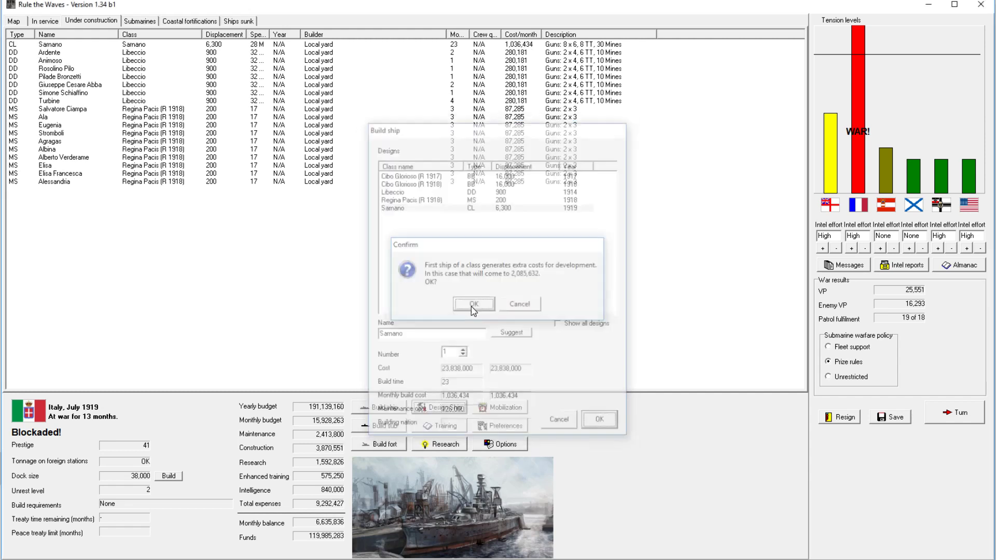
left_click(472, 304)
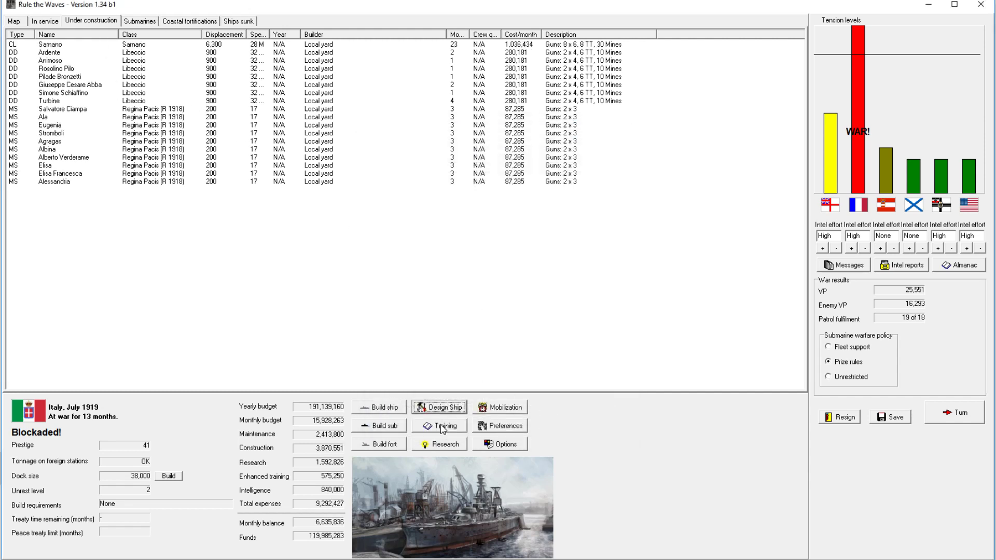
Order another Sarnano-class light cruiser named Bella Lugosii.
left_click(378, 407)
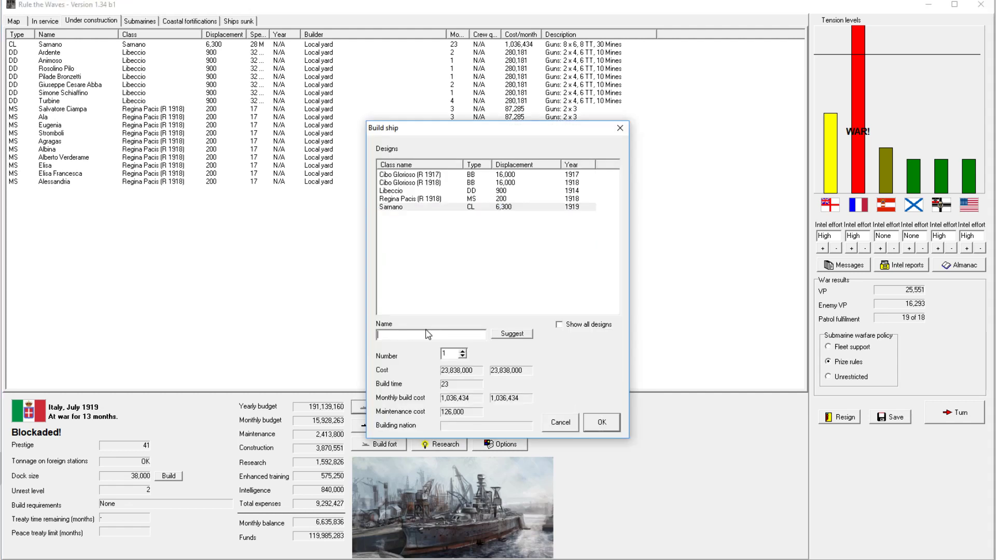
type("Bella")
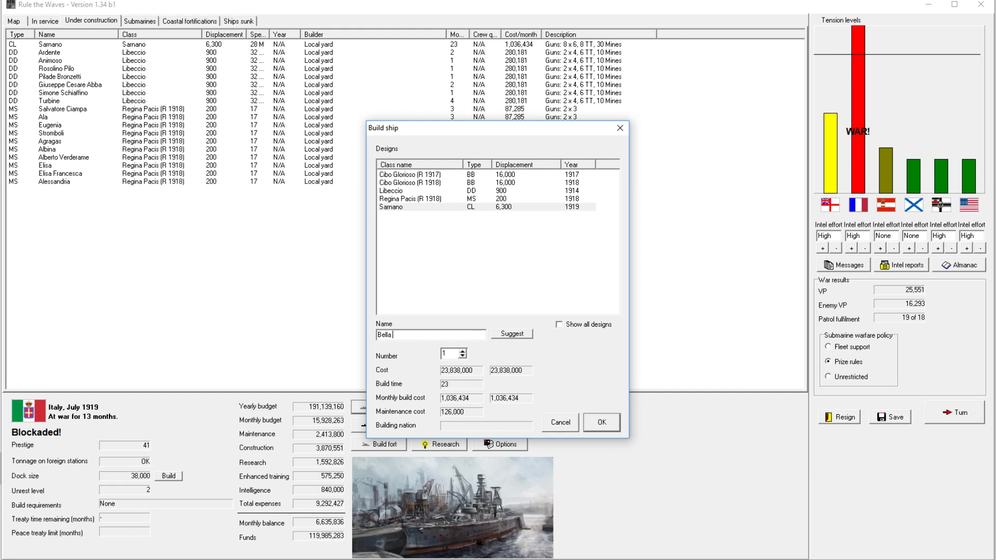
type("Lugosii")
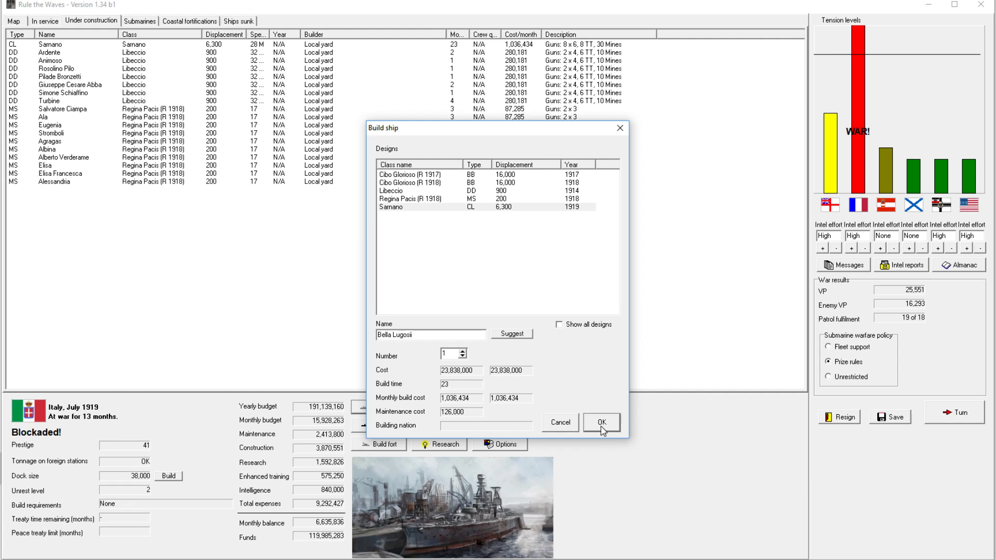
left_click(601, 421)
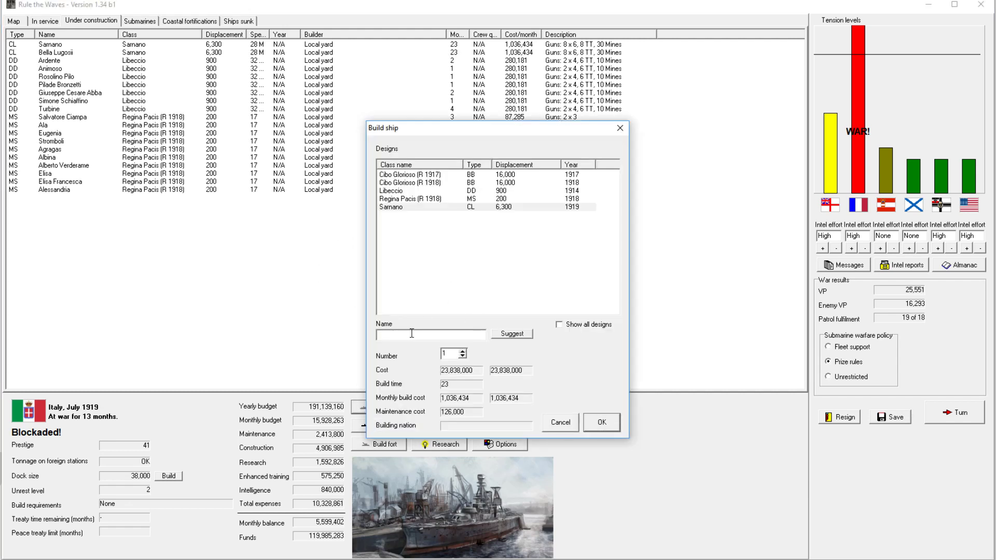
Order a third Sarnano-class light cruiser named Strangolapreti.
type("Stra")
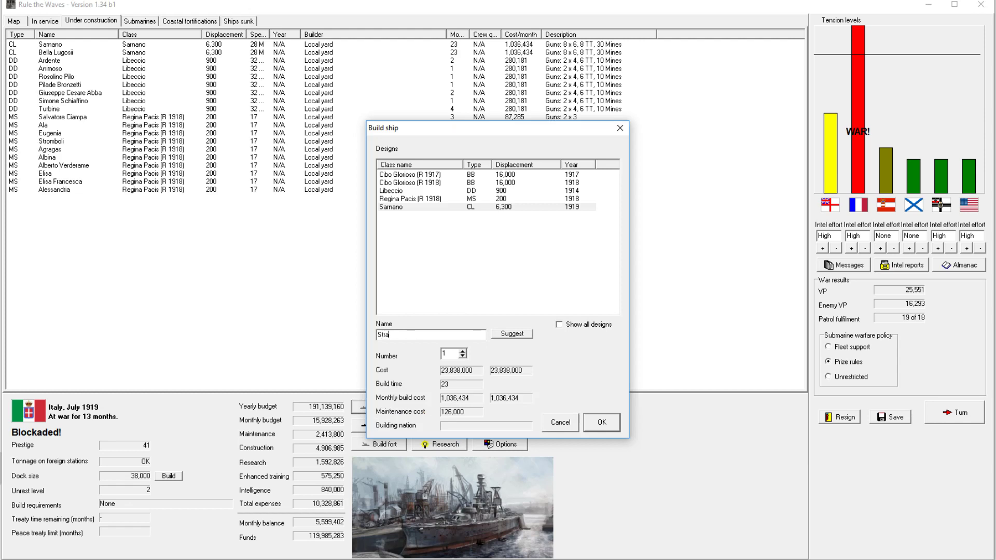
type("ngolapreti")
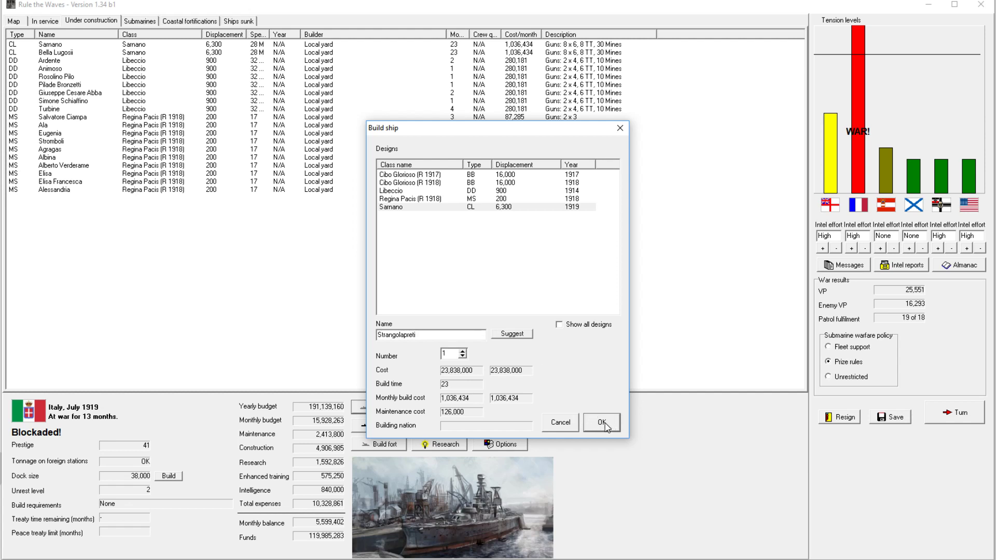
left_click(600, 423)
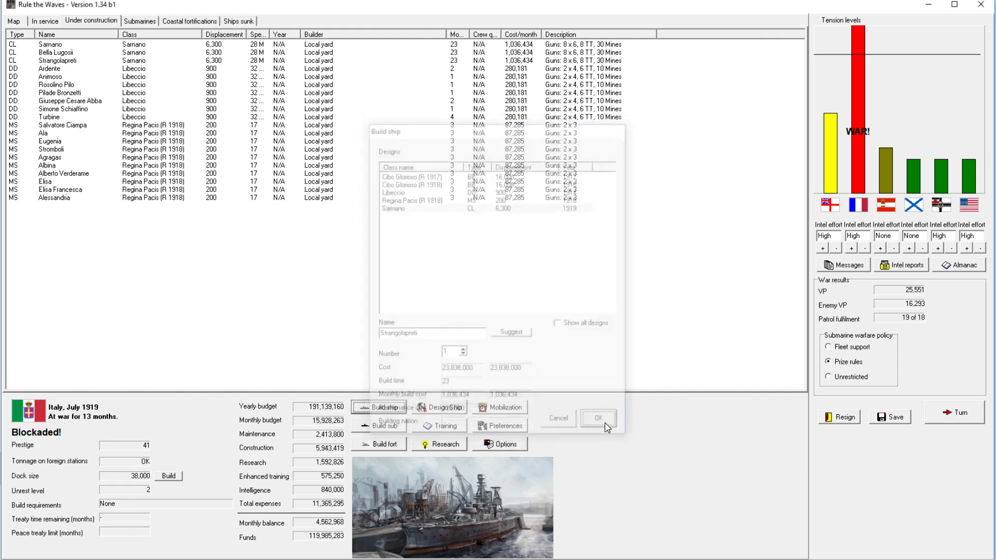
left_click(597, 417)
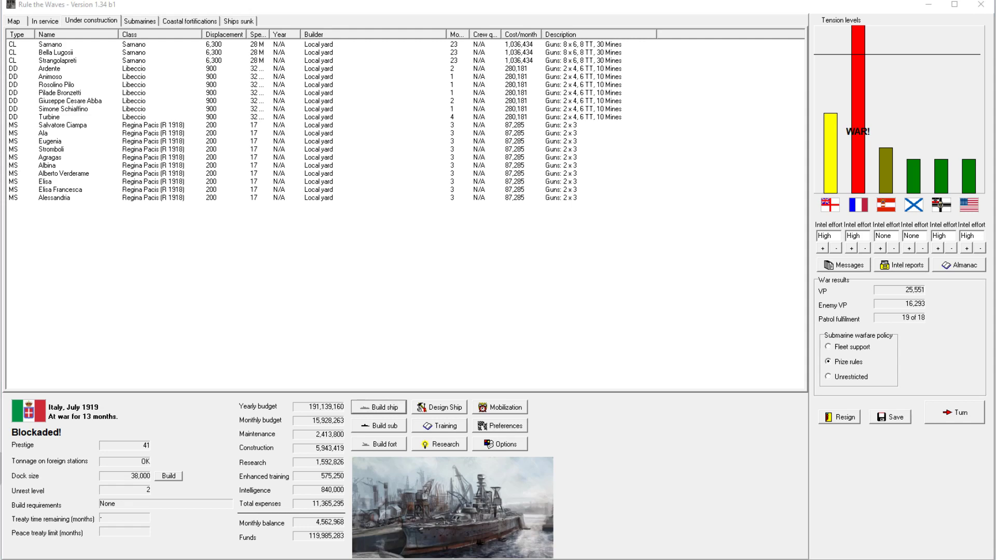
mouse_move(476, 203)
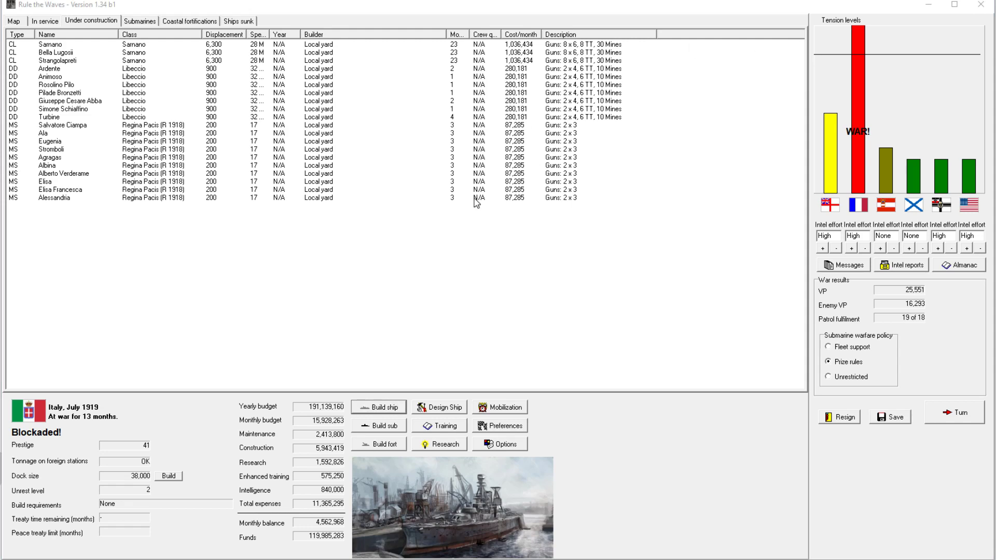
Order another Samarano-class light cruiser named Positano, then select the minesweeper Ala.
left_click(379, 408)
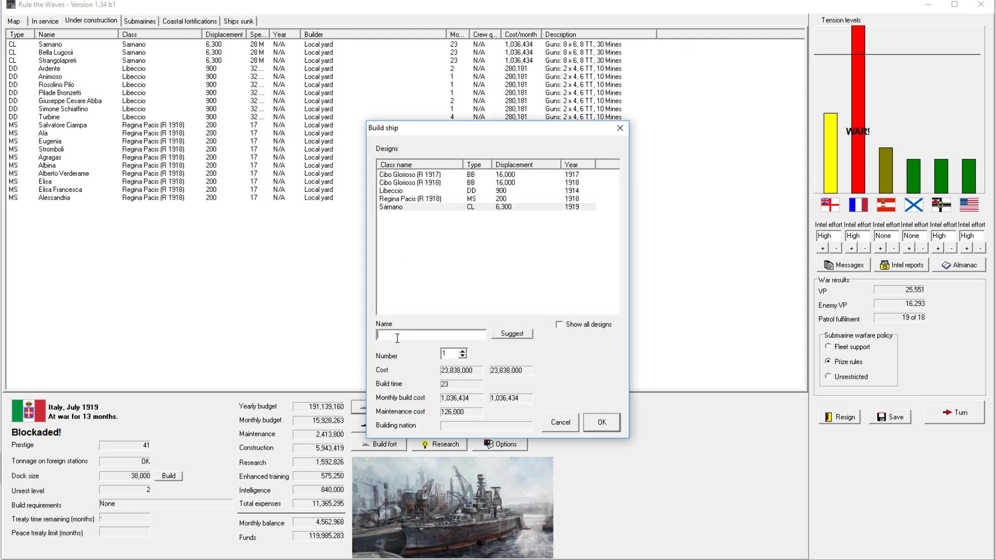
type("Positano")
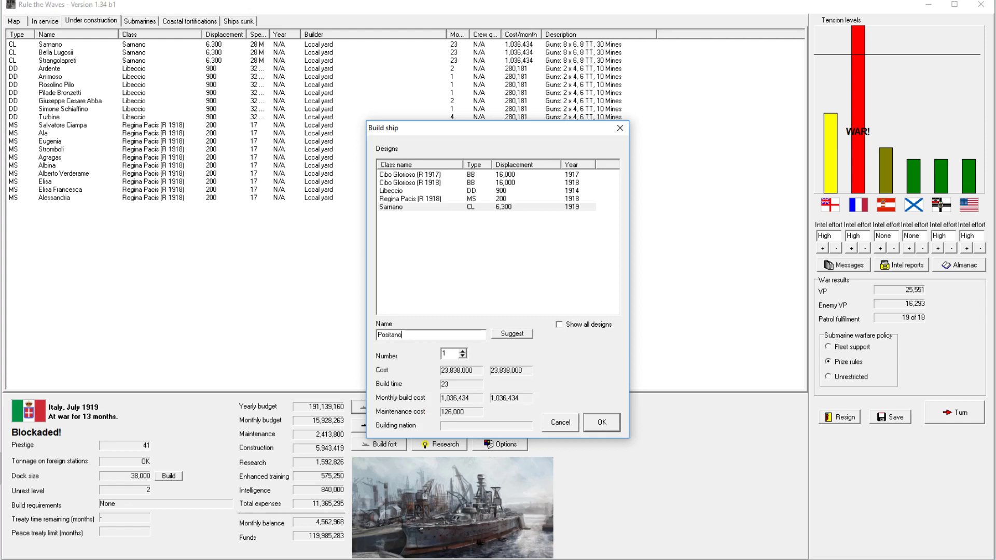
left_click(600, 422)
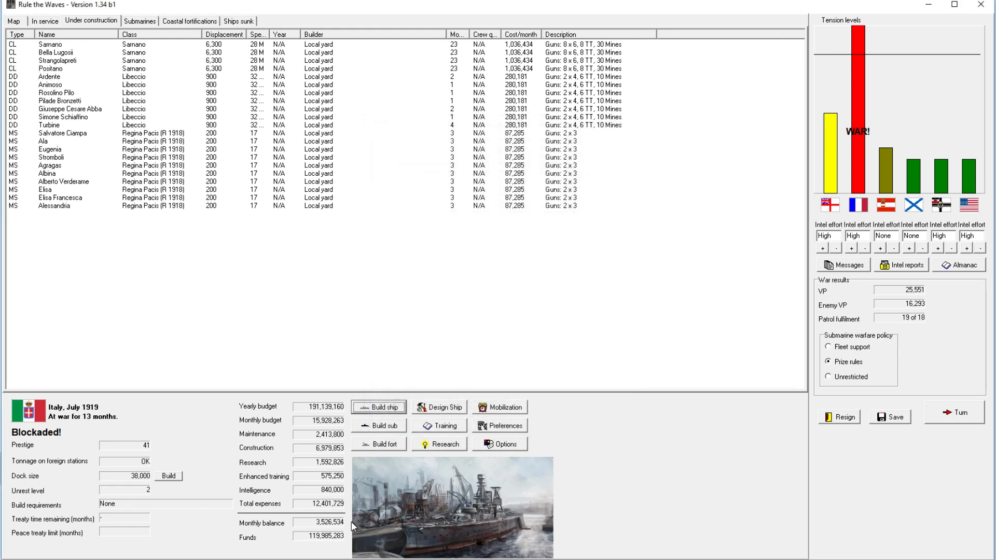
mouse_move(380, 314)
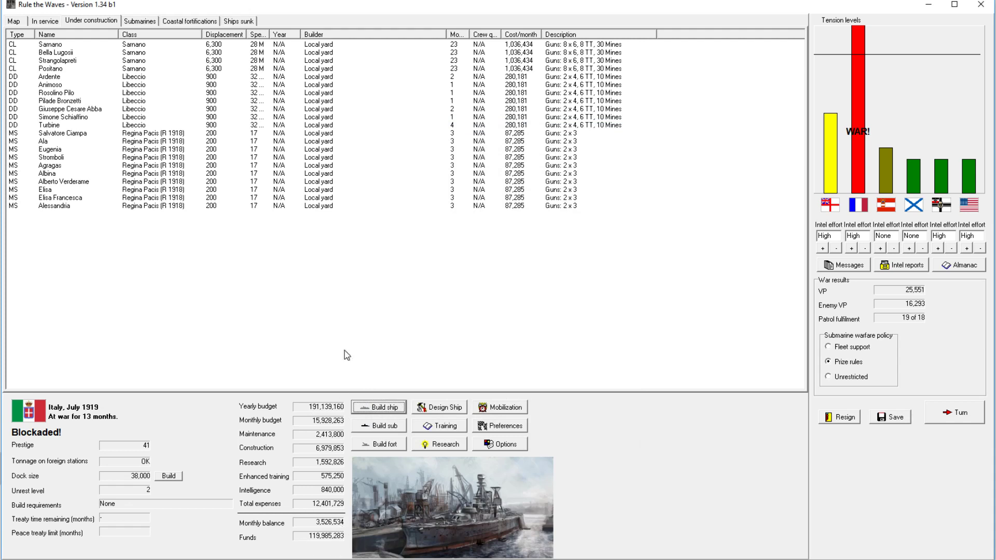
mouse_move(347, 354)
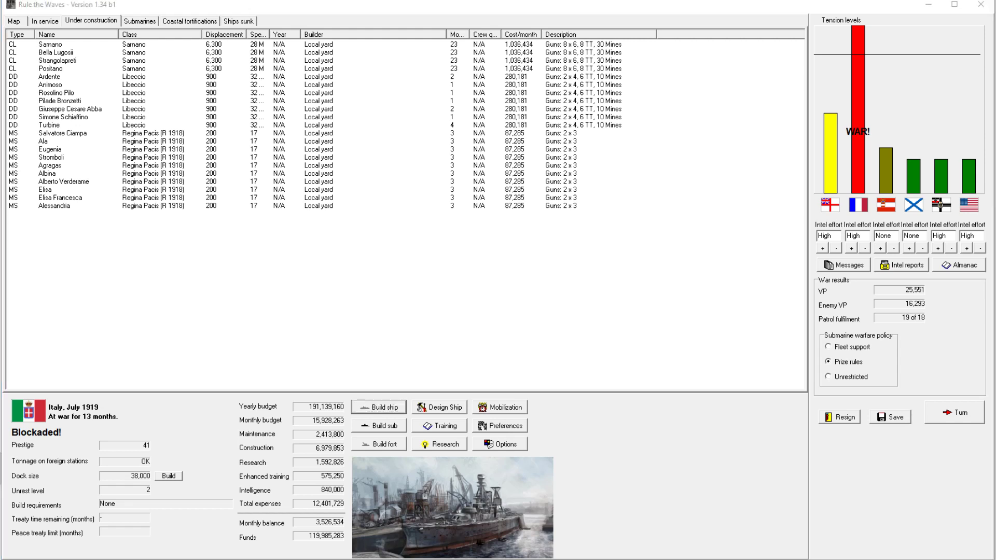
left_click(45, 141)
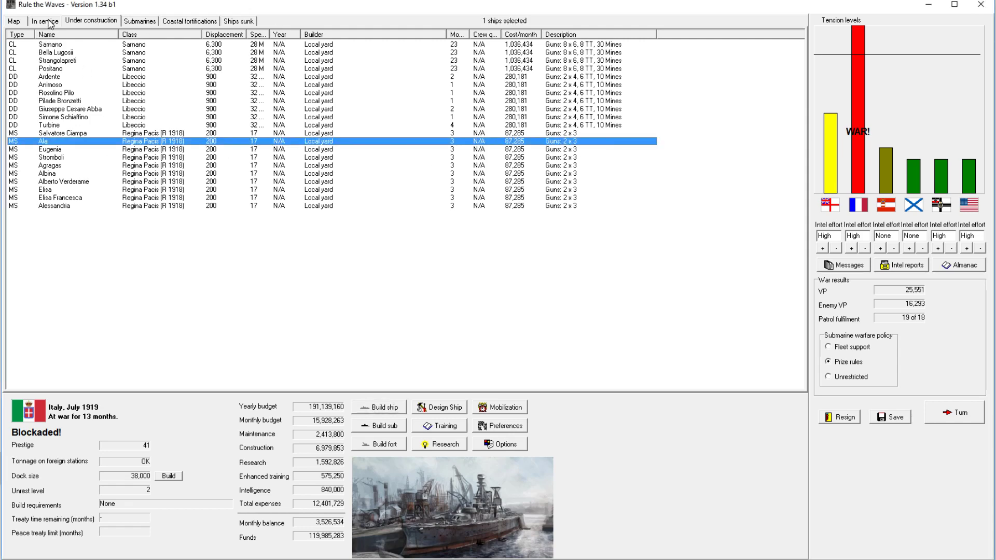
End the month, acknowledge Pilade Bronzetti's commissioning and back the navy in the resources event.
left_click(45, 20)
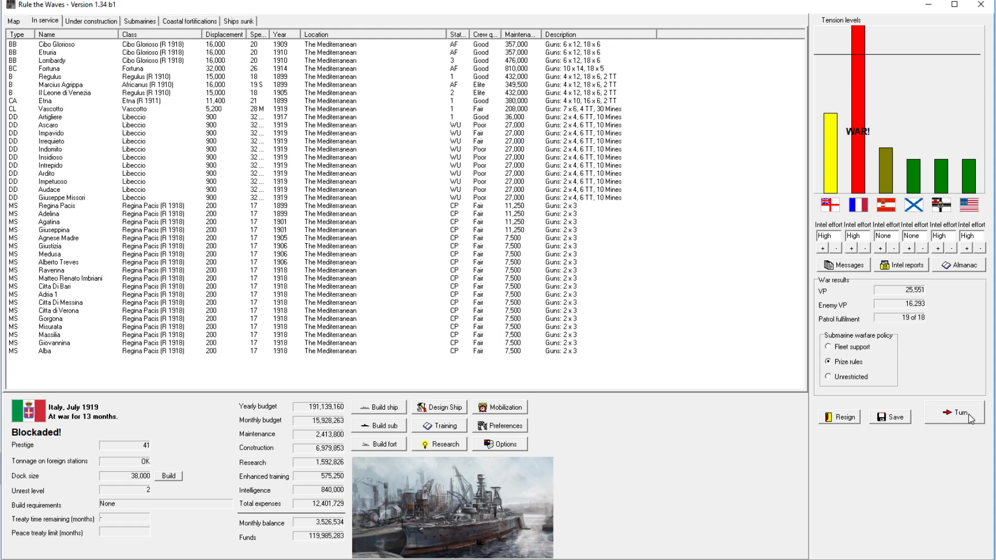
left_click(952, 411)
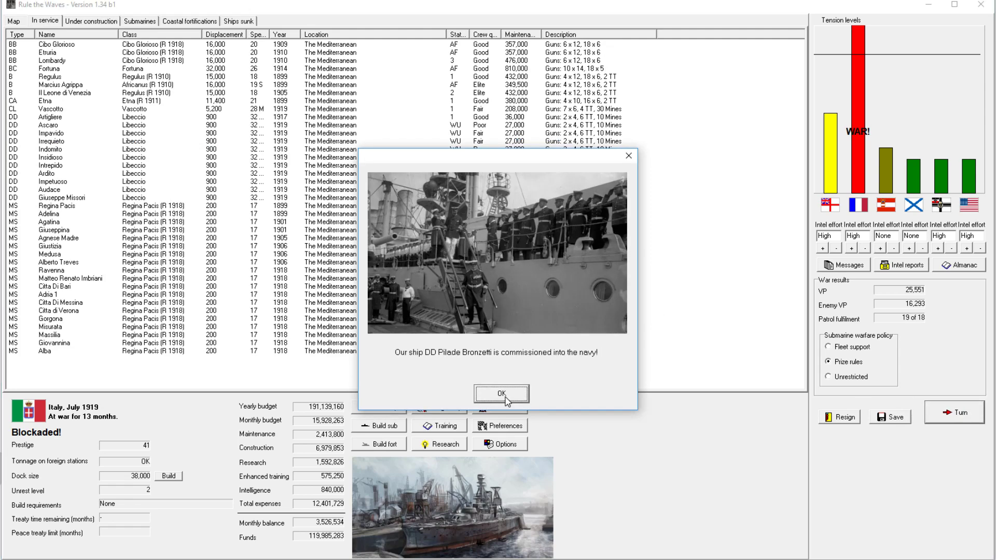
left_click(501, 393)
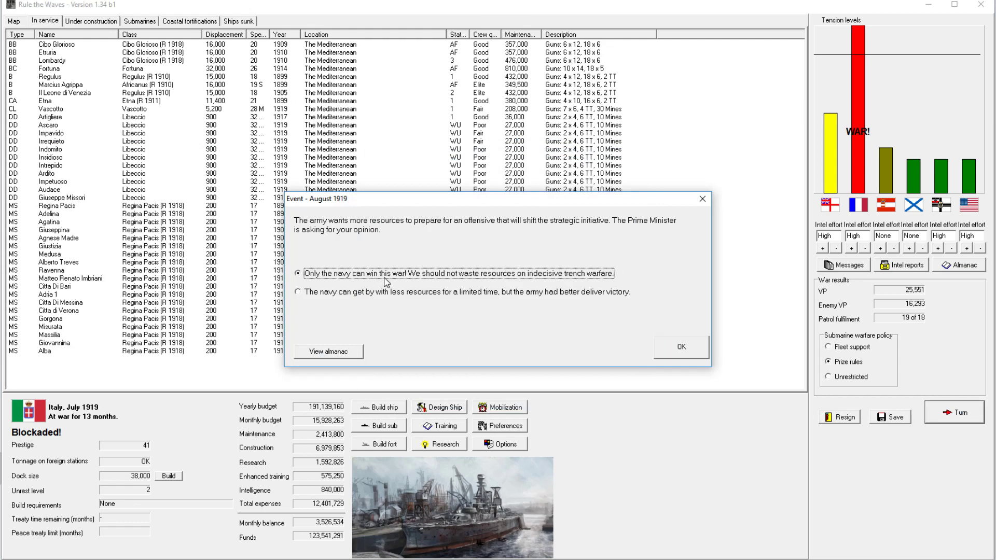
left_click(680, 347)
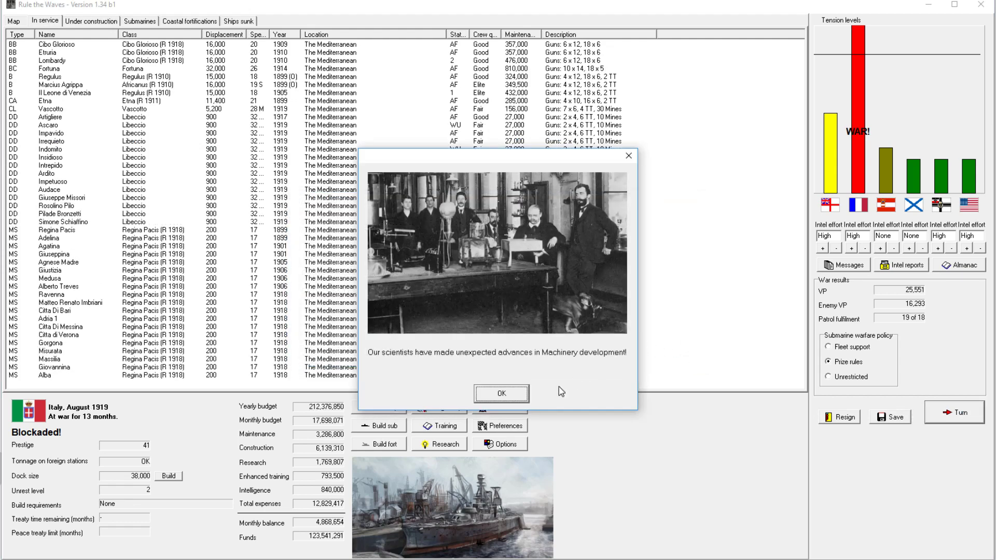
Review and acknowledge the machinery and fire control research breakthroughs.
left_click(501, 393)
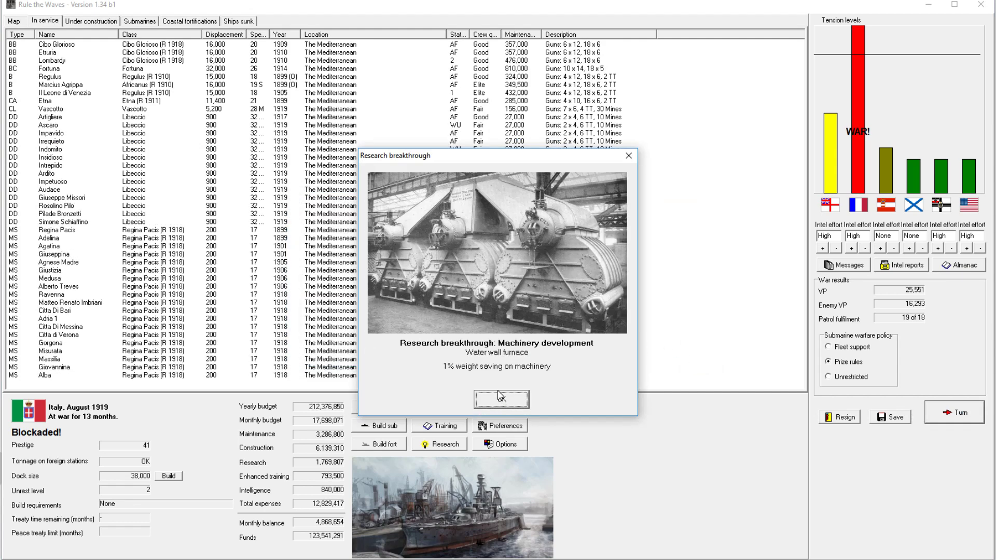
mouse_move(489, 359)
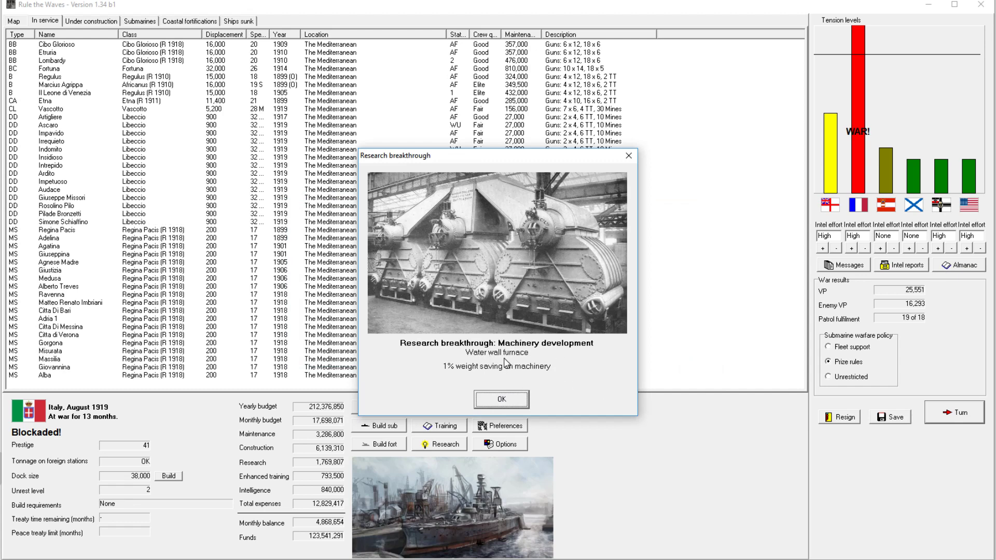
mouse_move(505, 380)
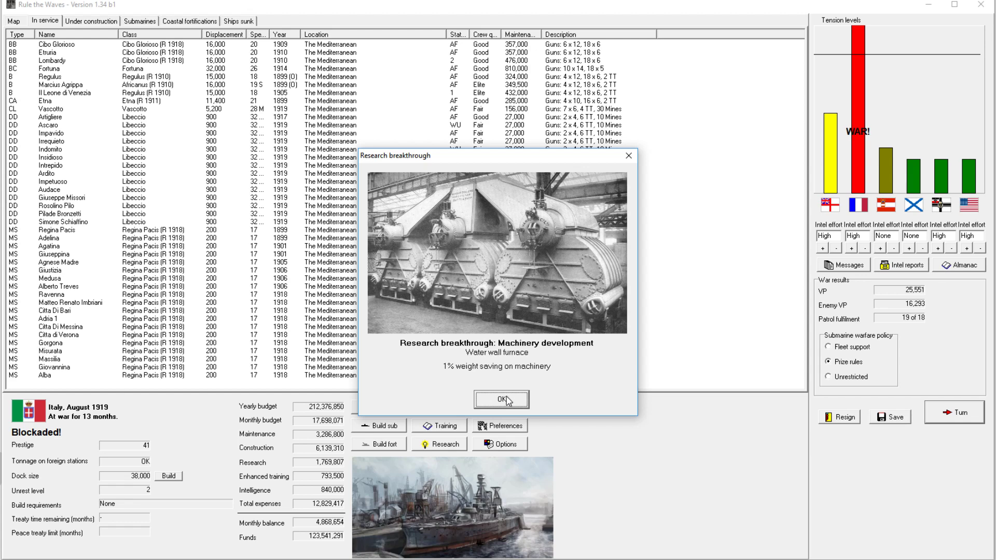
left_click(501, 400)
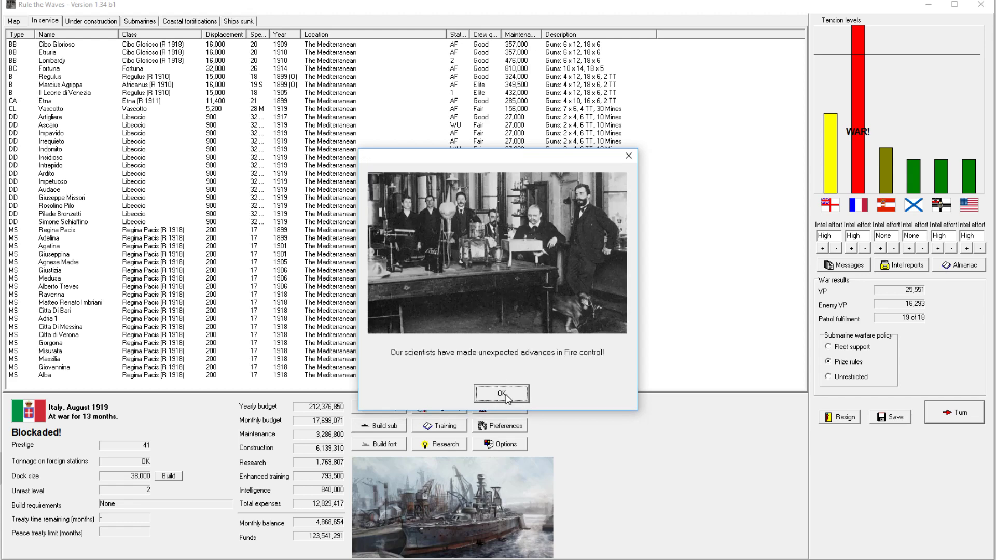
left_click(501, 393)
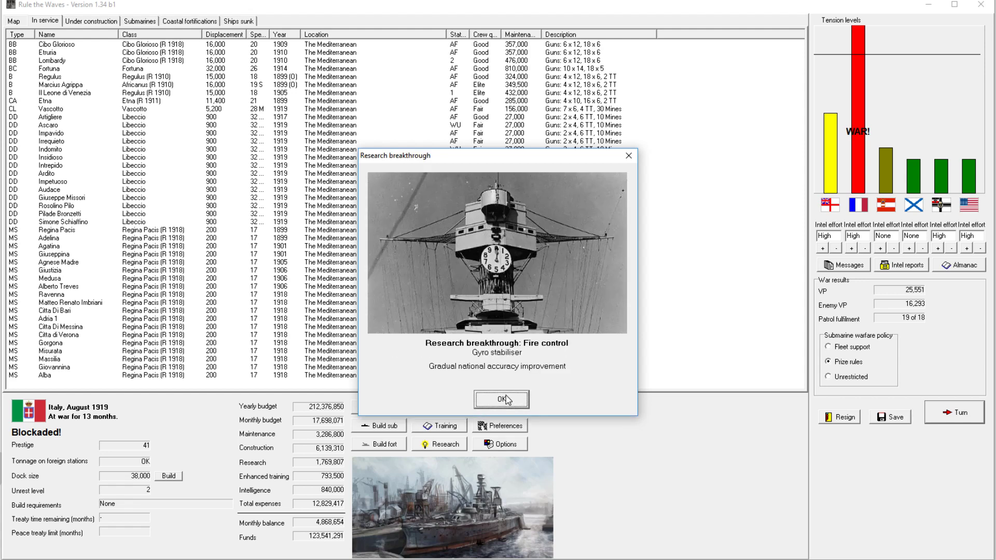
left_click(501, 400)
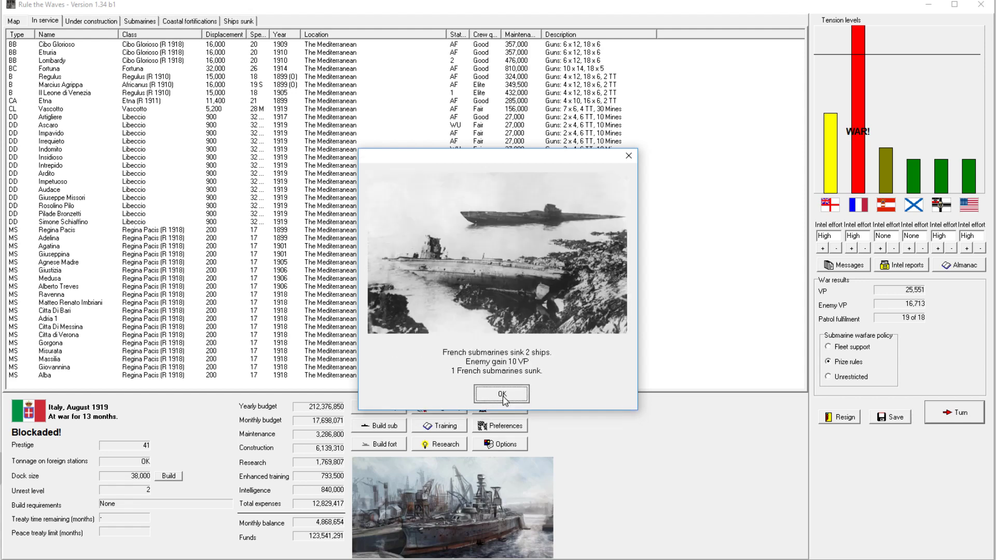
Dismiss the French submarine losses report and accept the convoy attack battle off Southern France.
left_click(501, 394)
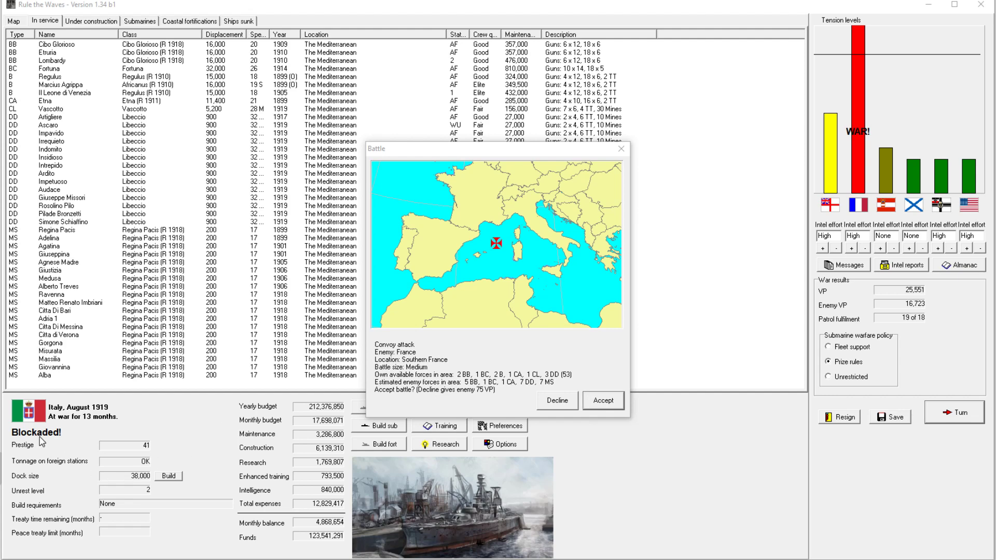
mouse_move(396, 204)
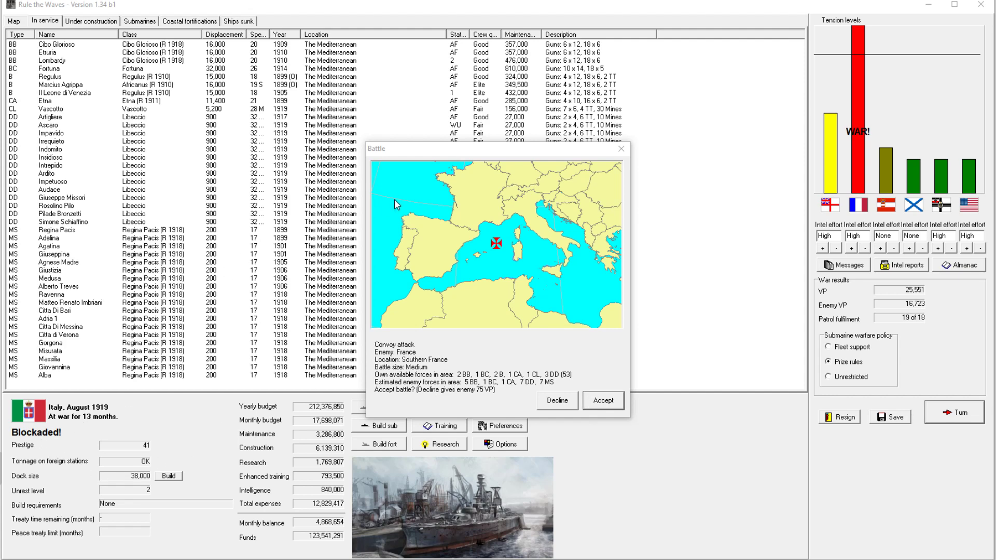
mouse_move(222, 86)
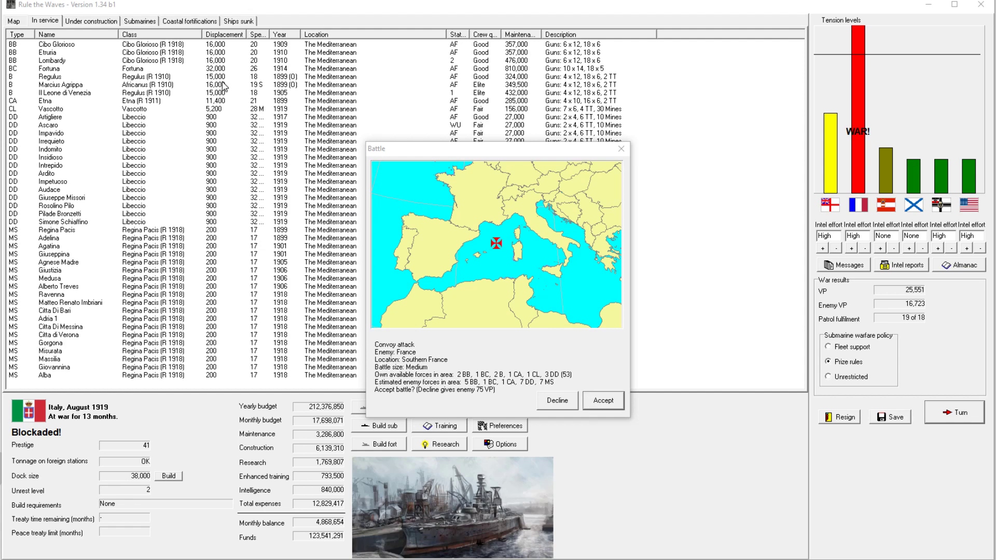
mouse_move(583, 347)
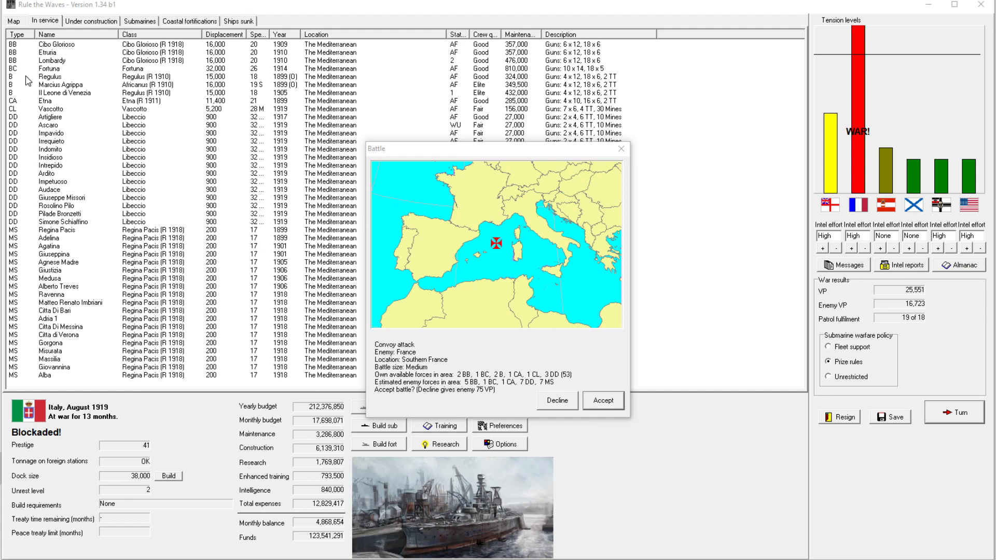
mouse_move(243, 94)
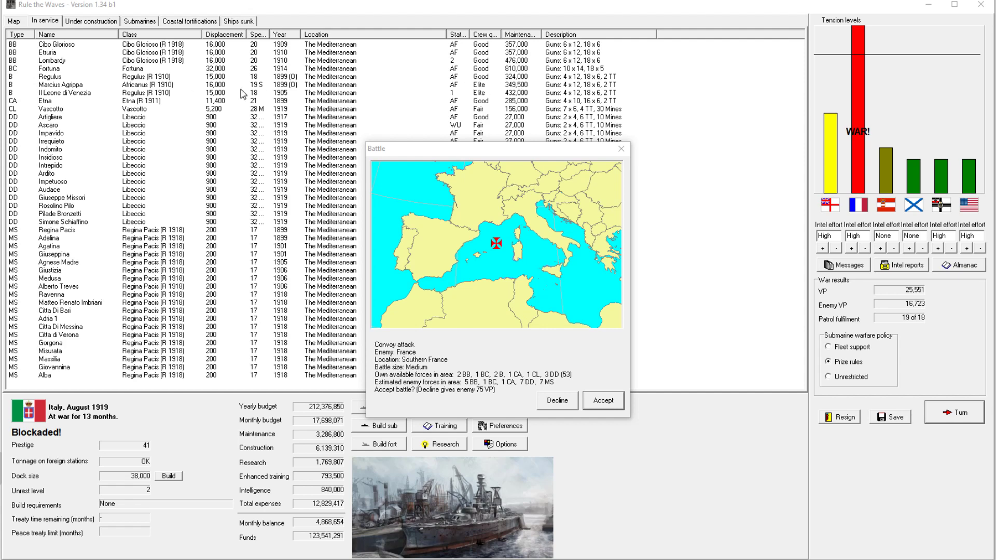
mouse_move(483, 93)
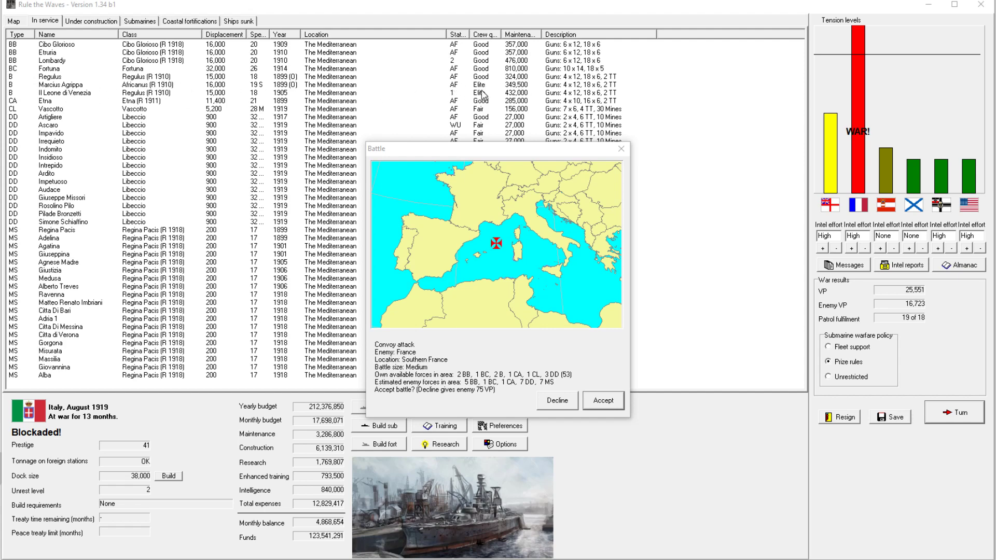
mouse_move(466, 87)
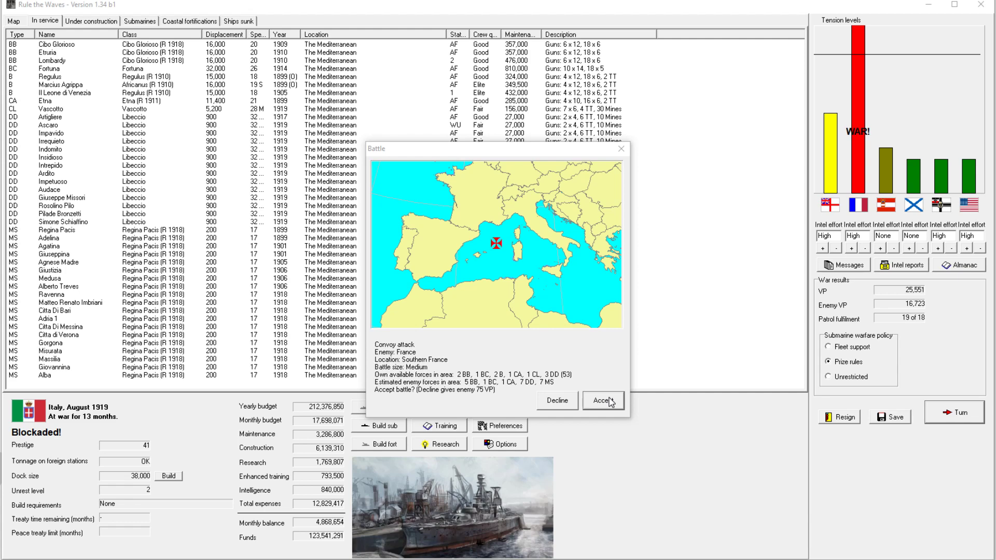
mouse_move(608, 402)
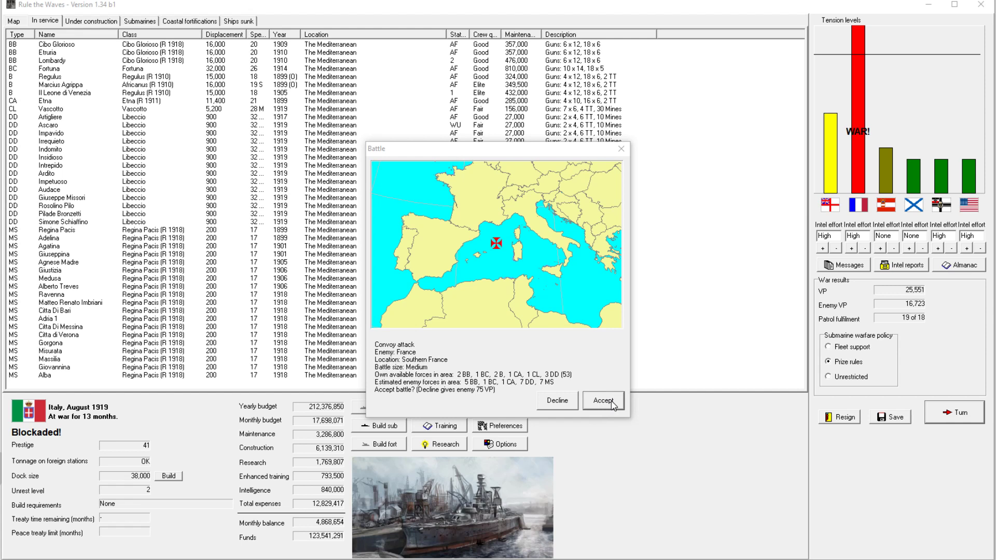
left_click(602, 401)
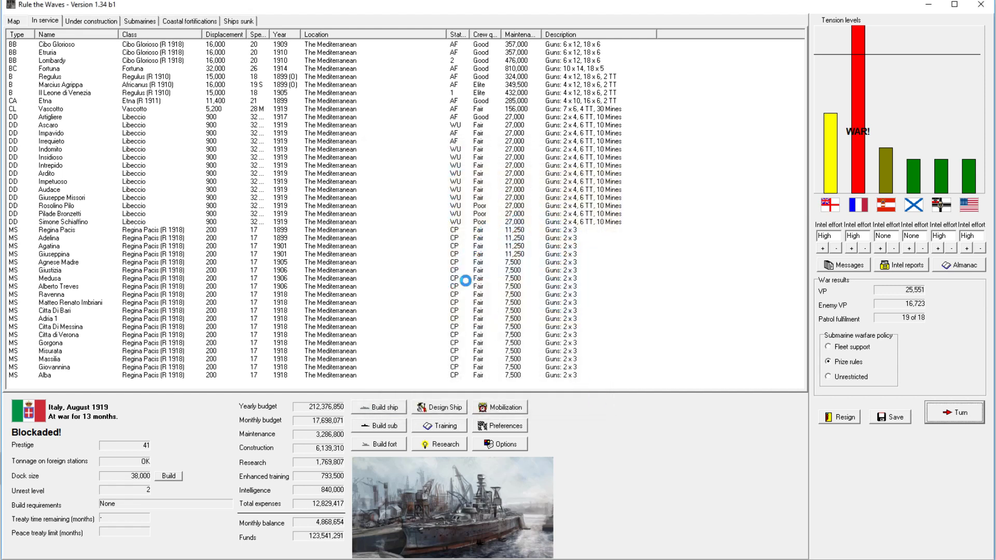
Enter the convoy battle and confirm the orders for Impavido's division.
left_click(954, 412)
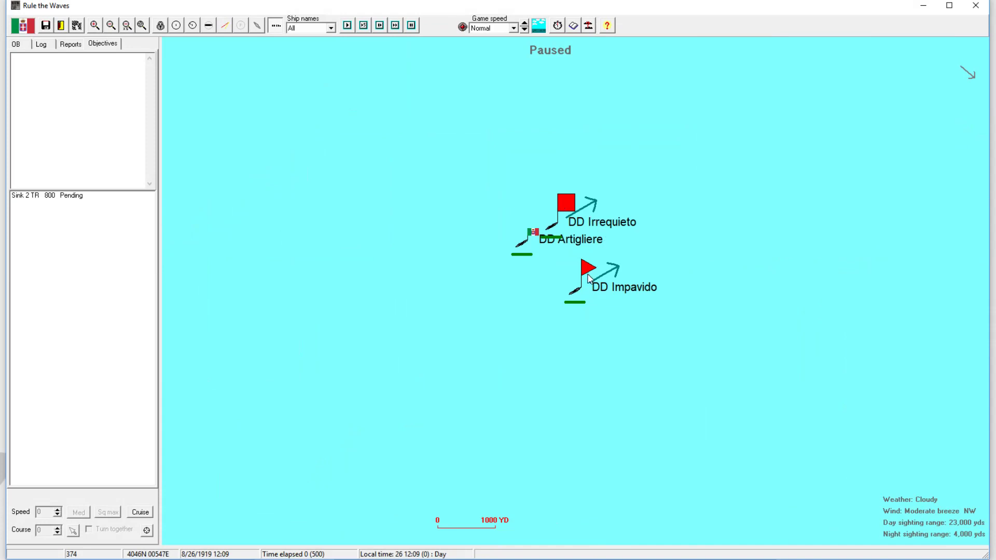
double_click(583, 269)
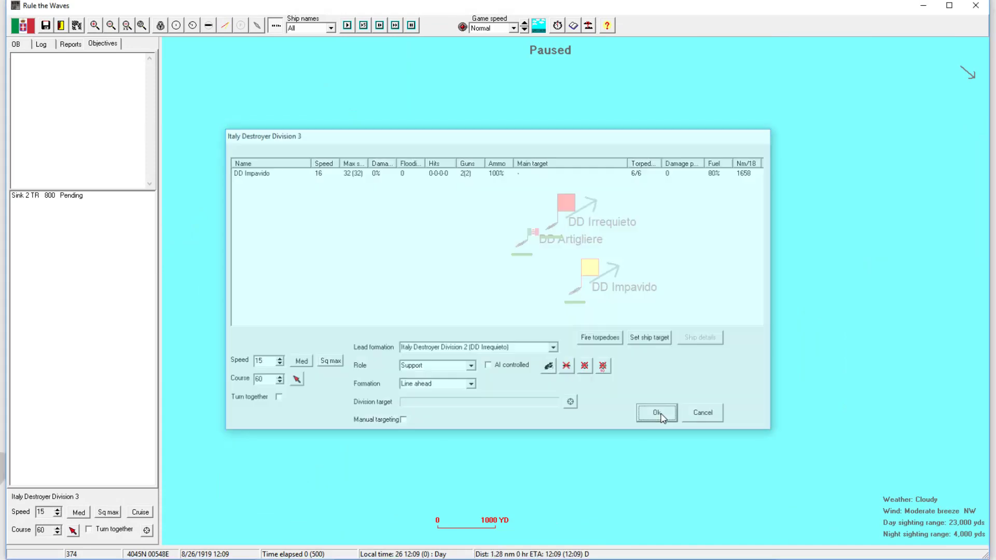
left_click(656, 412)
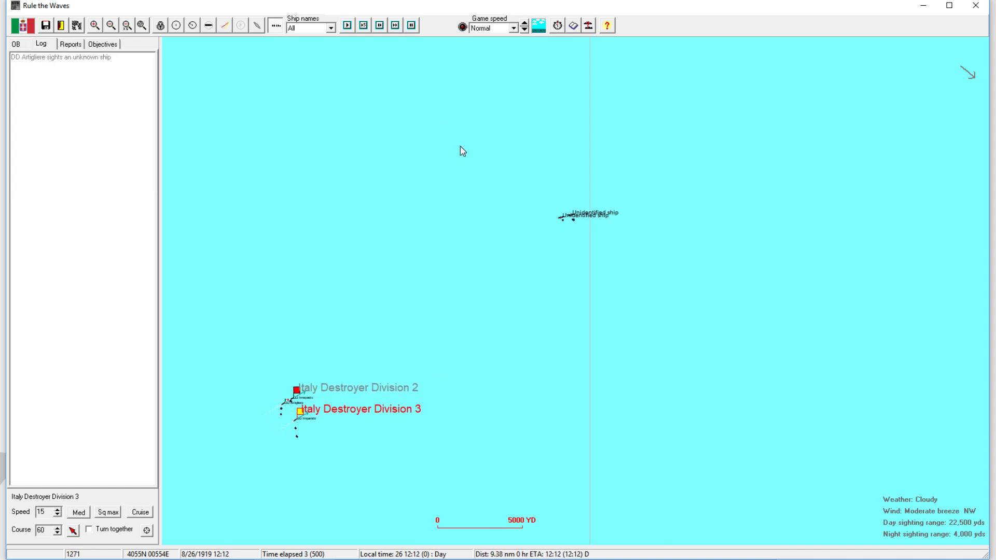
Advance the battle, select Destroyer Divisions 2 and 3, and steer toward the convoy.
left_click(396, 26)
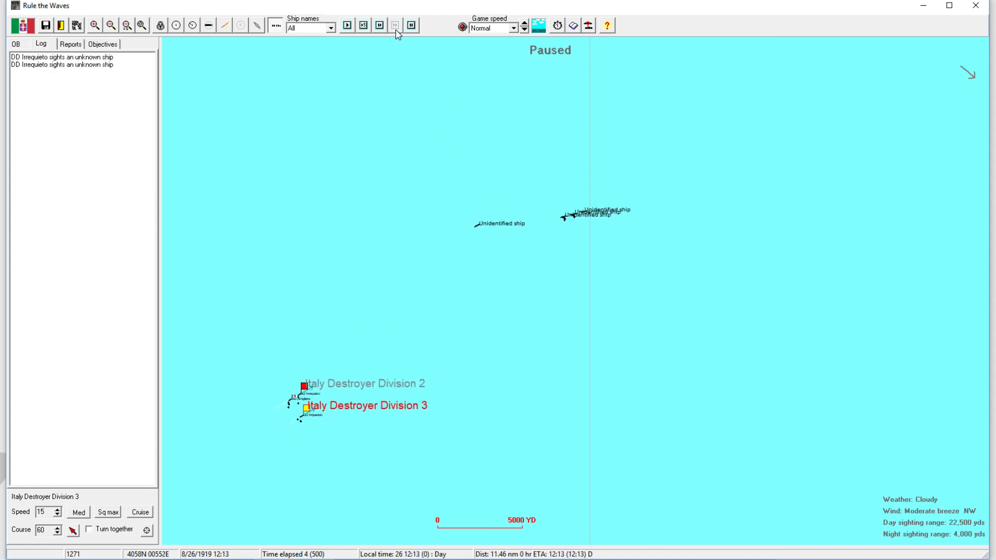
left_click(396, 25)
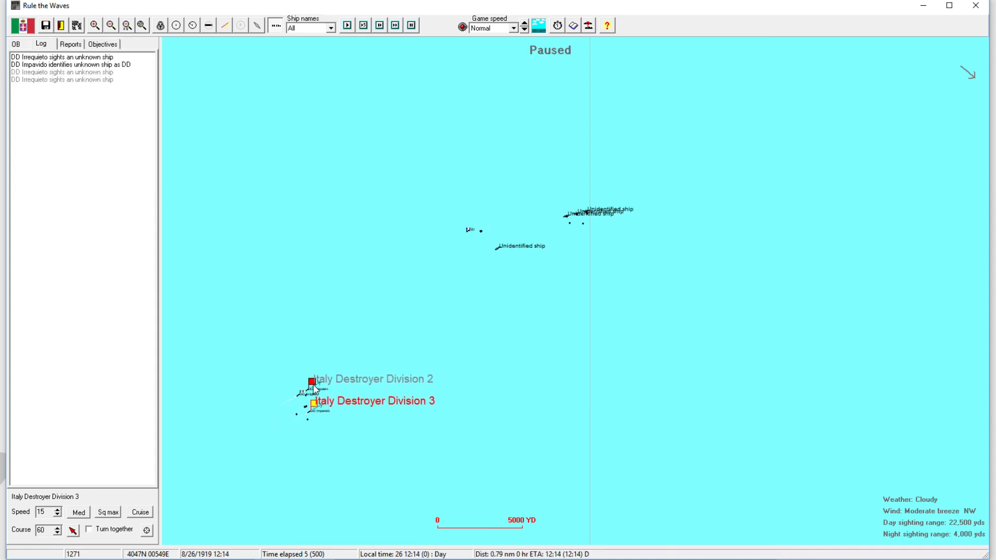
left_click(312, 381)
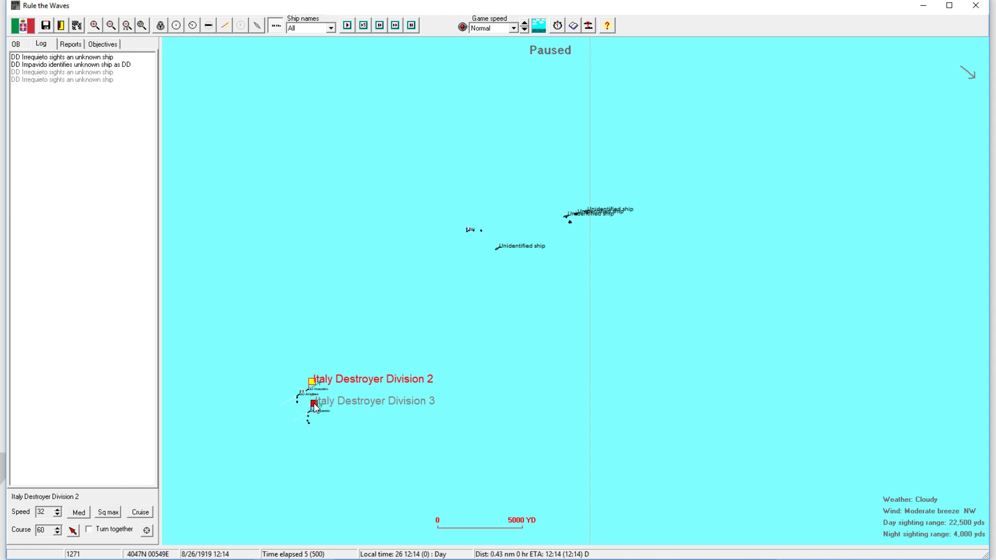
left_click(314, 407)
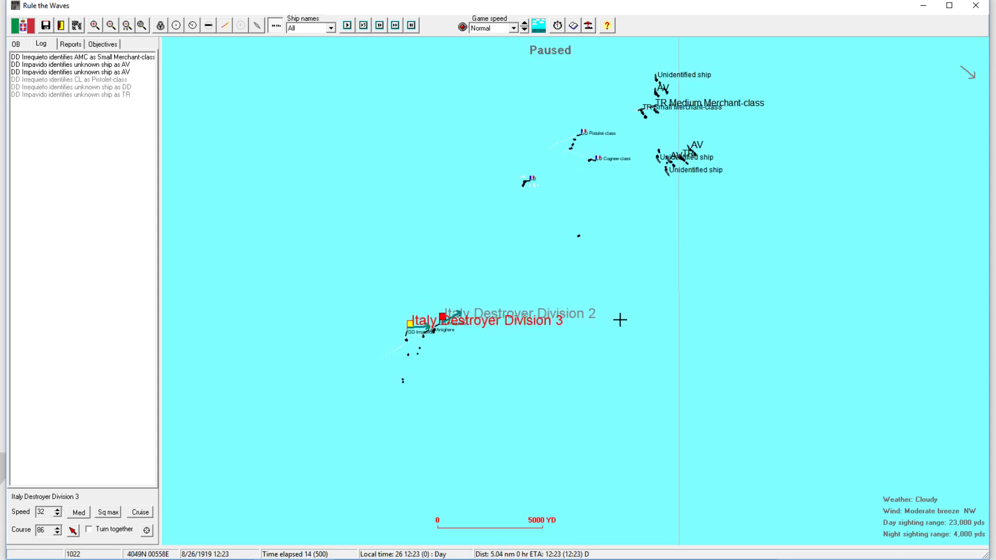
left_click(348, 26)
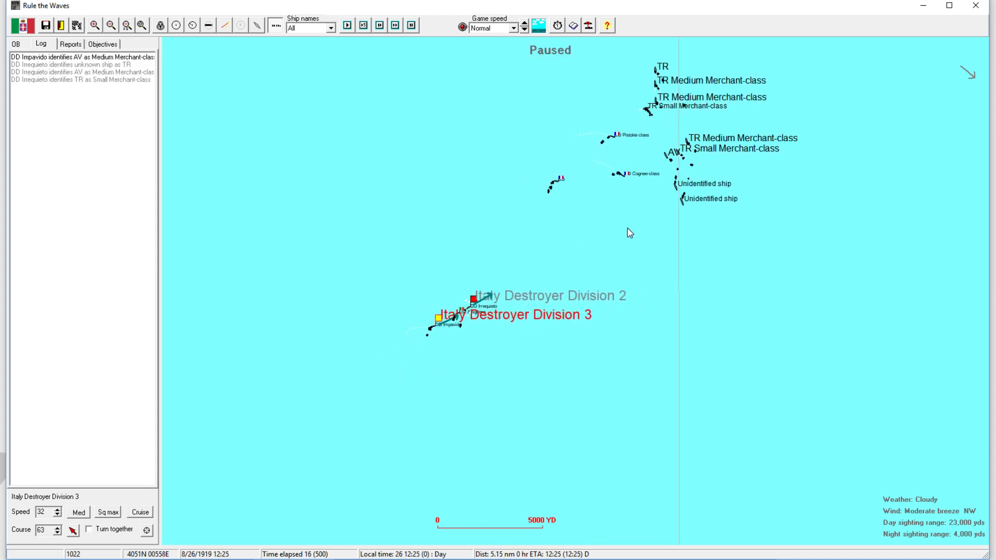
Target both destroyer divisions on the Sagaie-class escort and resume at slow speed.
left_click(347, 25)
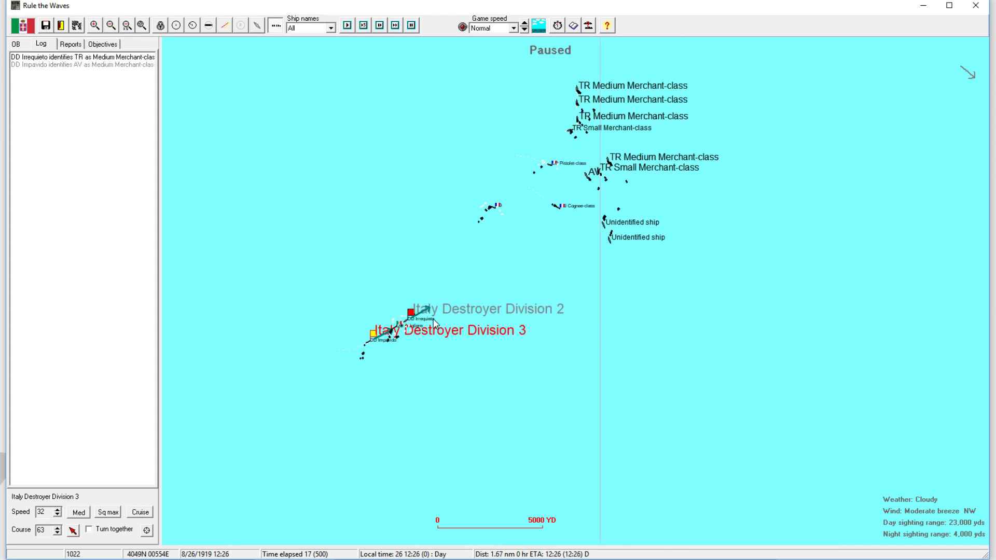
left_click(409, 312)
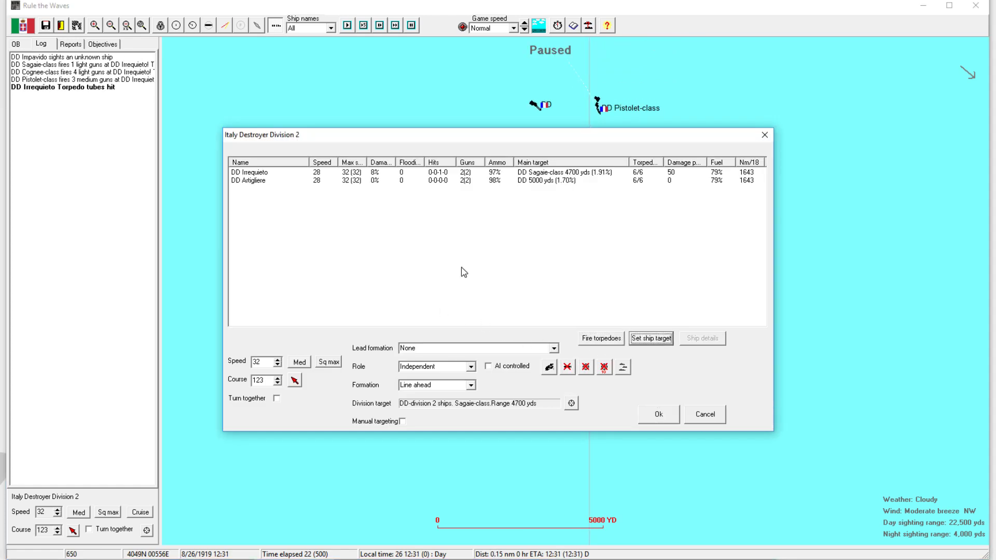
left_click(658, 414)
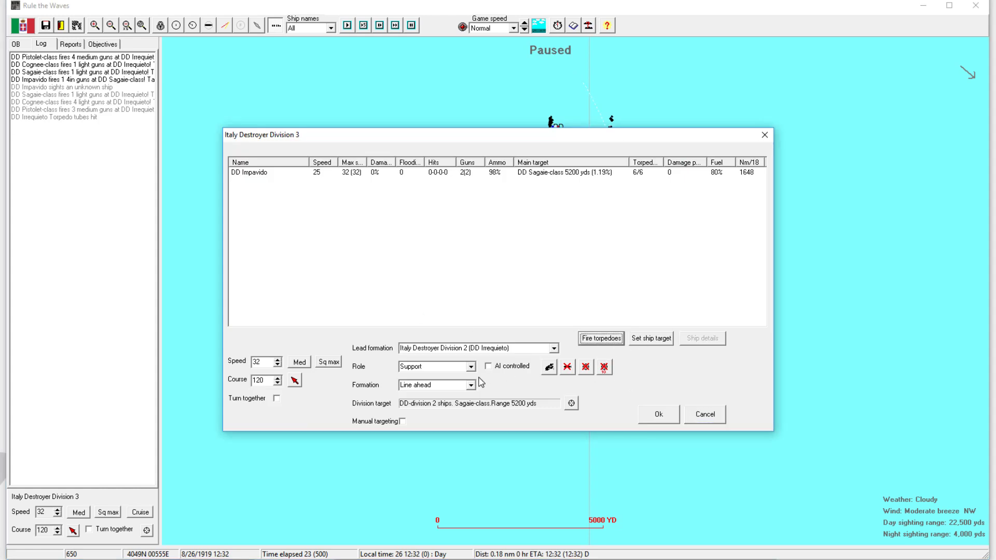
left_click(658, 414)
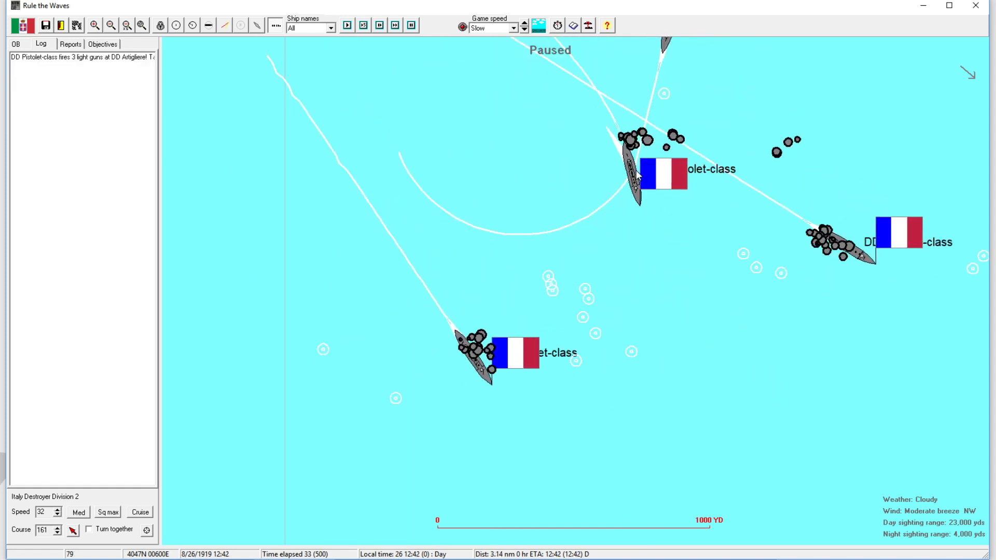
Steer Division 2 north-west toward the Pistolet-class destroyers and resume the battle.
left_click(347, 25)
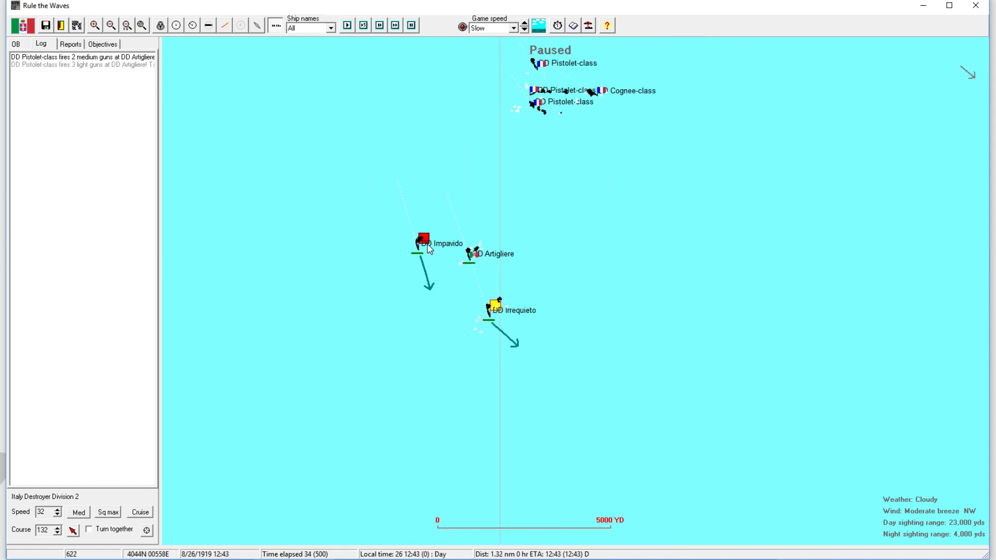
left_click(615, 365)
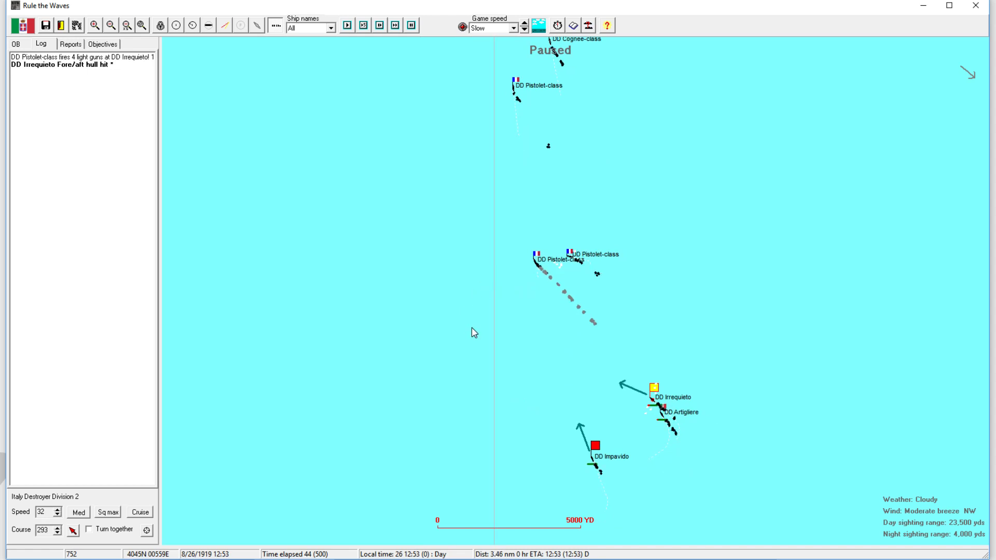
left_click(363, 26)
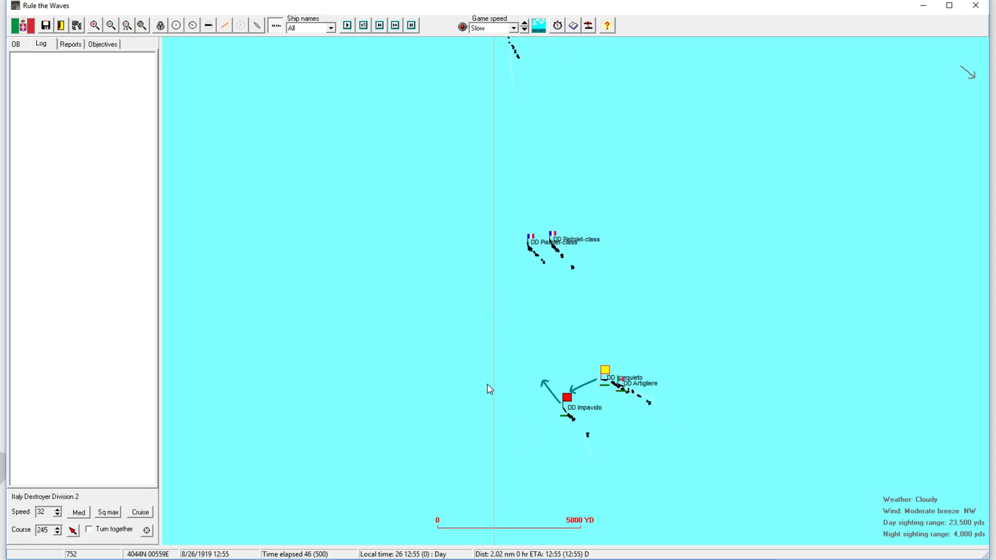
left_click(362, 26)
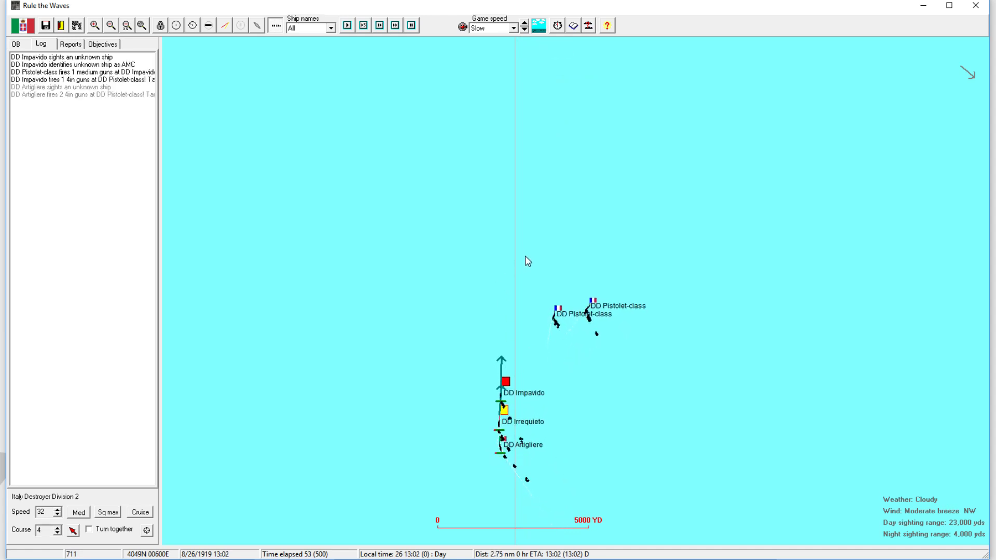
Set a northward course for the divisions and select Destroyer Division 3.
left_click(347, 25)
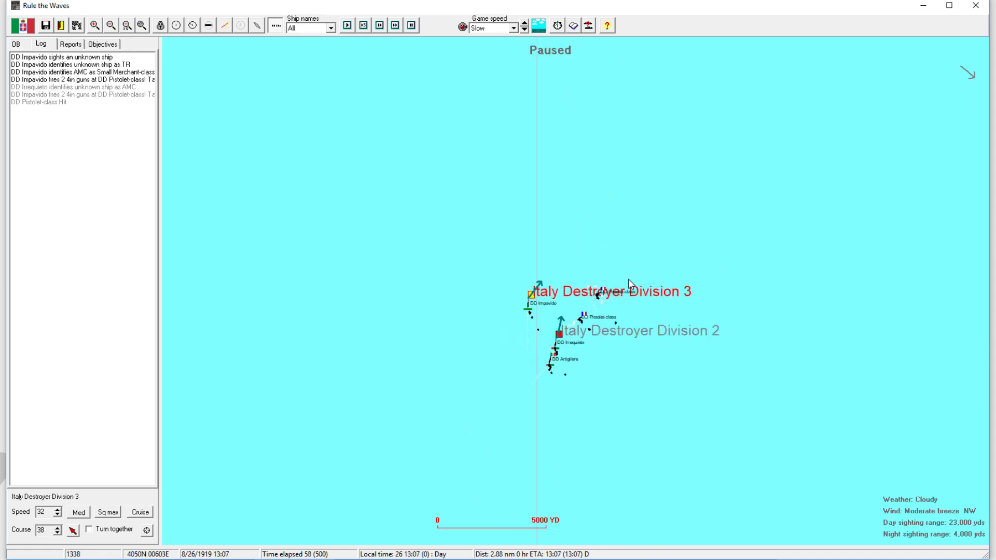
left_click(347, 26)
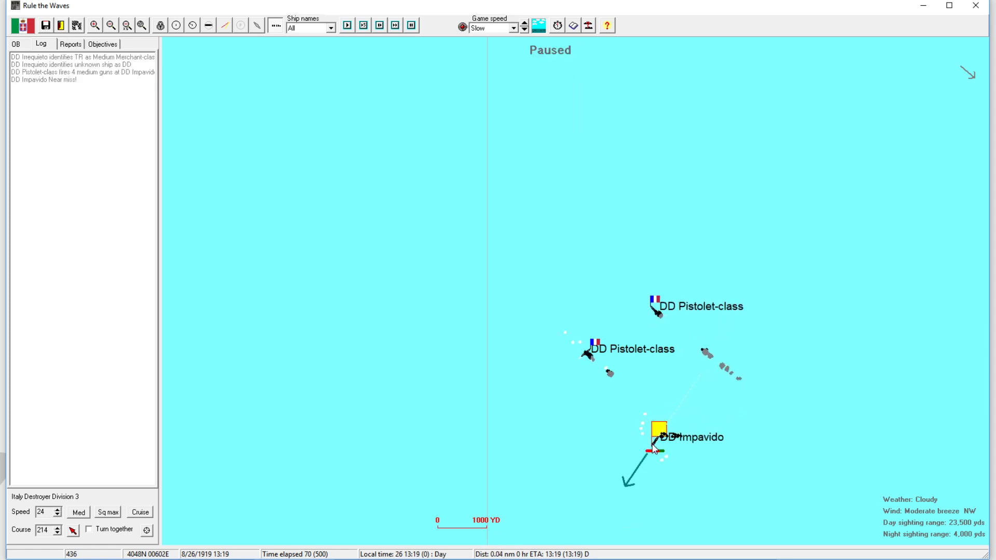
Inspect Impavido's damage, then steer Division 2 toward the merchant transports.
double_click(660, 436)
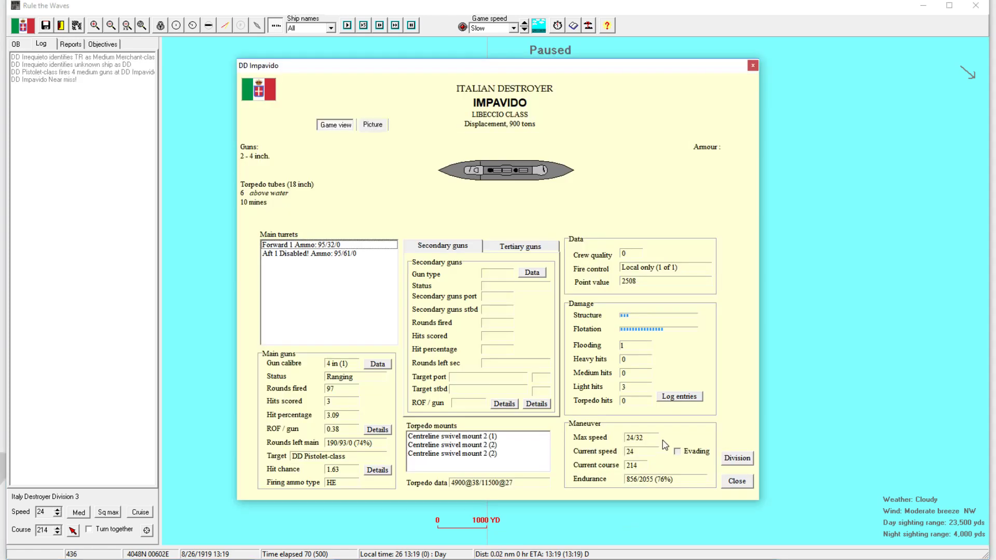
left_click(737, 481)
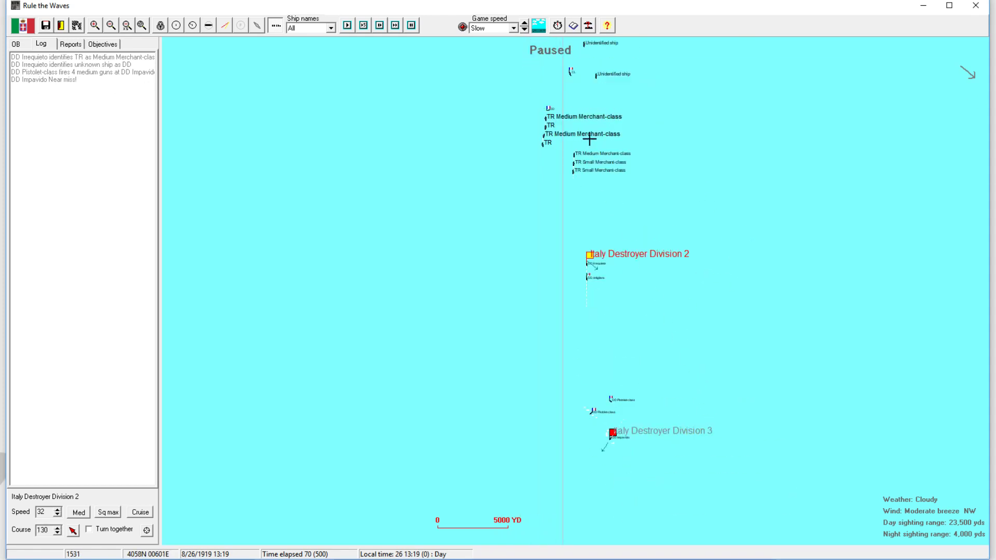
left_click(609, 436)
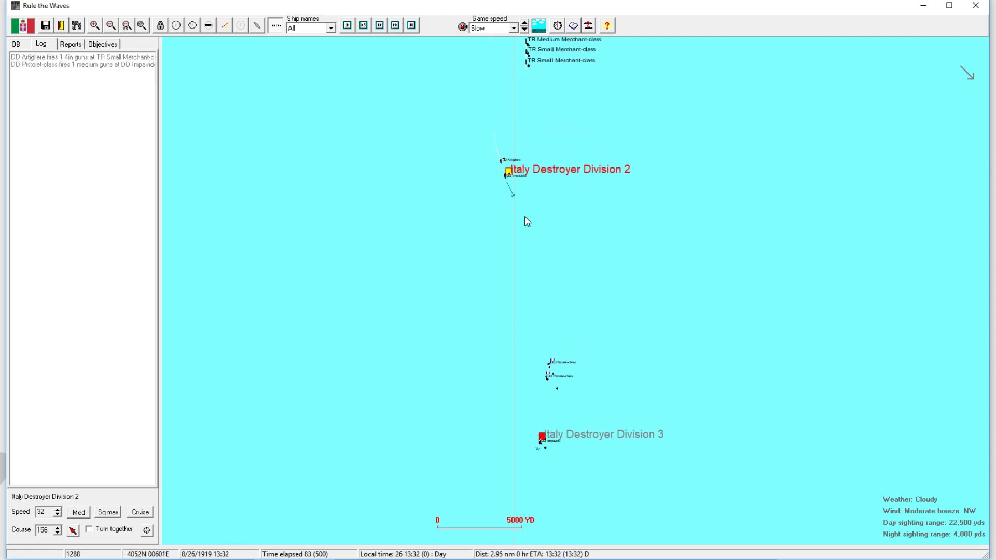
left_click(524, 24)
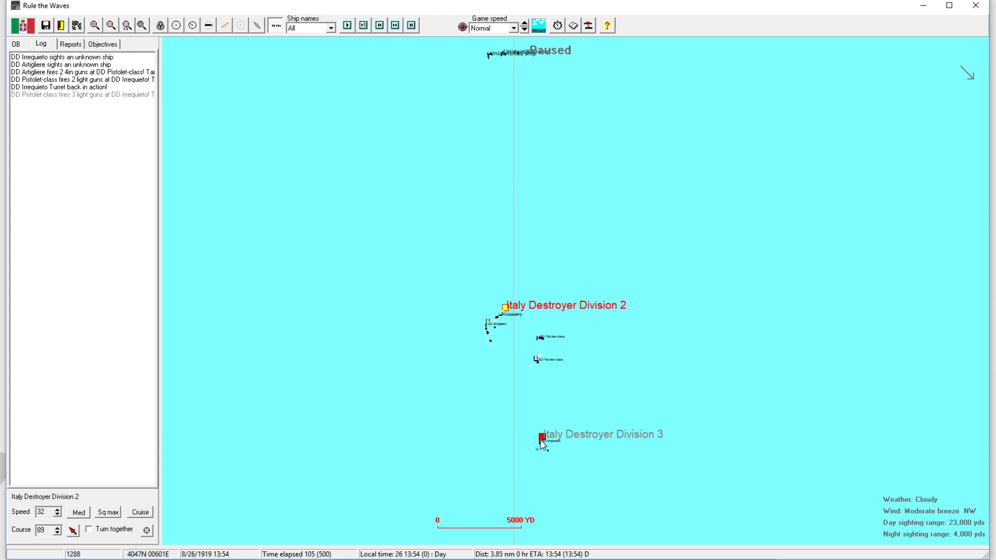
left_click(541, 437)
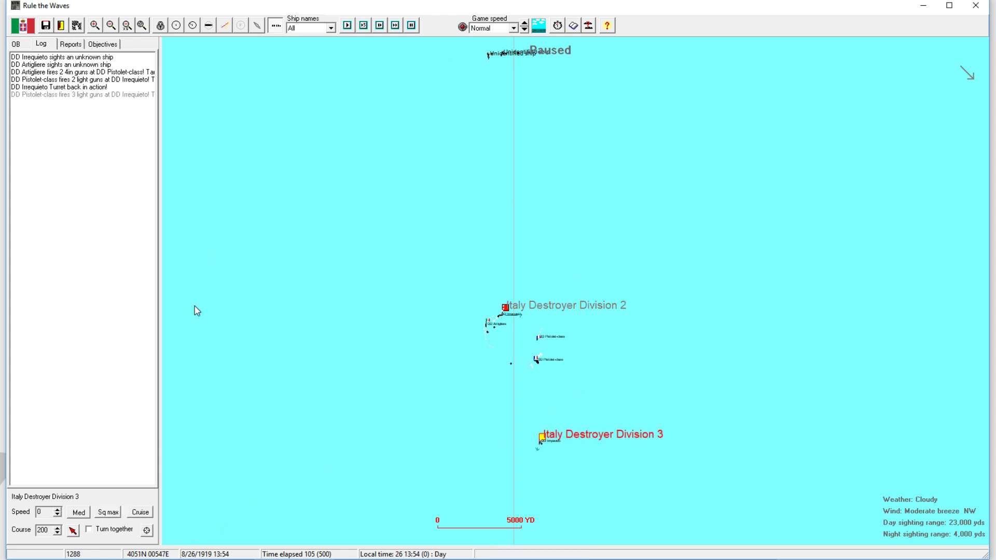
Confirm Division 3's orders and steer Division 2 south toward the damaged Impavido.
double_click(541, 438)
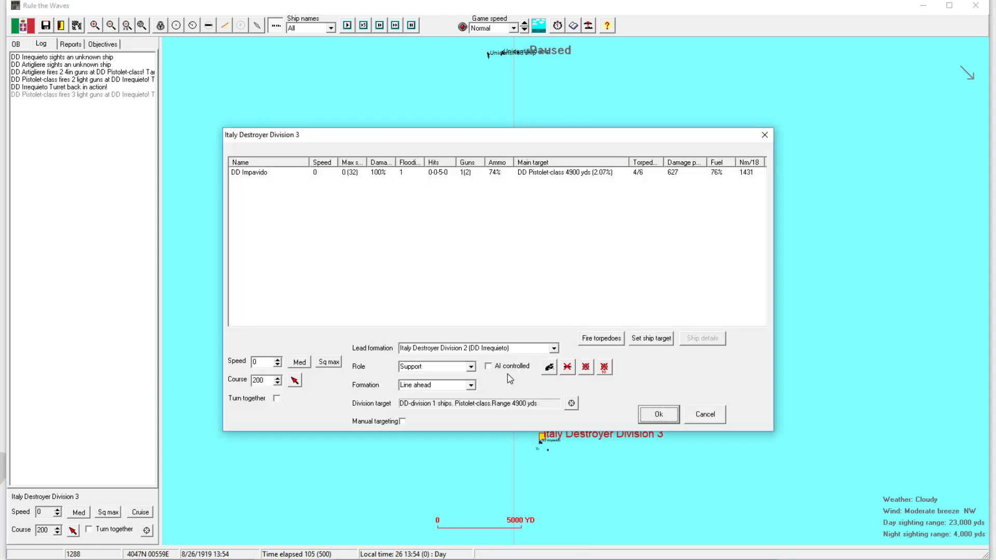
left_click(658, 413)
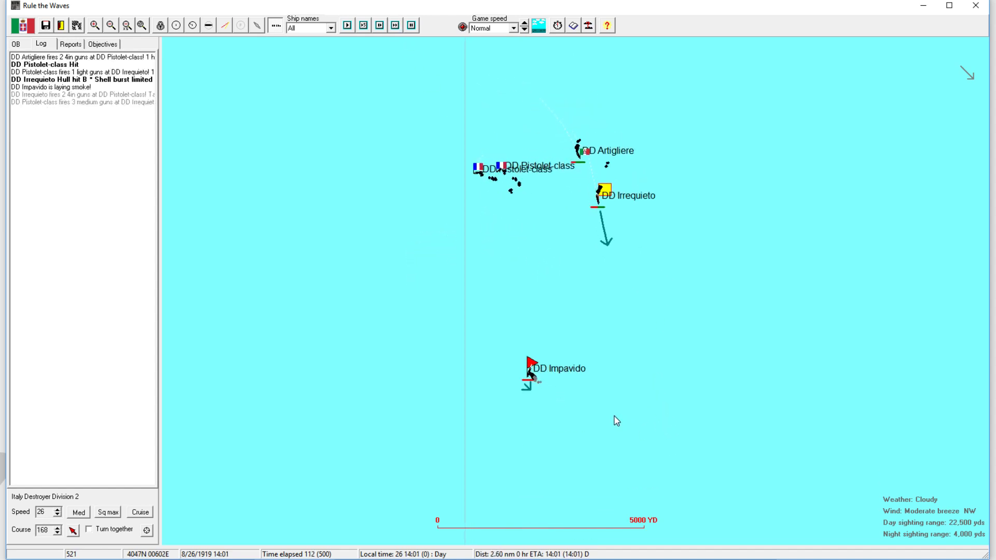
left_click(347, 25)
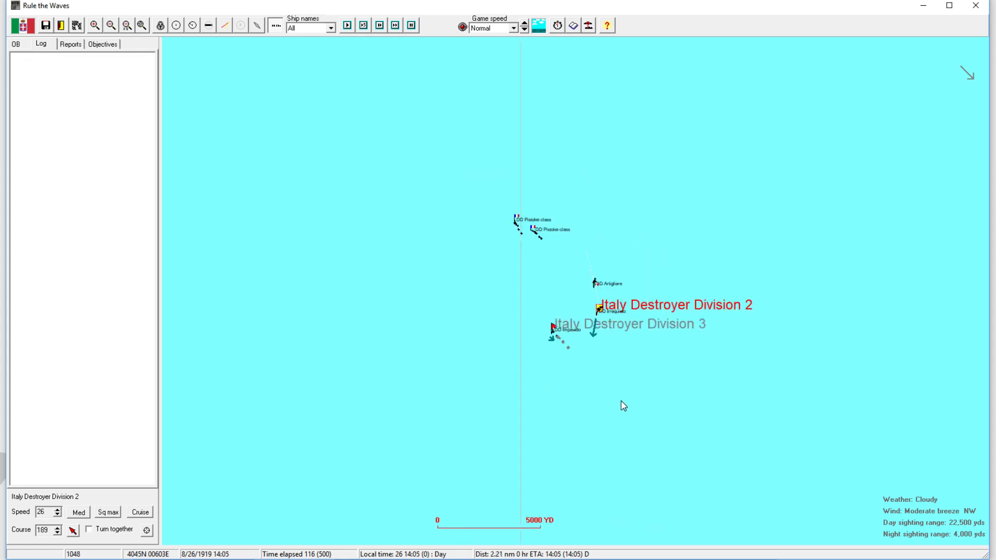